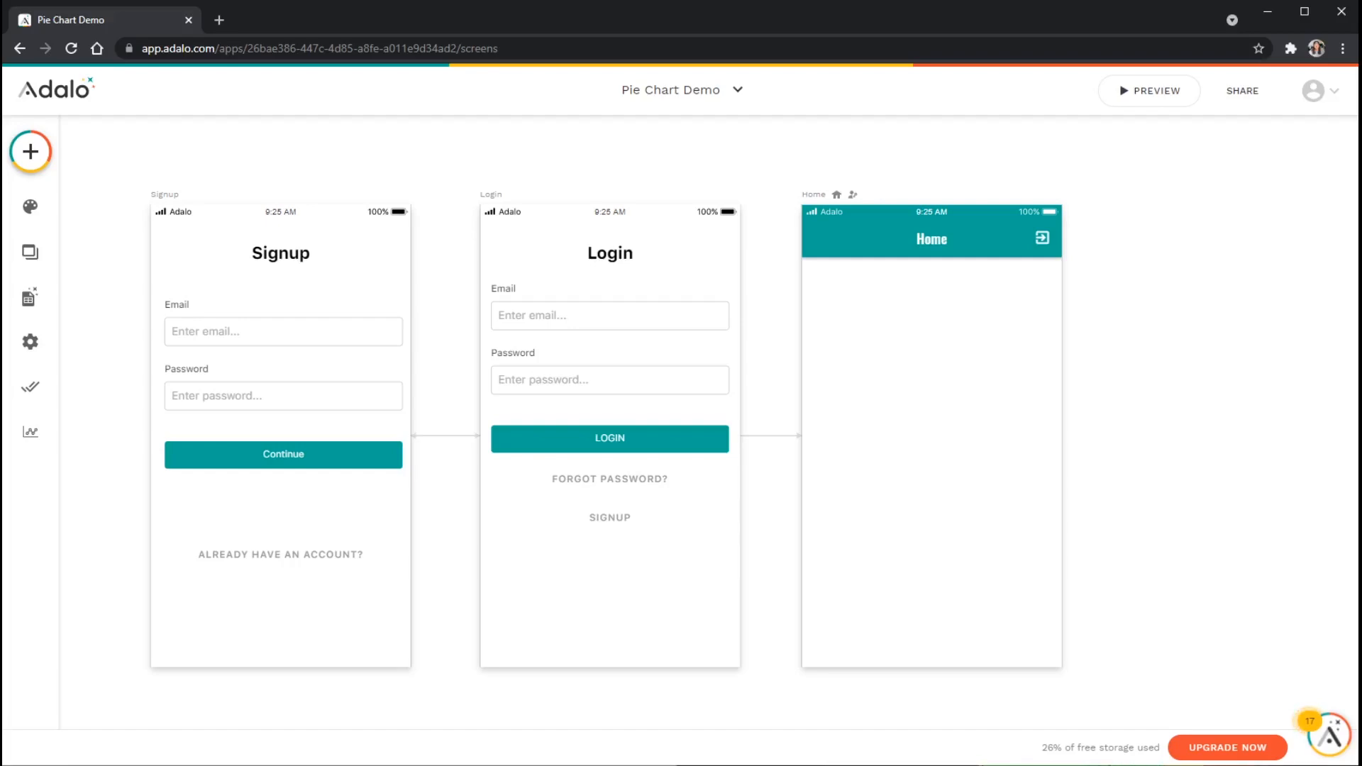
{"action": "mouse_move", "coordinate": [1022, 184]}
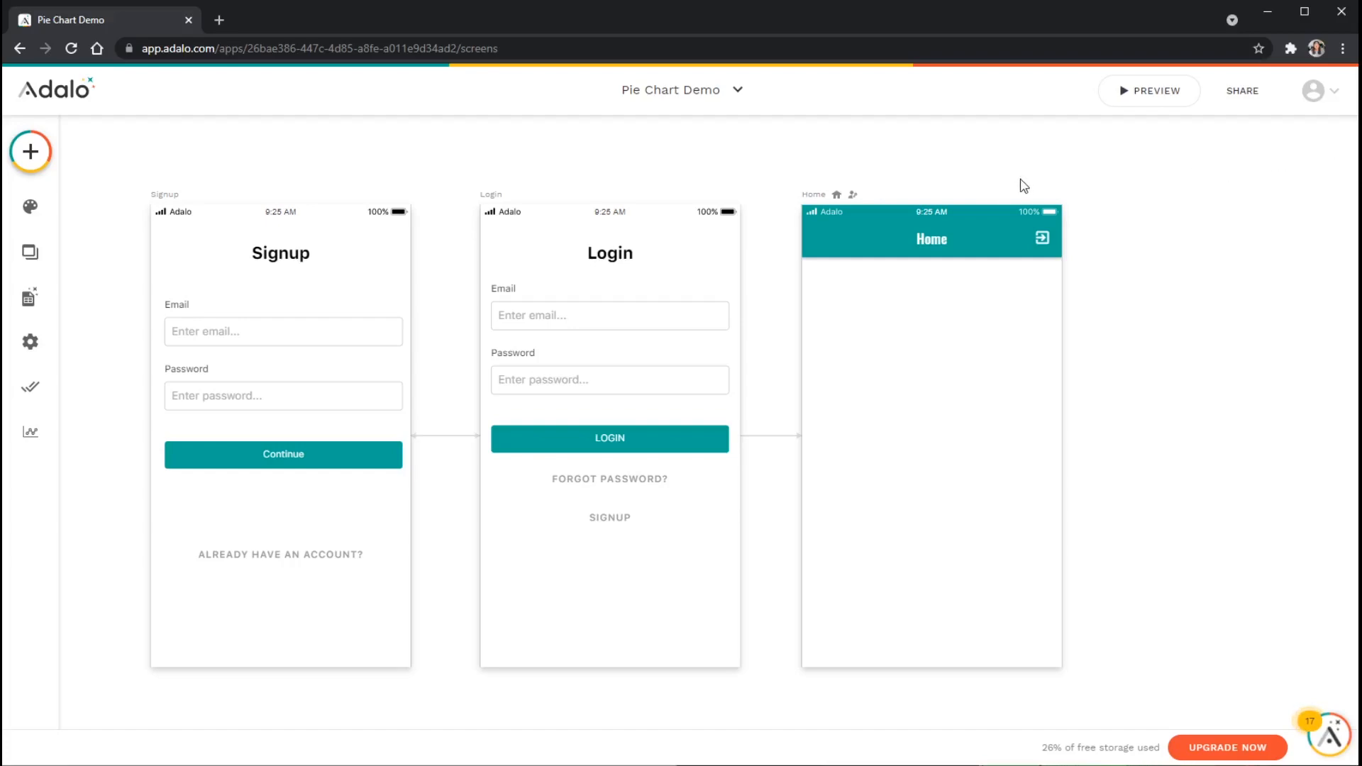
{"action": "mouse_move", "coordinate": [458, 157]}
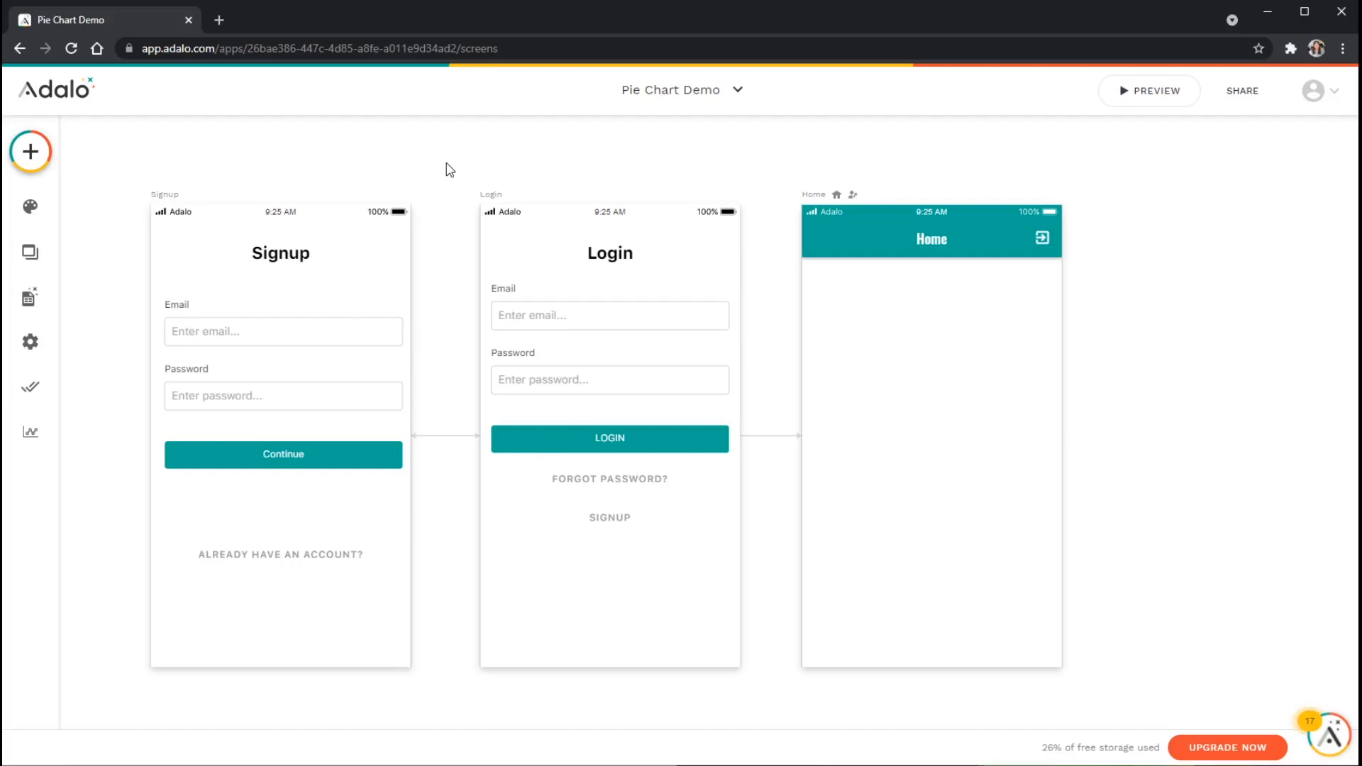
{"action": "mouse_move", "coordinate": [409, 162]}
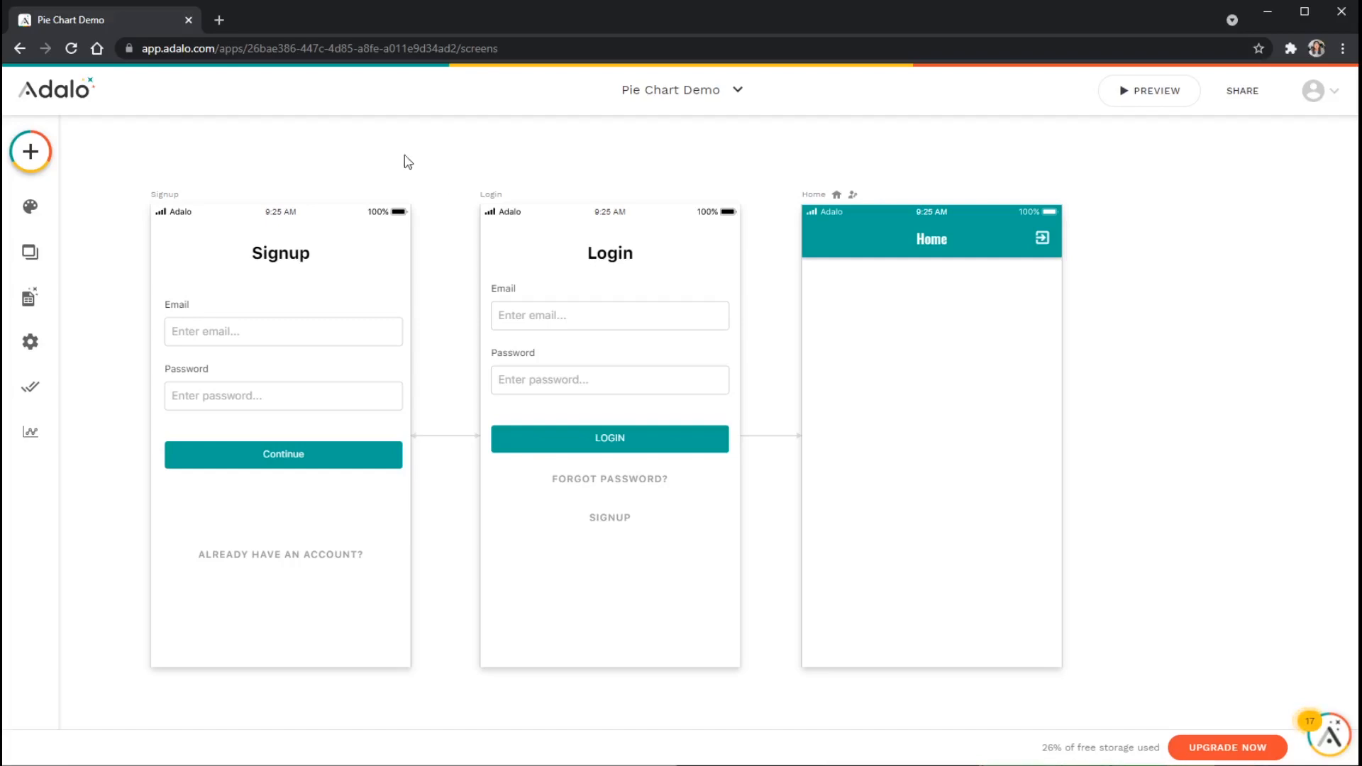
{"action": "mouse_move", "coordinate": [99, 295]}
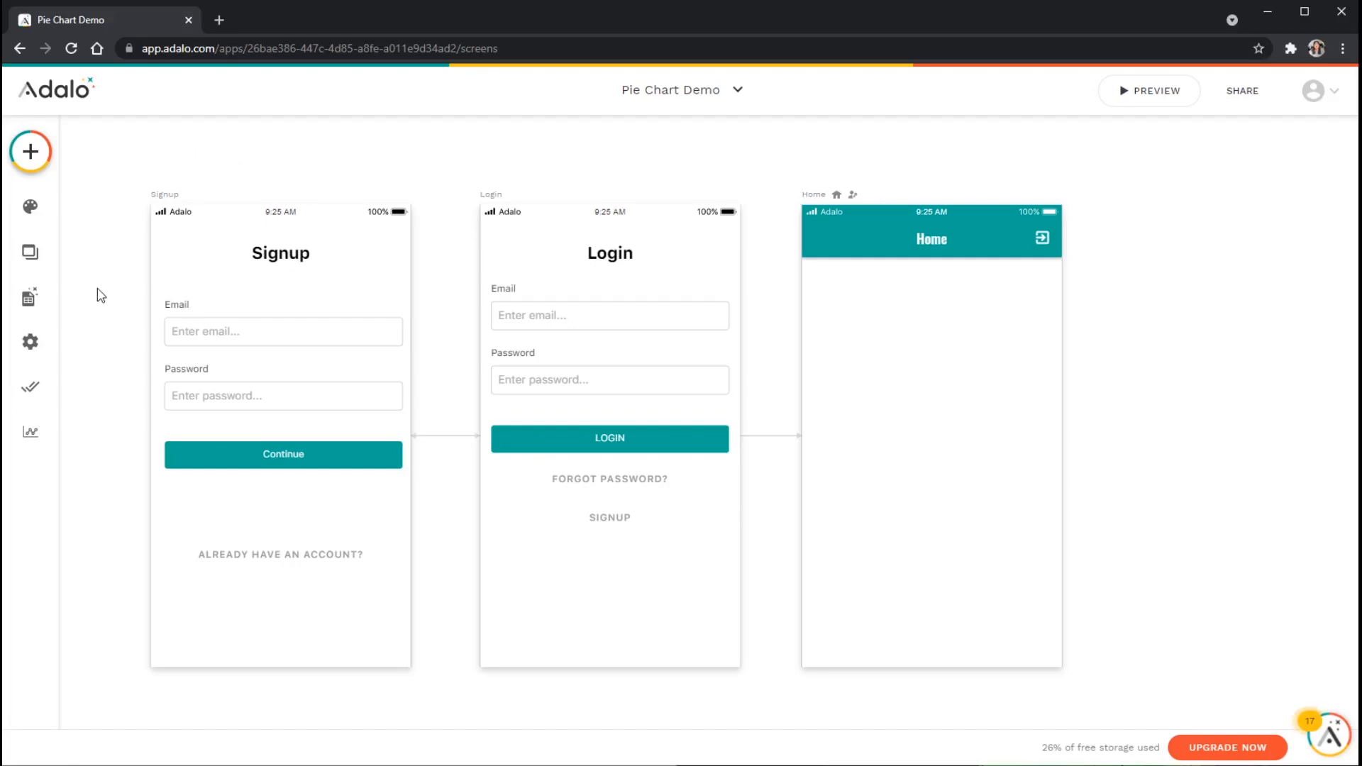
{"action": "mouse_move", "coordinate": [29, 297]}
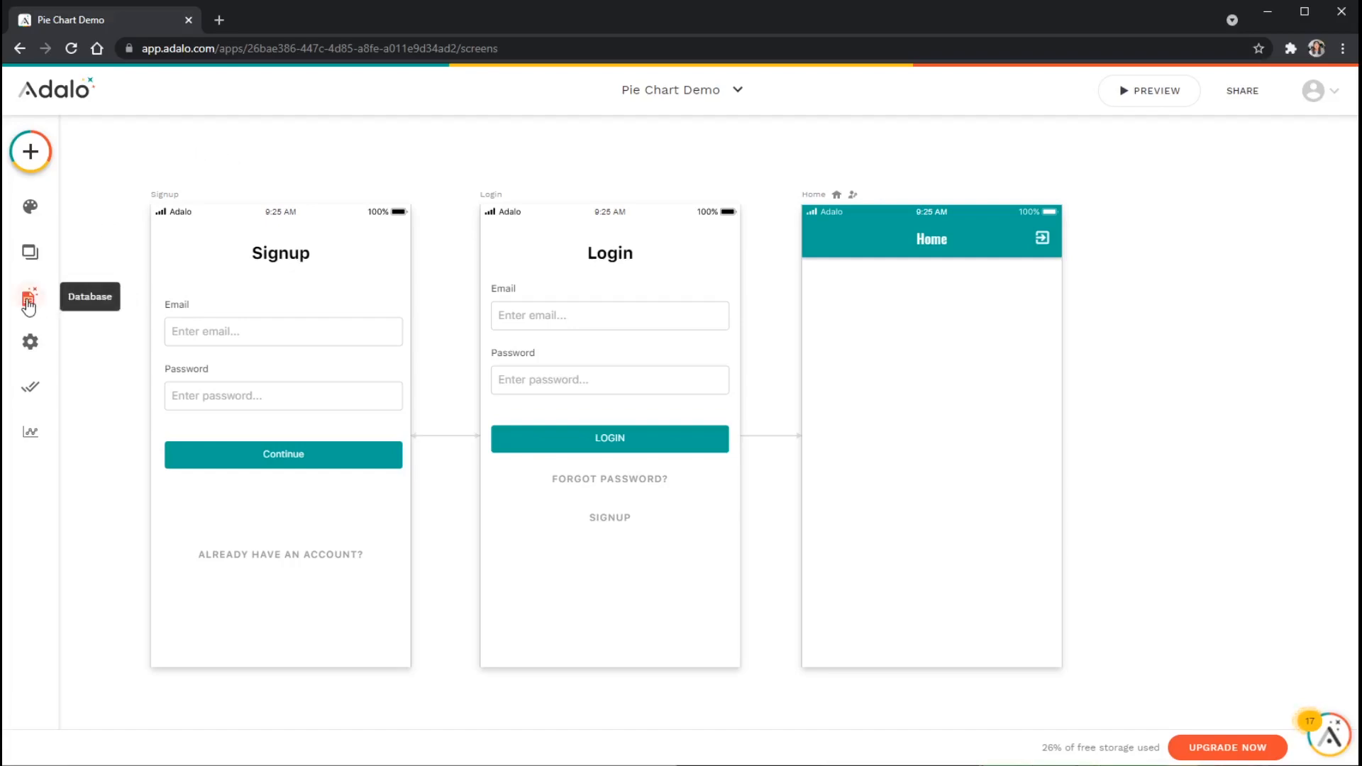
Show the database collections and expand Restaurant Categories to its Name and Restaurants properties.
{"action": "left_click", "coordinate": [29, 298]}
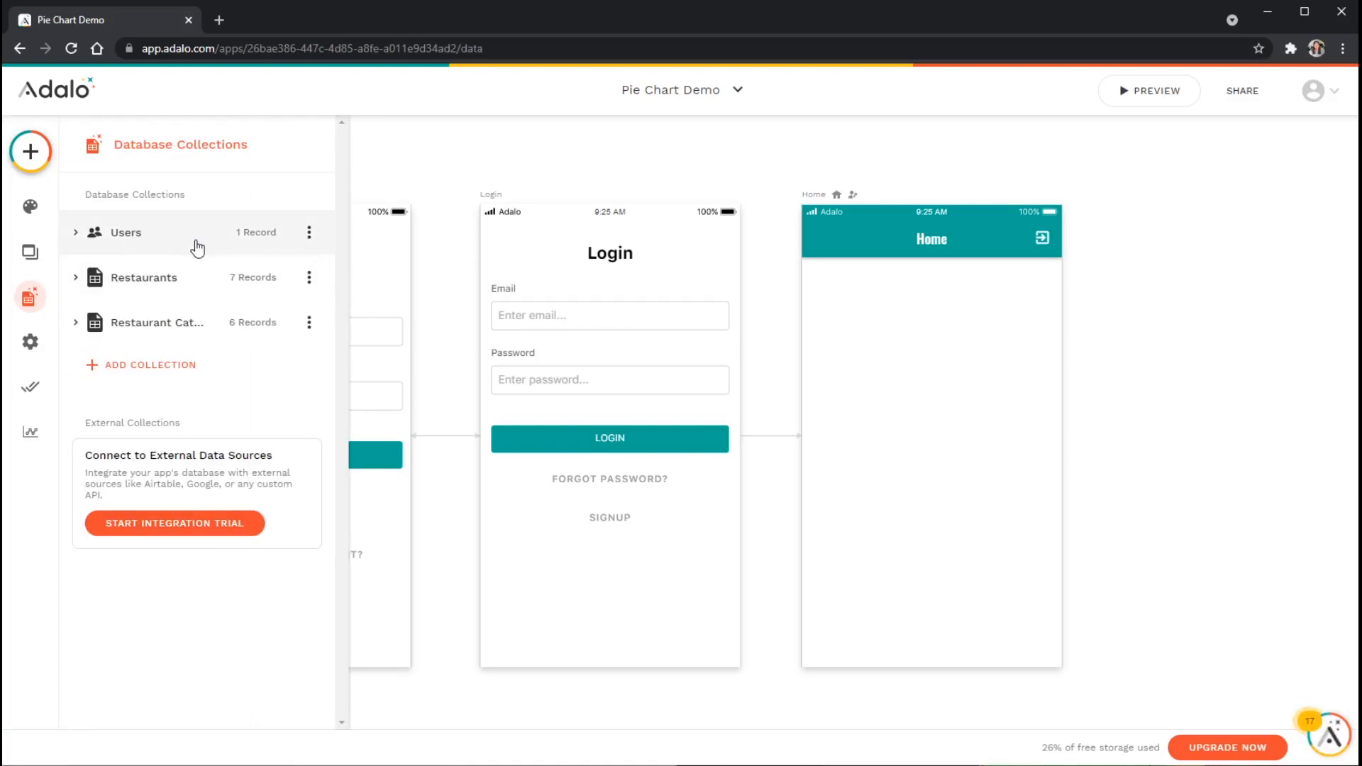
{"action": "mouse_move", "coordinate": [188, 230]}
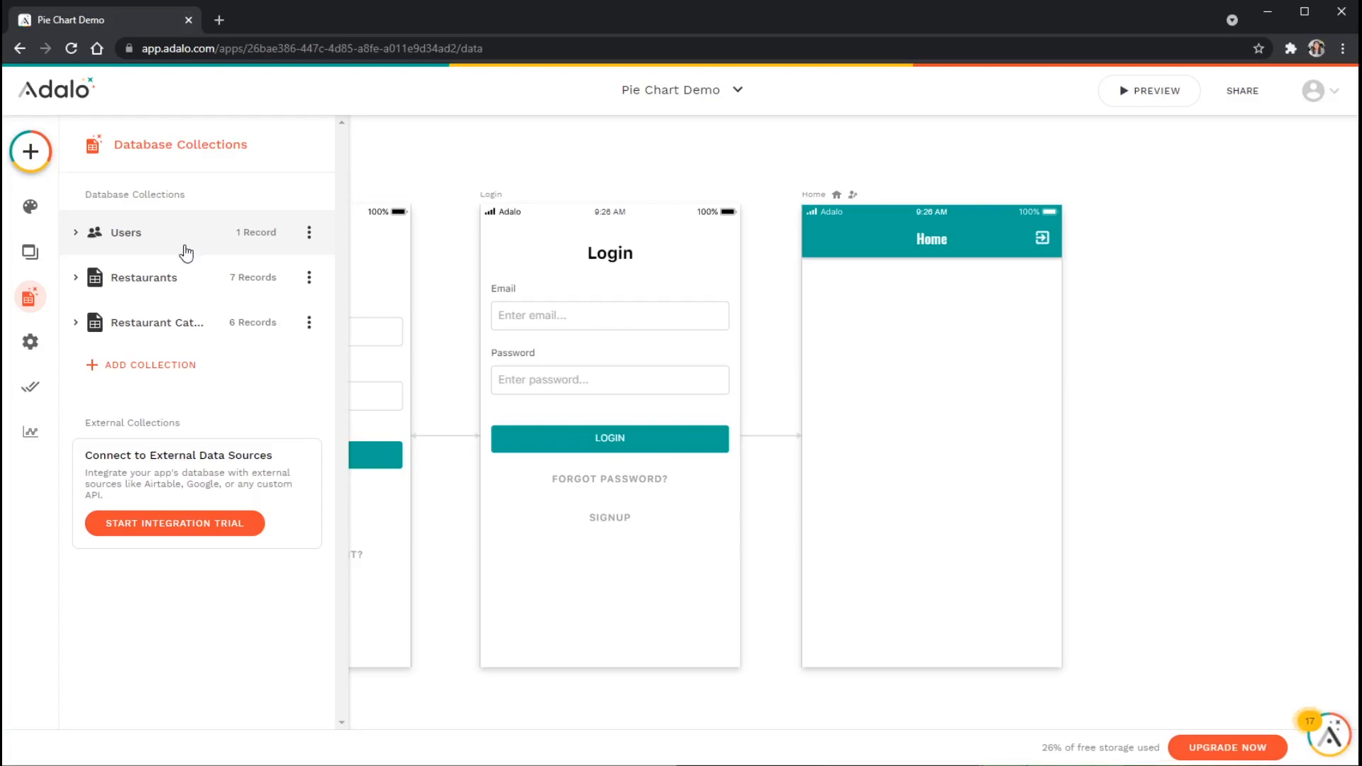
{"action": "mouse_move", "coordinate": [167, 230]}
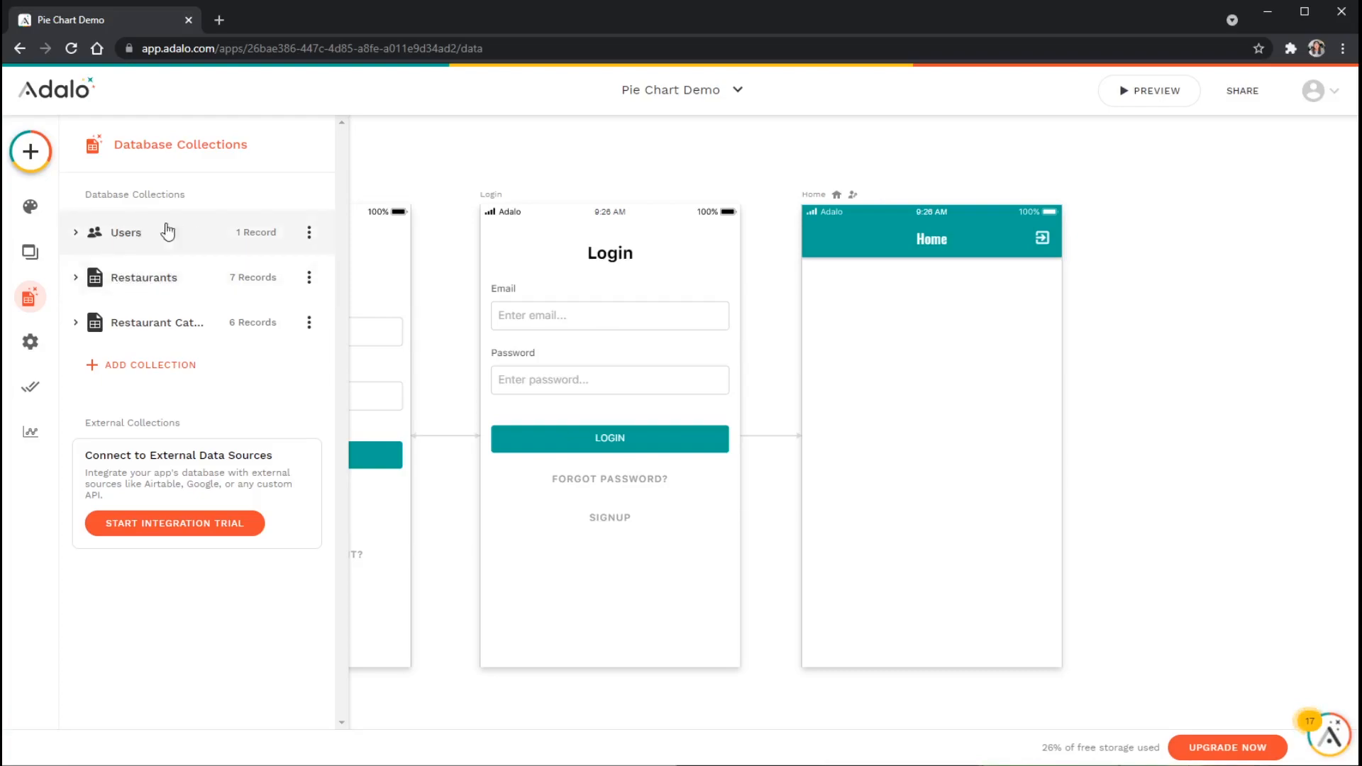
{"action": "mouse_move", "coordinate": [172, 280]}
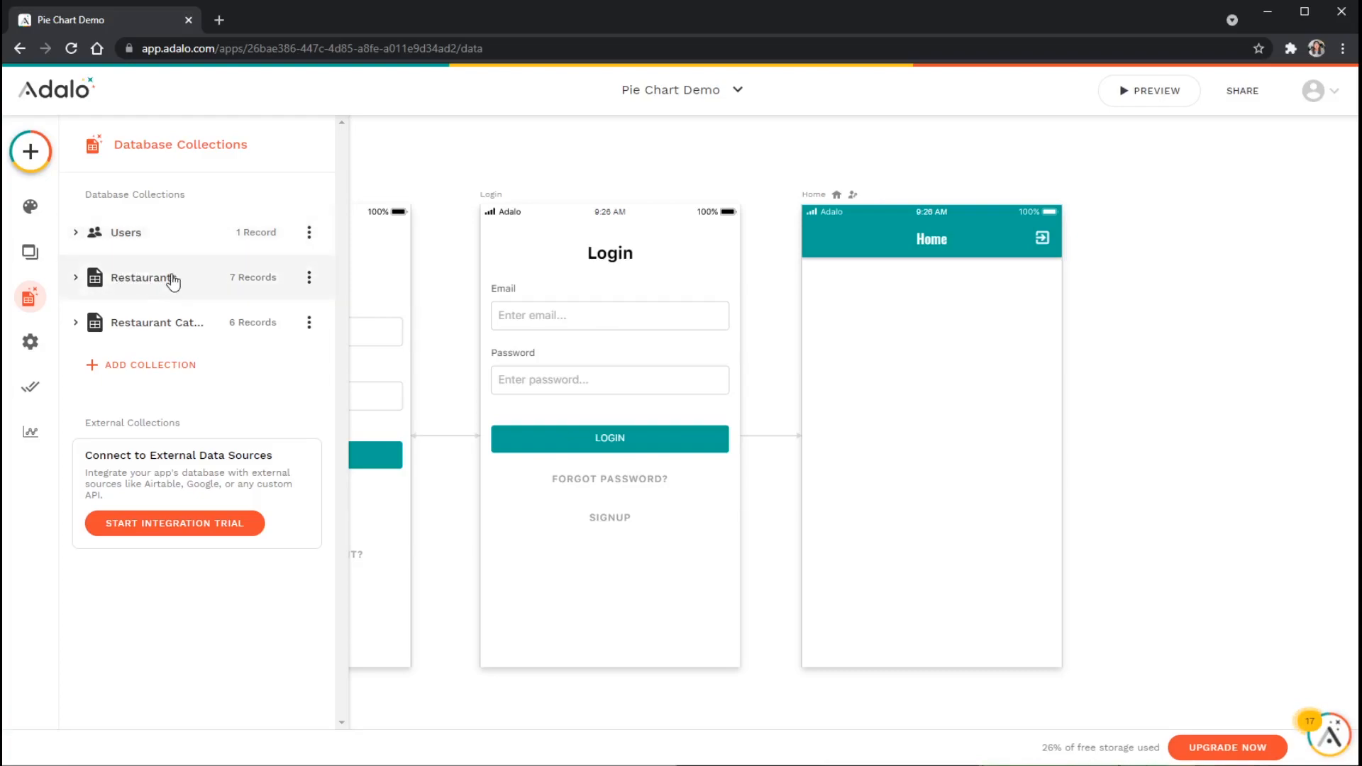
{"action": "mouse_move", "coordinate": [127, 284]}
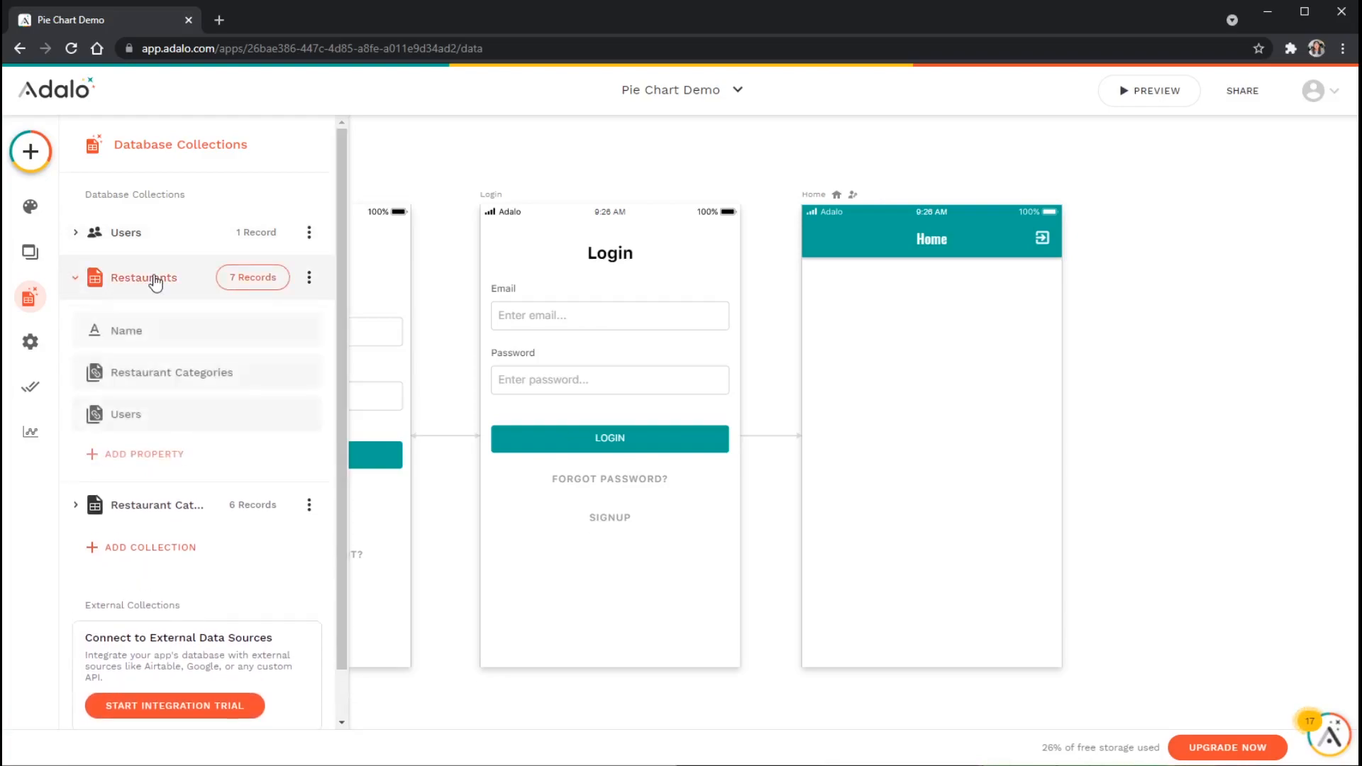
{"action": "mouse_move", "coordinate": [171, 372]}
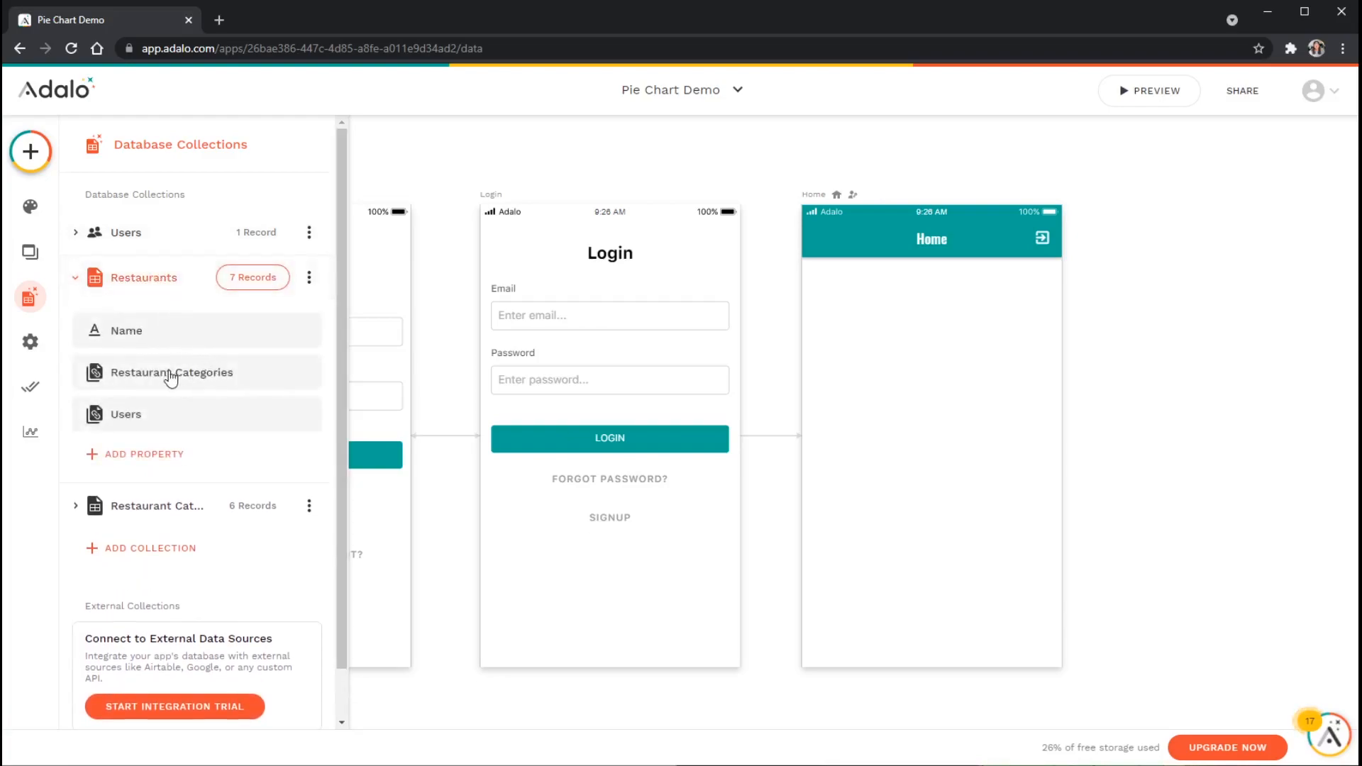
{"action": "mouse_move", "coordinate": [200, 373]}
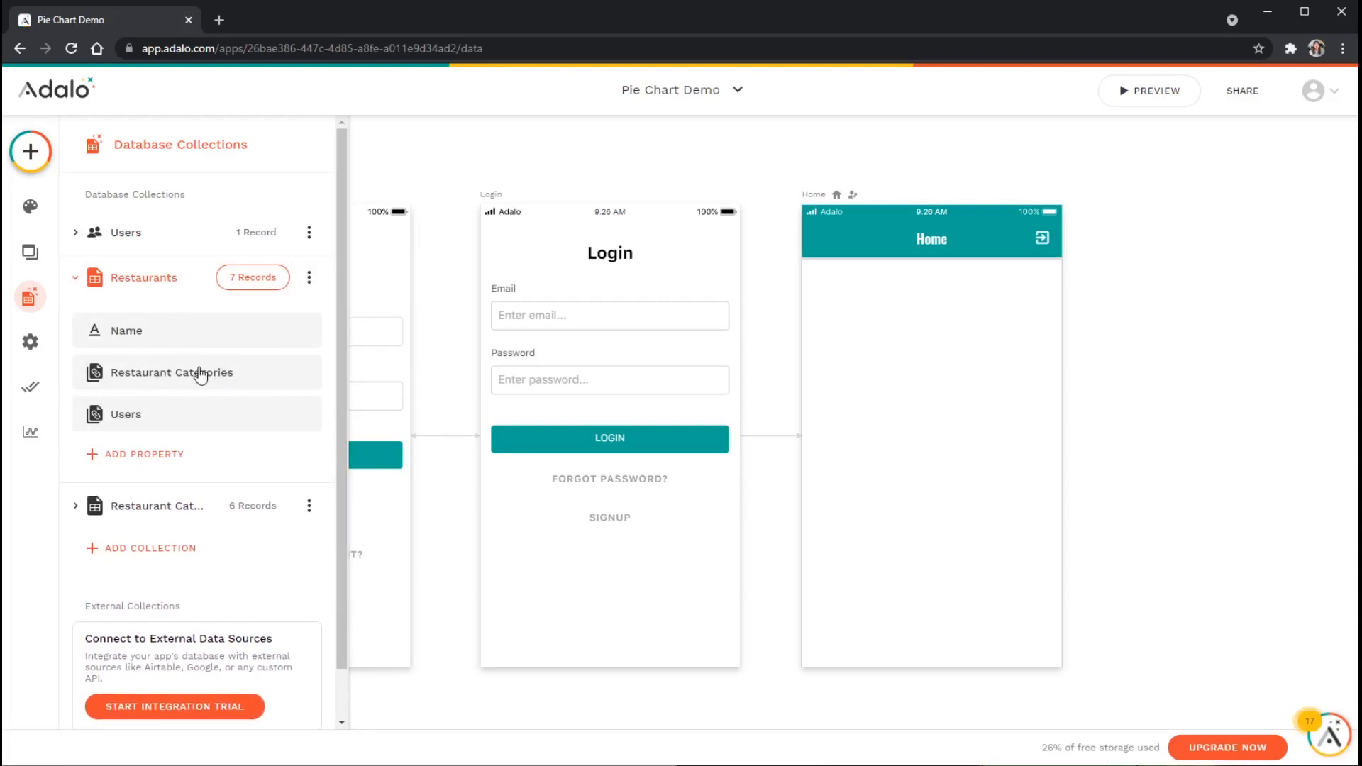
{"action": "mouse_move", "coordinate": [193, 419]}
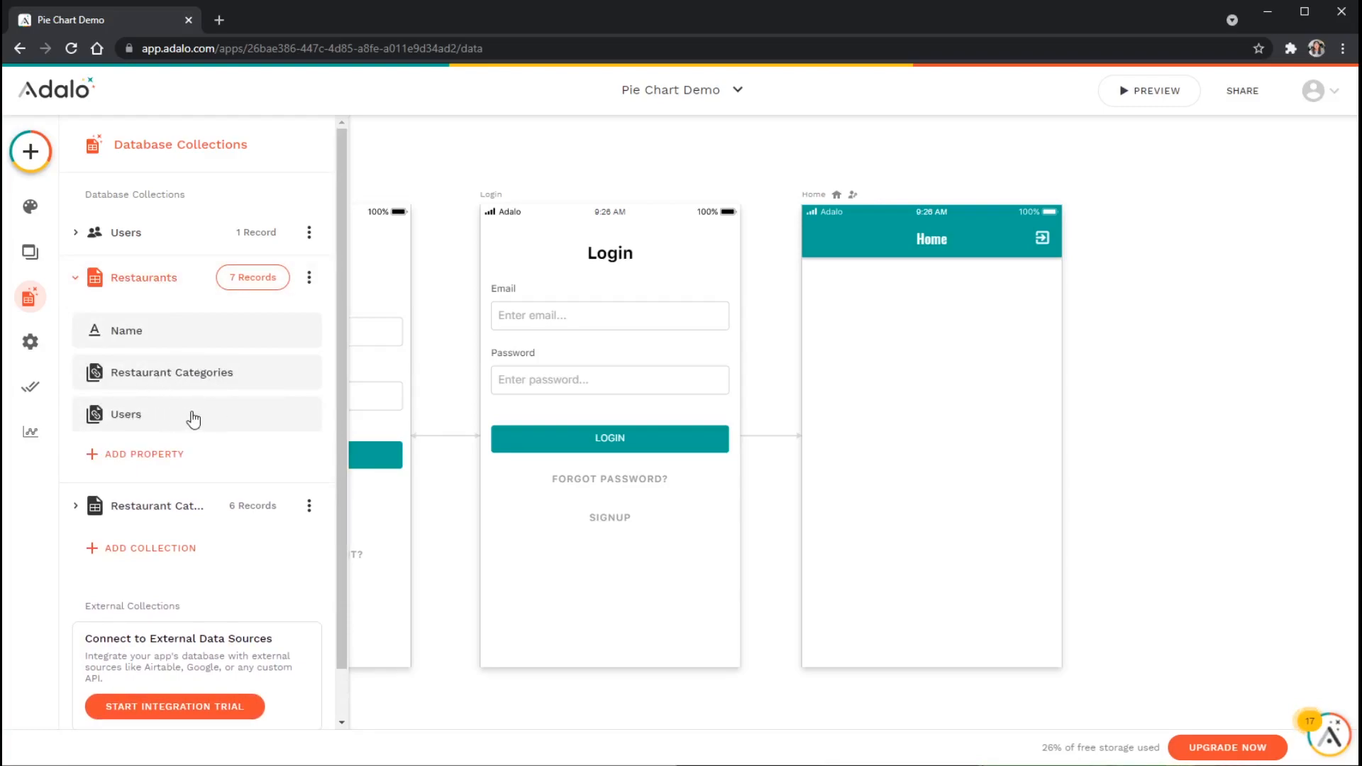
{"action": "left_click", "coordinate": [75, 277]}
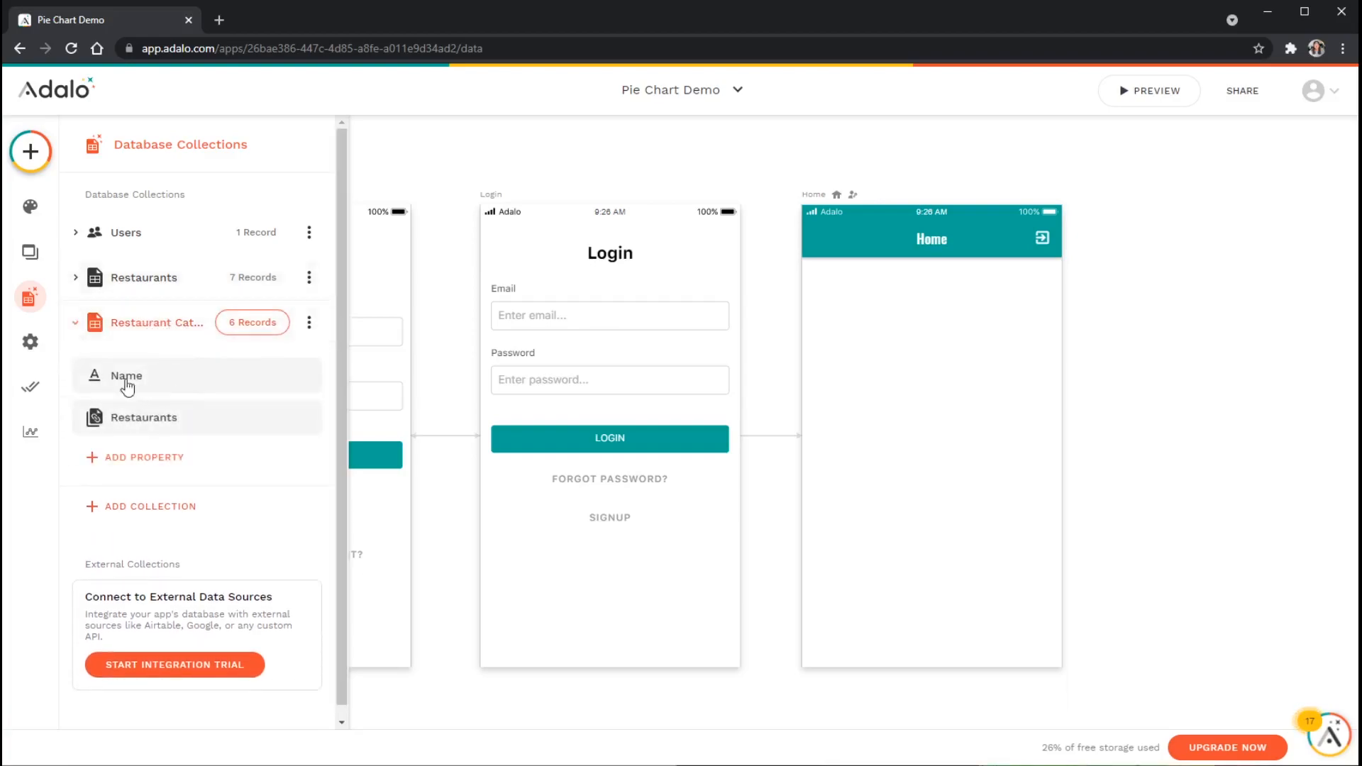
{"action": "mouse_move", "coordinate": [172, 381]}
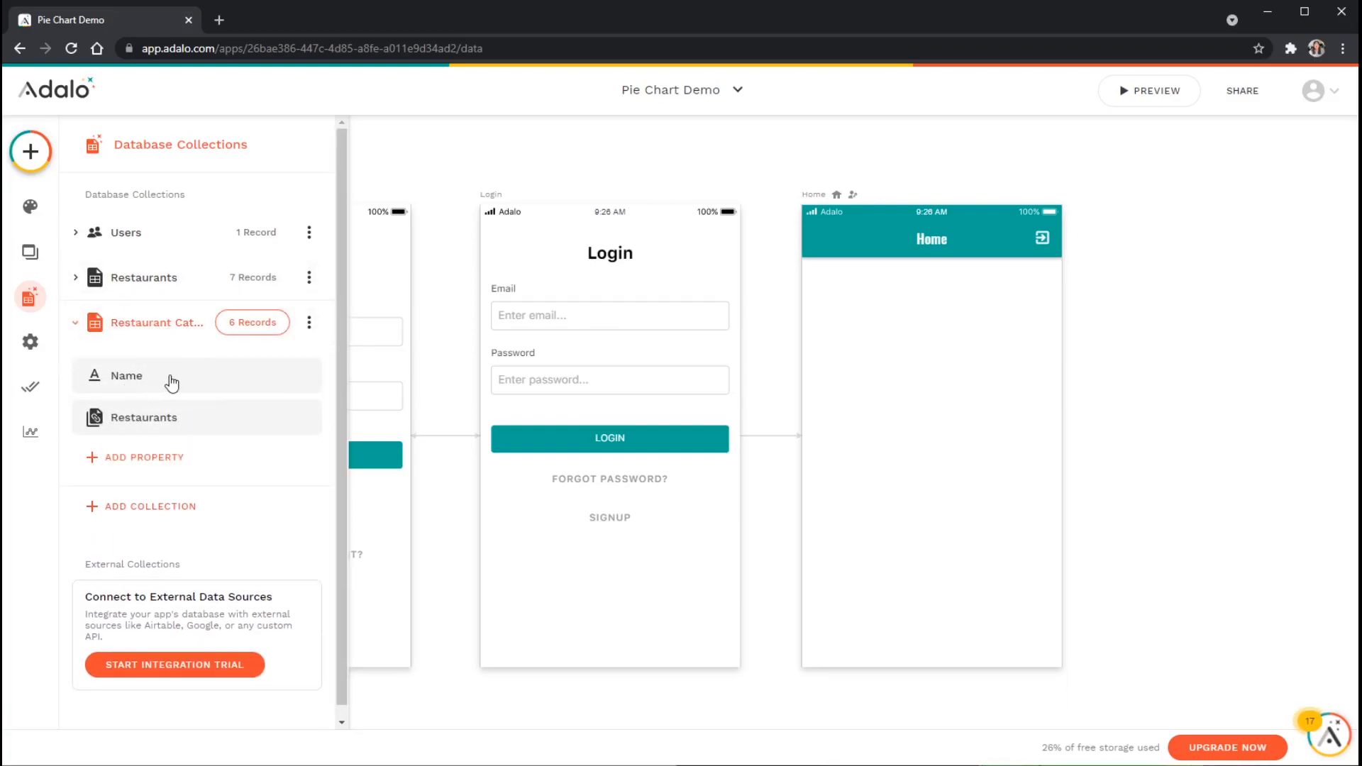
{"action": "mouse_move", "coordinate": [135, 424]}
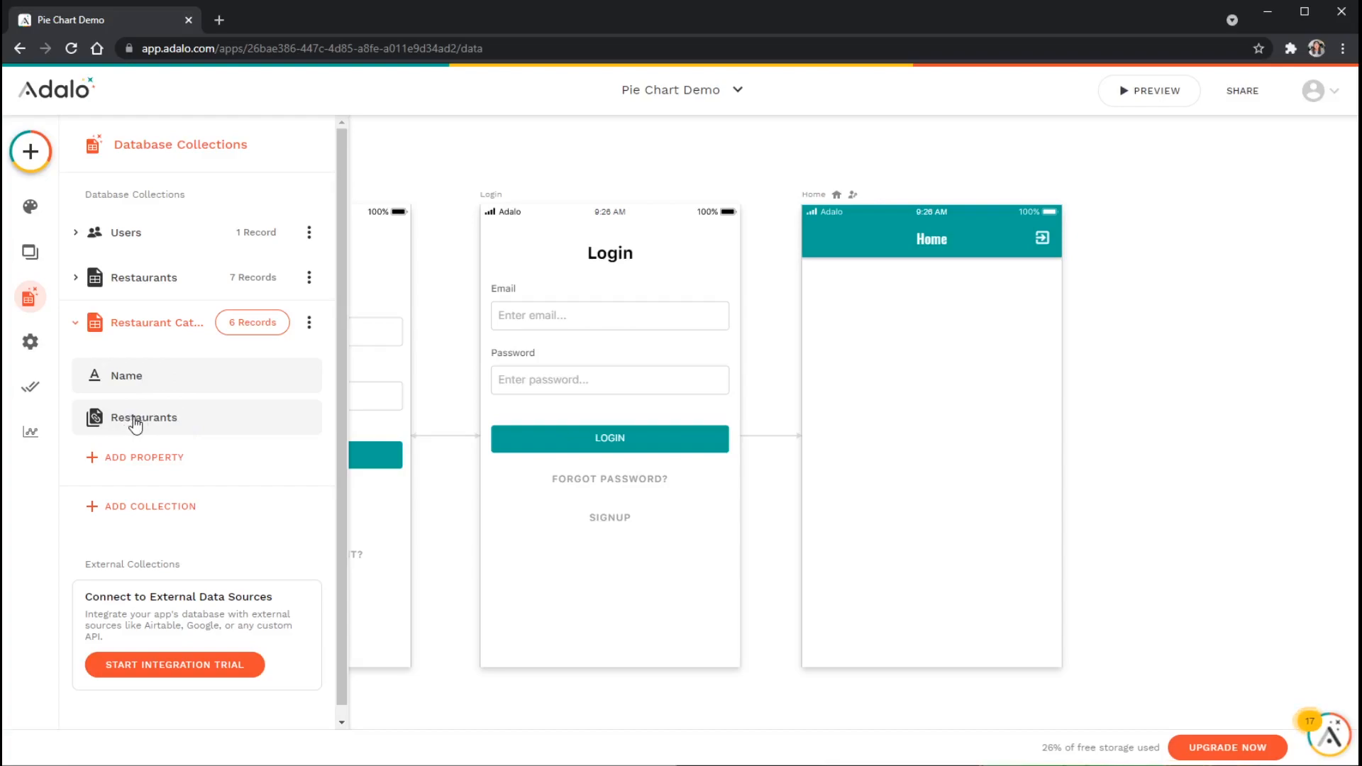
{"action": "mouse_move", "coordinate": [200, 414]}
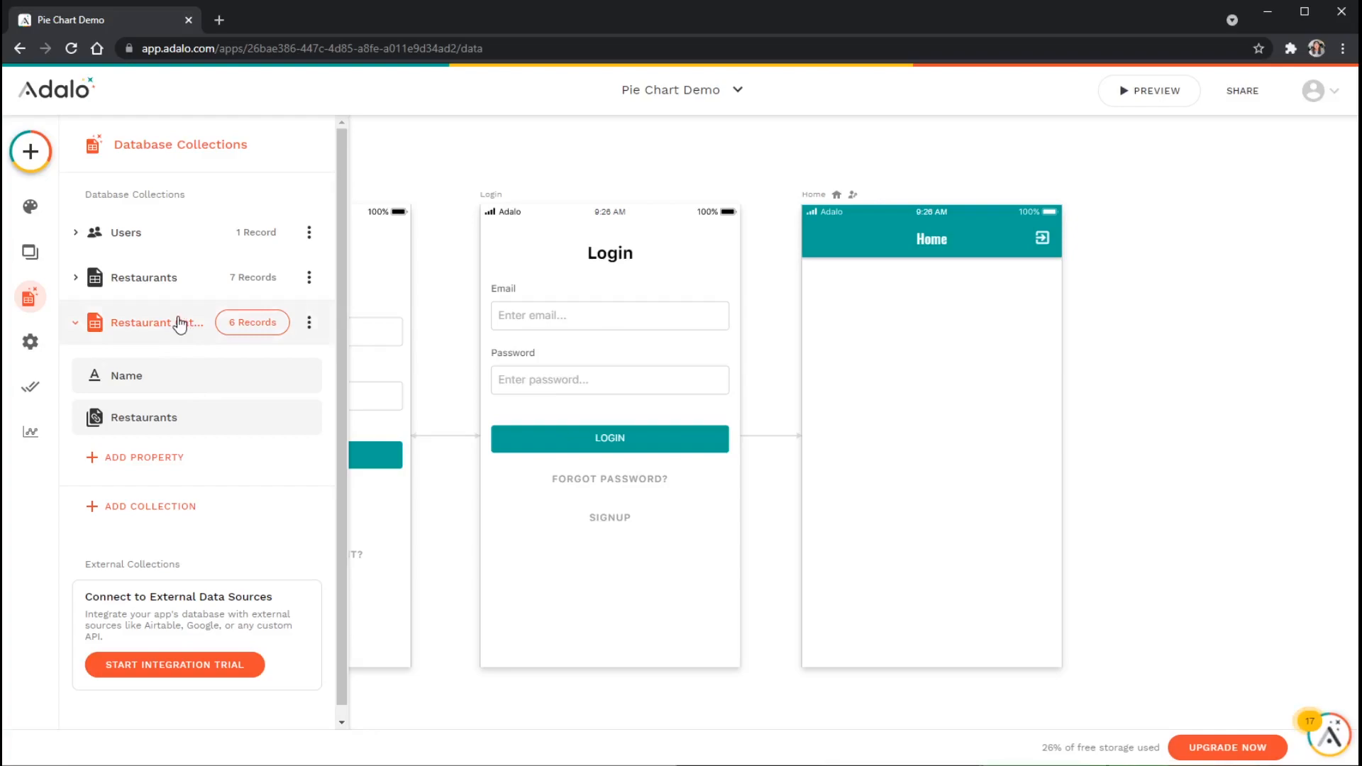
{"action": "mouse_move", "coordinate": [147, 280]}
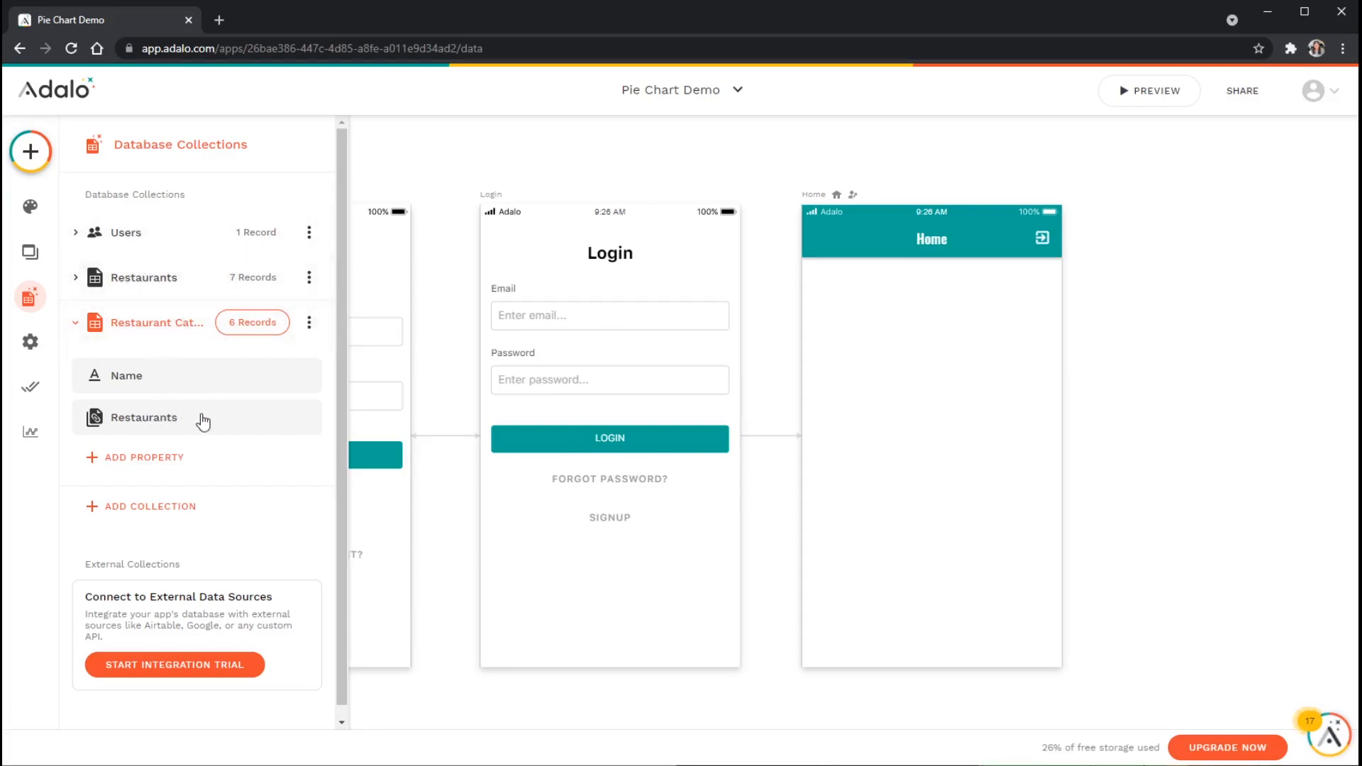
{"action": "mouse_move", "coordinate": [156, 276]}
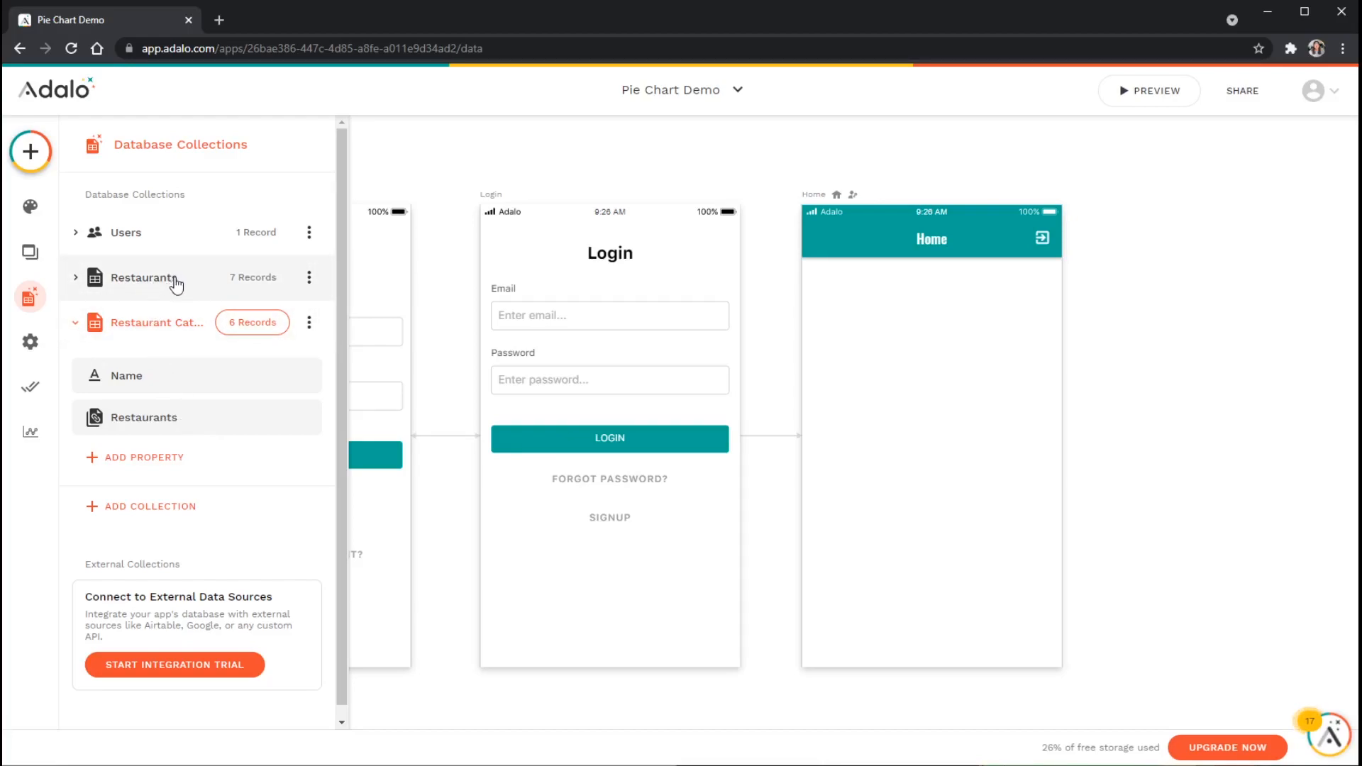
{"action": "mouse_move", "coordinate": [173, 326]}
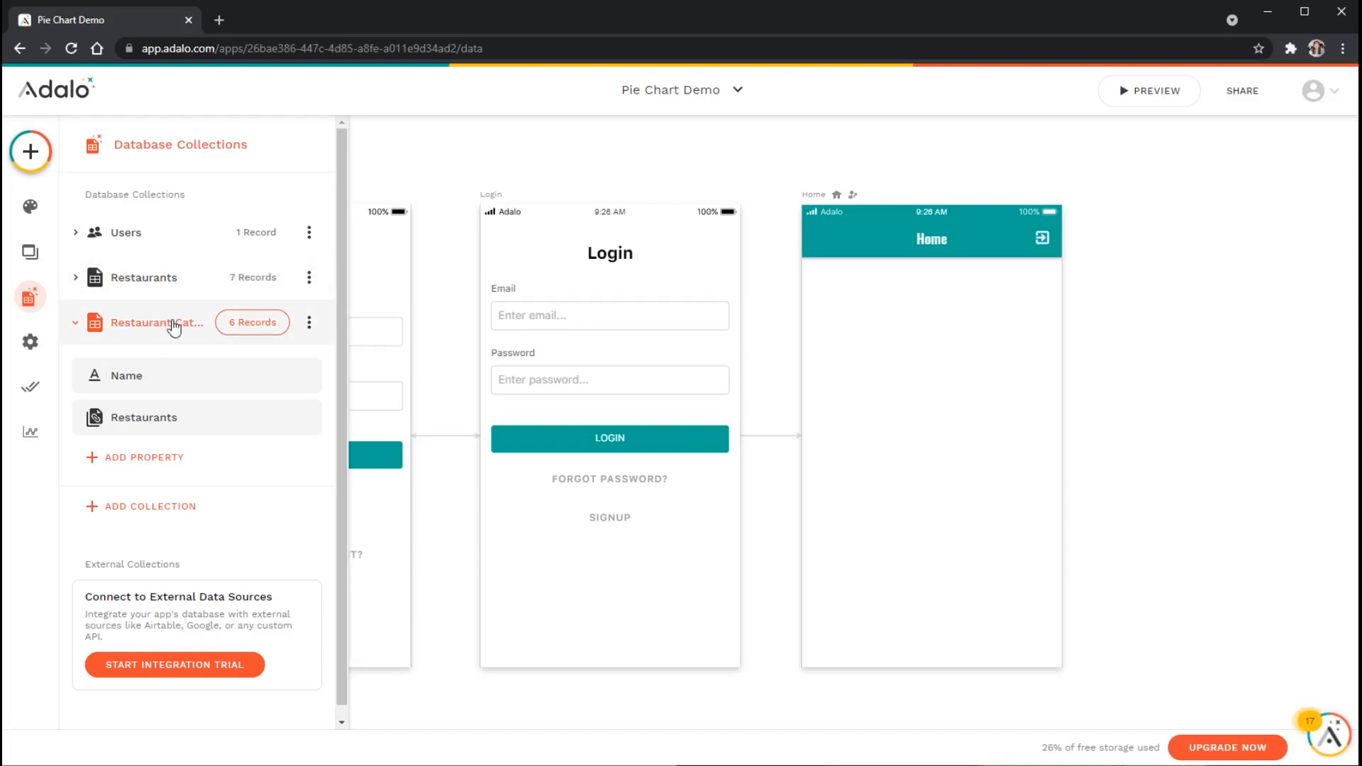
{"action": "mouse_move", "coordinate": [211, 422]}
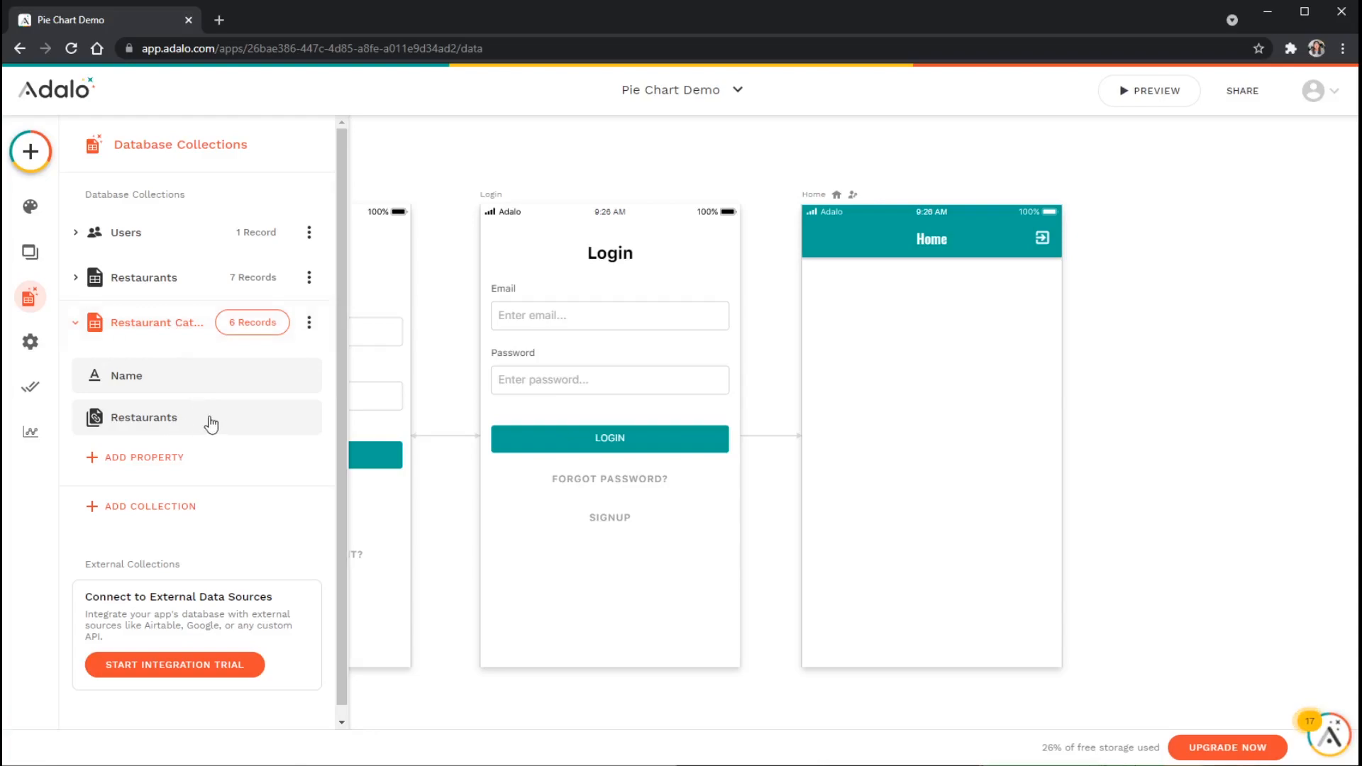
{"action": "mouse_move", "coordinate": [198, 423]}
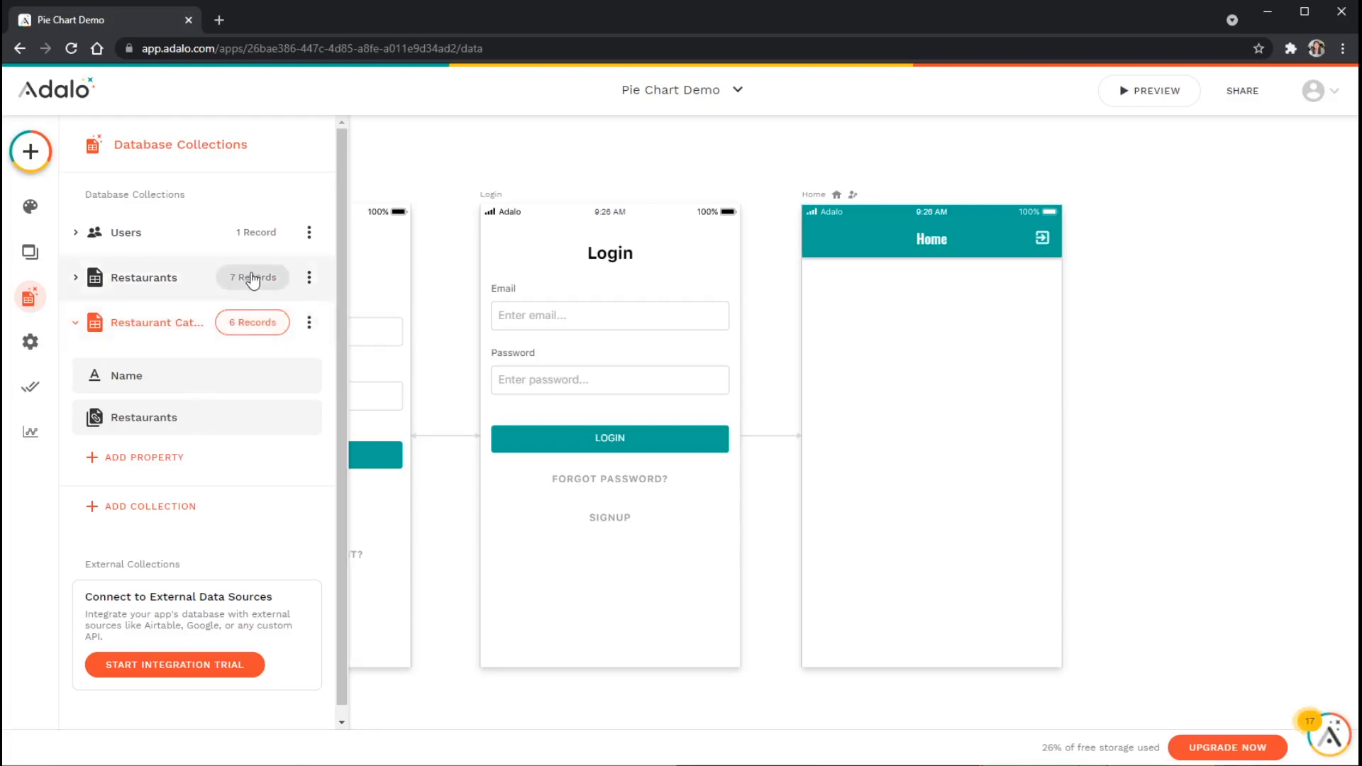
Save Sunrise Grill, then give Ball Park Dogz the Food Truck and Lunch categories and save it.
{"action": "left_click", "coordinate": [253, 276]}
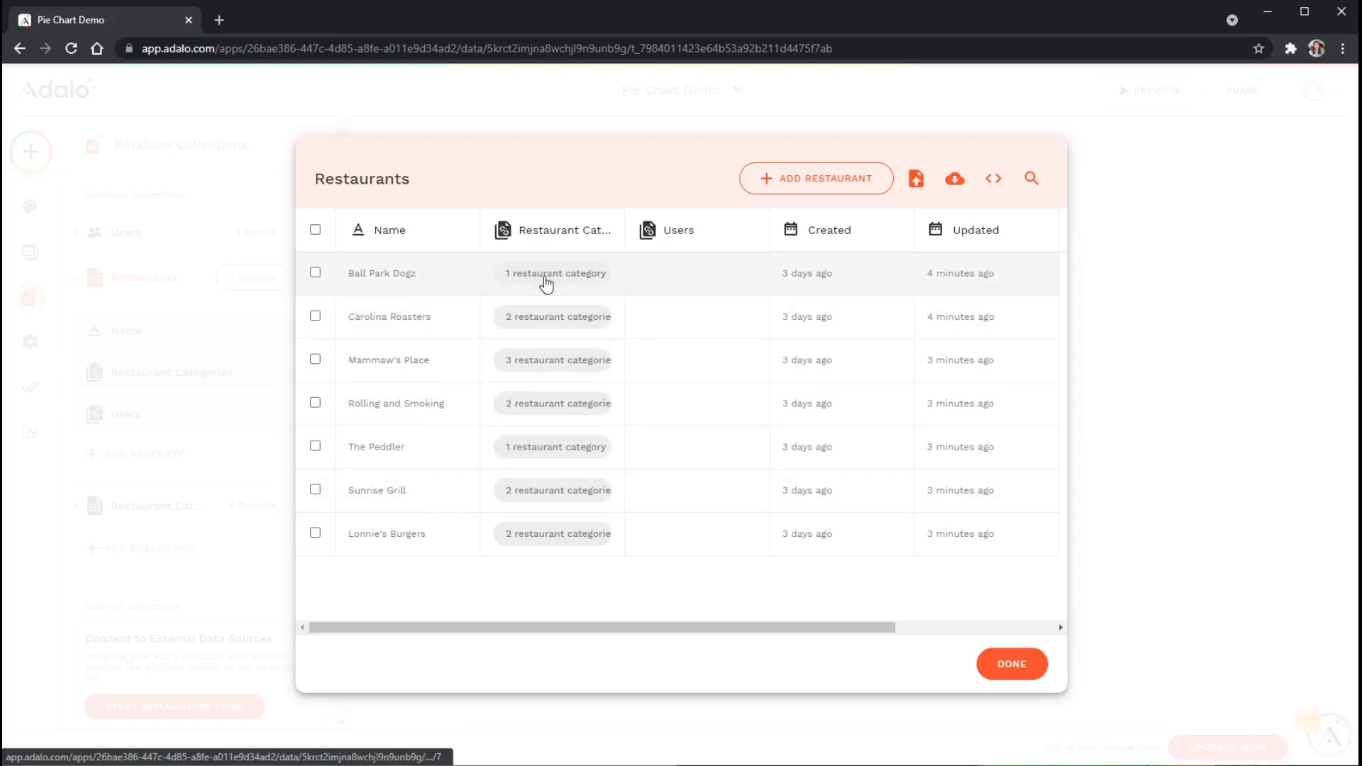
{"action": "mouse_move", "coordinate": [547, 501]}
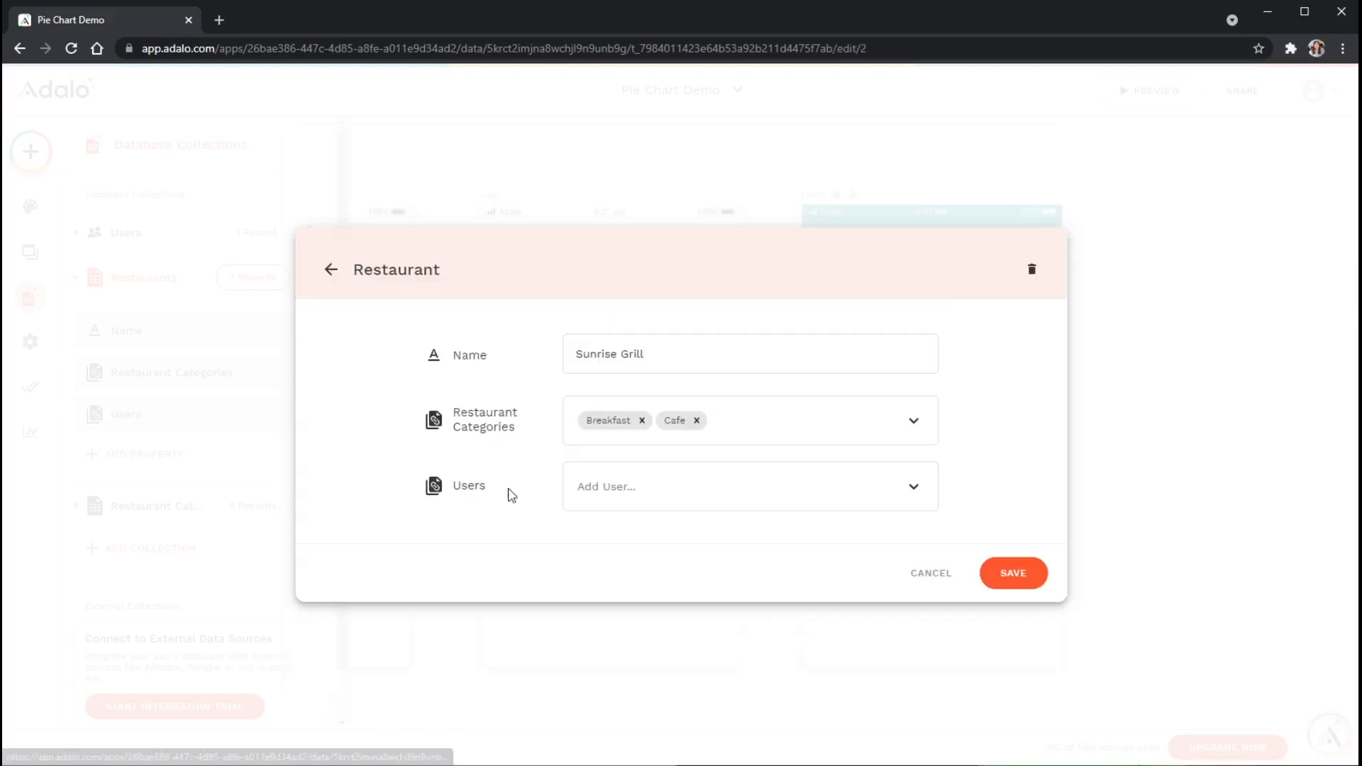
{"action": "mouse_move", "coordinate": [858, 540]}
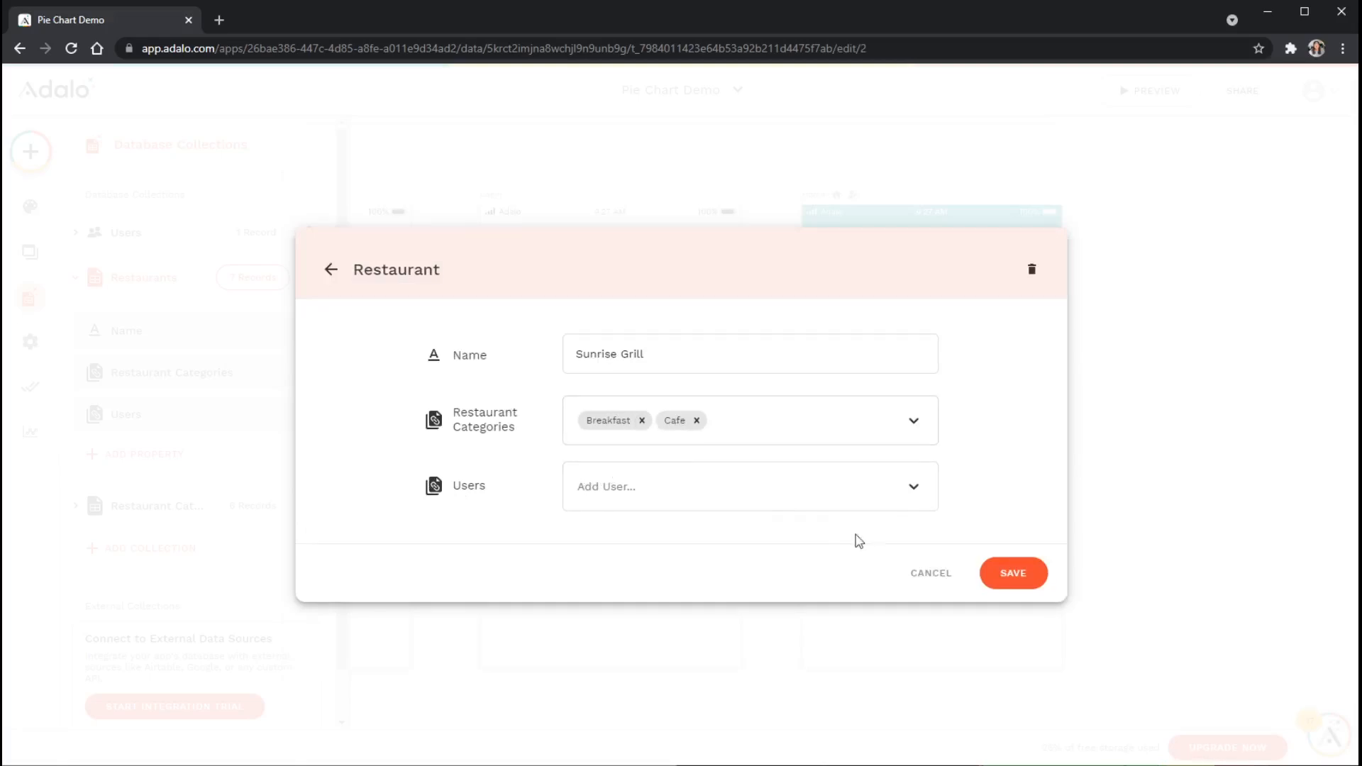
{"action": "left_click", "coordinate": [1012, 571]}
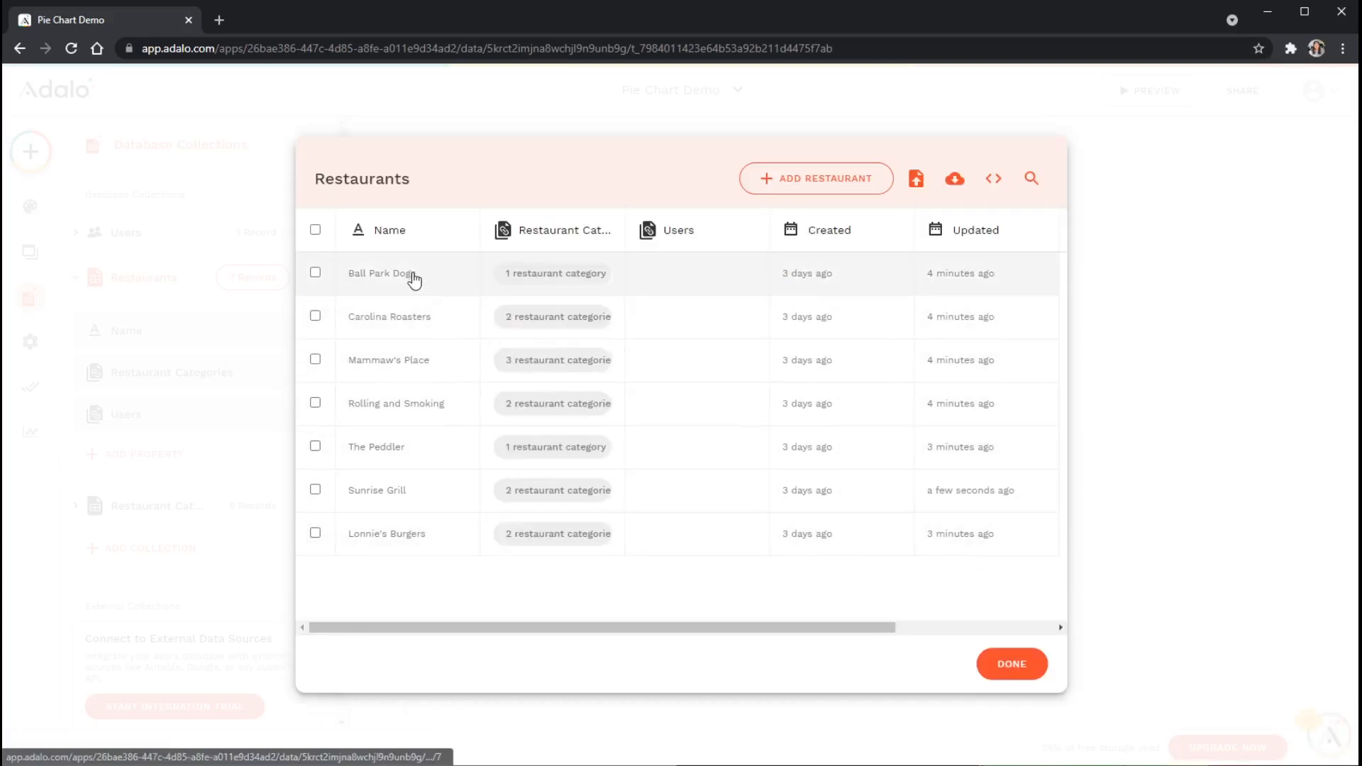
{"action": "left_click", "coordinate": [381, 273]}
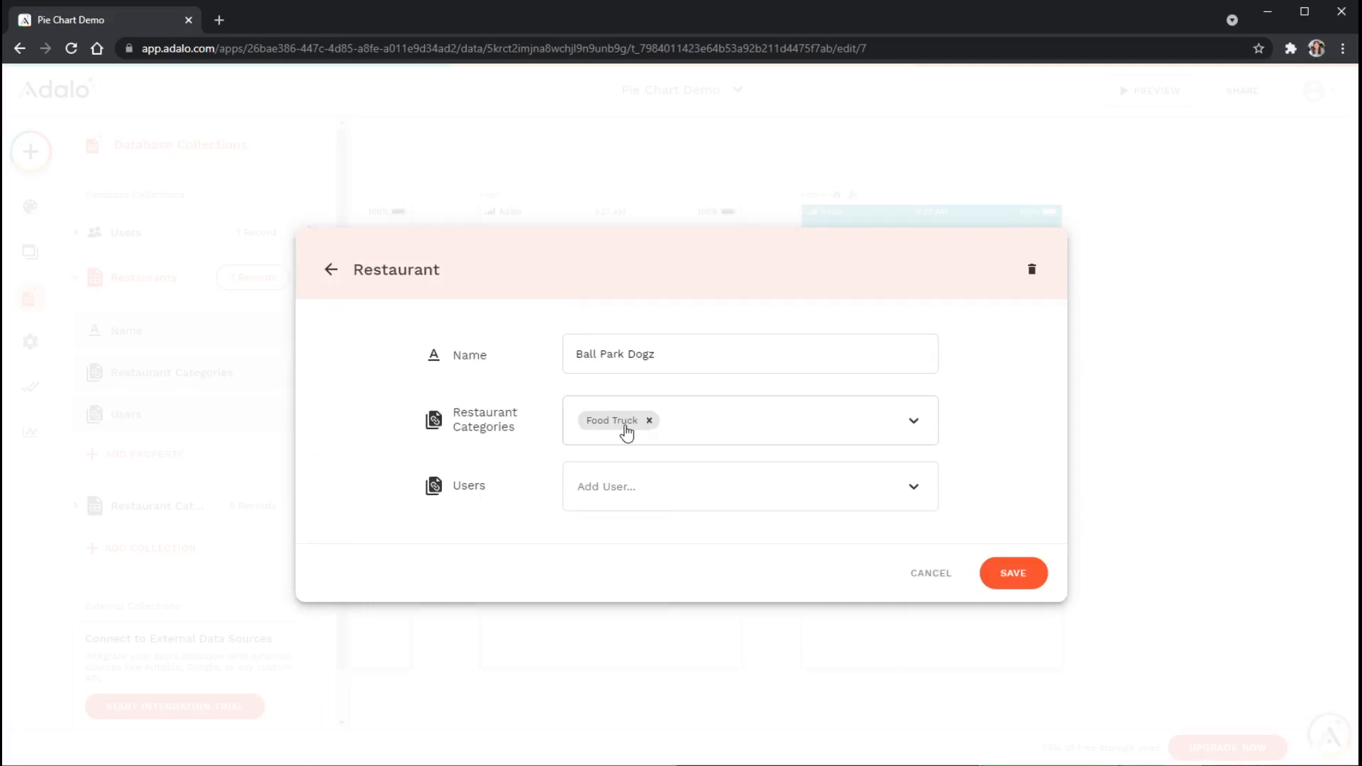
{"action": "left_click", "coordinate": [912, 420]}
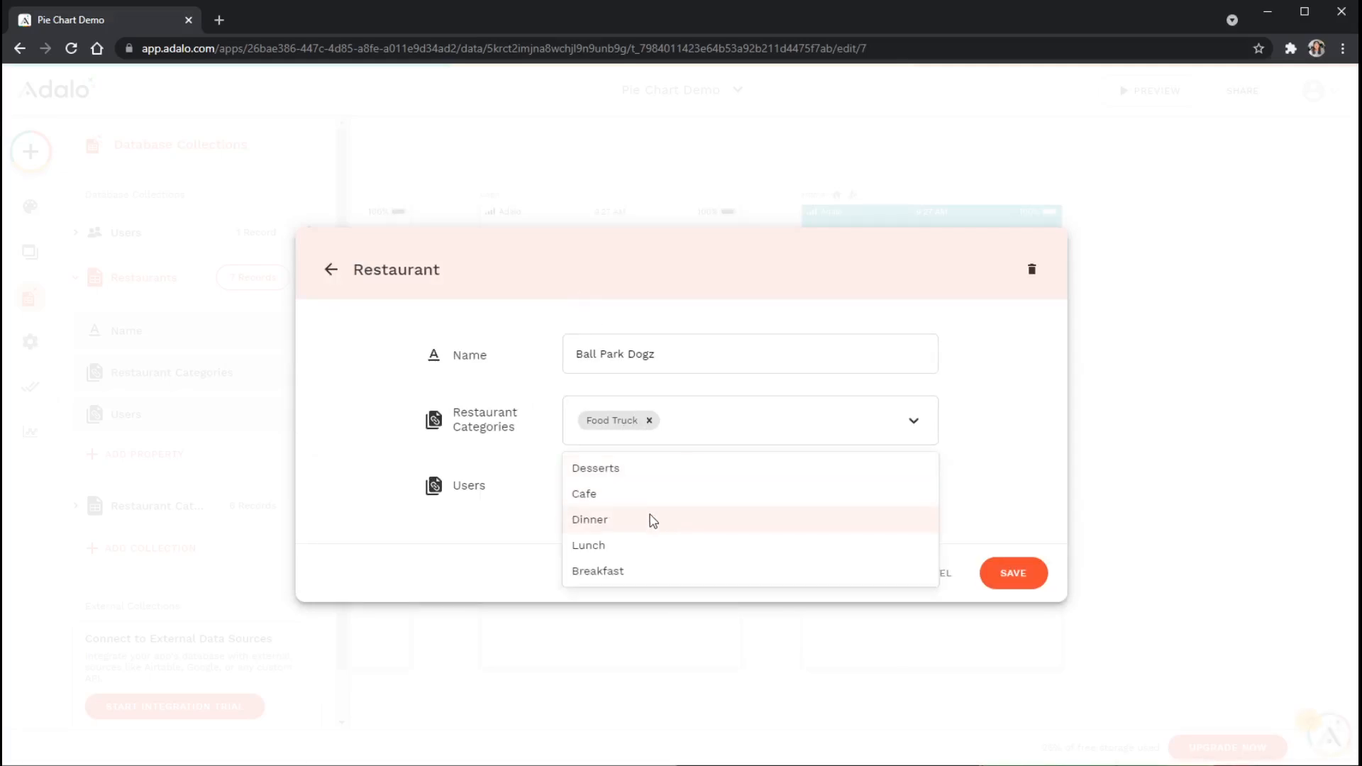
{"action": "left_click", "coordinate": [587, 544]}
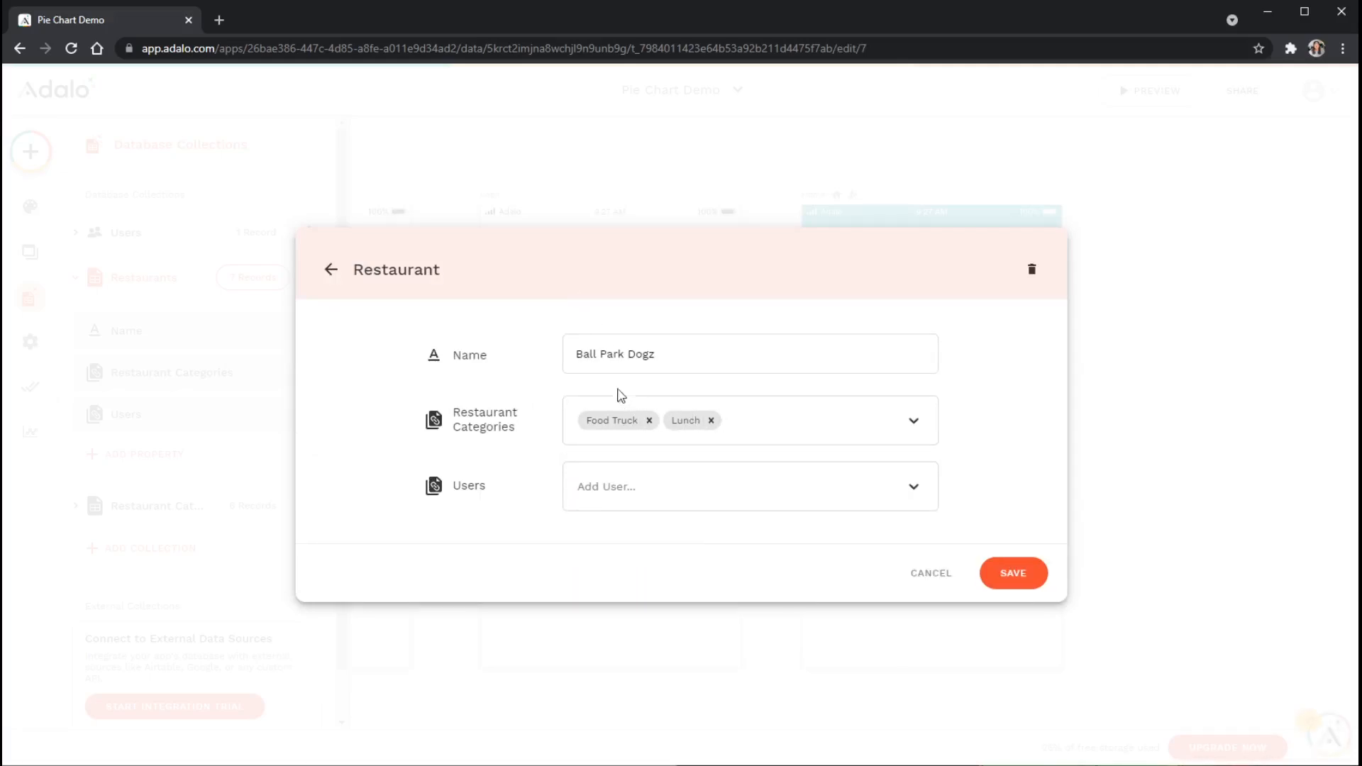
{"action": "mouse_move", "coordinate": [937, 535]}
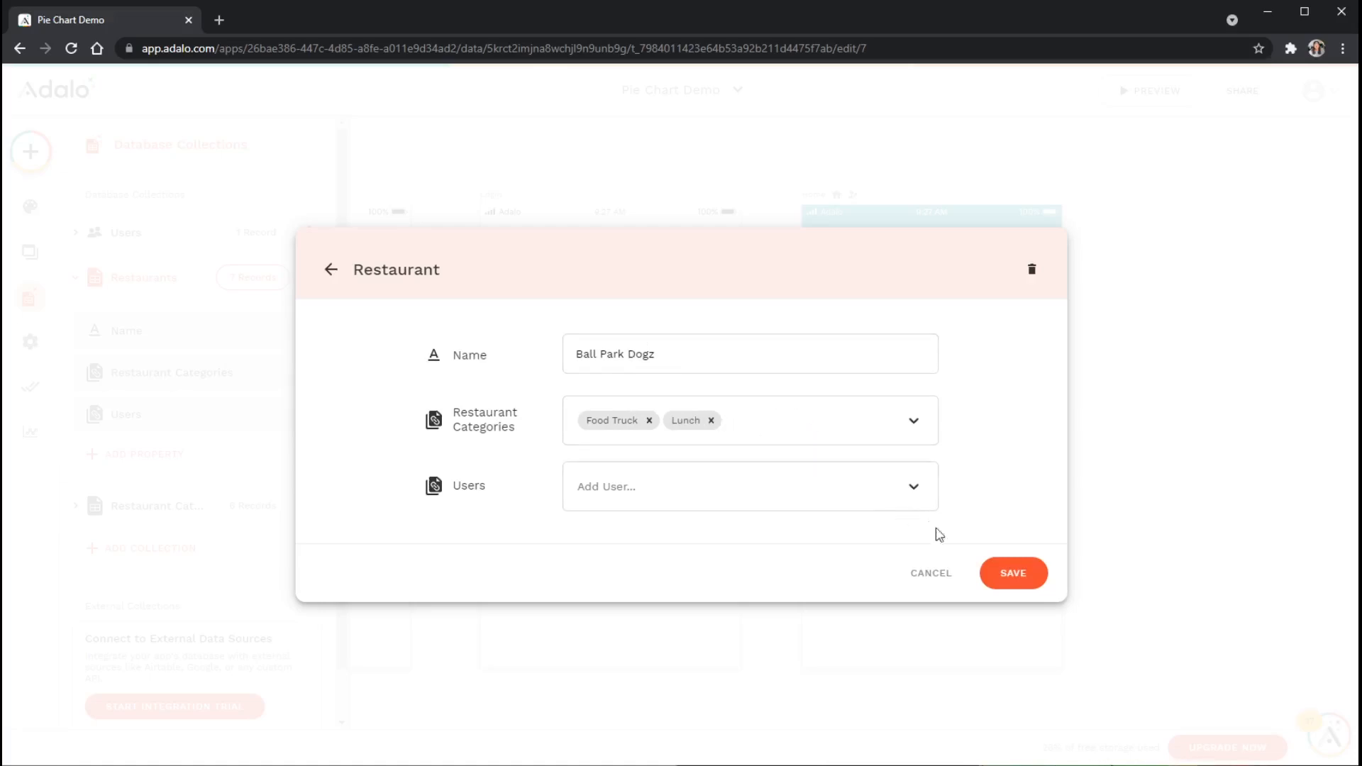
{"action": "left_click", "coordinate": [1011, 572]}
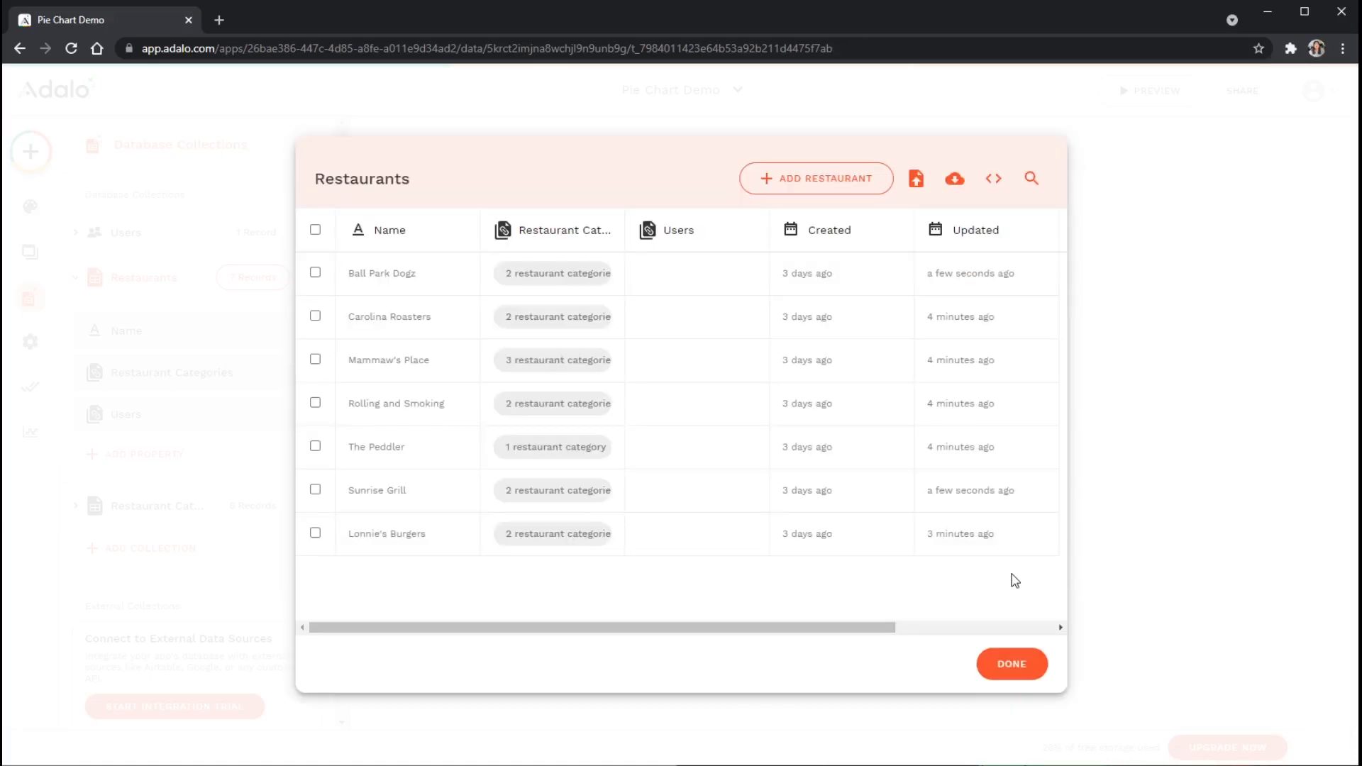
{"action": "mouse_move", "coordinate": [702, 362]}
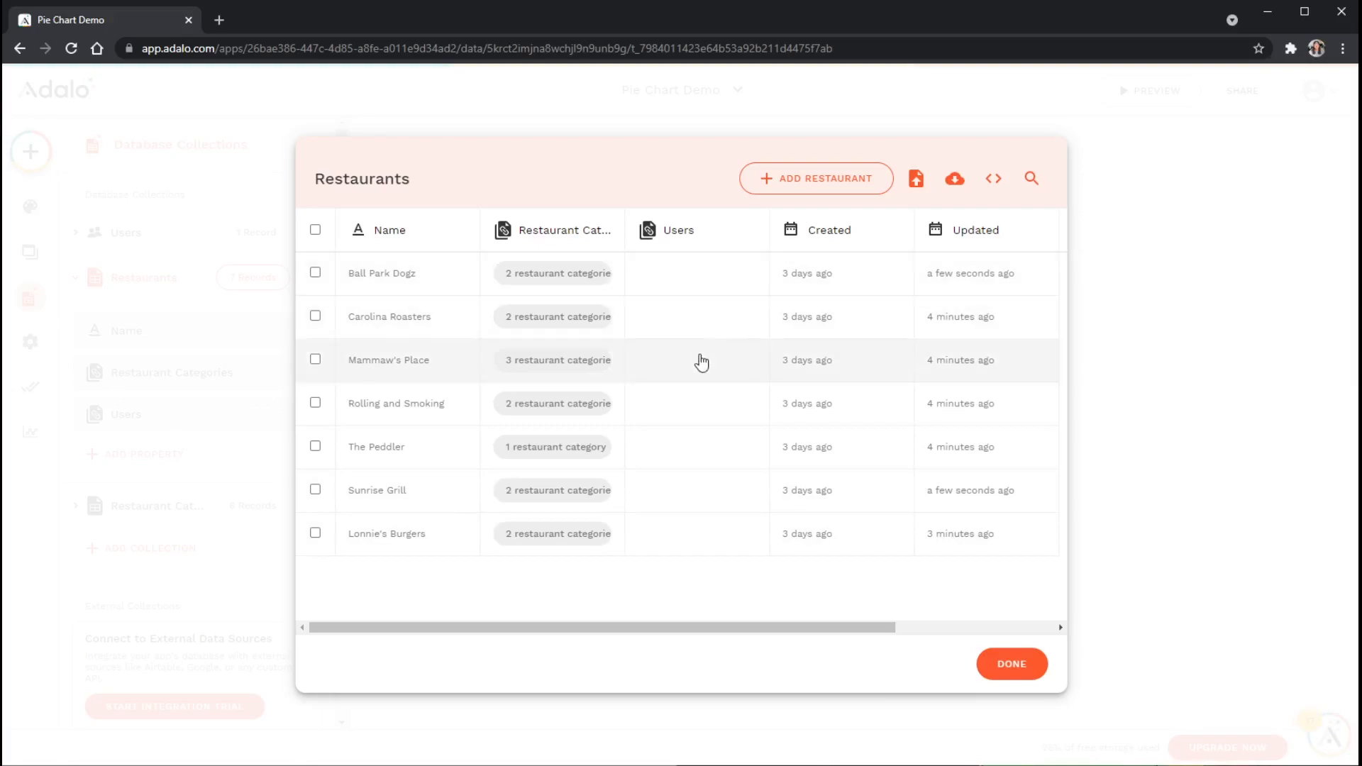
{"action": "mouse_move", "coordinate": [708, 303]}
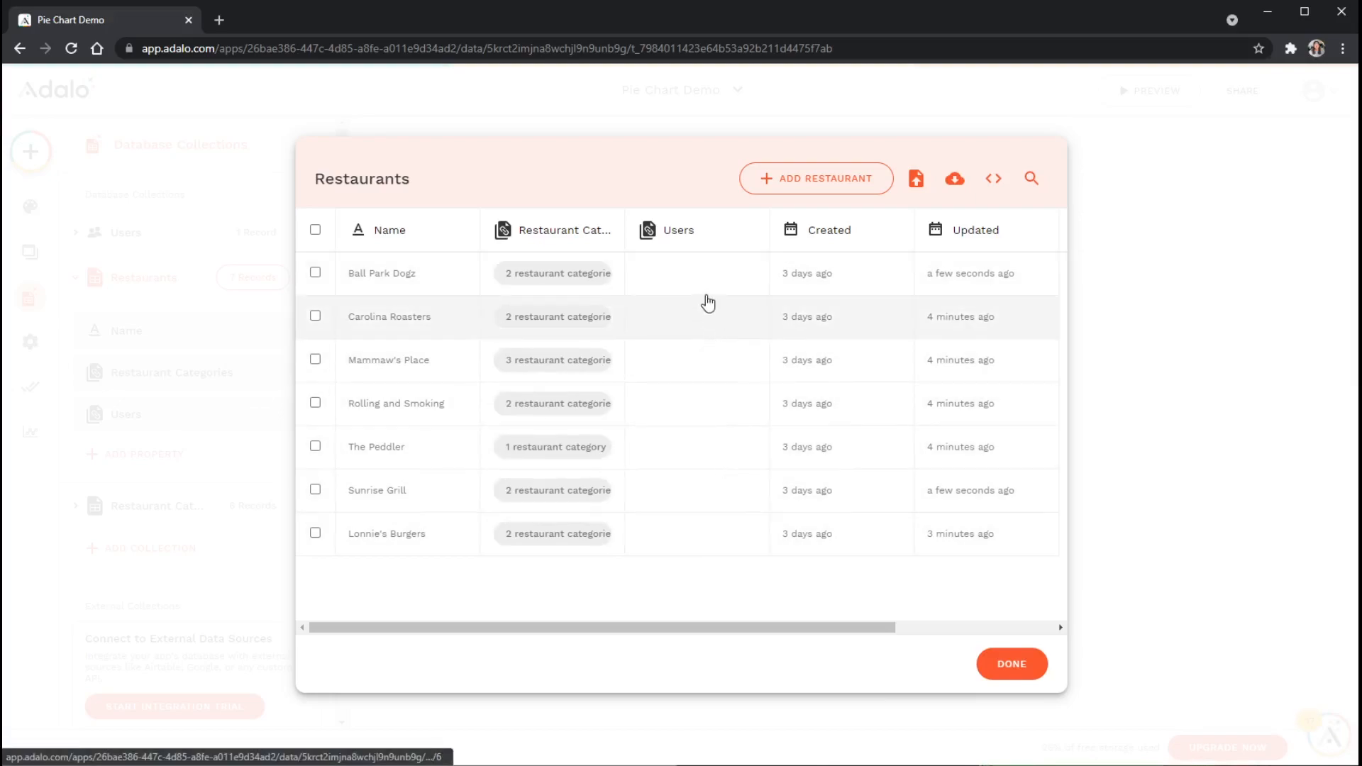
{"action": "mouse_move", "coordinate": [694, 505]}
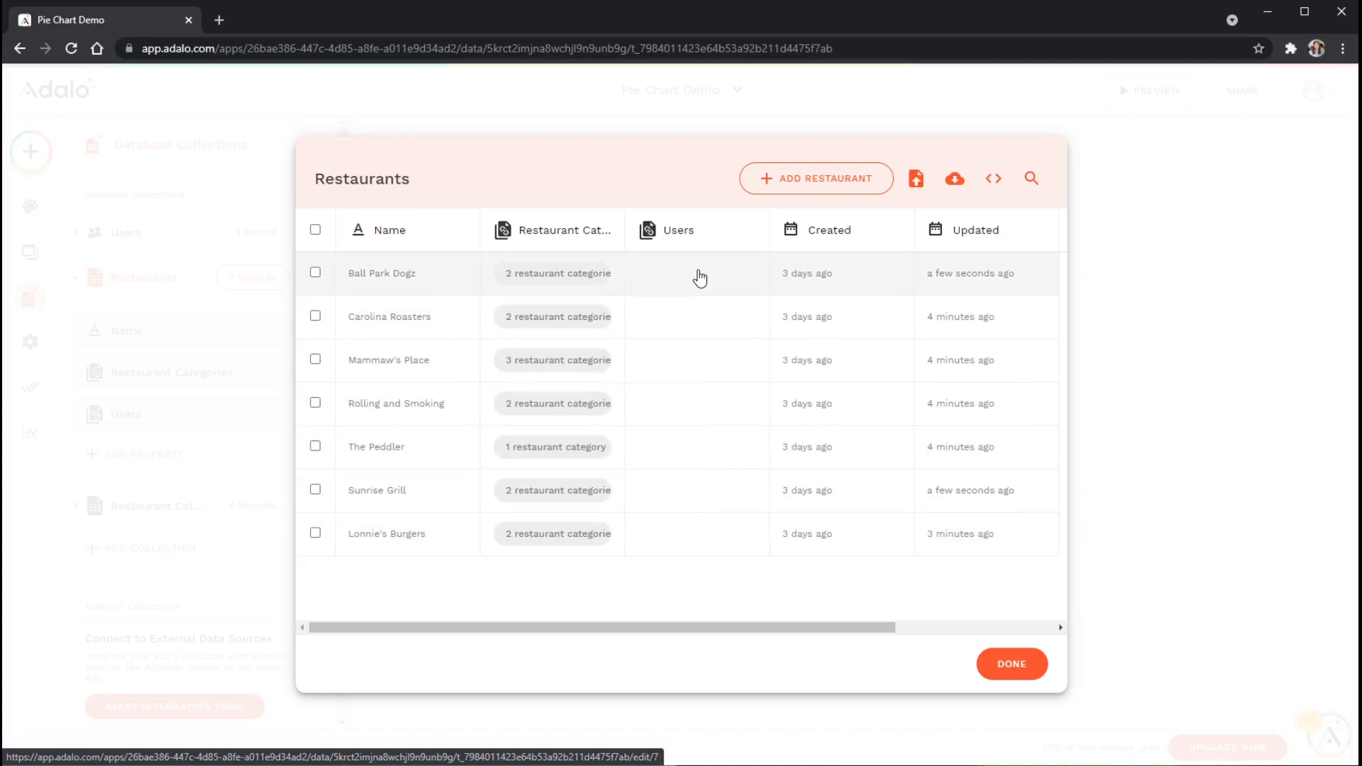
{"action": "mouse_move", "coordinate": [1012, 664]}
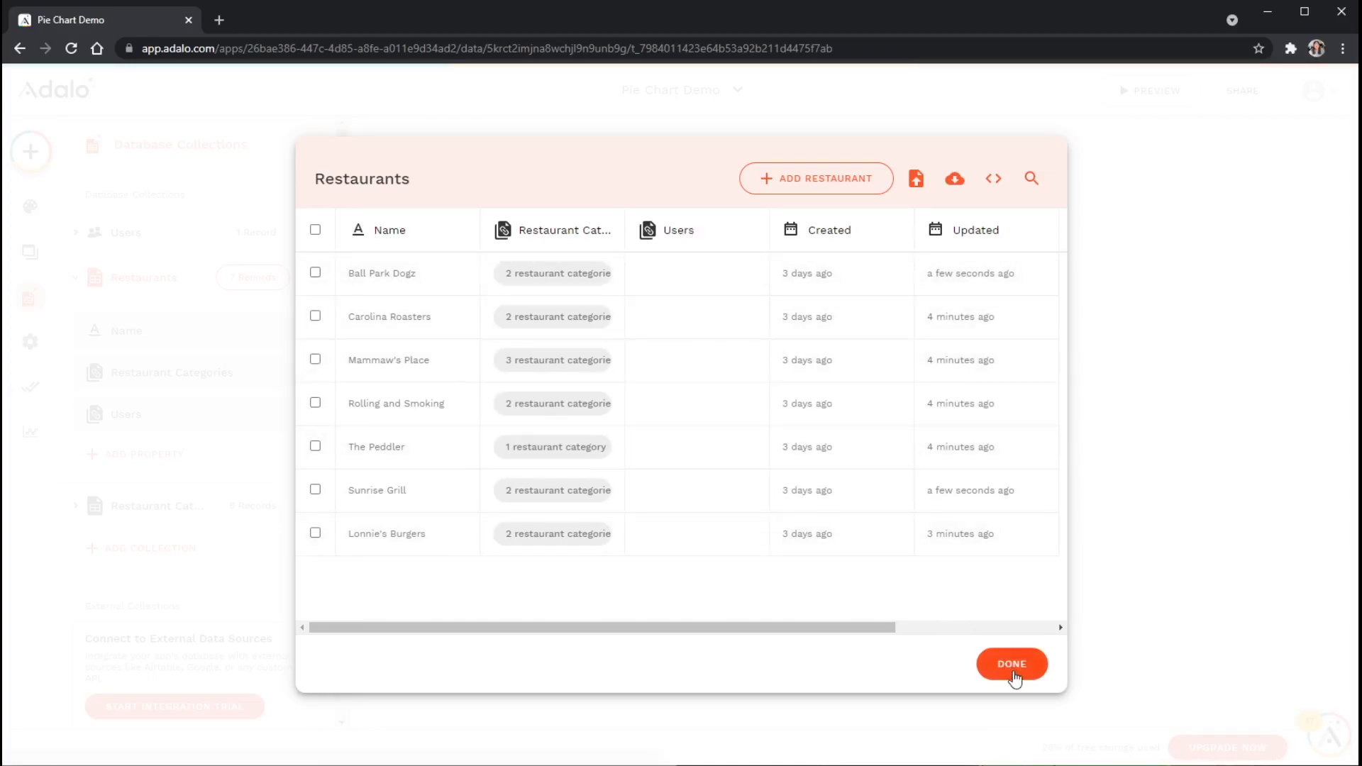
Close the Restaurants records and bring up the Add Component library down to the Marketplace.
{"action": "left_click", "coordinate": [1012, 664]}
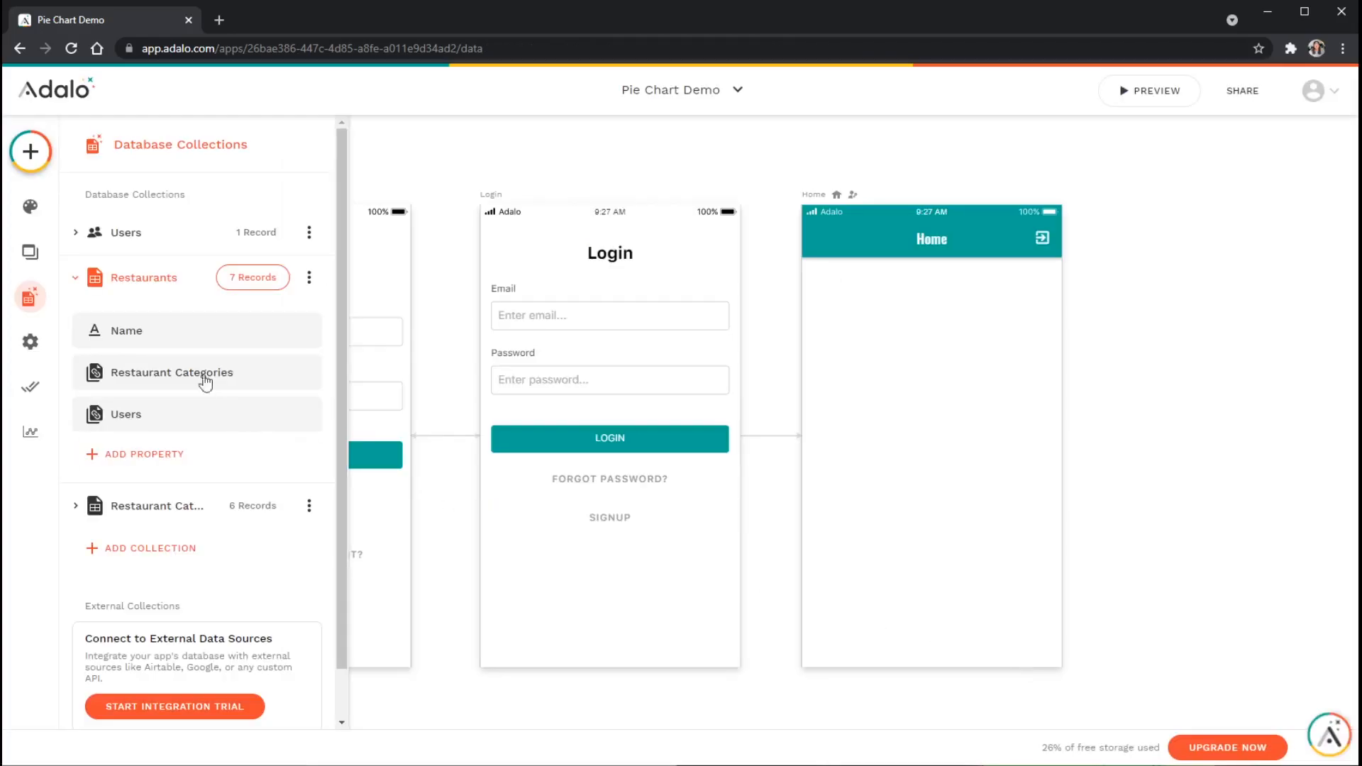
{"action": "mouse_move", "coordinate": [171, 277]}
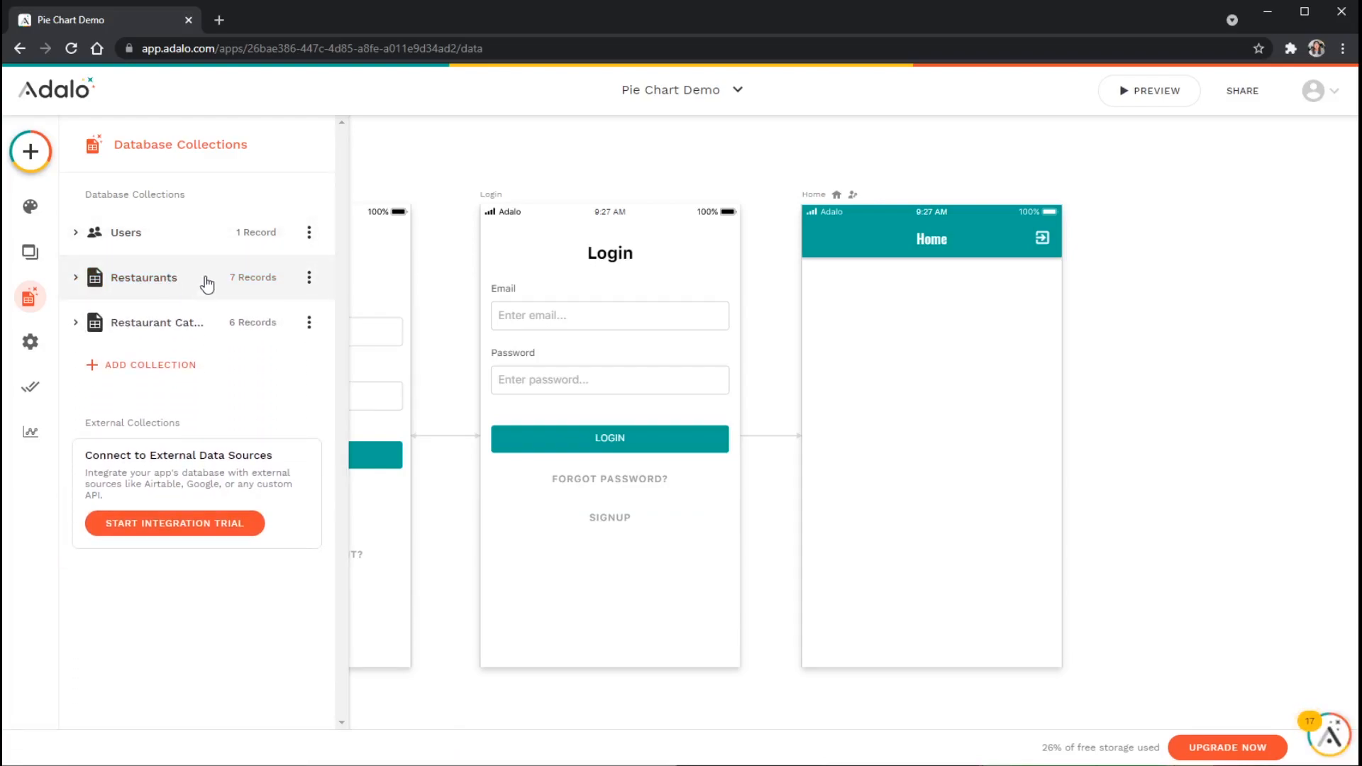
{"action": "mouse_move", "coordinate": [29, 151]}
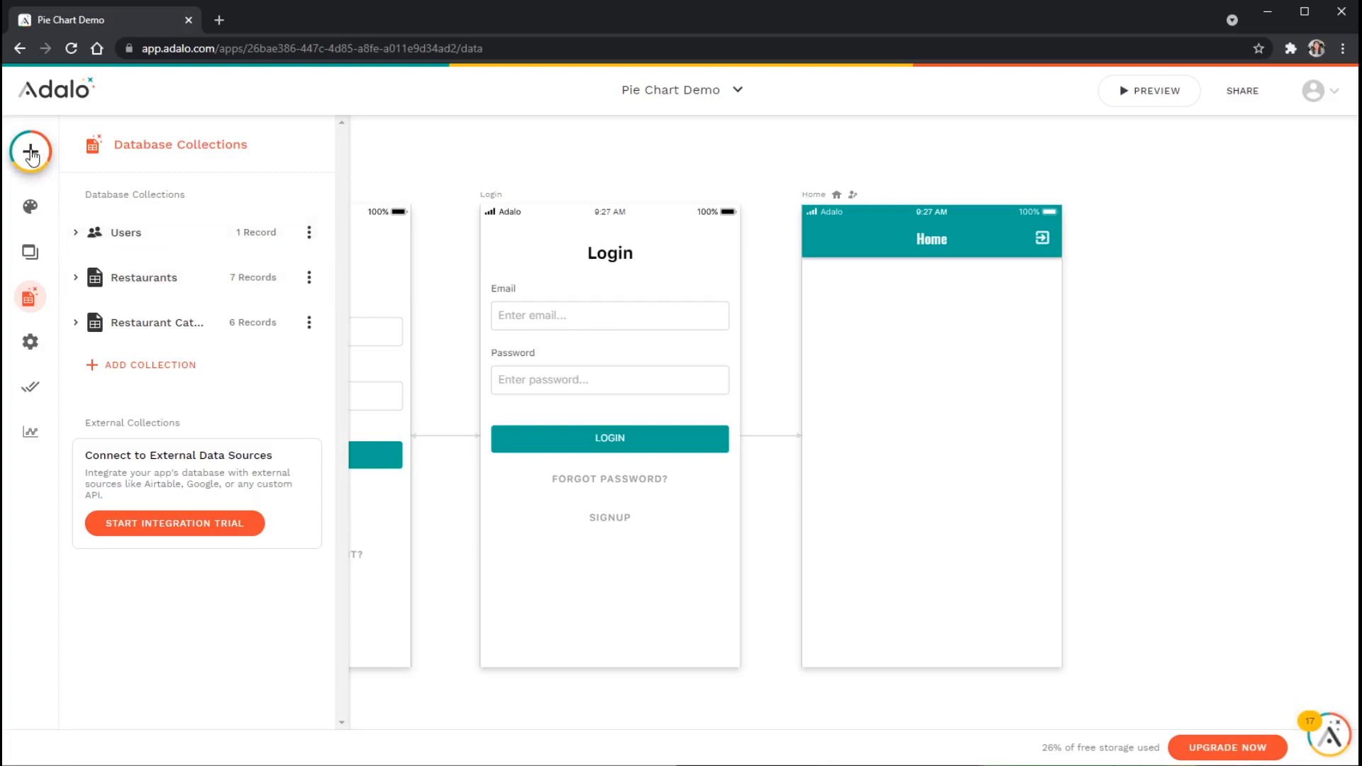
{"action": "left_click", "coordinate": [30, 152]}
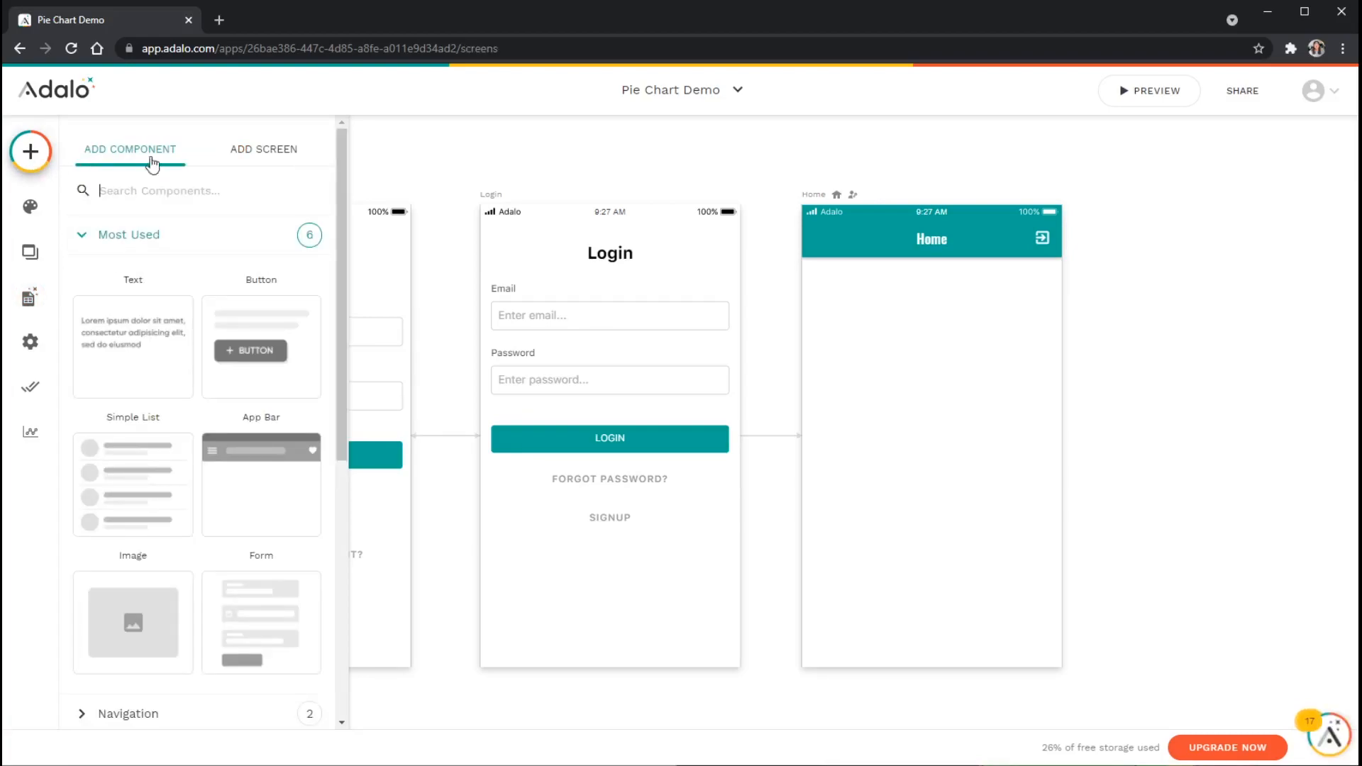
{"action": "scroll", "scroll_direction": "down", "scroll_amount": 3}
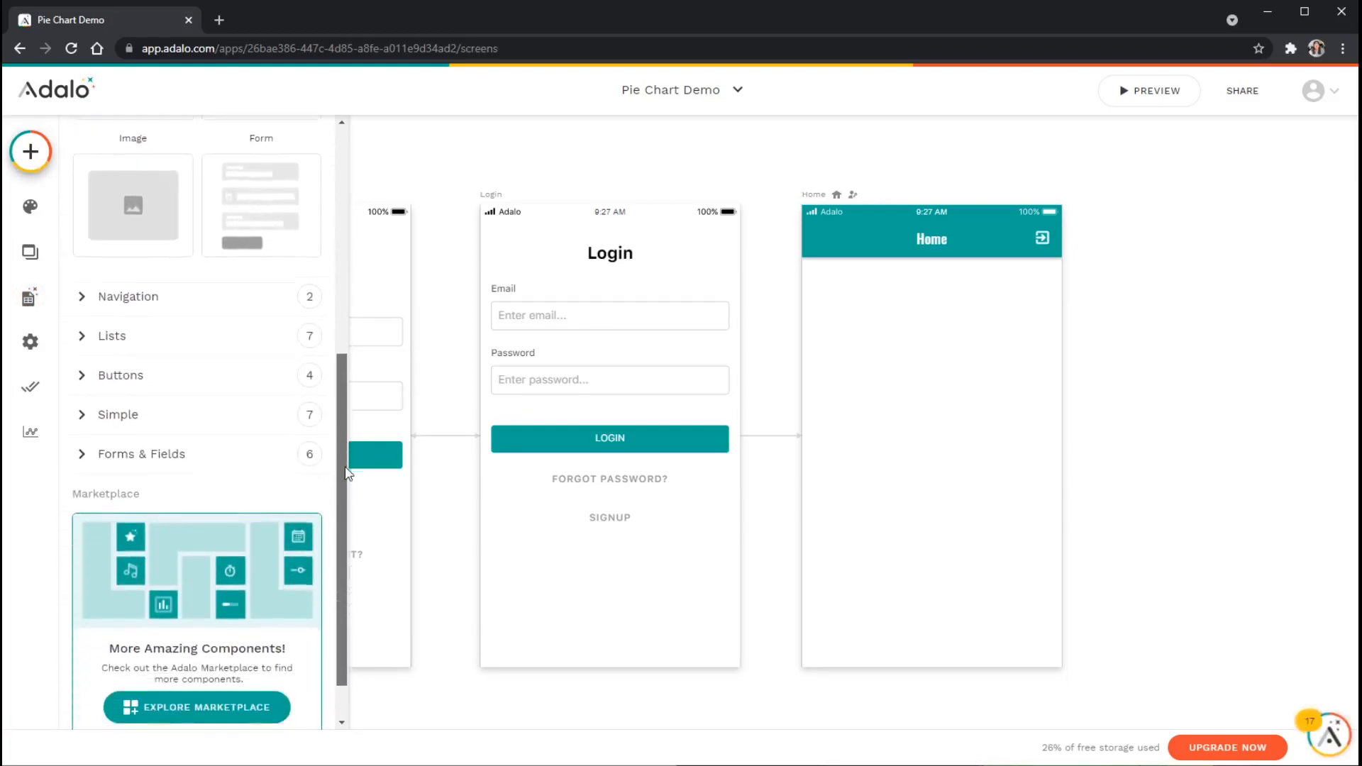
{"action": "scroll", "scroll_direction": "down", "scroll_amount": 3}
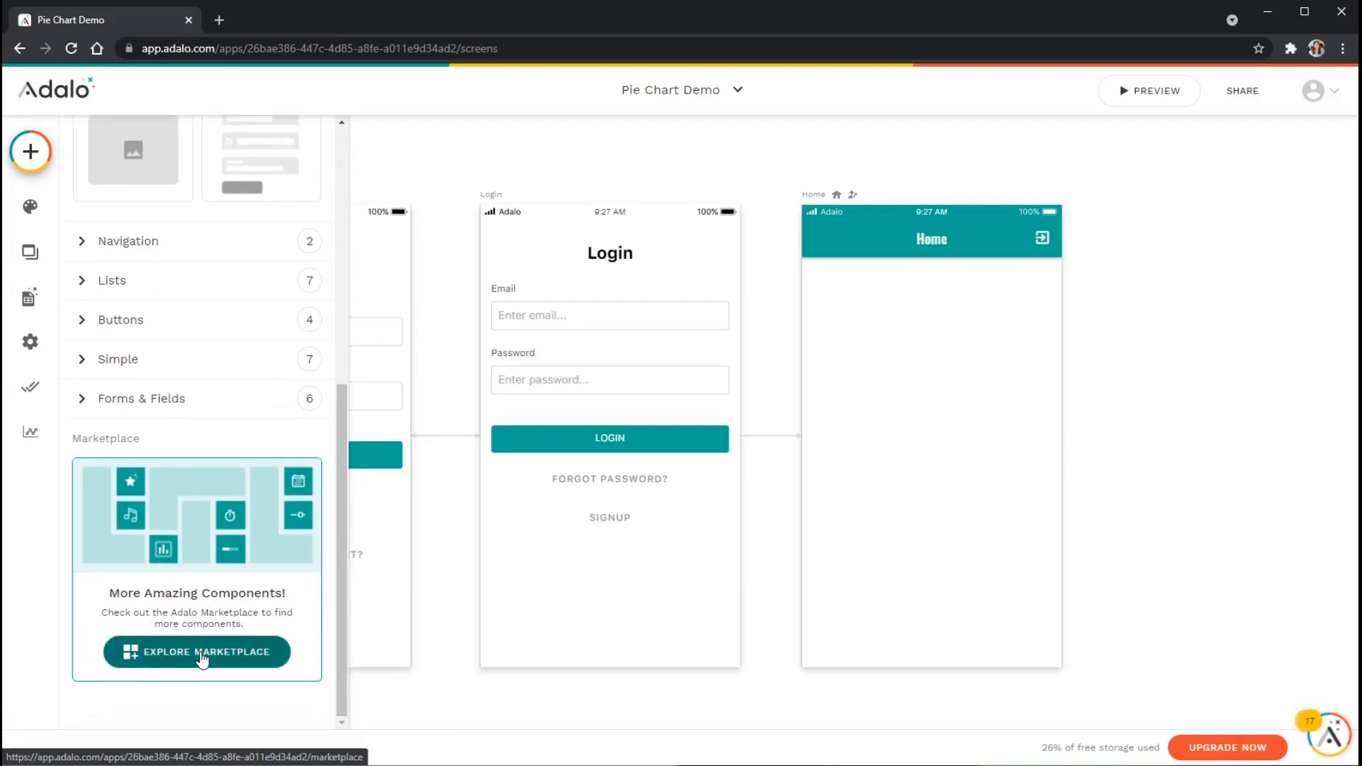
Install the Chart Kit component from the marketplace and return to the editor.
{"action": "left_click", "coordinate": [197, 651]}
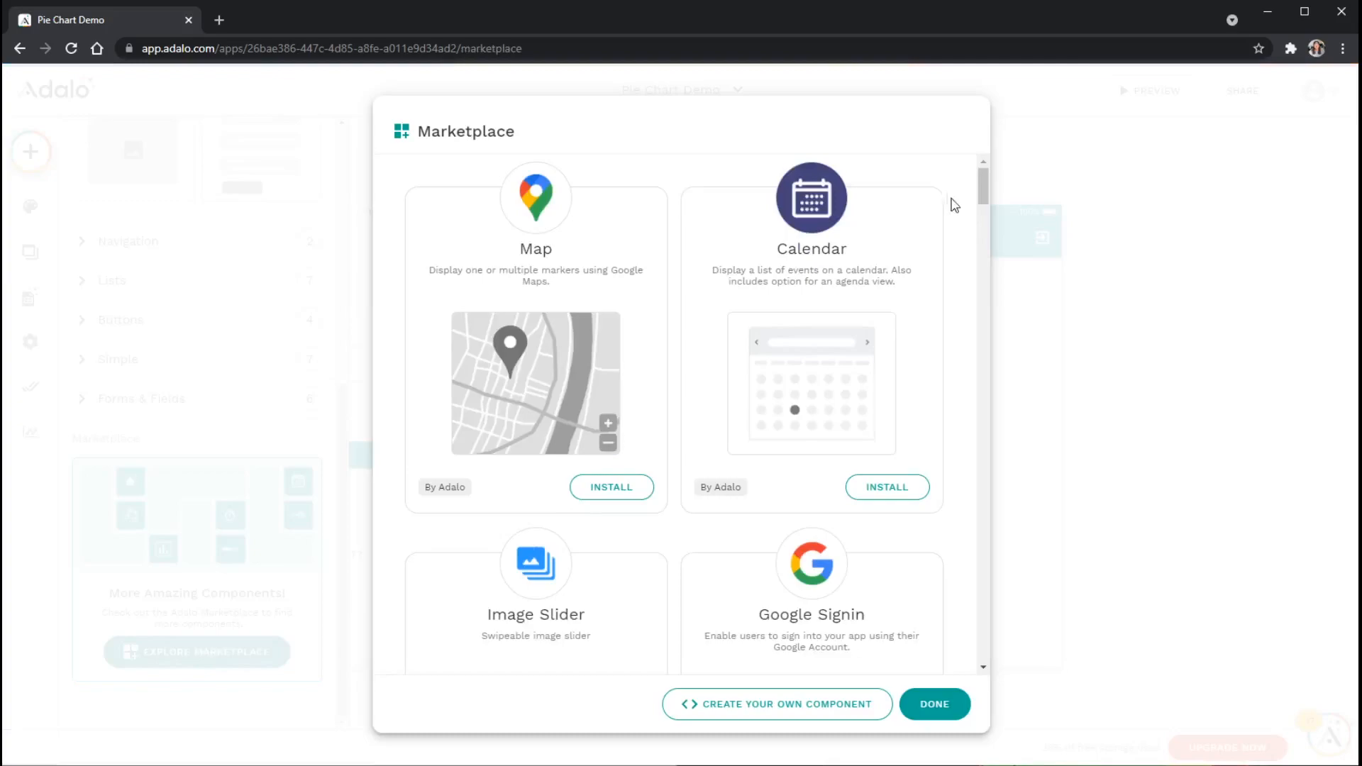
{"action": "scroll", "scroll_direction": "down", "scroll_amount": 3}
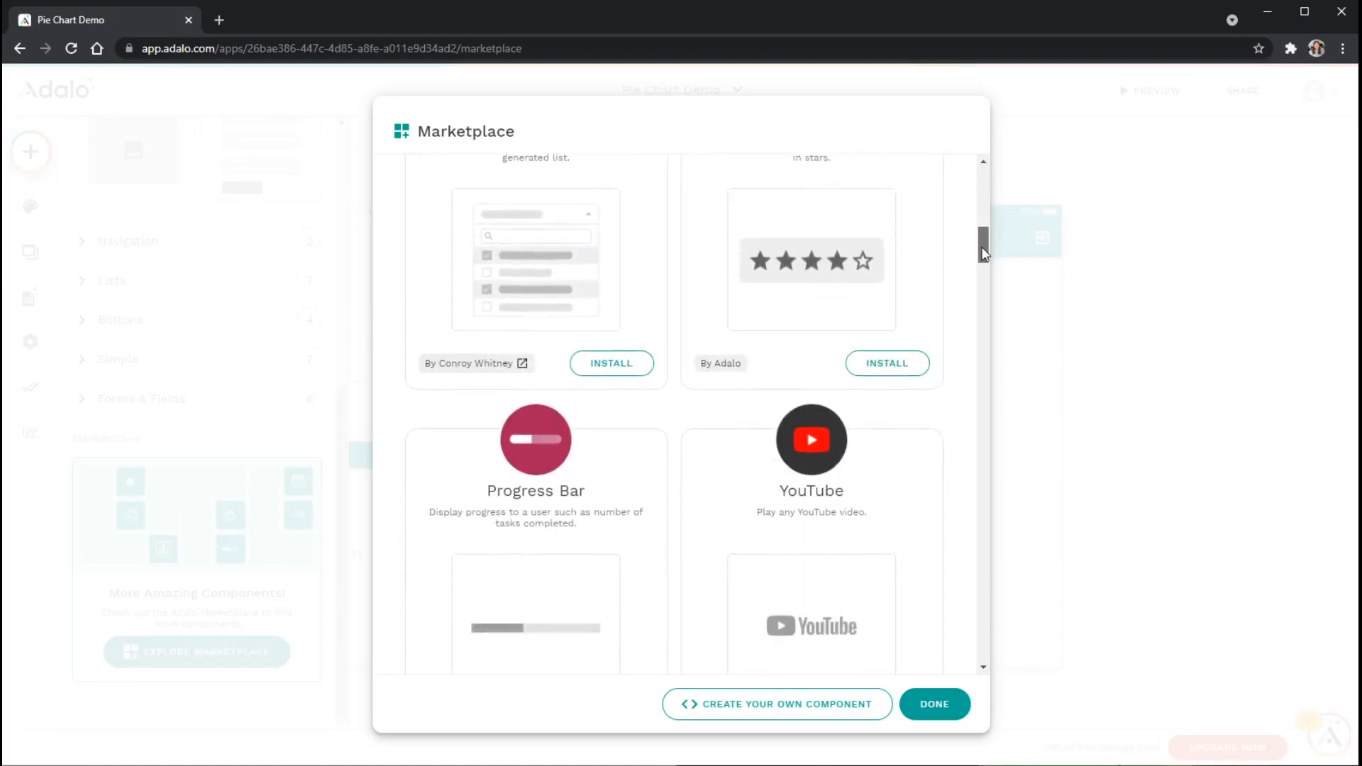
{"action": "scroll", "scroll_direction": "down", "scroll_amount": 3}
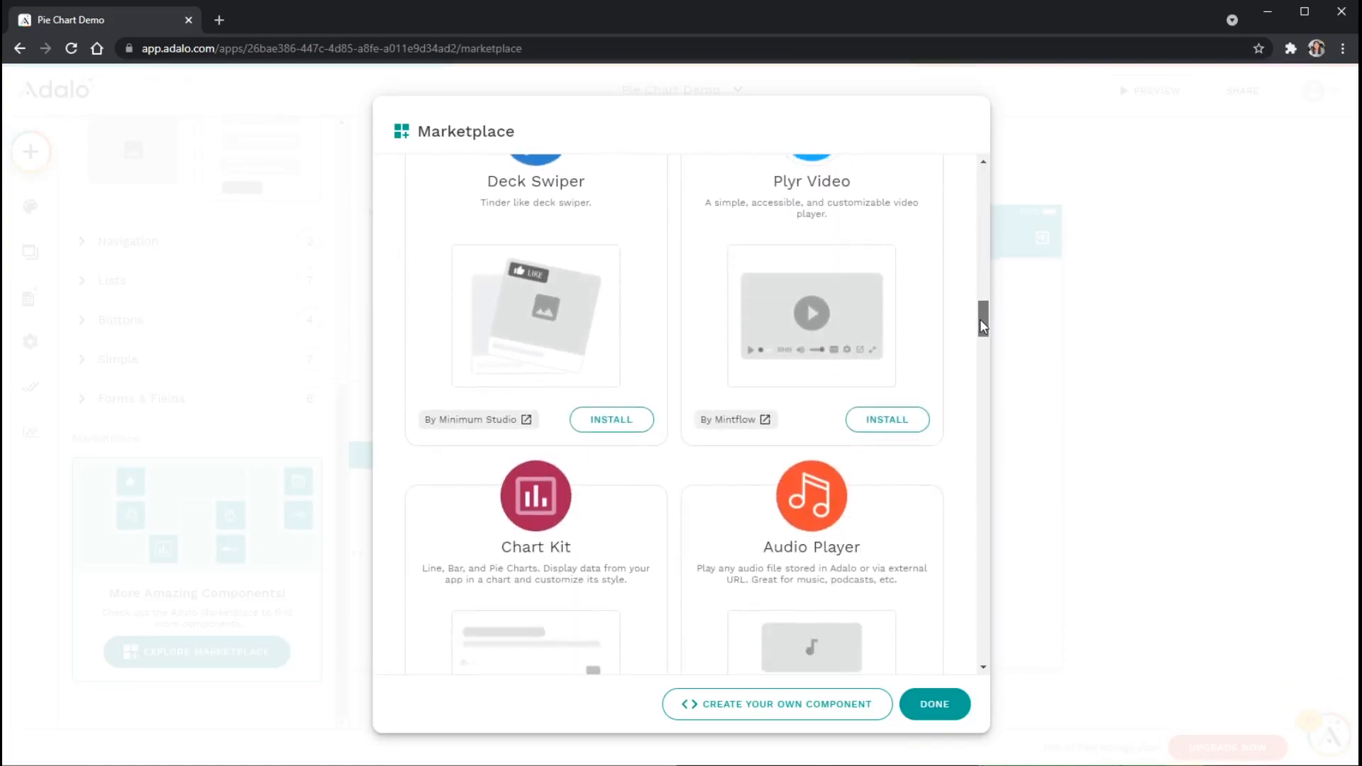
{"action": "scroll", "scroll_direction": "down", "scroll_amount": 3}
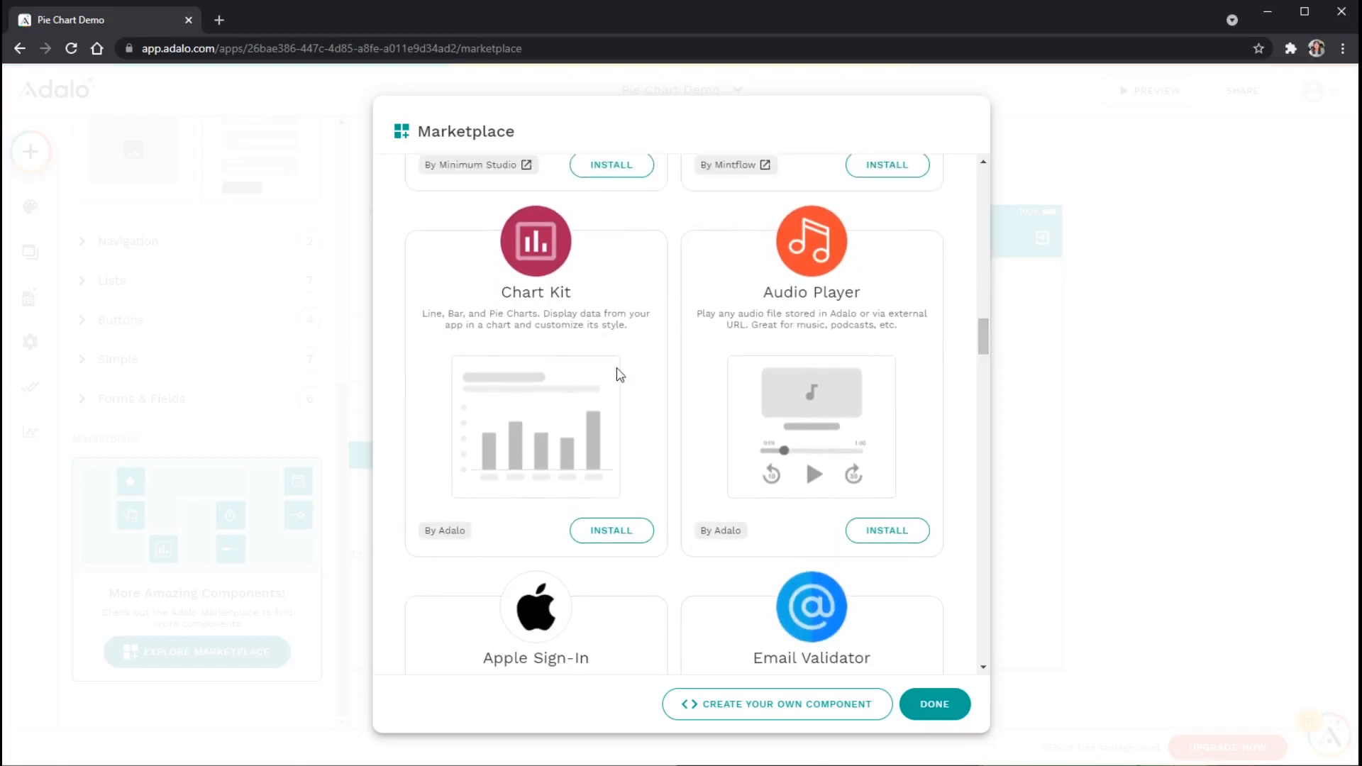
{"action": "mouse_move", "coordinate": [530, 301]}
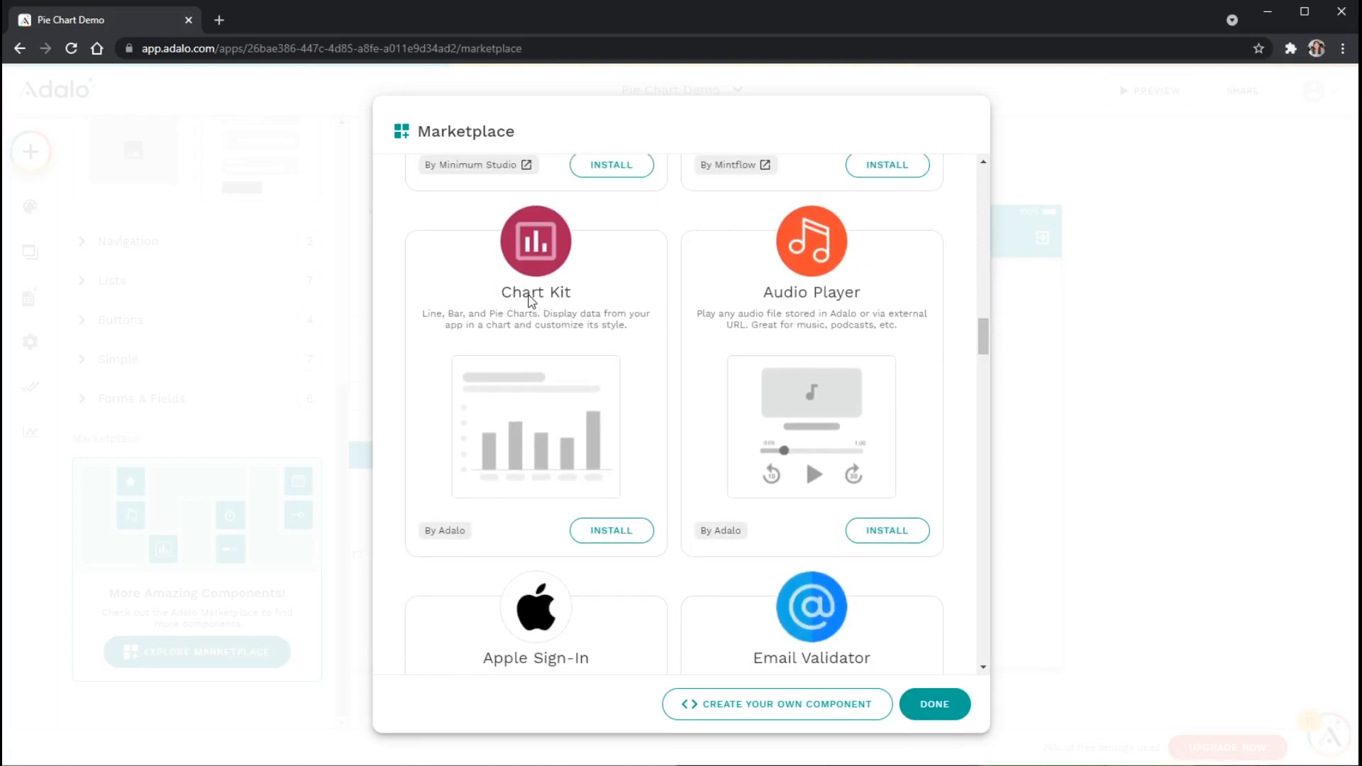
{"action": "mouse_move", "coordinate": [541, 310]}
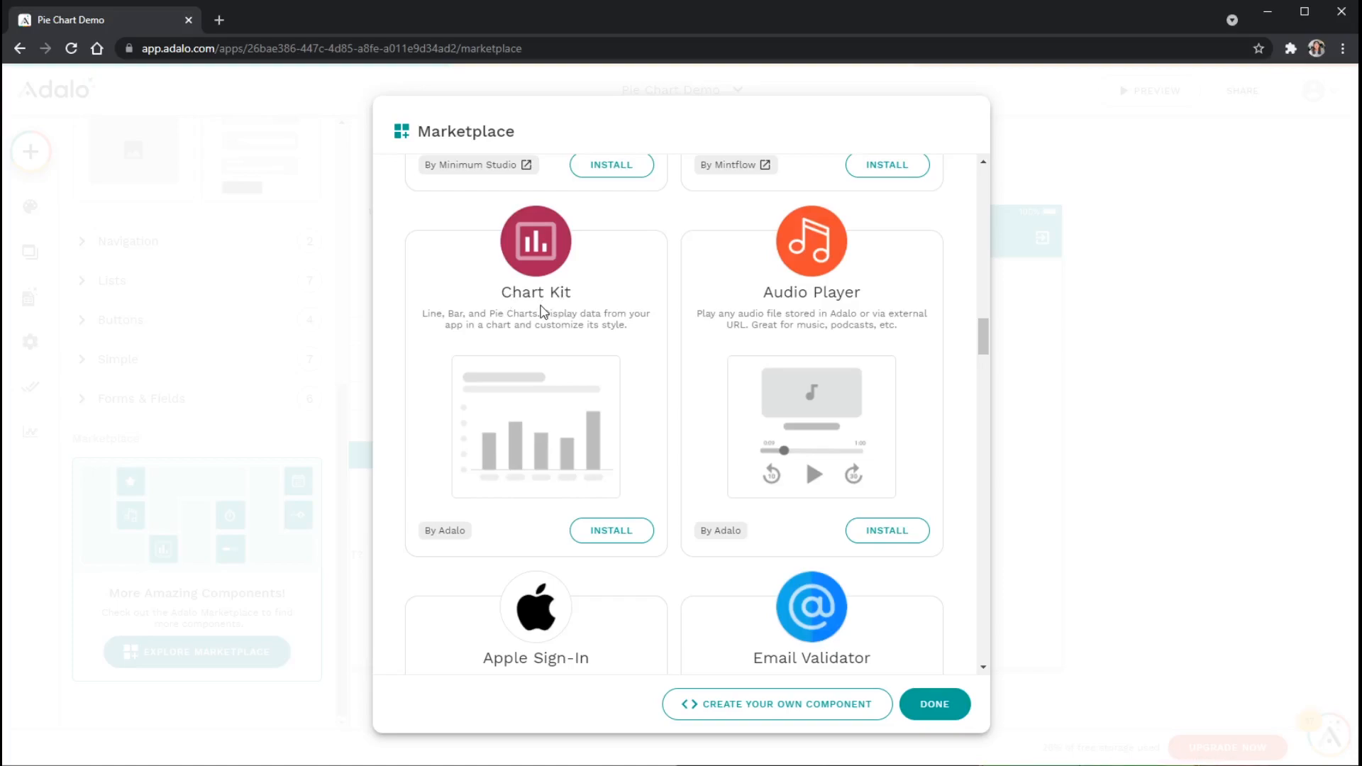
{"action": "mouse_move", "coordinate": [439, 322]}
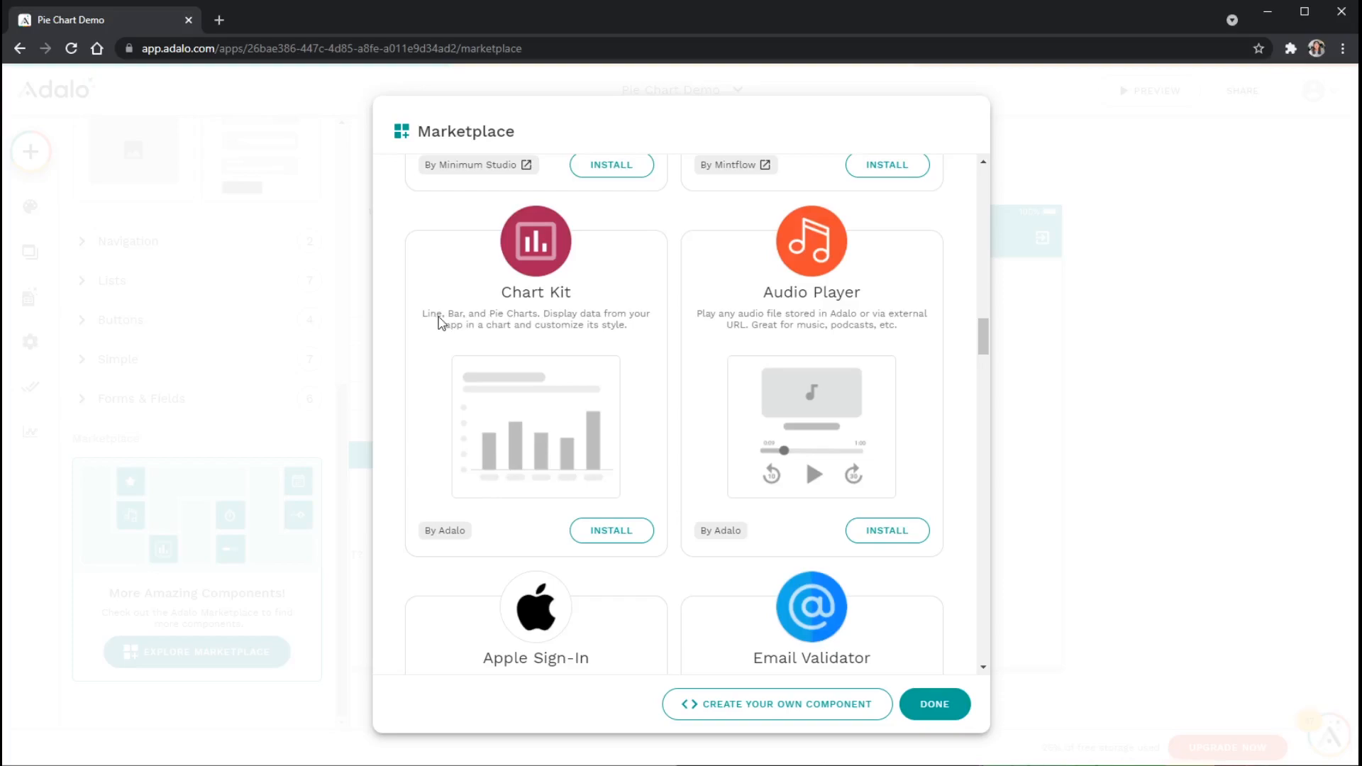
{"action": "mouse_move", "coordinate": [460, 324]}
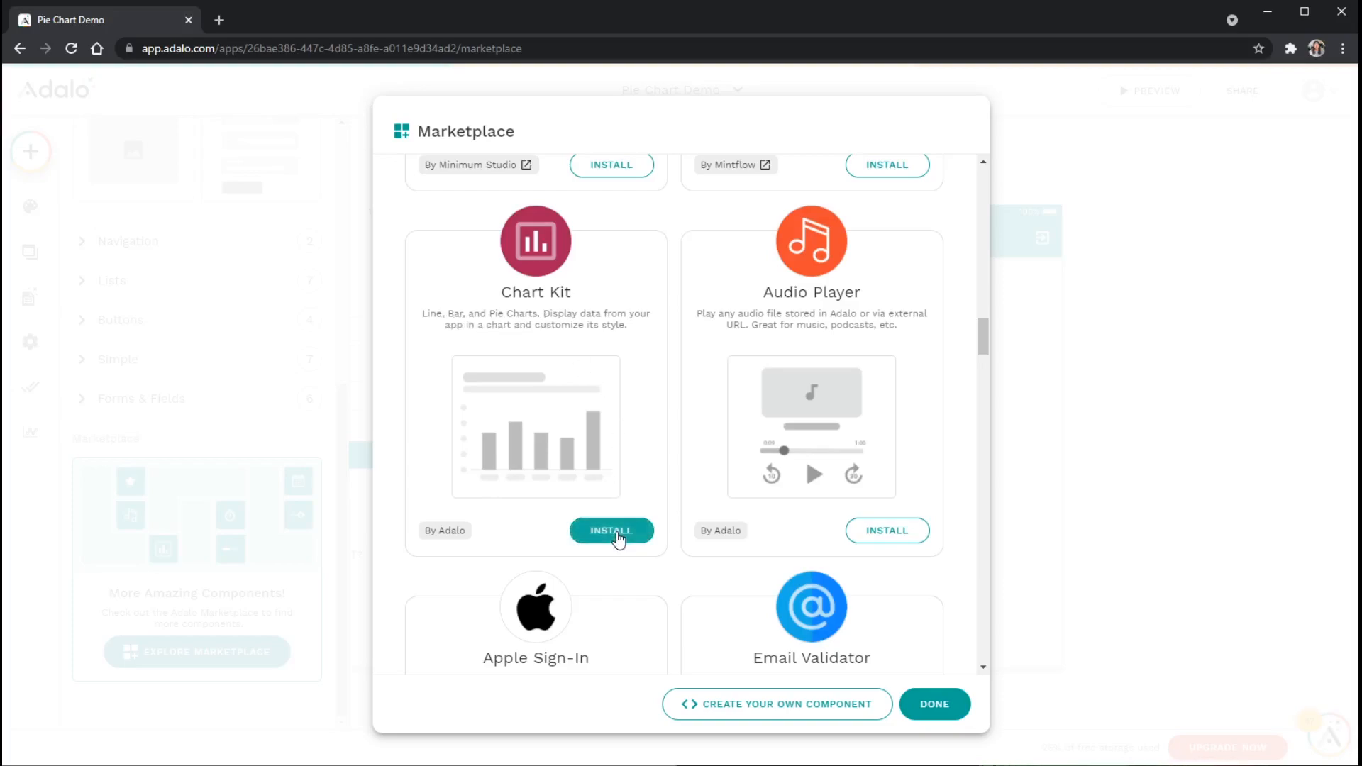
{"action": "left_click", "coordinate": [610, 531]}
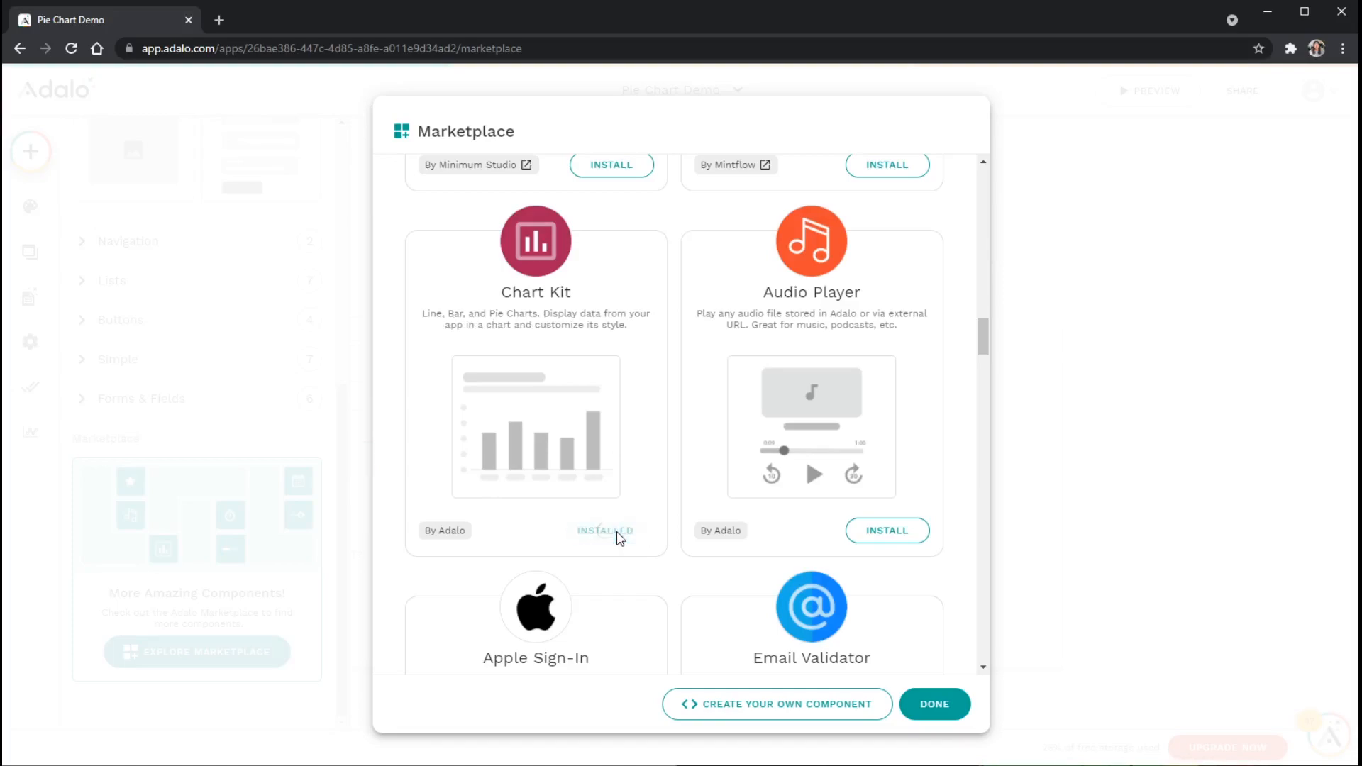
{"action": "left_click", "coordinate": [933, 704]}
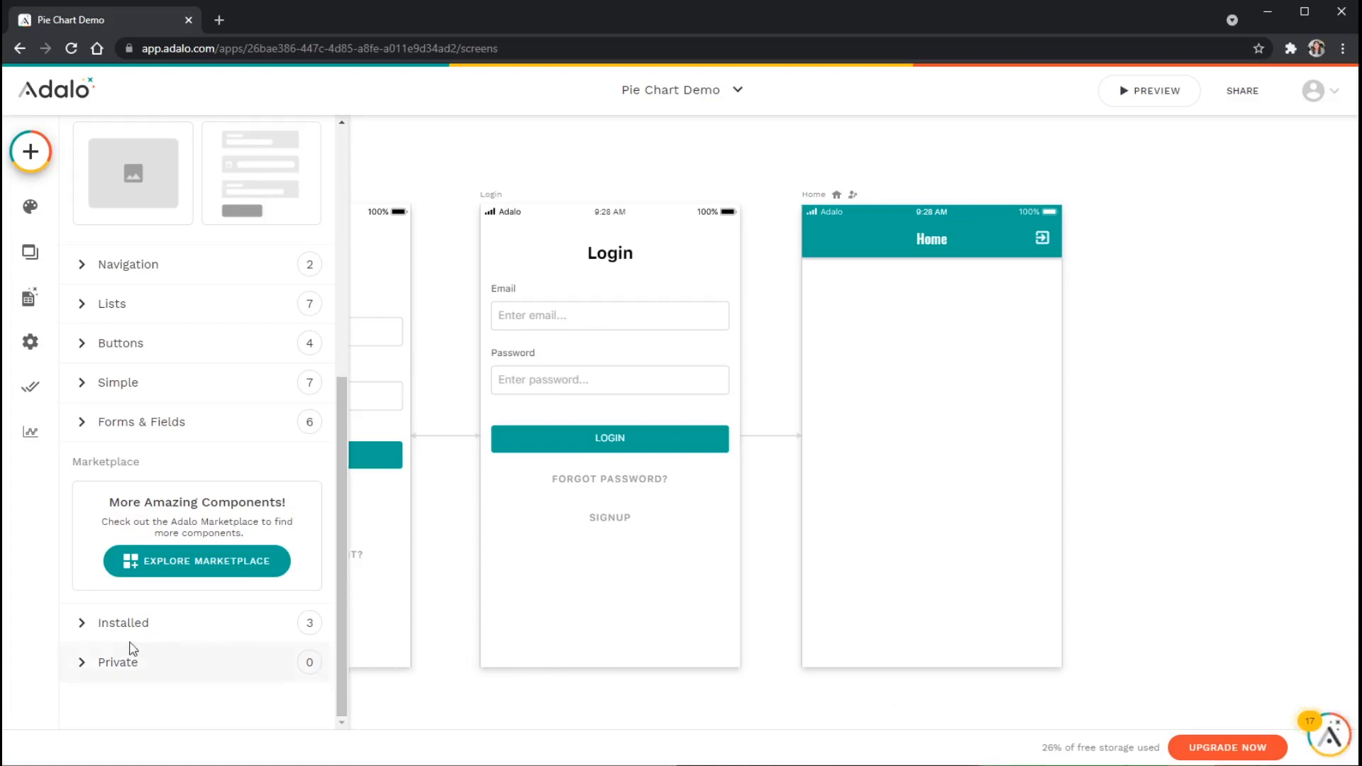
{"action": "mouse_move", "coordinate": [141, 627]}
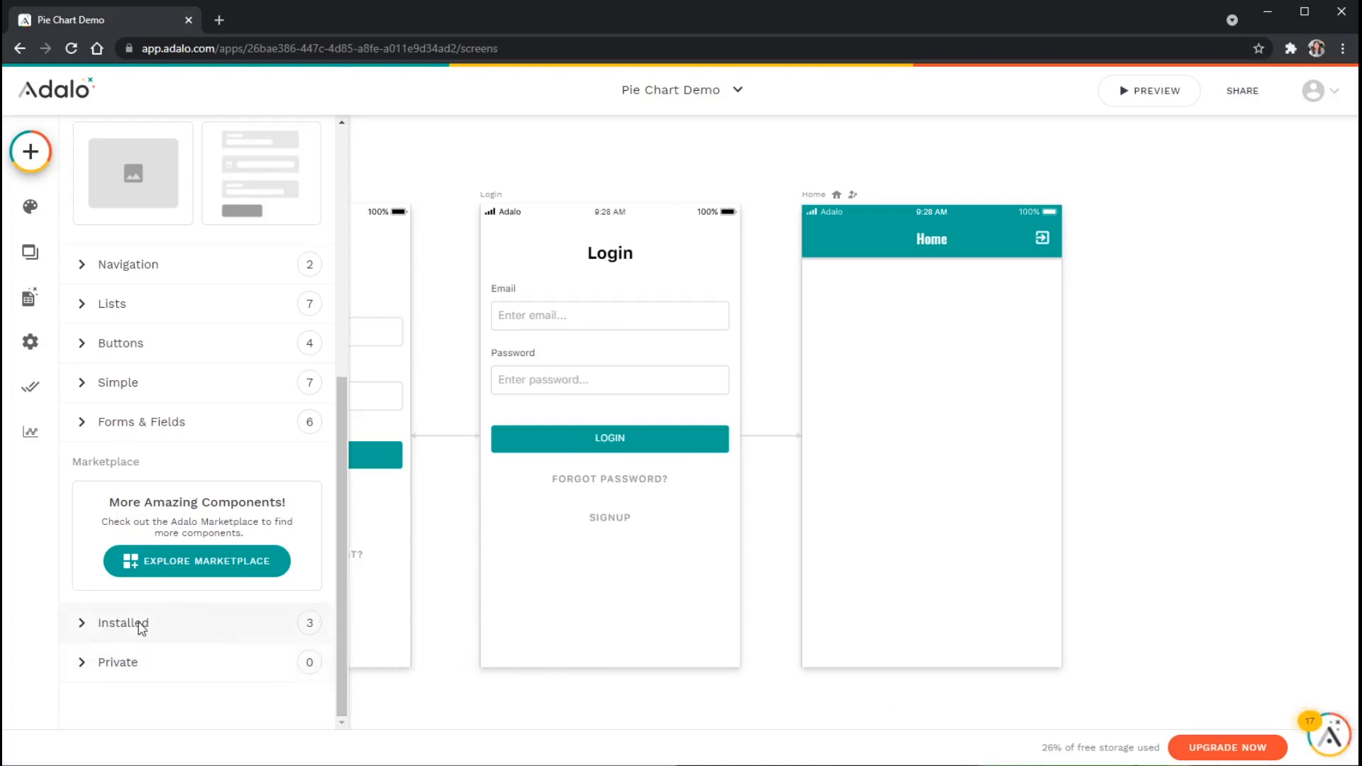
Expand the Installed section to reveal the Bar, Line and Pie Chart components.
{"action": "left_click", "coordinate": [122, 622]}
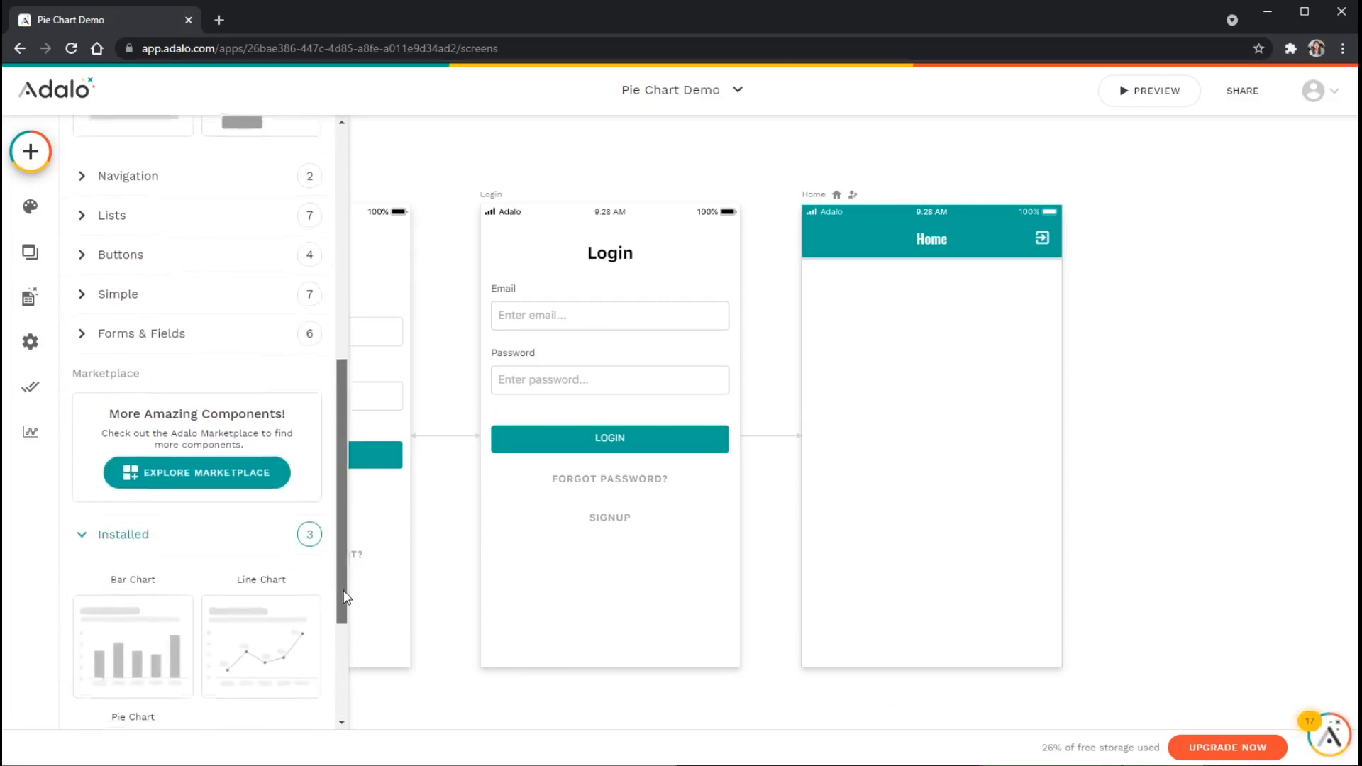
{"action": "scroll", "scroll_direction": "down", "scroll_amount": 3}
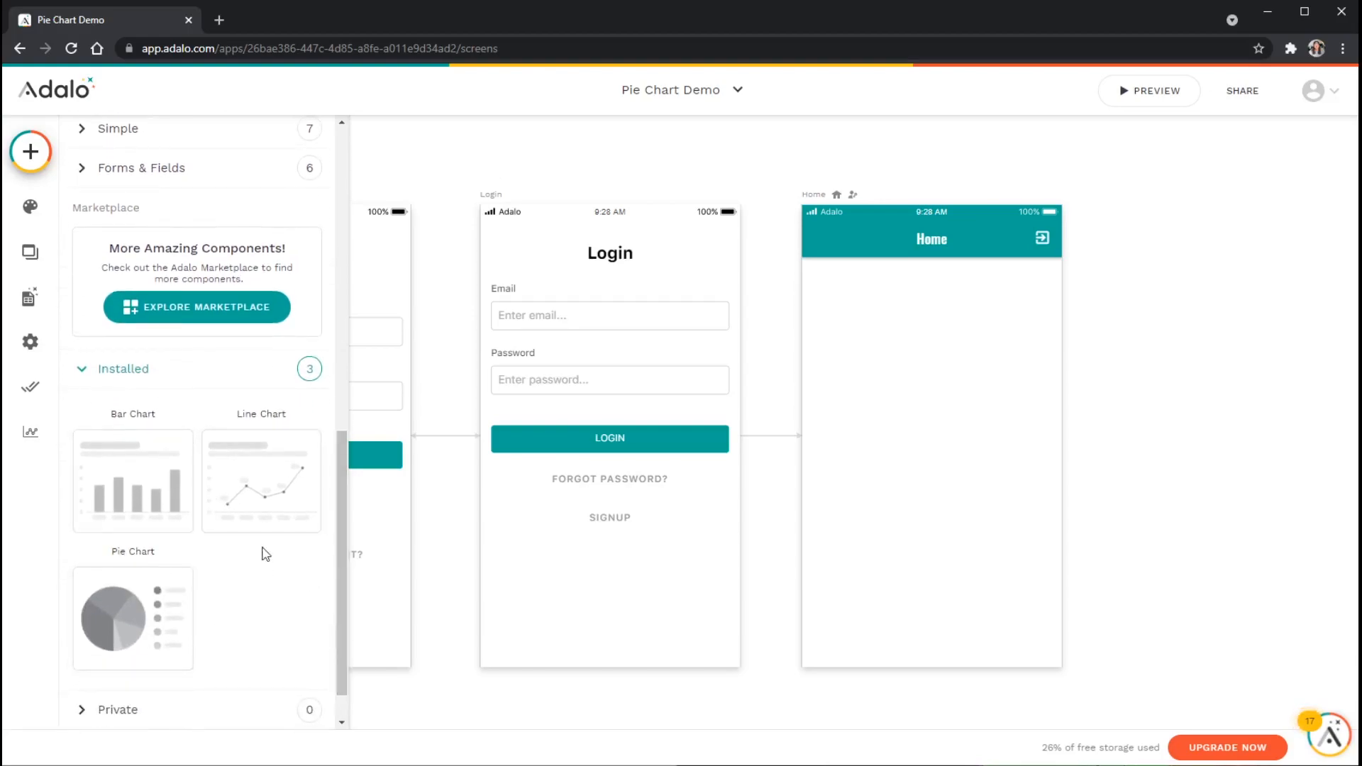
{"action": "mouse_move", "coordinate": [227, 581]}
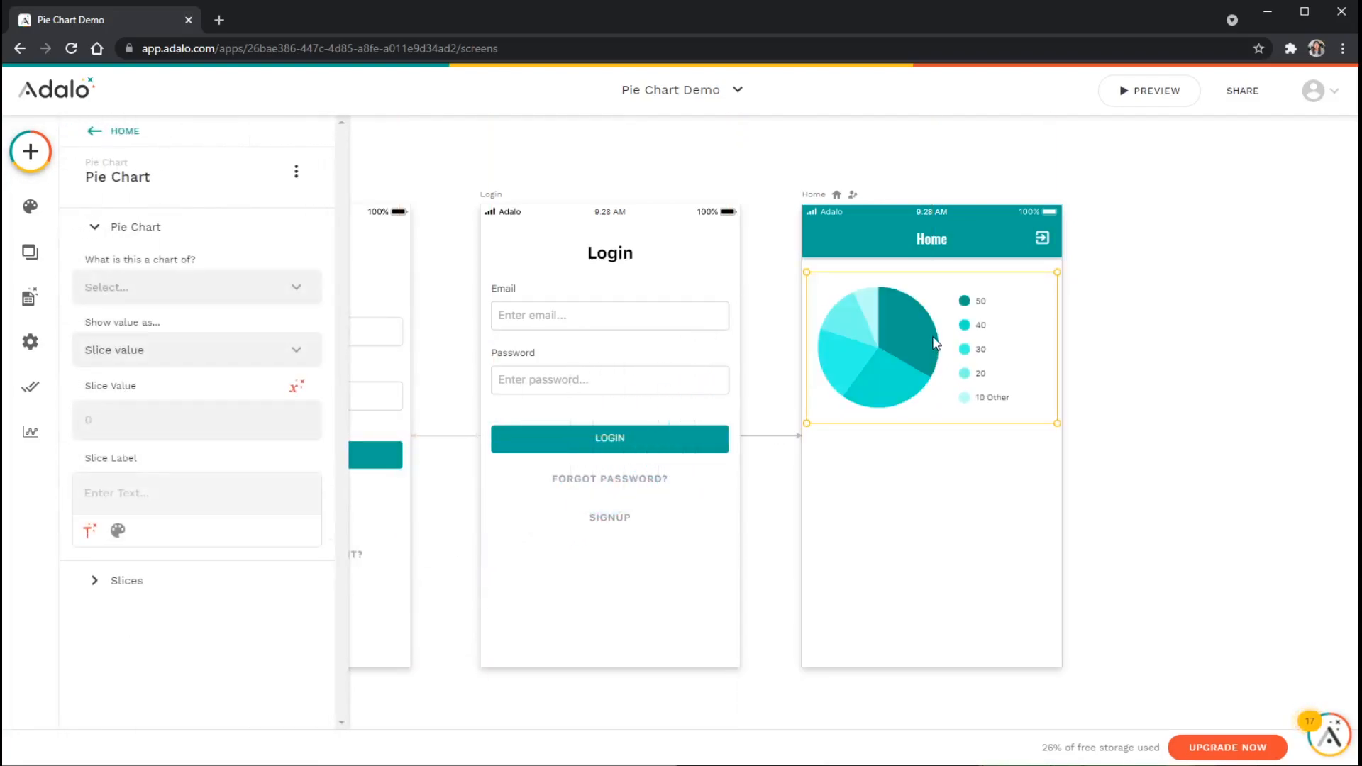
{"action": "mouse_move", "coordinate": [960, 347]}
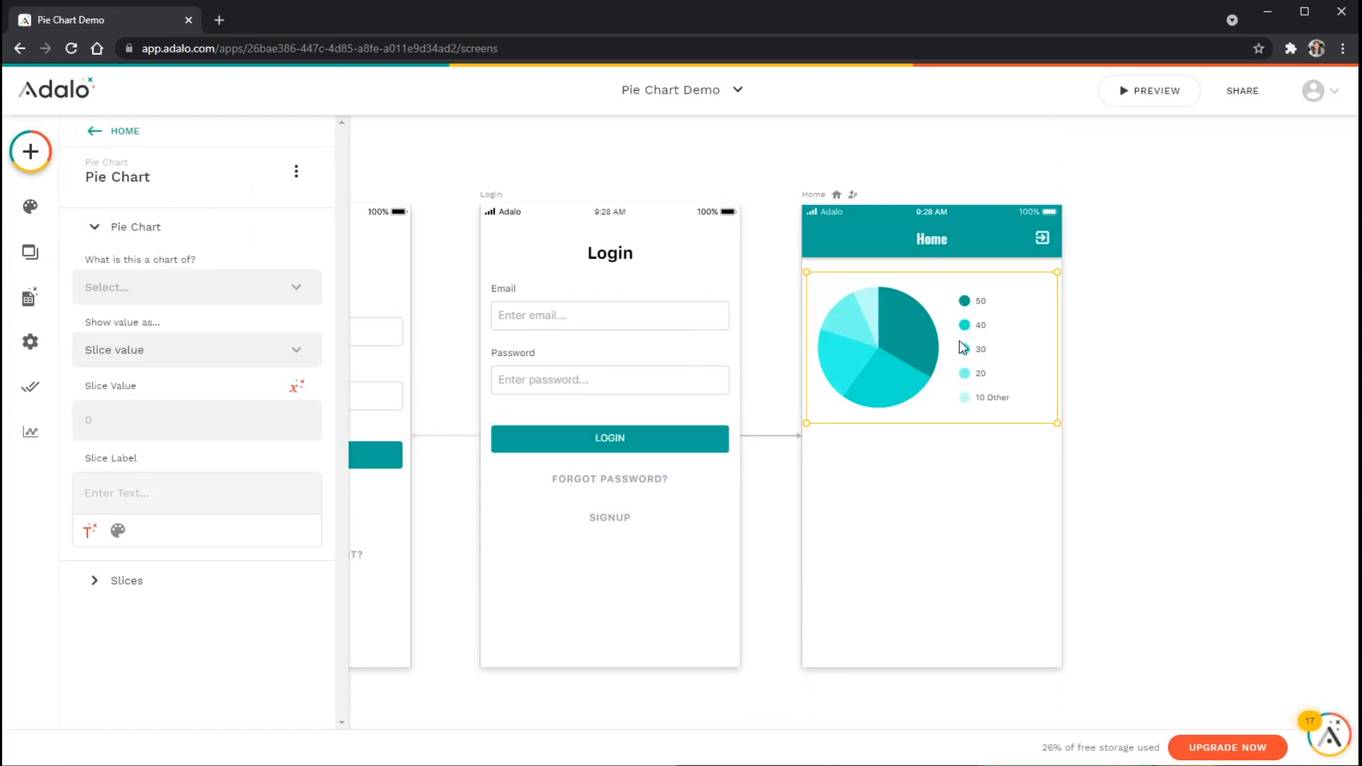
{"action": "mouse_move", "coordinate": [902, 397]}
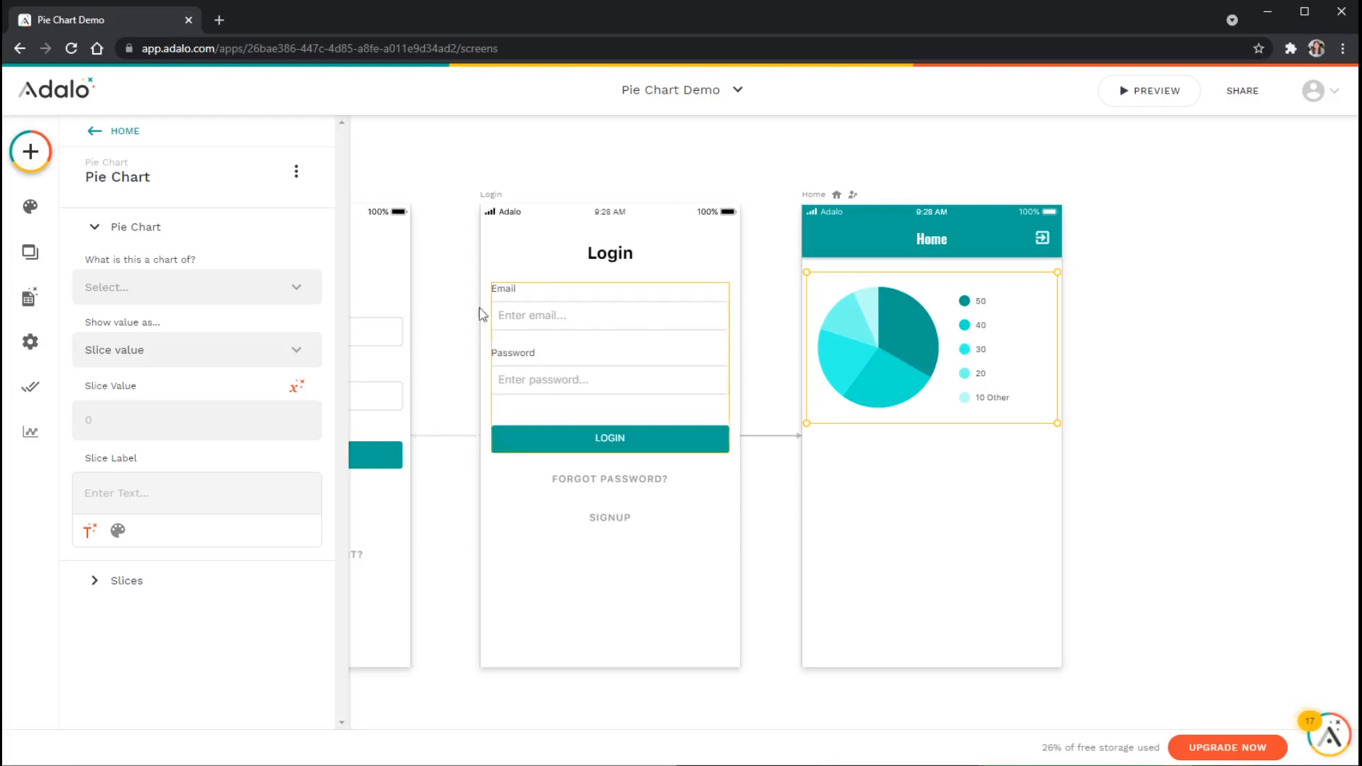
Make the Home screen pie chart a chart of the Restaurant Categories collection.
{"action": "left_click", "coordinate": [196, 287]}
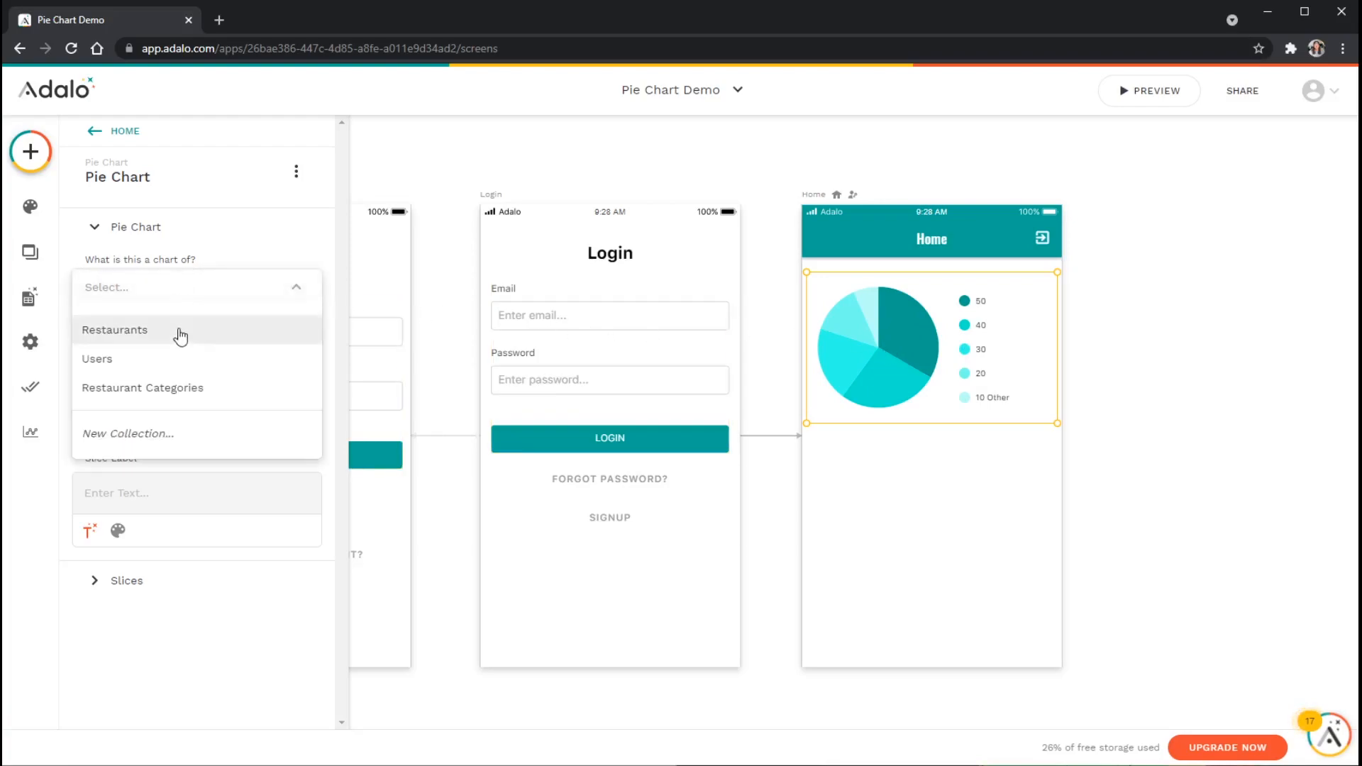
{"action": "mouse_move", "coordinate": [179, 335]}
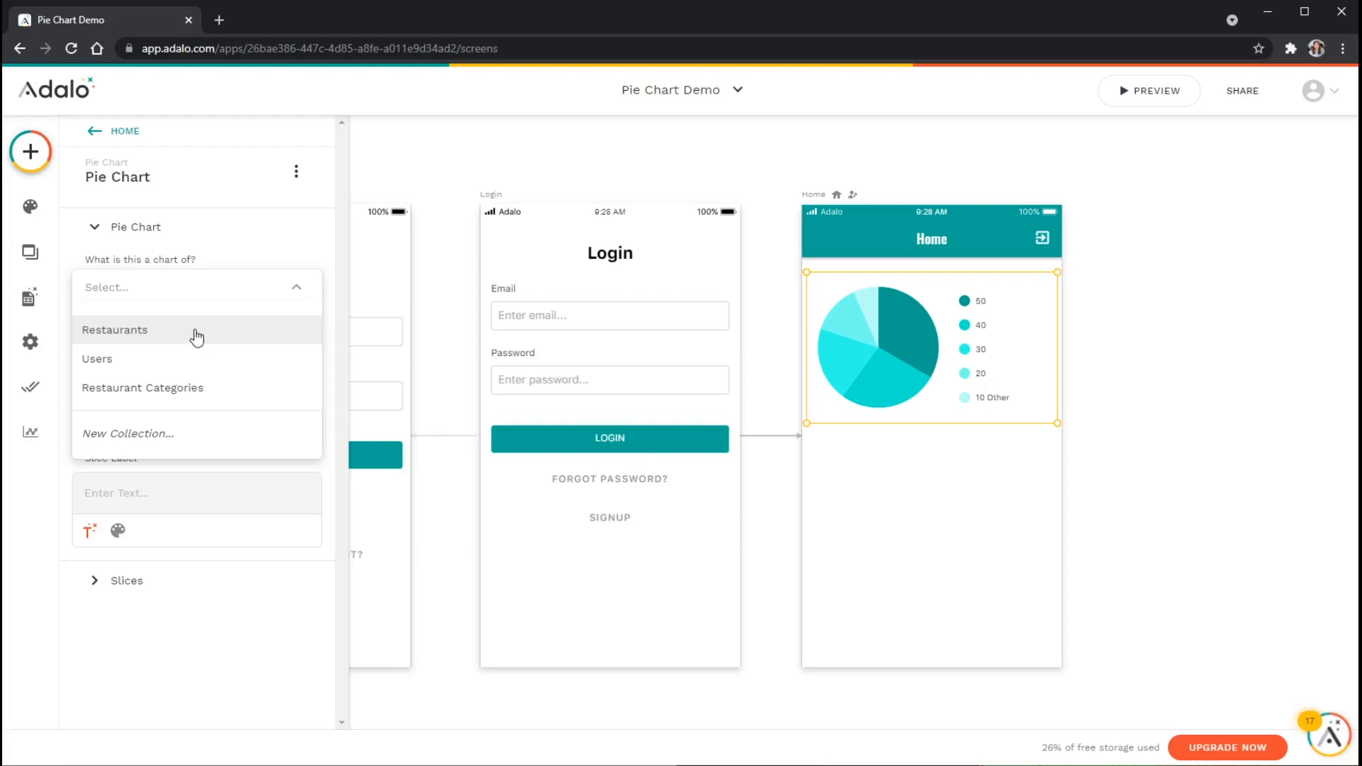
{"action": "mouse_move", "coordinate": [188, 391]}
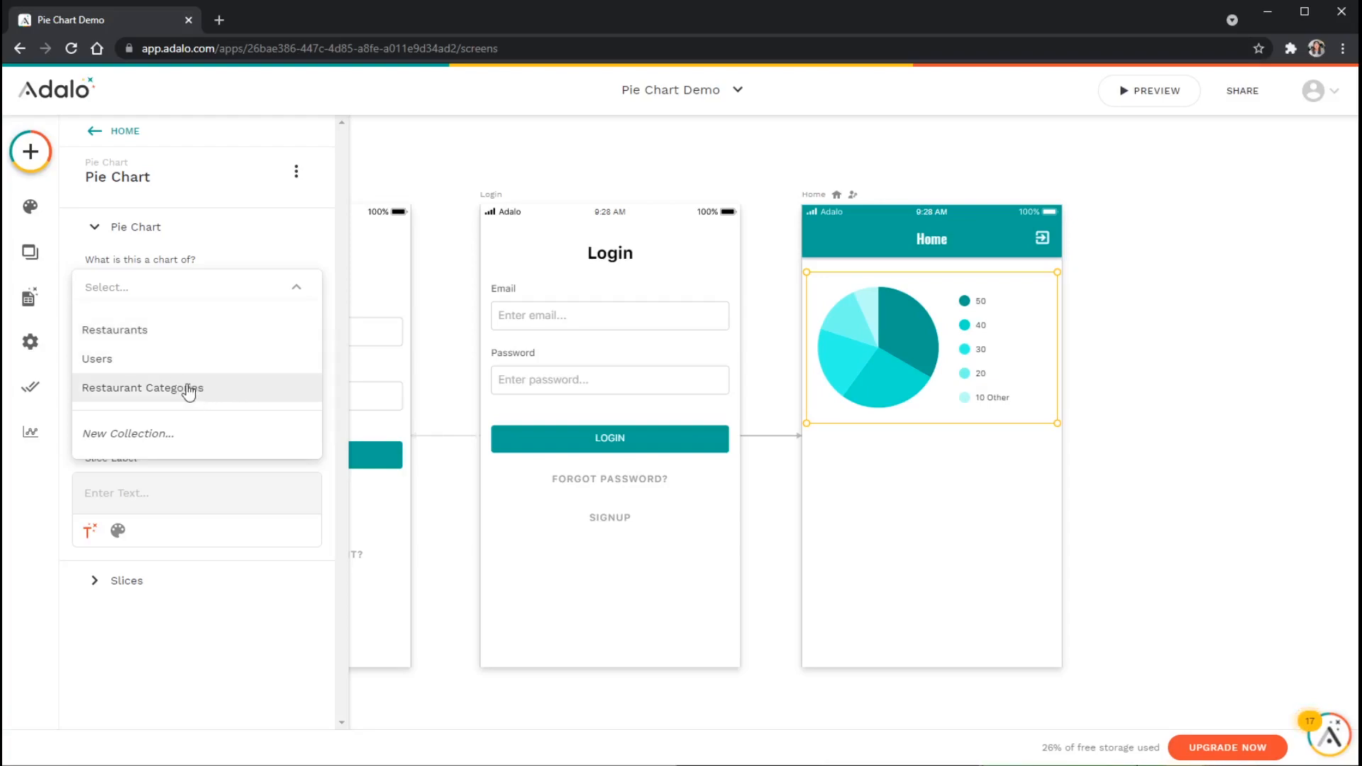
{"action": "mouse_move", "coordinate": [187, 389]}
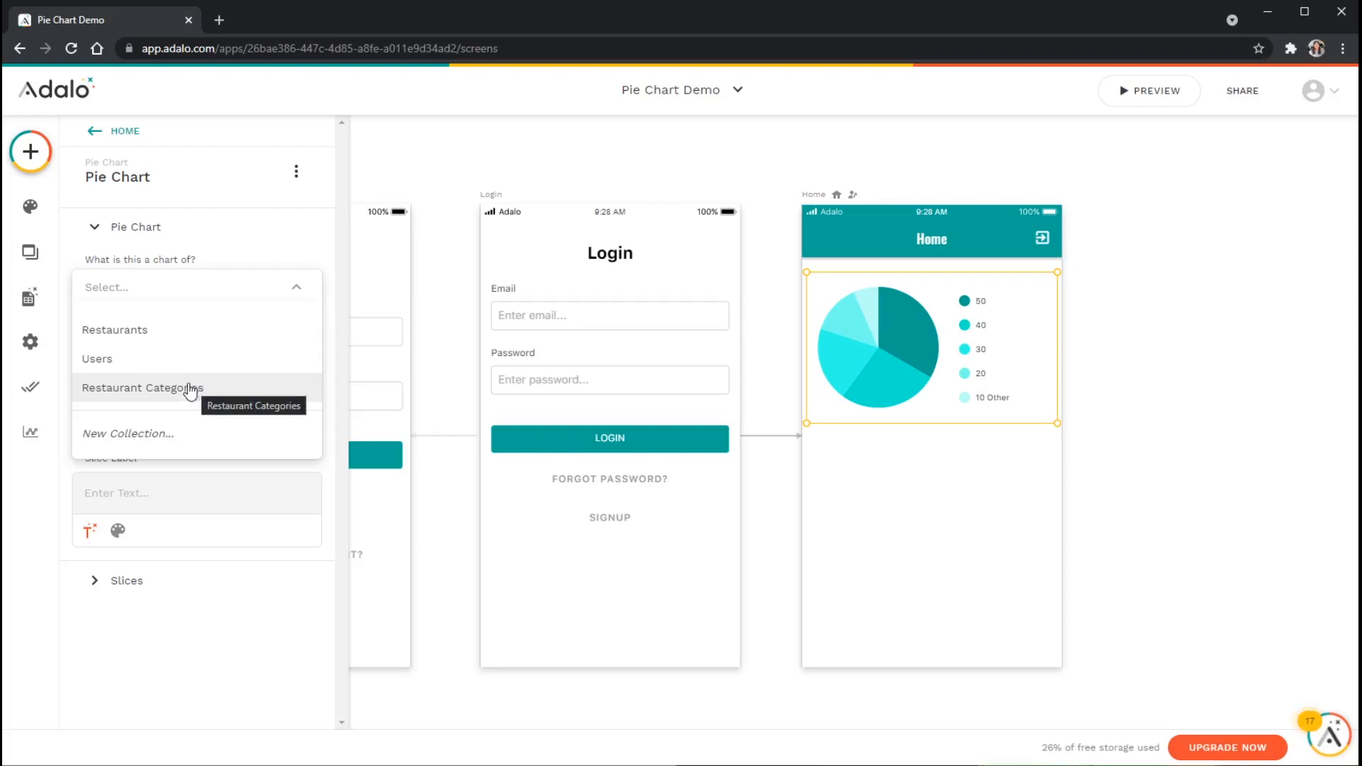
{"action": "left_click", "coordinate": [142, 387]}
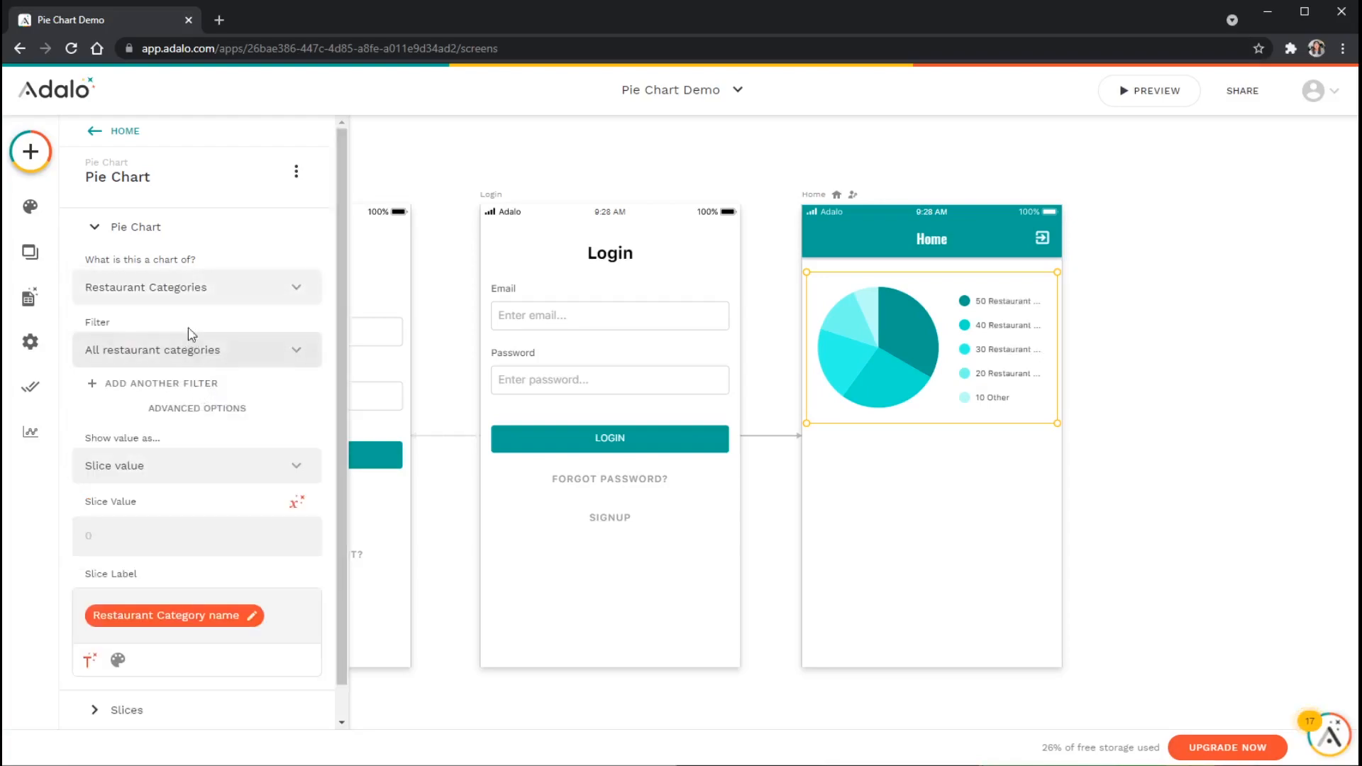
{"action": "mouse_move", "coordinate": [227, 311]}
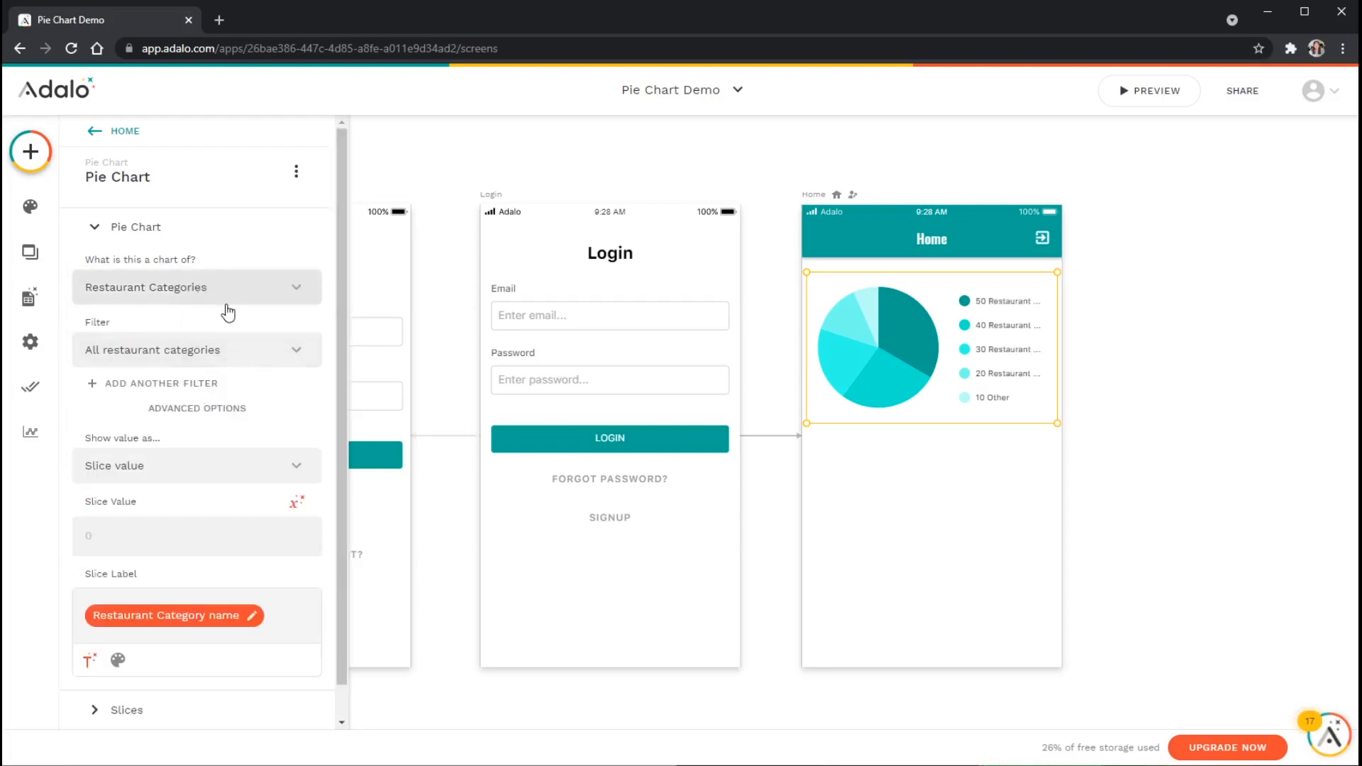
{"action": "mouse_move", "coordinate": [213, 358]}
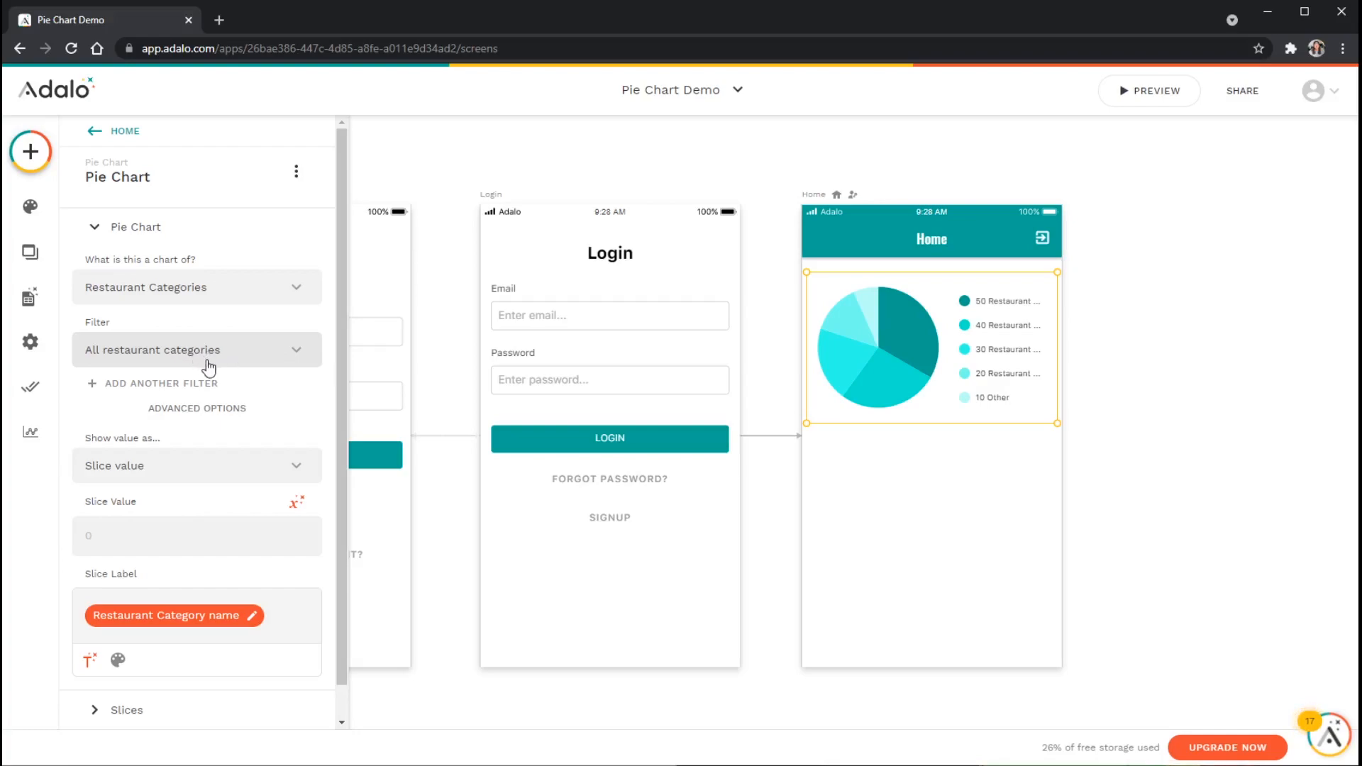
{"action": "mouse_move", "coordinate": [157, 471]}
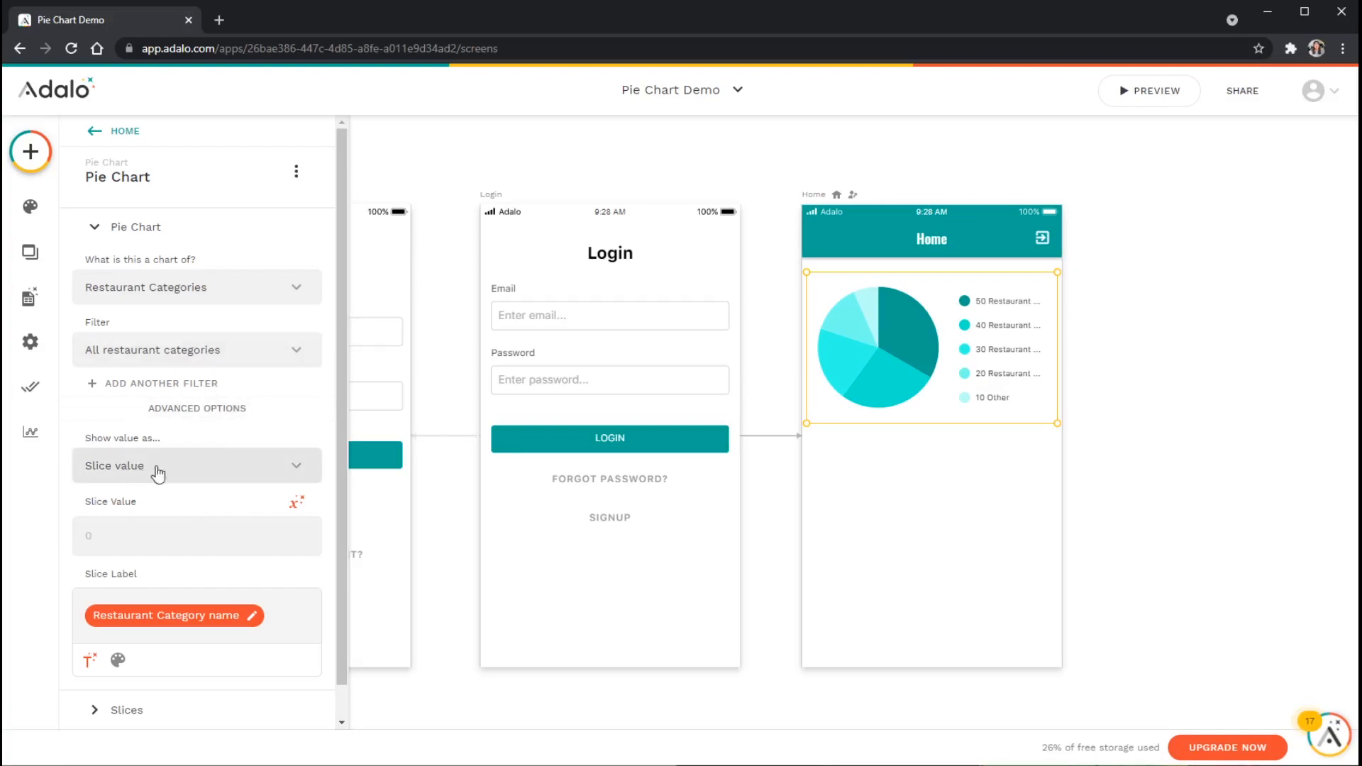
{"action": "mouse_move", "coordinate": [167, 447]}
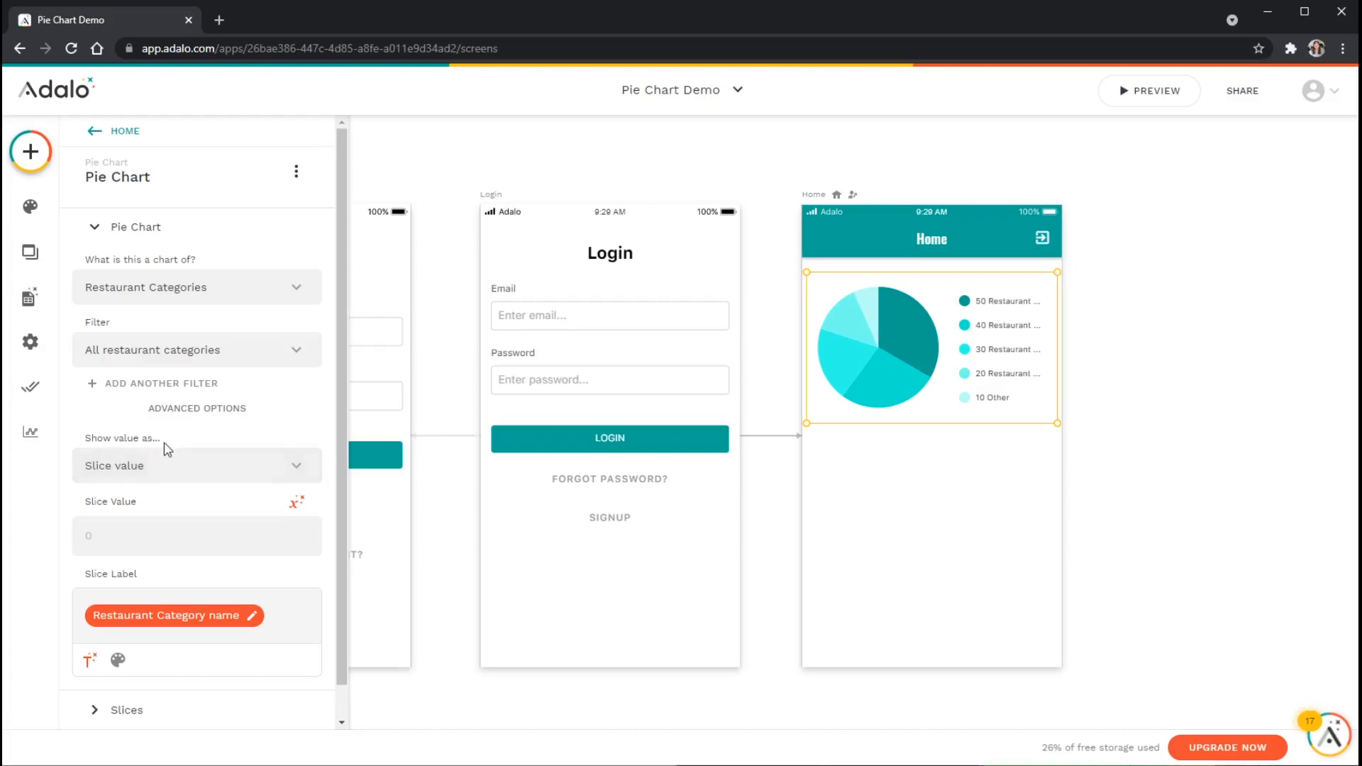
{"action": "mouse_move", "coordinate": [895, 384]}
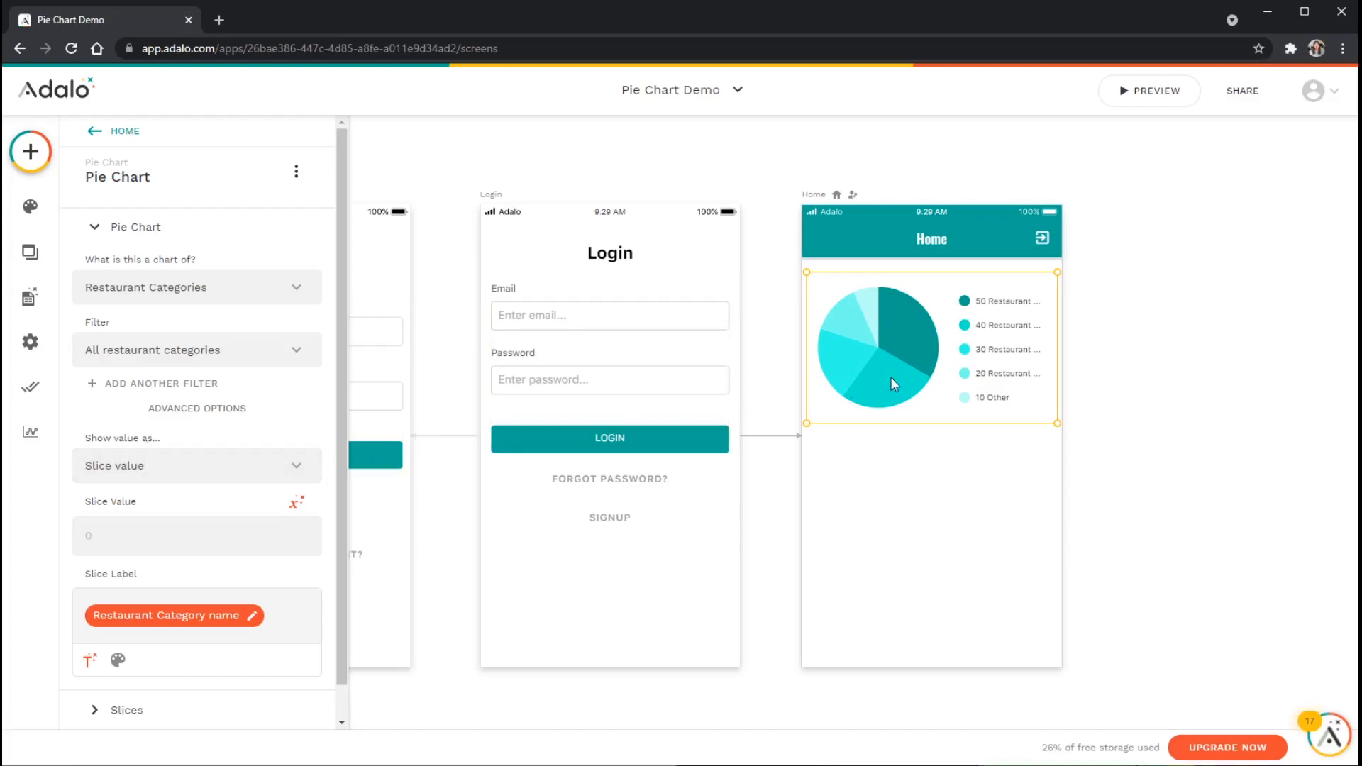
{"action": "left_click", "coordinate": [195, 465]}
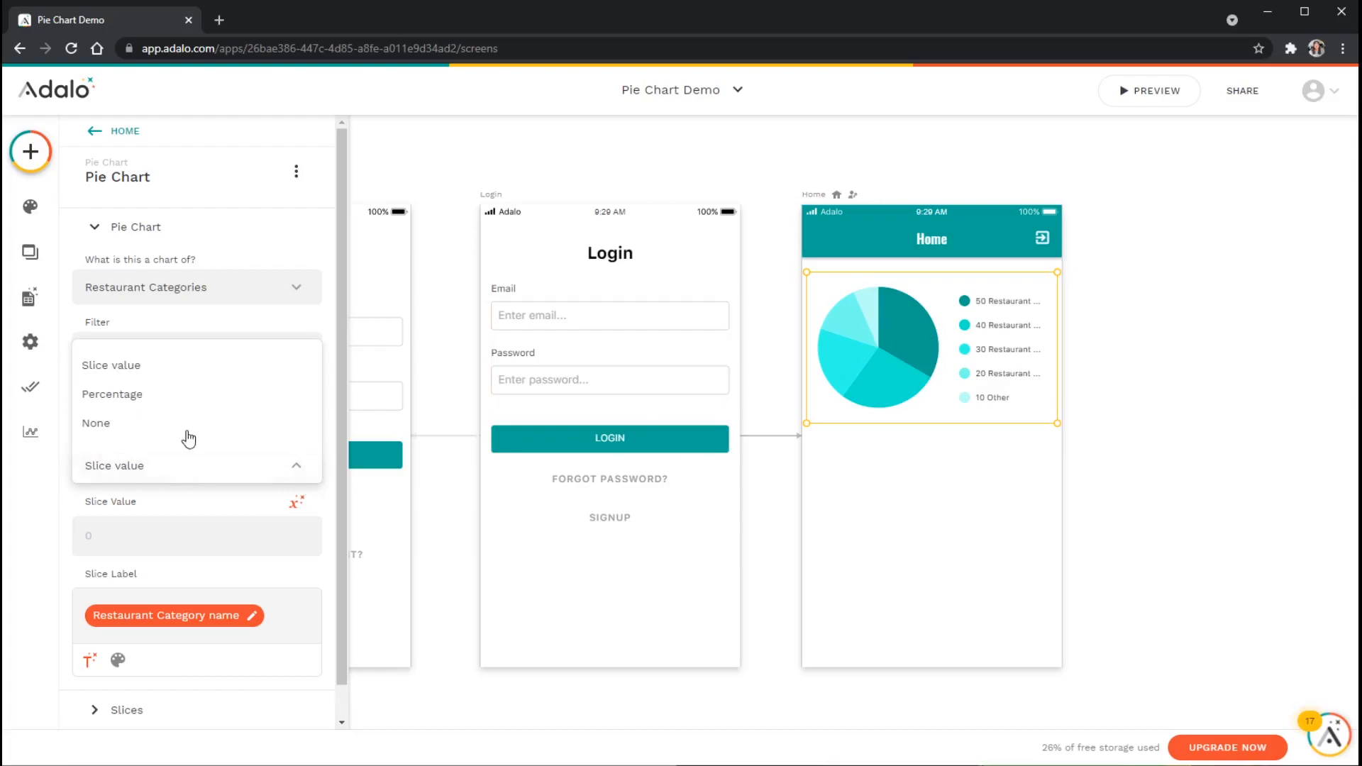
{"action": "mouse_move", "coordinate": [196, 365]}
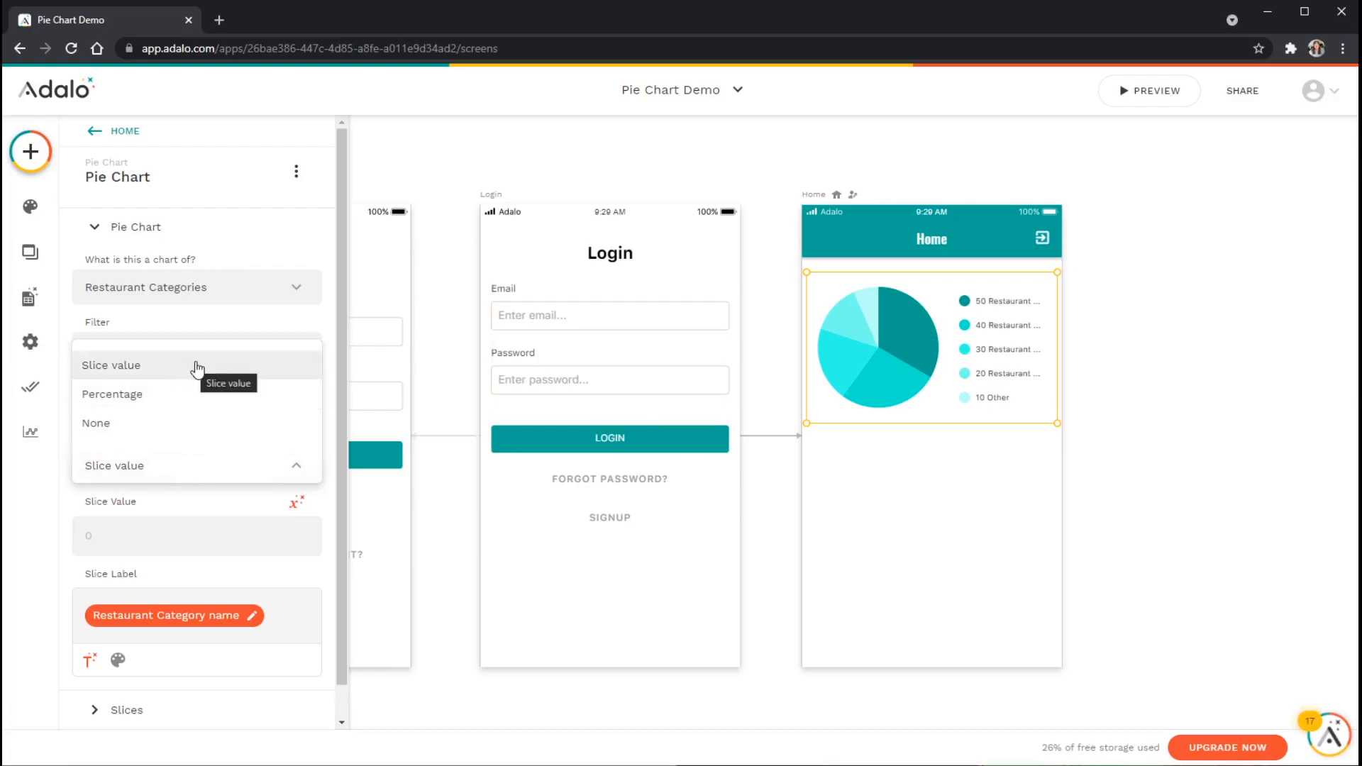
{"action": "mouse_move", "coordinate": [200, 380]}
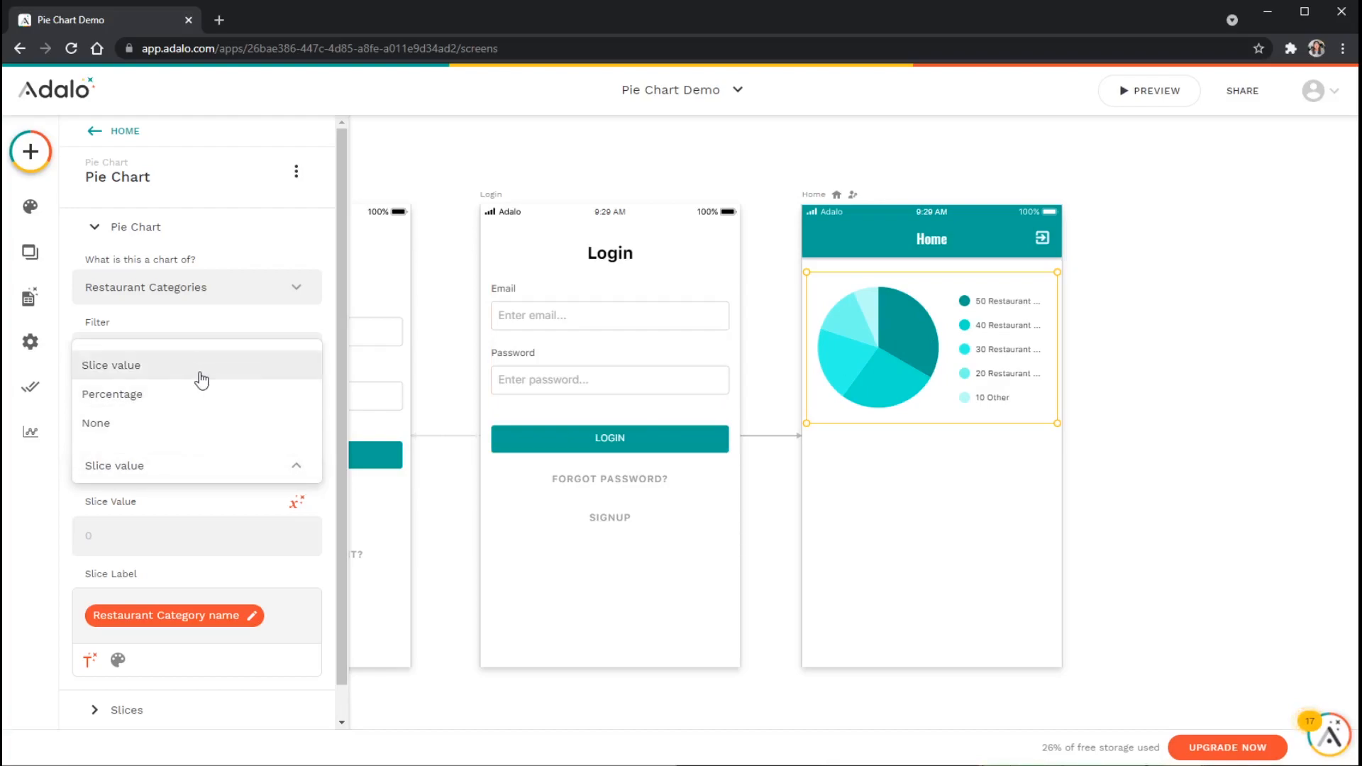
{"action": "mouse_move", "coordinate": [198, 393]}
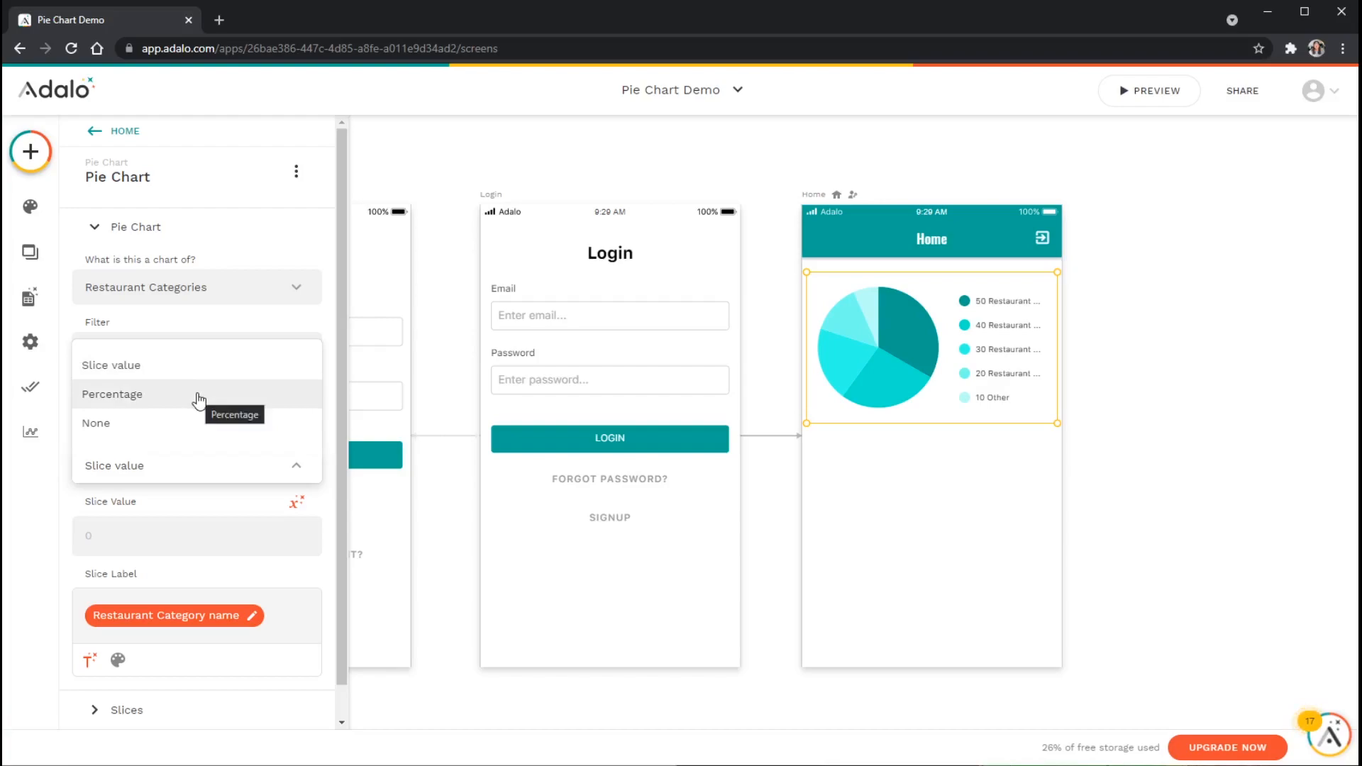
{"action": "mouse_move", "coordinate": [192, 427]}
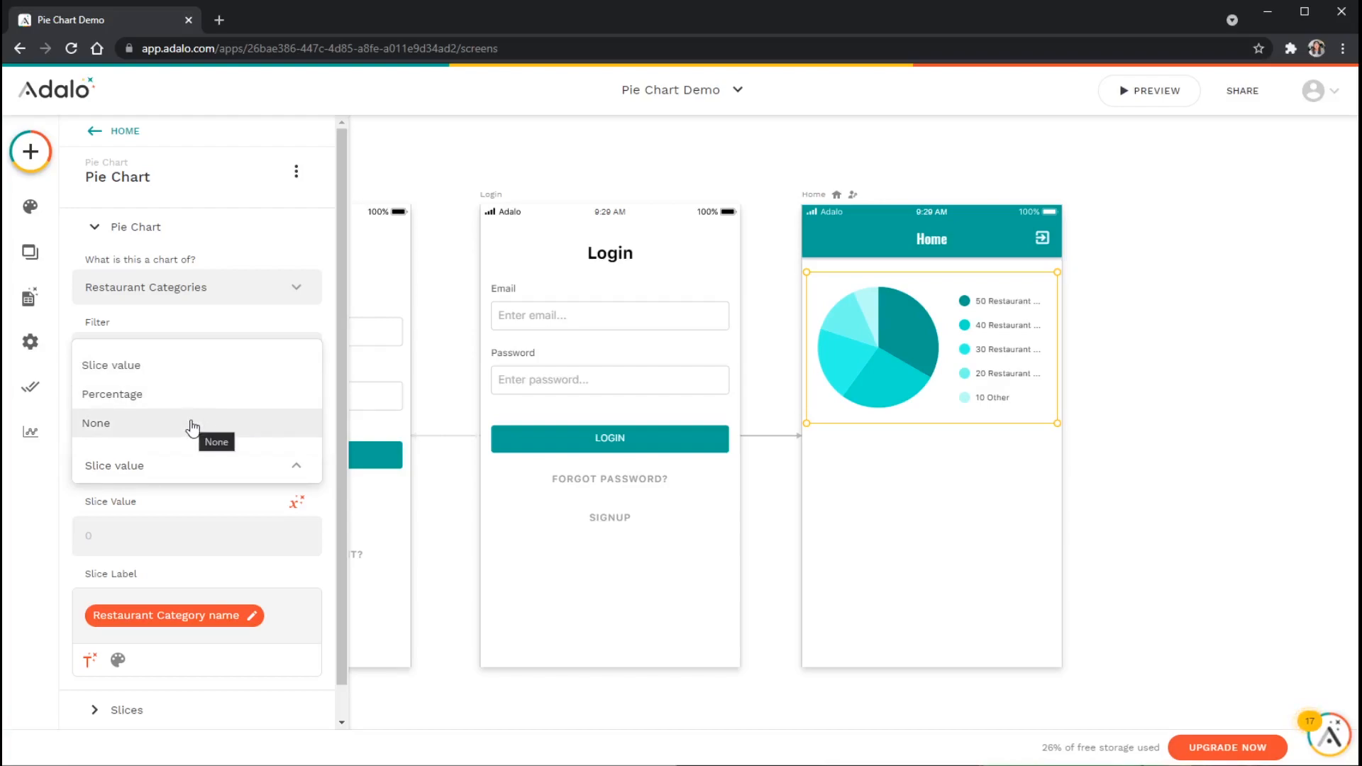
{"action": "mouse_move", "coordinate": [180, 426]}
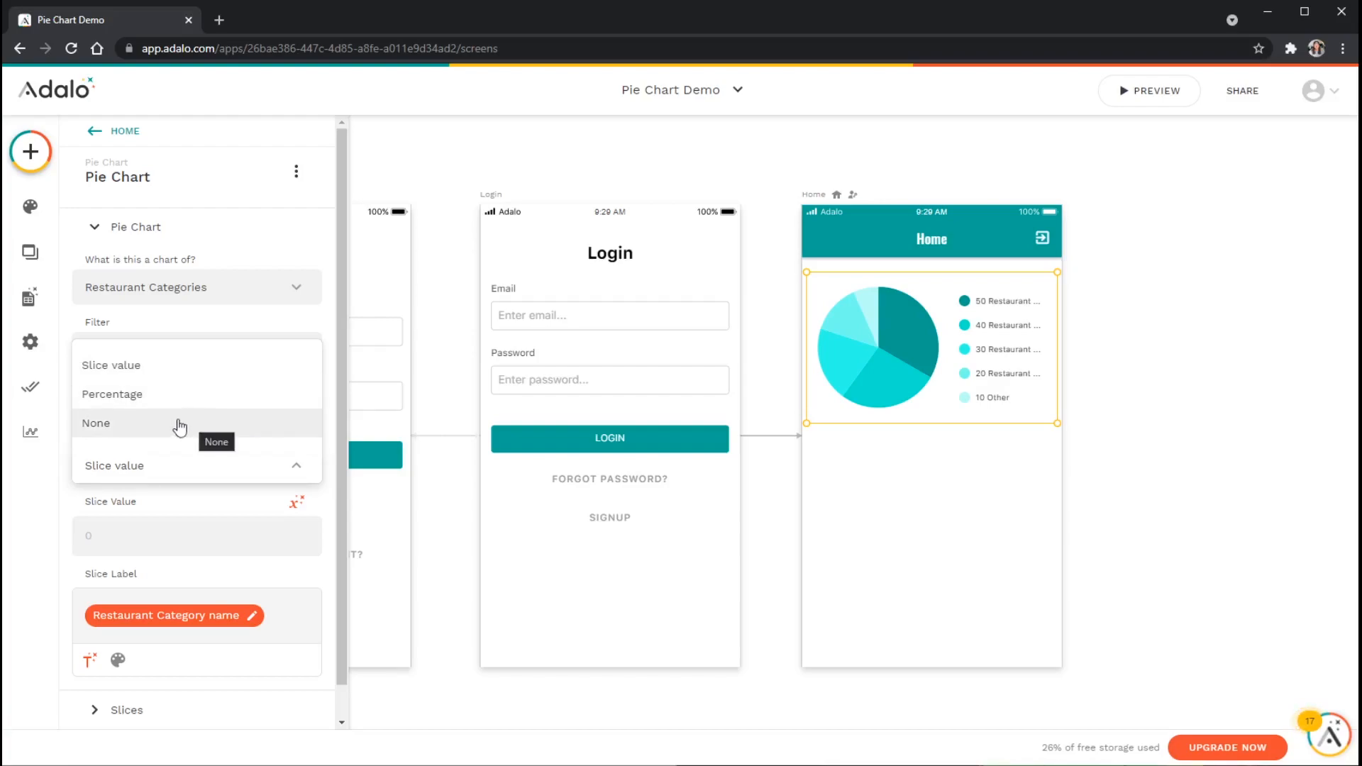
{"action": "mouse_move", "coordinate": [189, 364]}
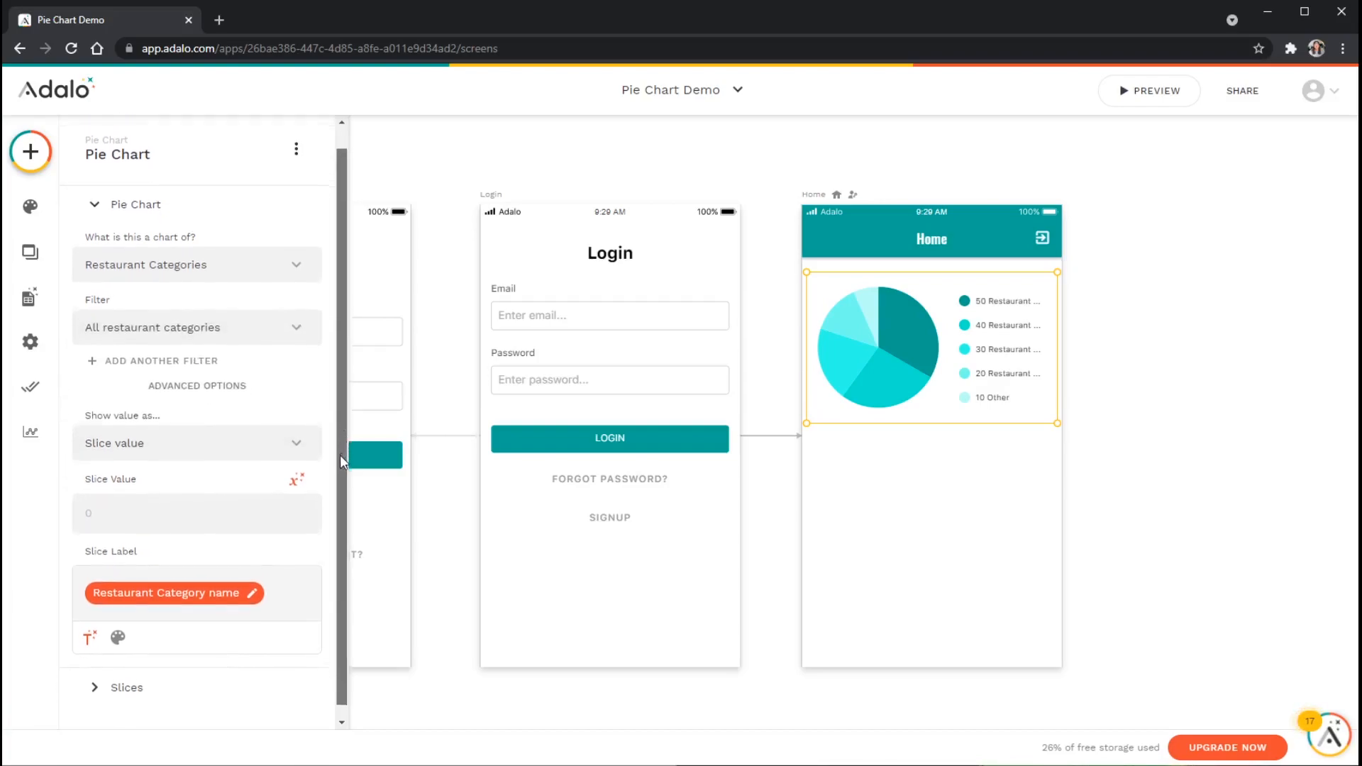
{"action": "scroll", "scroll_direction": "up", "scroll_amount": 3}
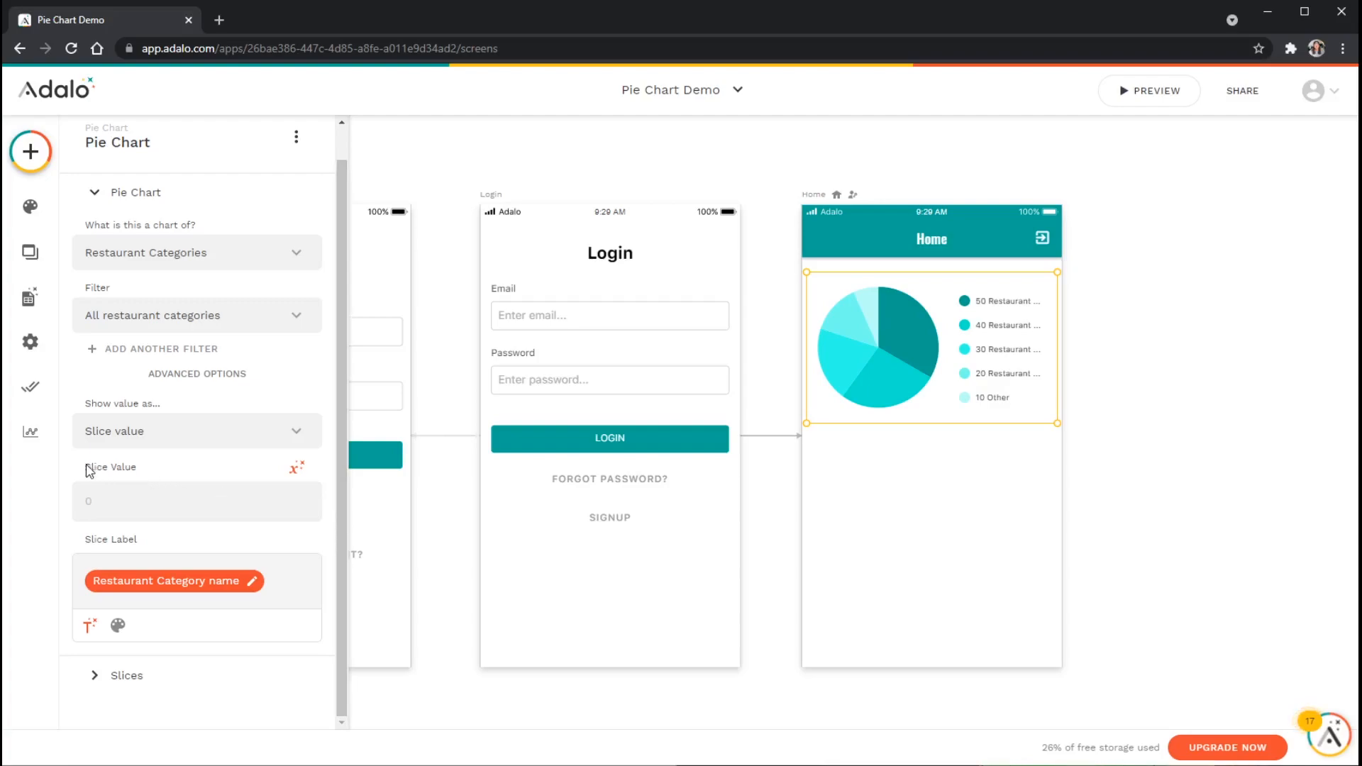
{"action": "mouse_move", "coordinate": [118, 476]}
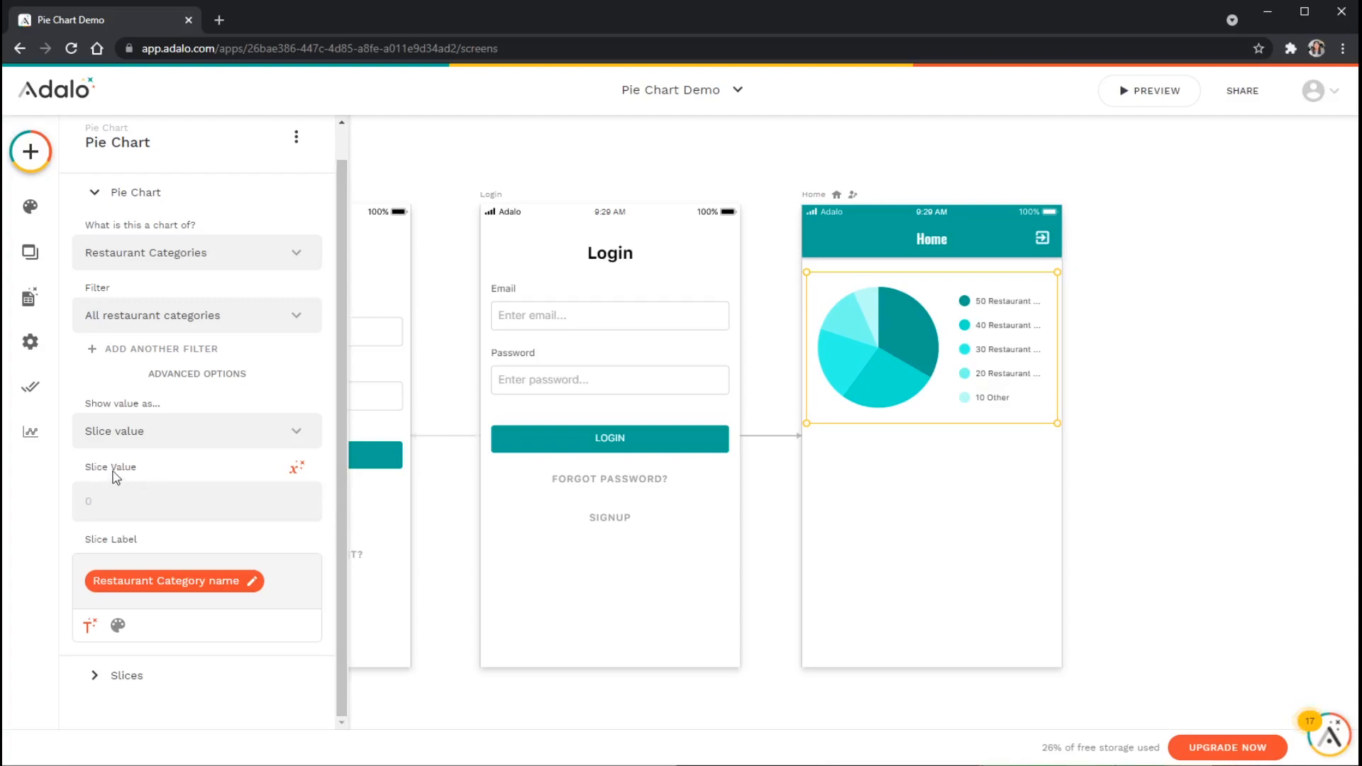
{"action": "mouse_move", "coordinate": [150, 491]}
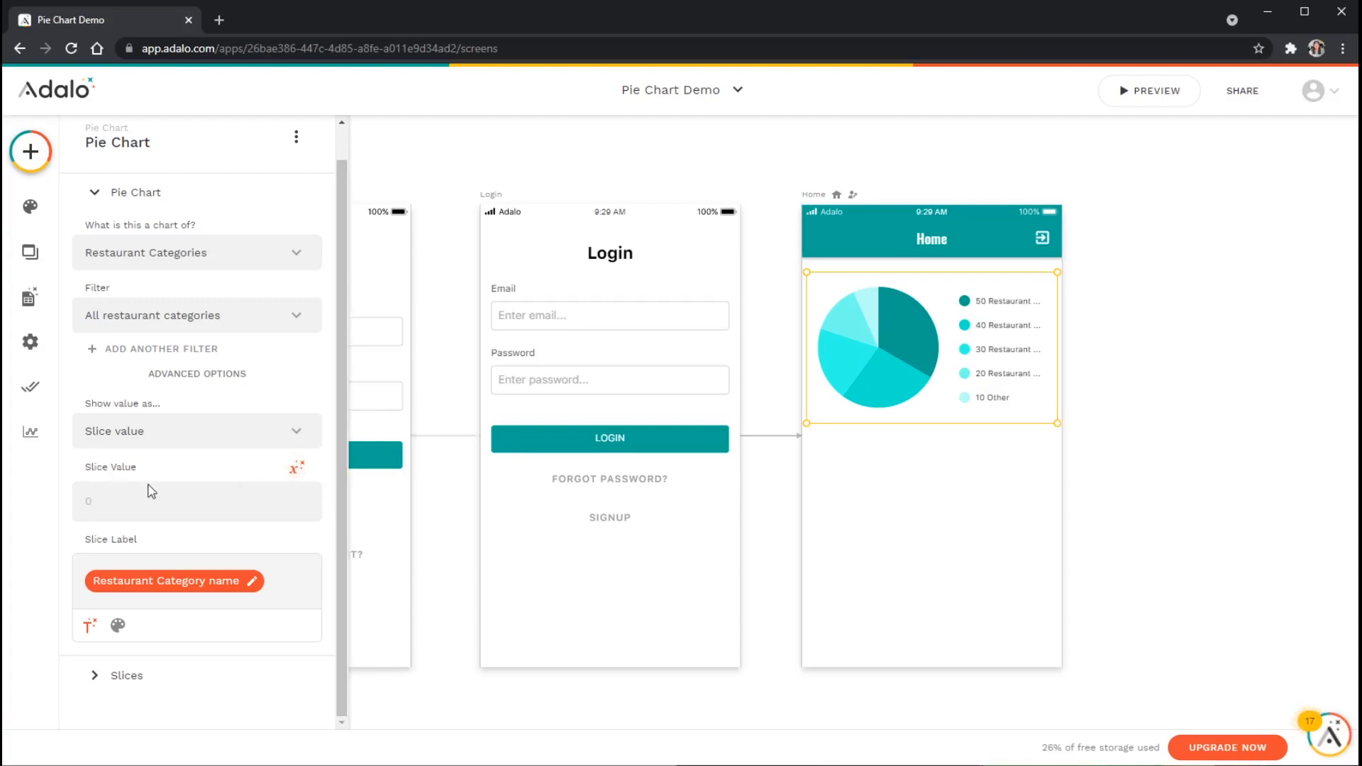
{"action": "mouse_move", "coordinate": [111, 257]}
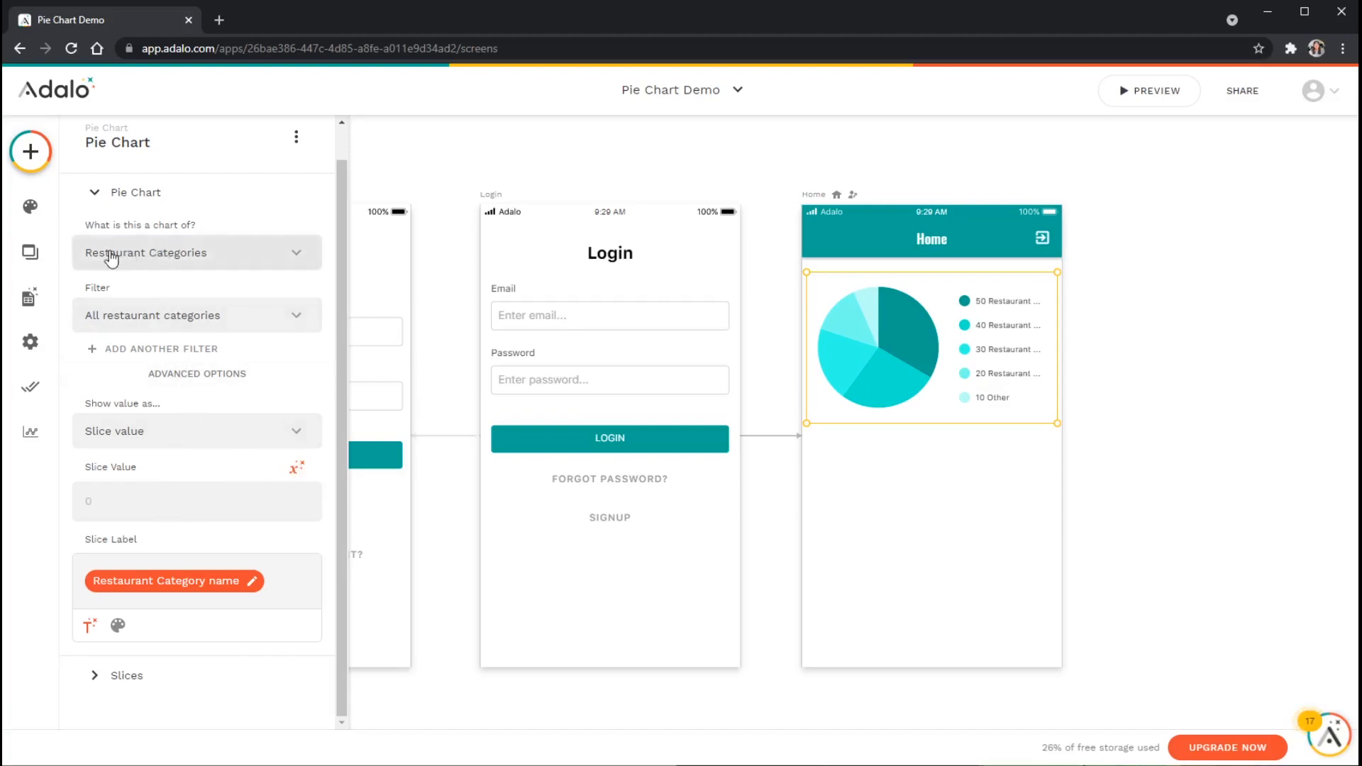
{"action": "mouse_move", "coordinate": [288, 475]}
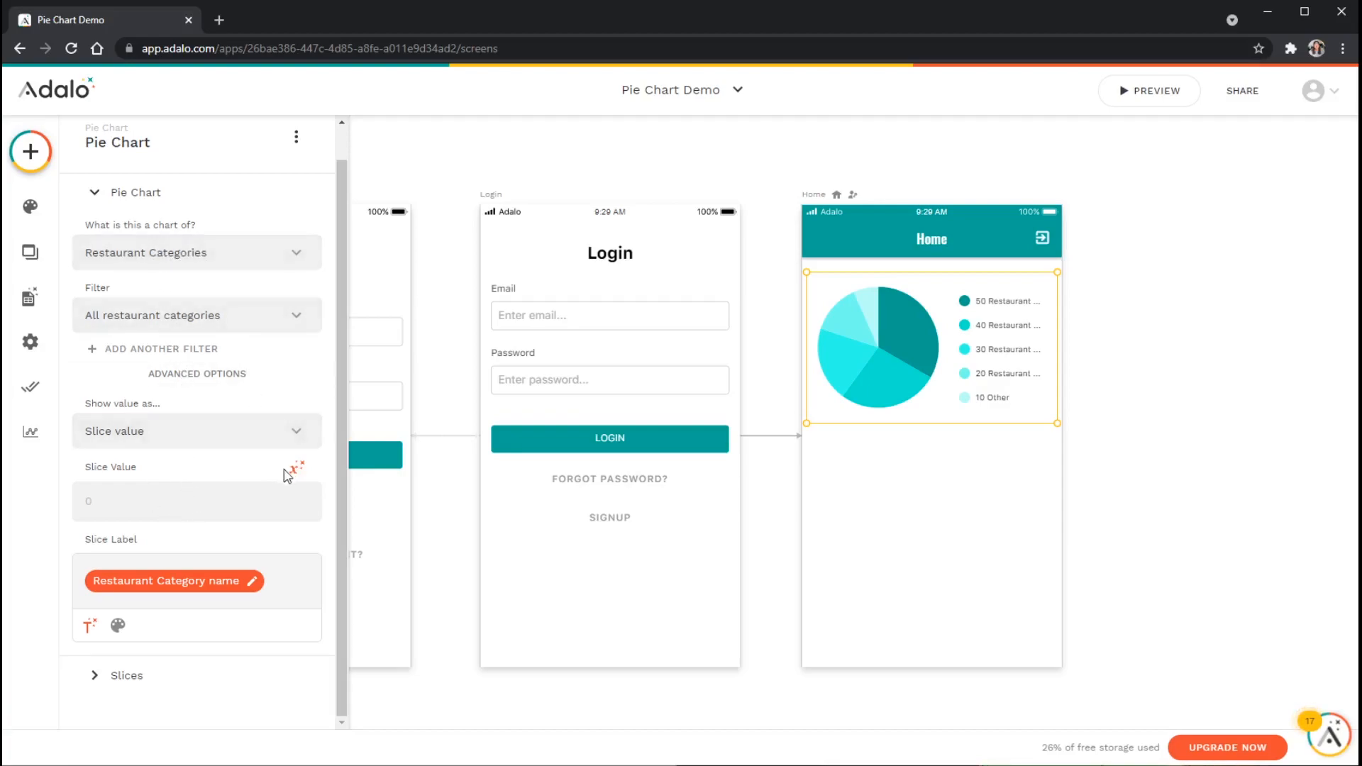
Set each slice's value to Restaurants > Count via Magic Text.
{"action": "left_click", "coordinate": [295, 468]}
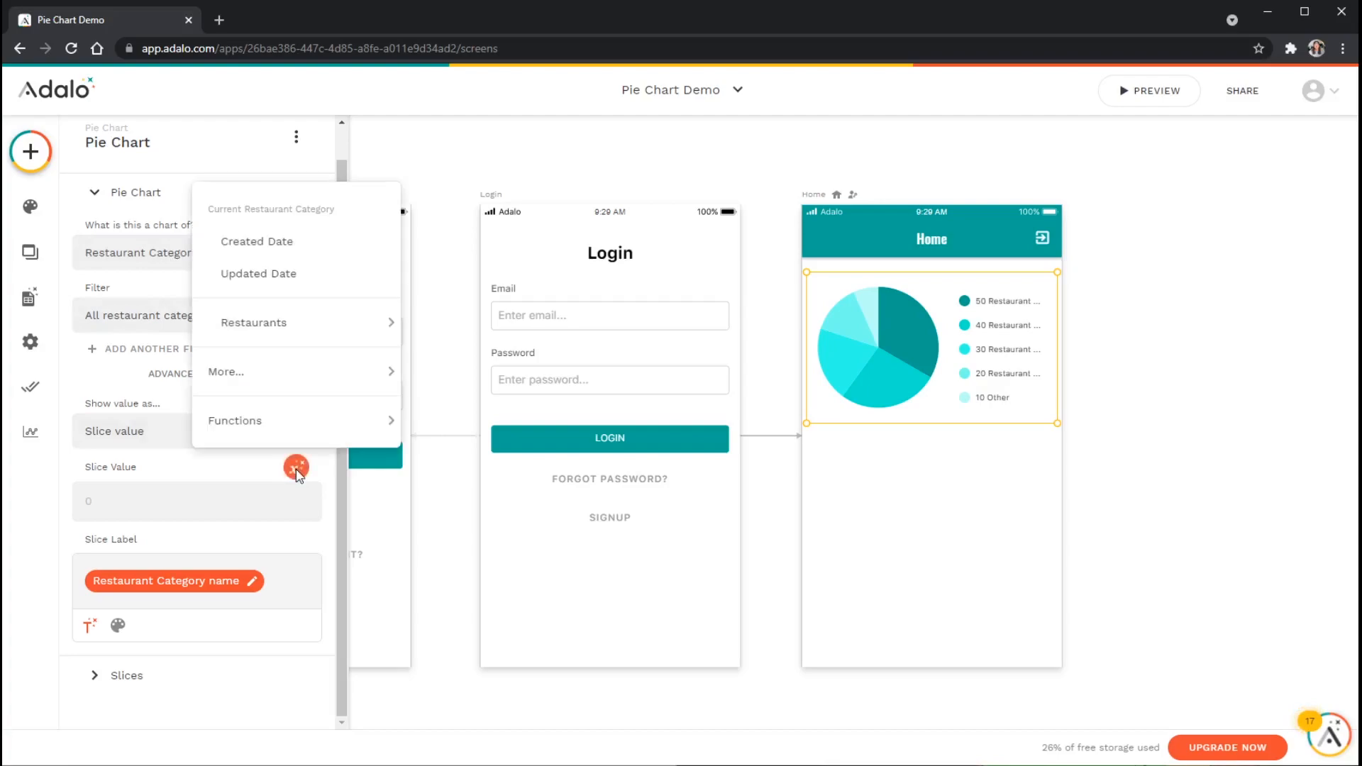
{"action": "mouse_move", "coordinate": [257, 241]}
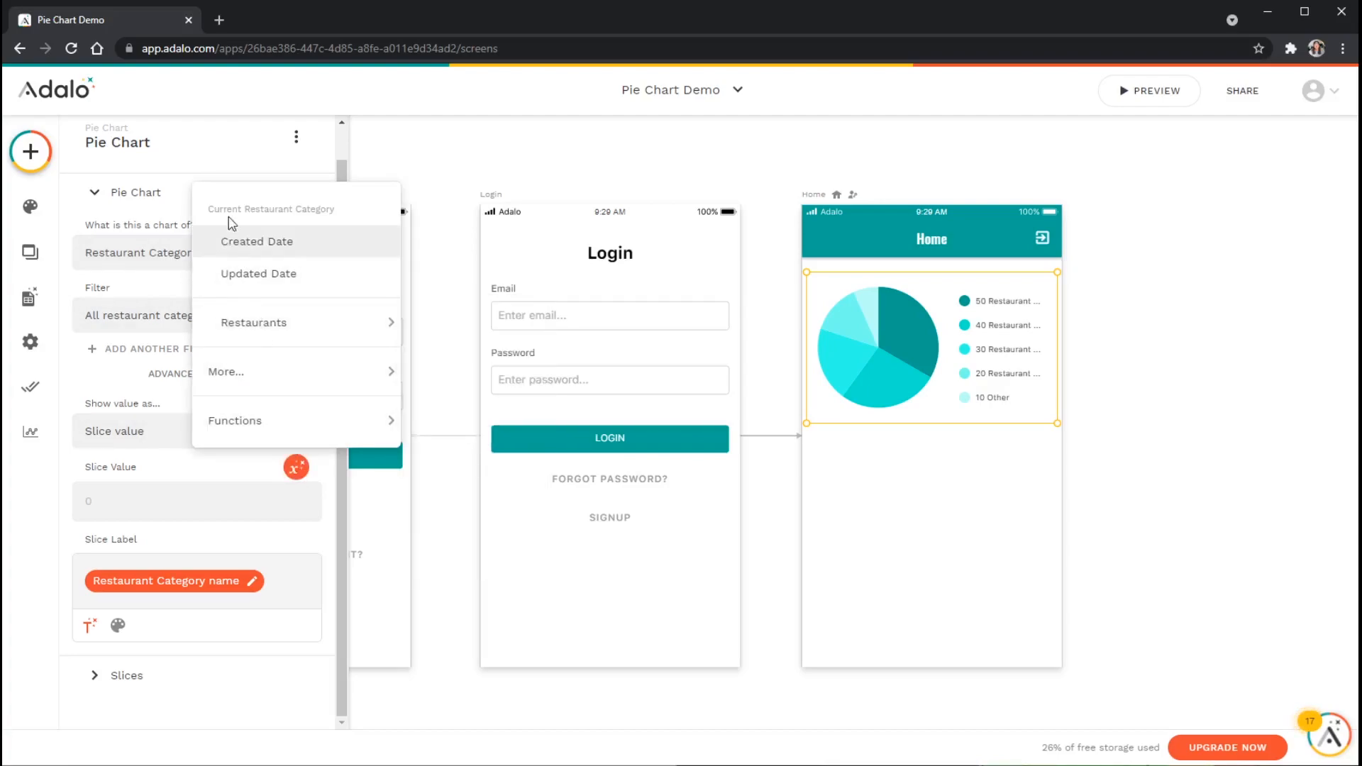
{"action": "mouse_move", "coordinate": [282, 216]}
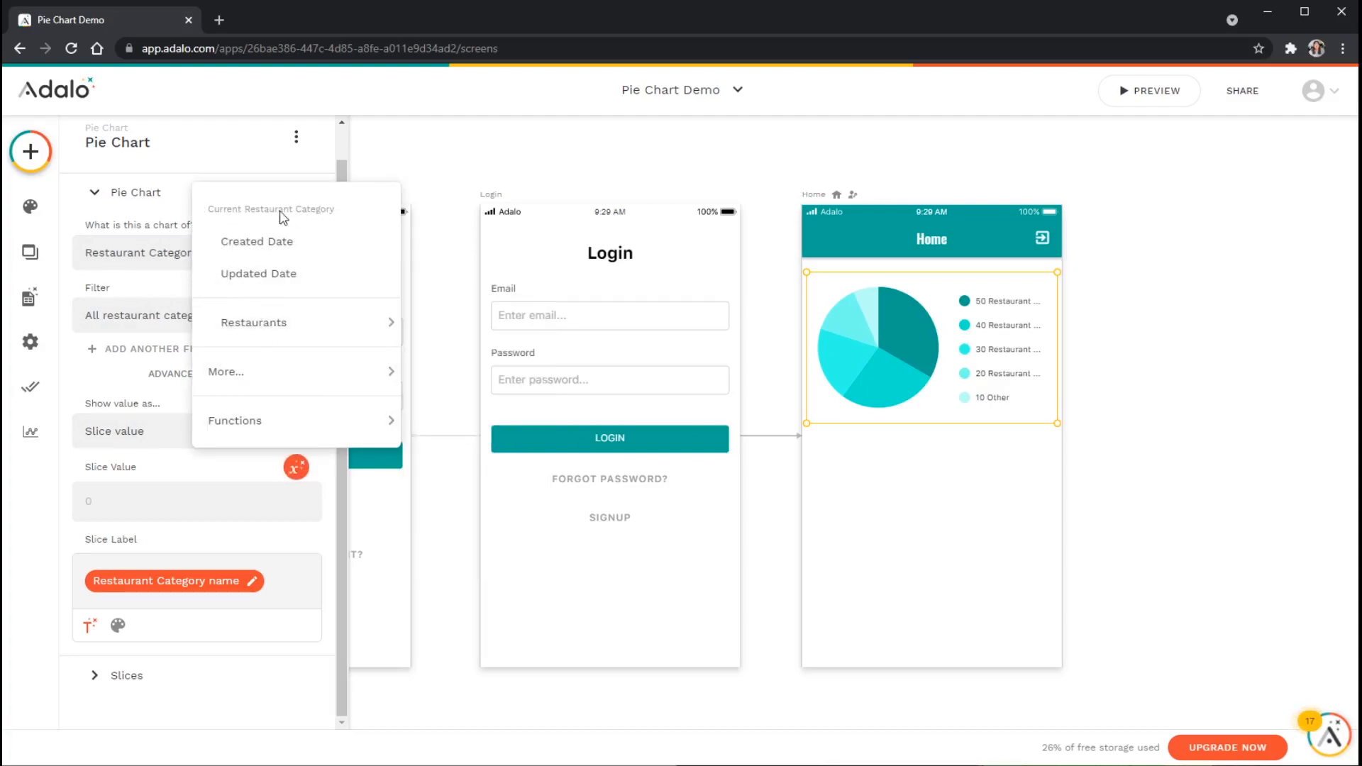
{"action": "mouse_move", "coordinate": [319, 218]}
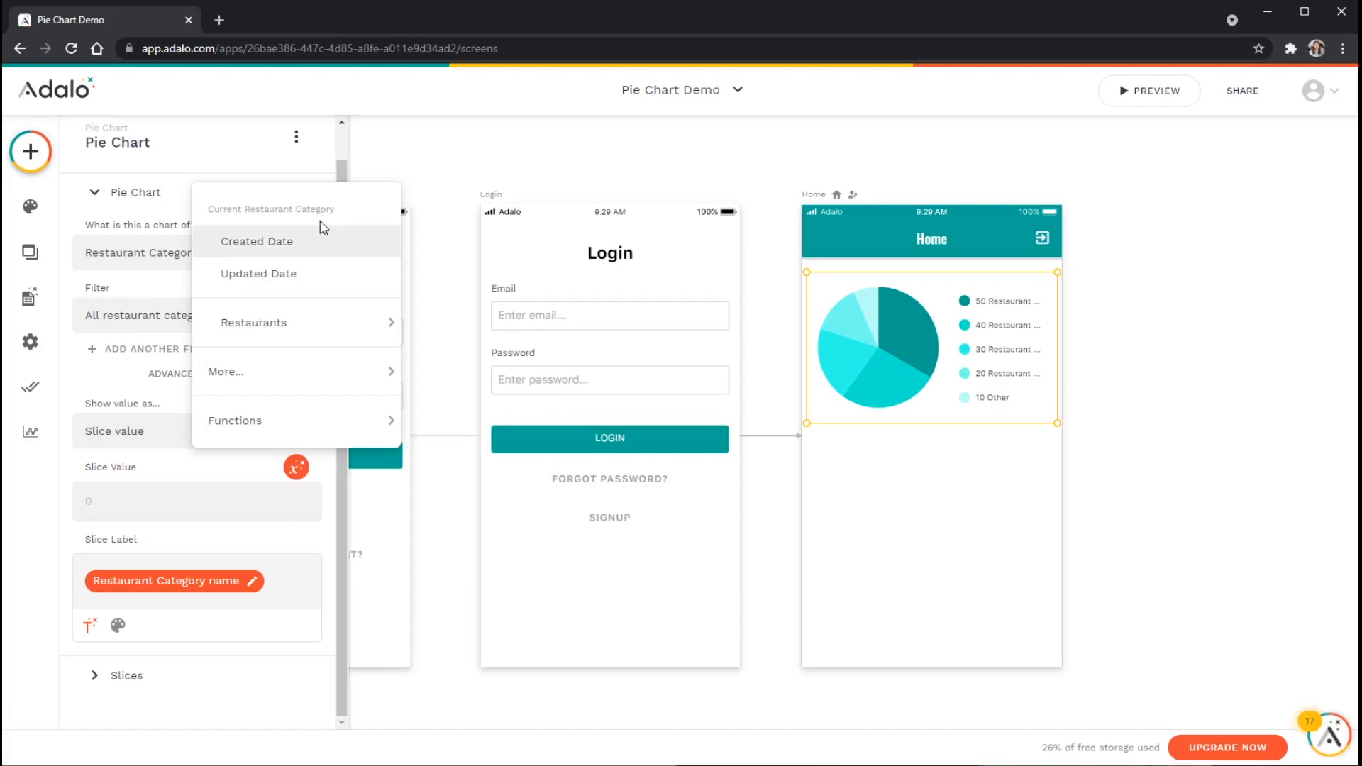
{"action": "mouse_move", "coordinate": [690, 351]}
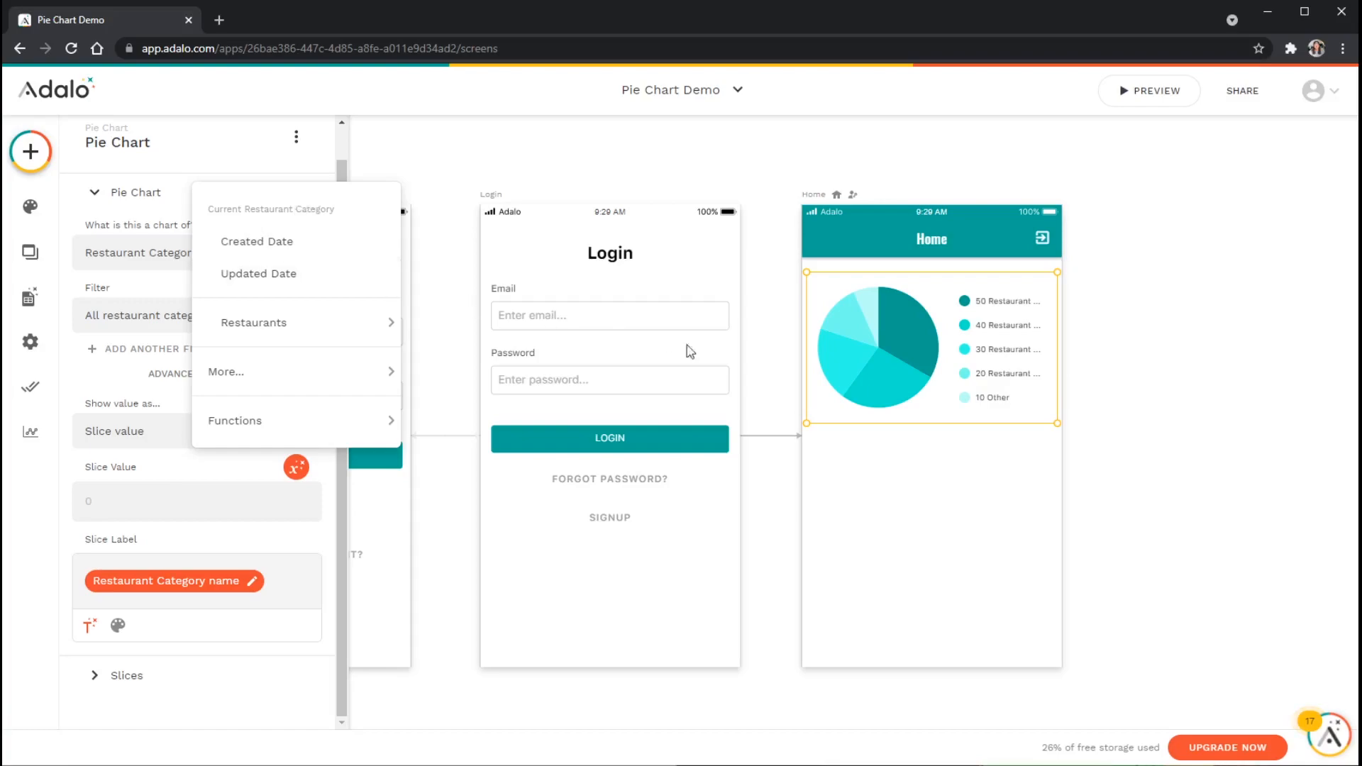
{"action": "mouse_move", "coordinate": [573, 339]}
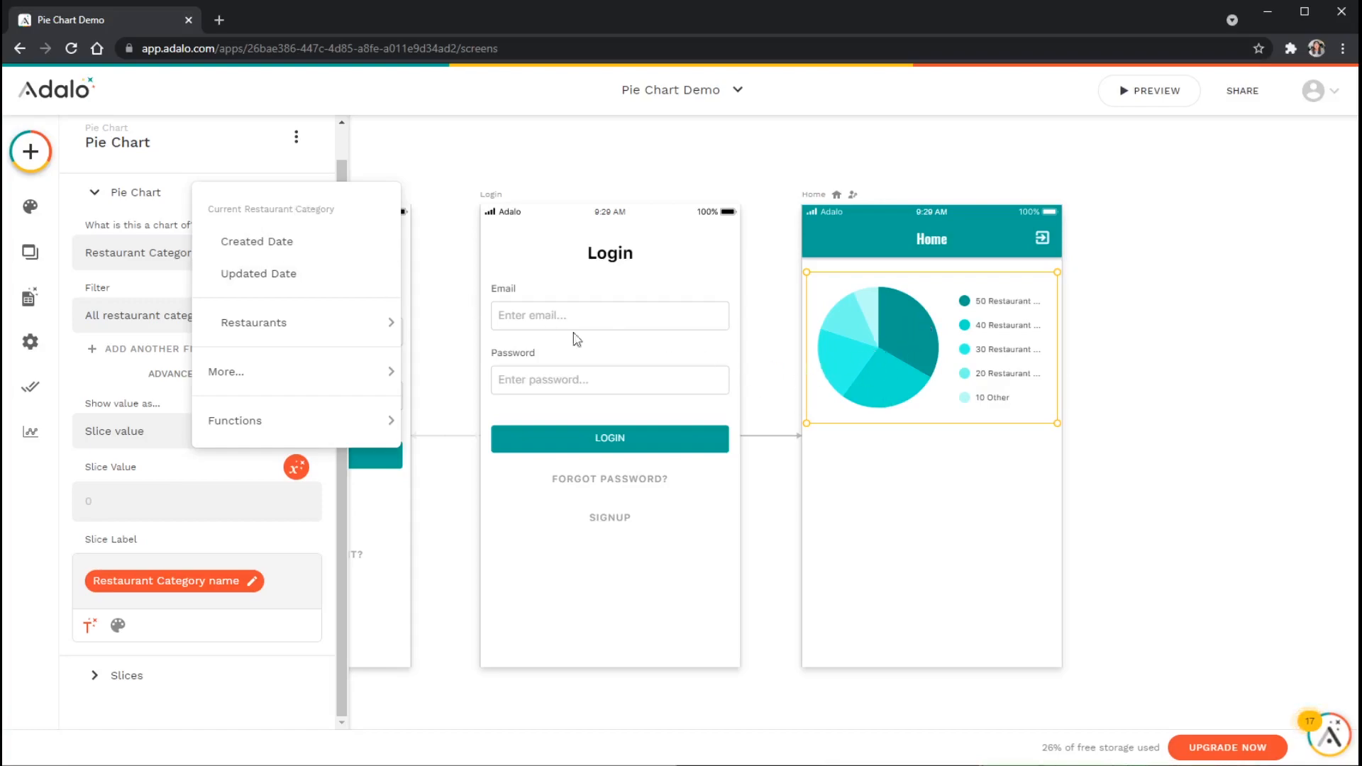
{"action": "mouse_move", "coordinate": [252, 322]}
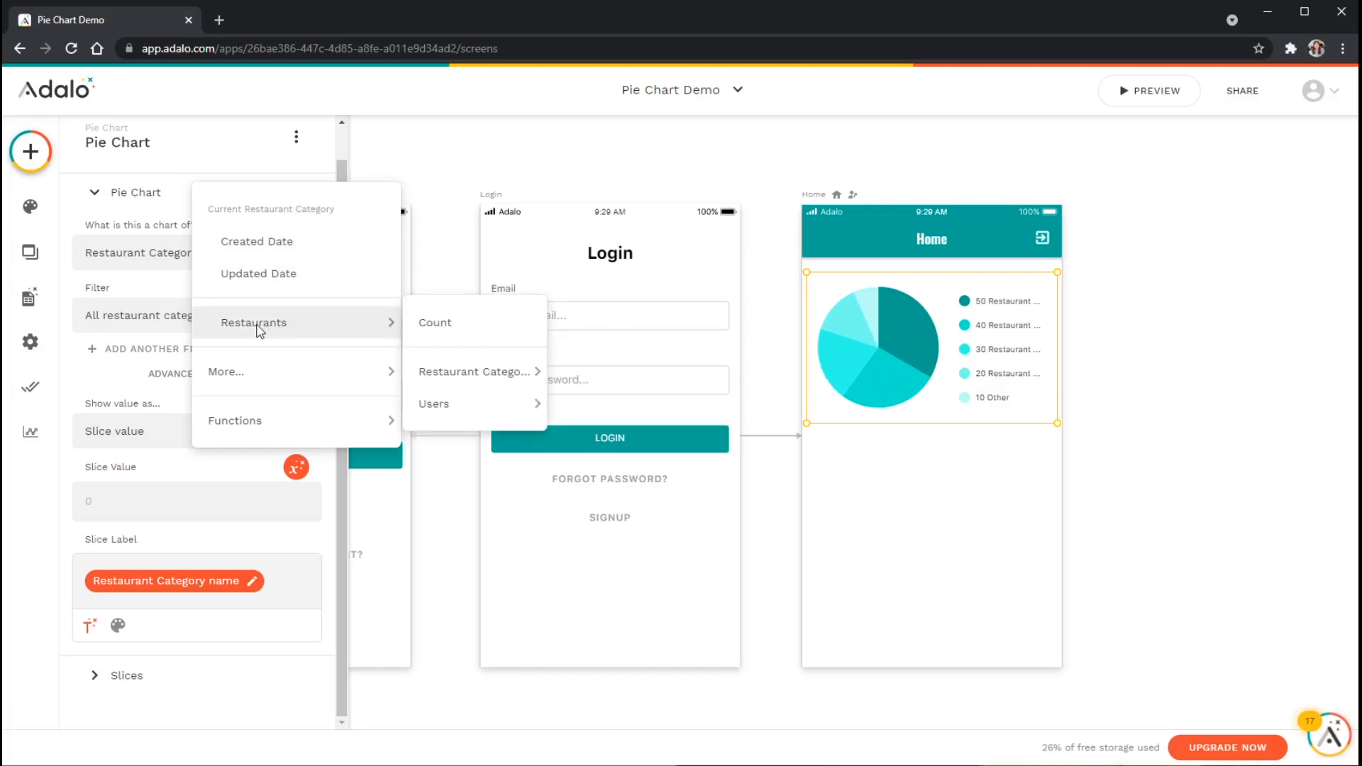
{"action": "mouse_move", "coordinate": [304, 218]}
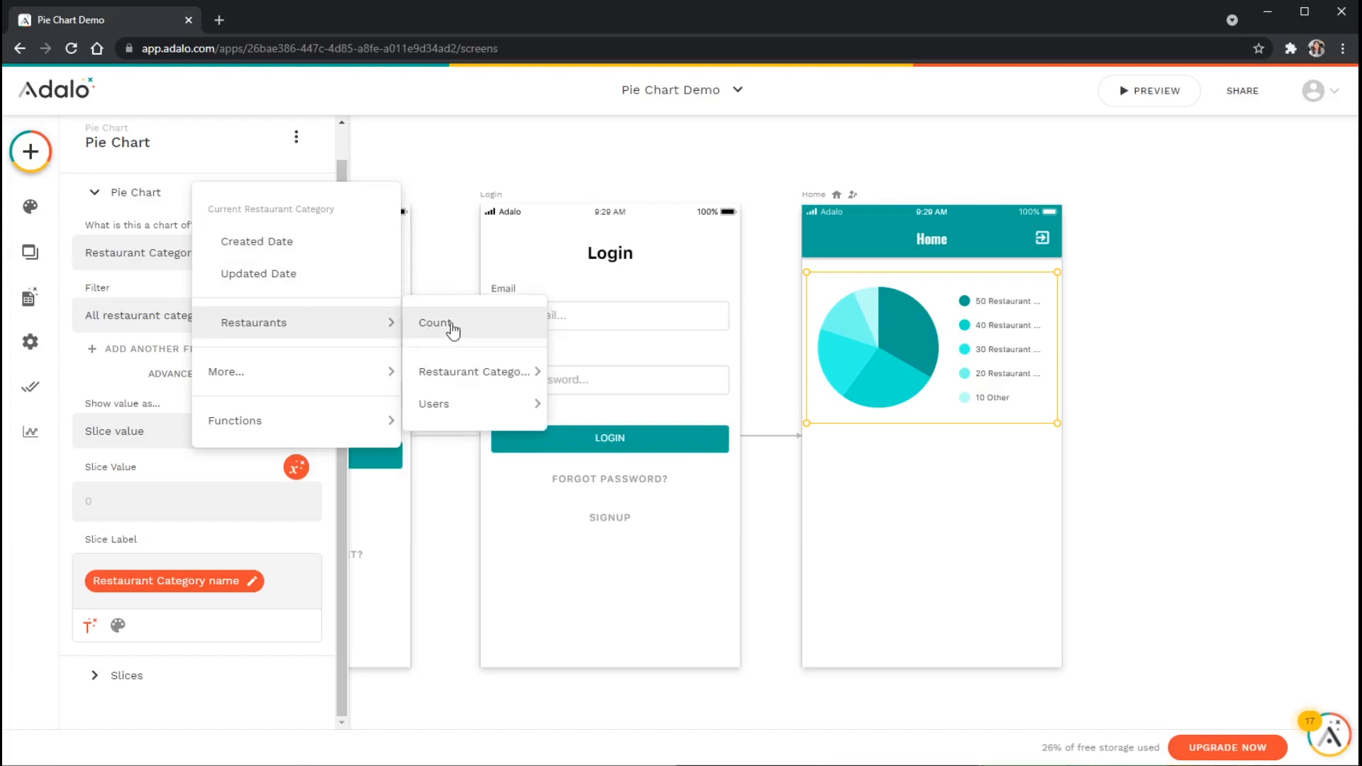
{"action": "left_click", "coordinate": [434, 322]}
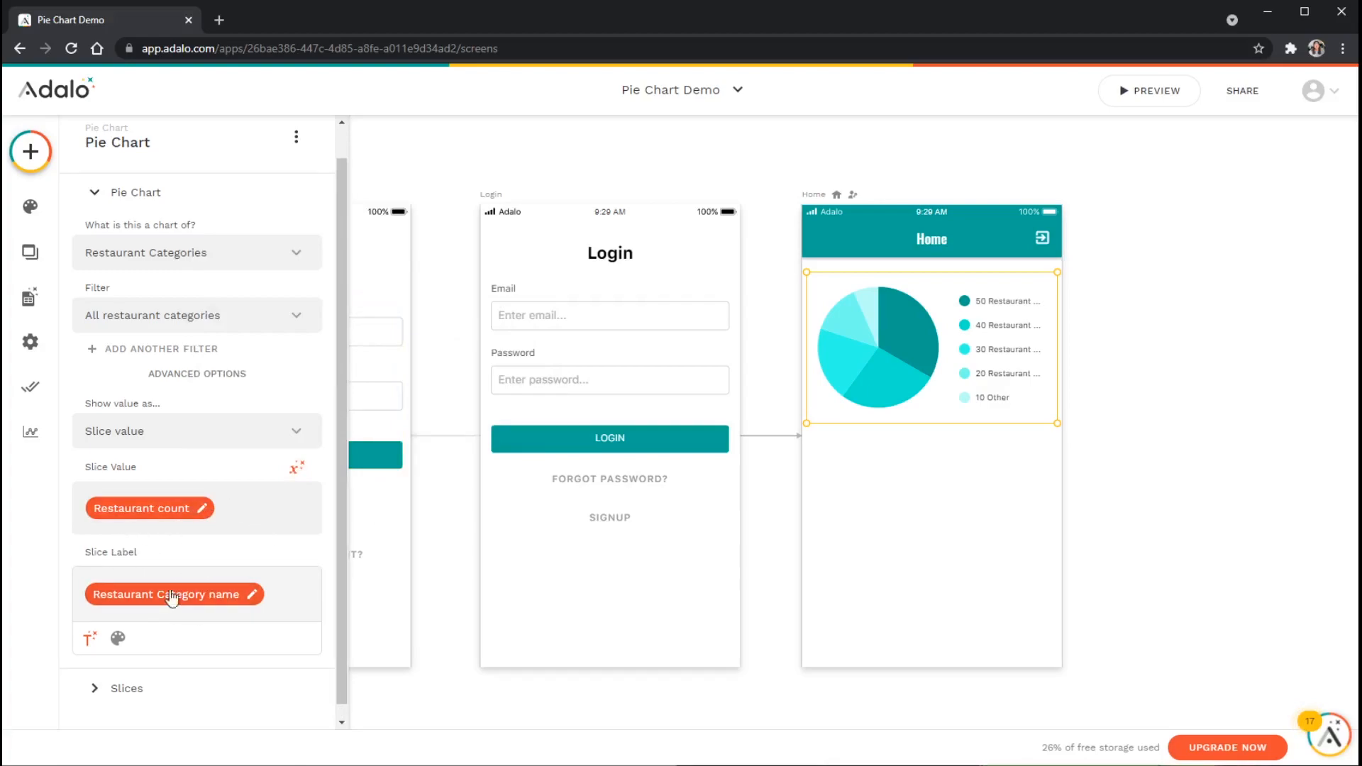
{"action": "mouse_move", "coordinate": [279, 592]}
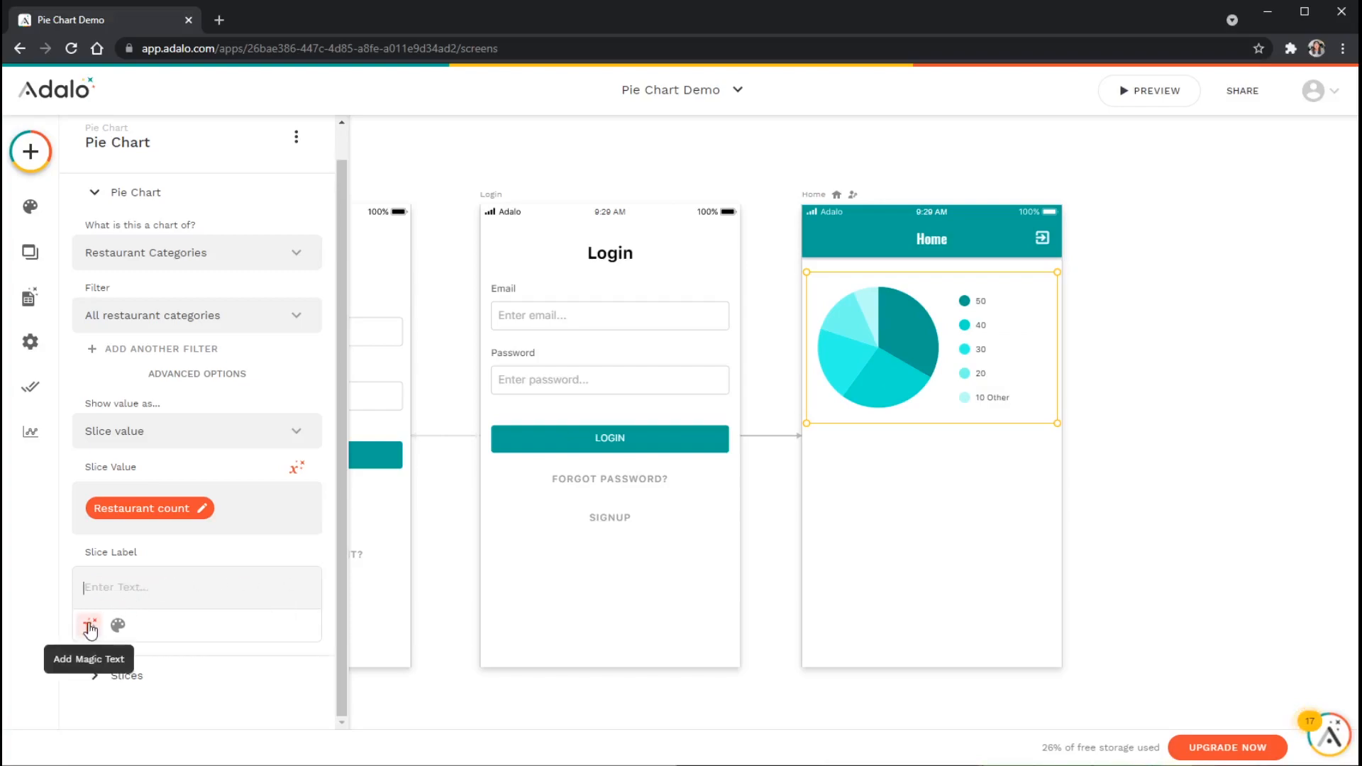
Label each slice with the category Name and expand the Slices settings.
{"action": "left_click", "coordinate": [88, 625]}
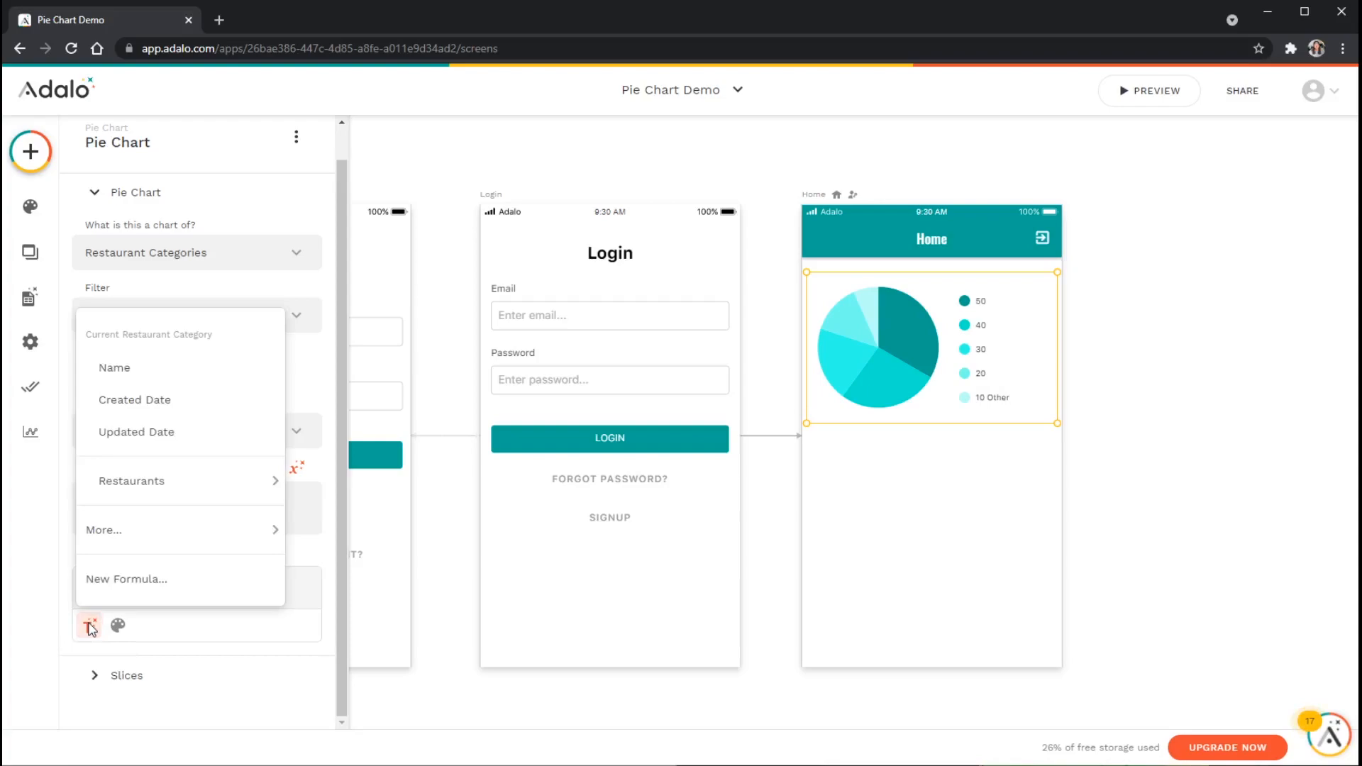
{"action": "mouse_move", "coordinate": [100, 339]}
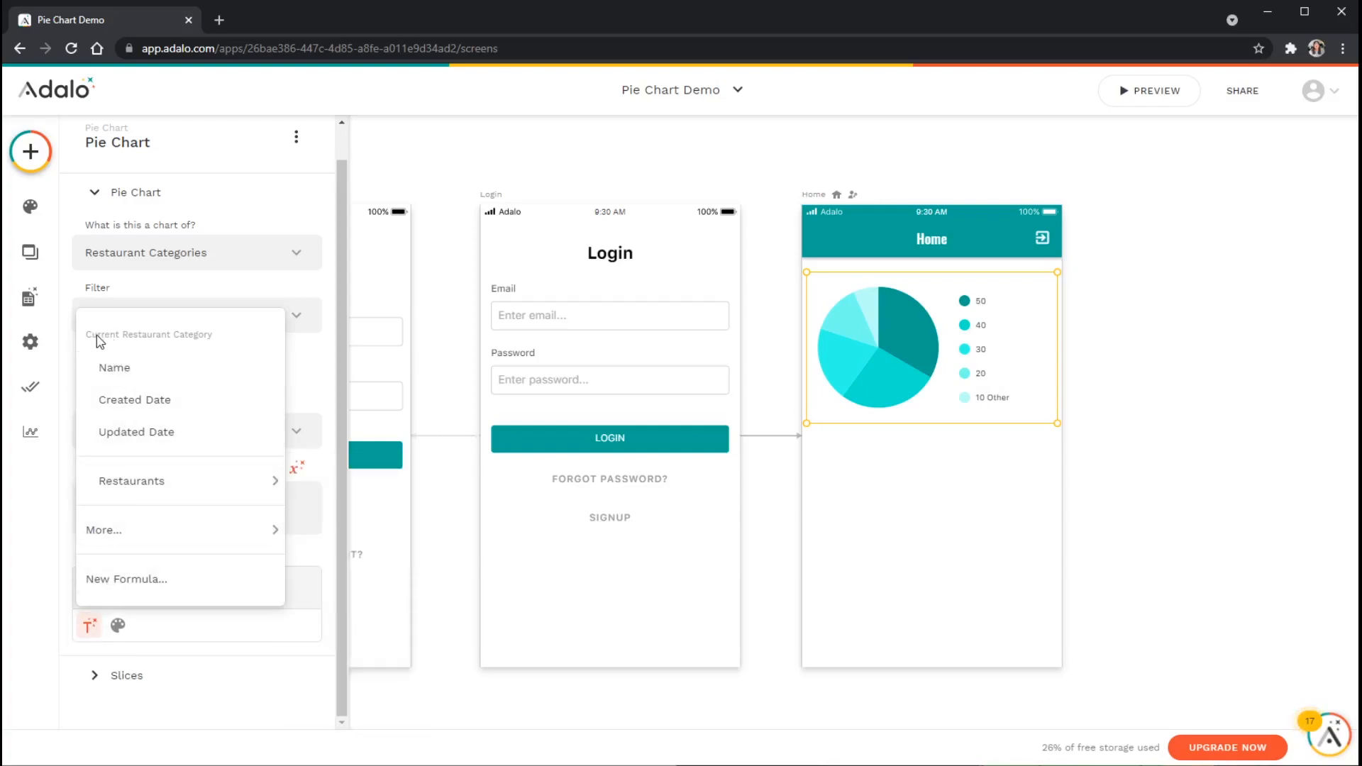
{"action": "mouse_move", "coordinate": [164, 352]}
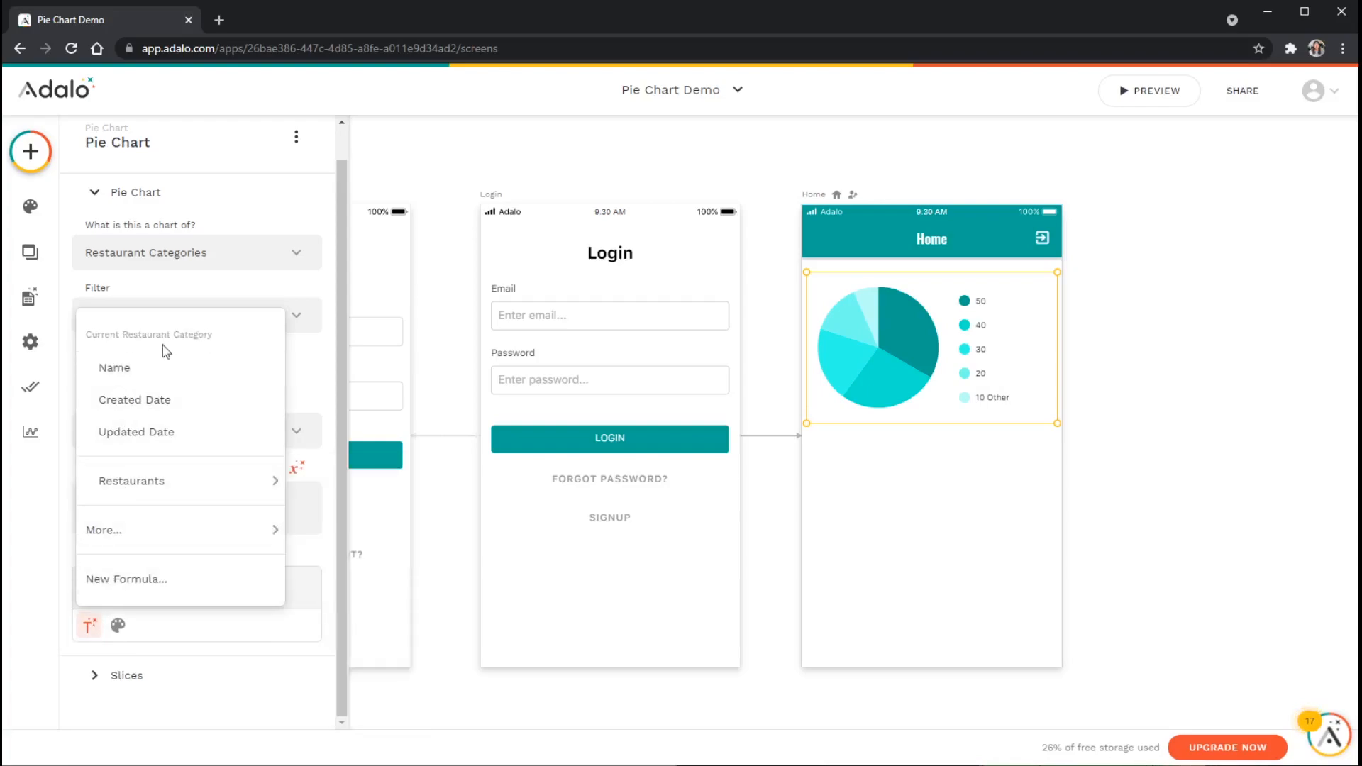
{"action": "mouse_move", "coordinate": [113, 367]}
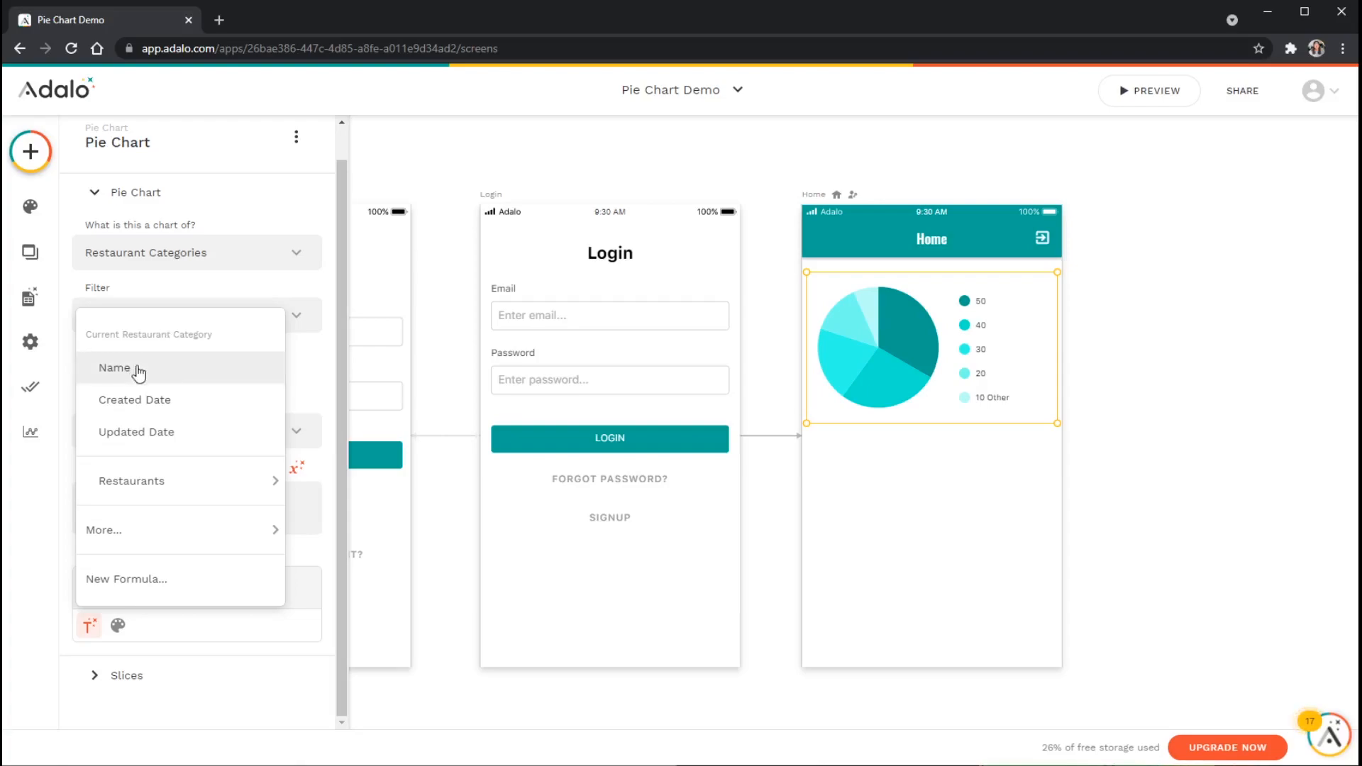
{"action": "left_click", "coordinate": [114, 368]}
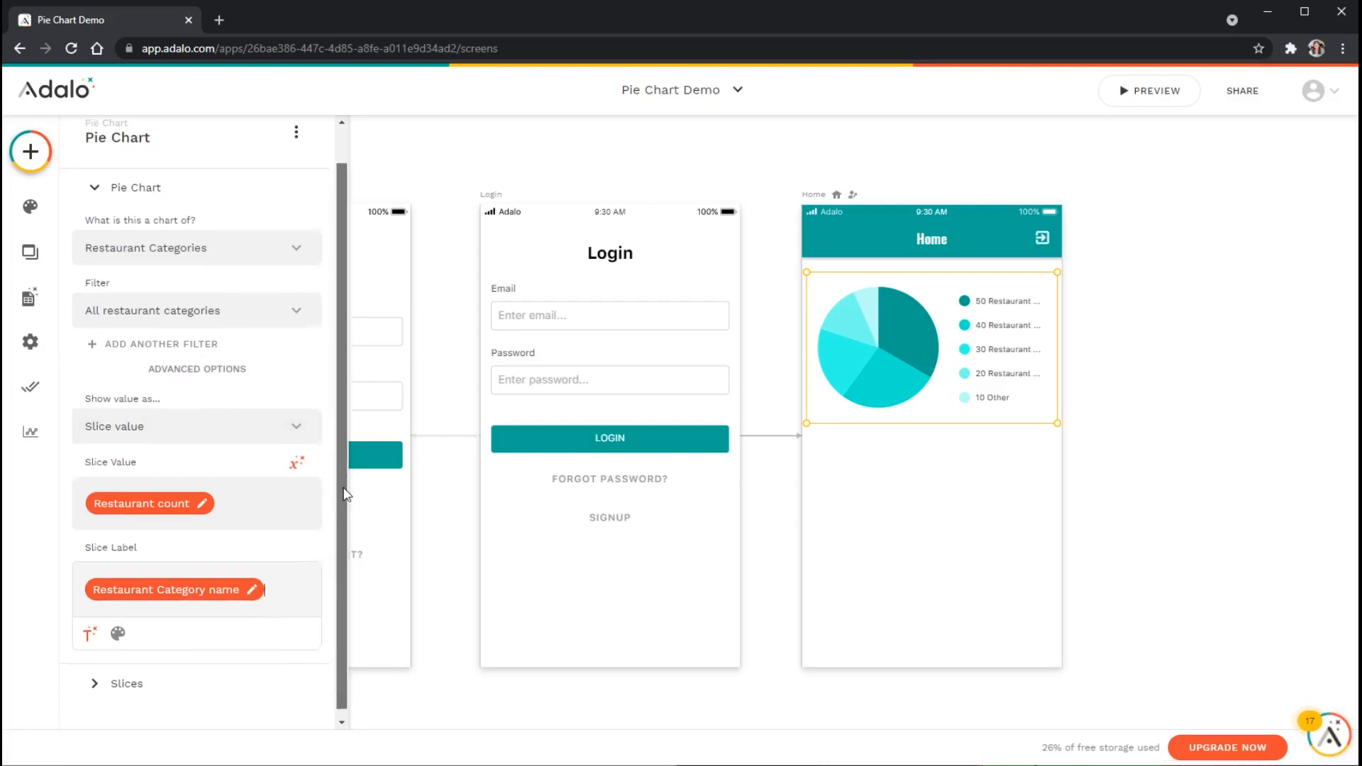
{"action": "scroll", "scroll_direction": "down", "scroll_amount": 3}
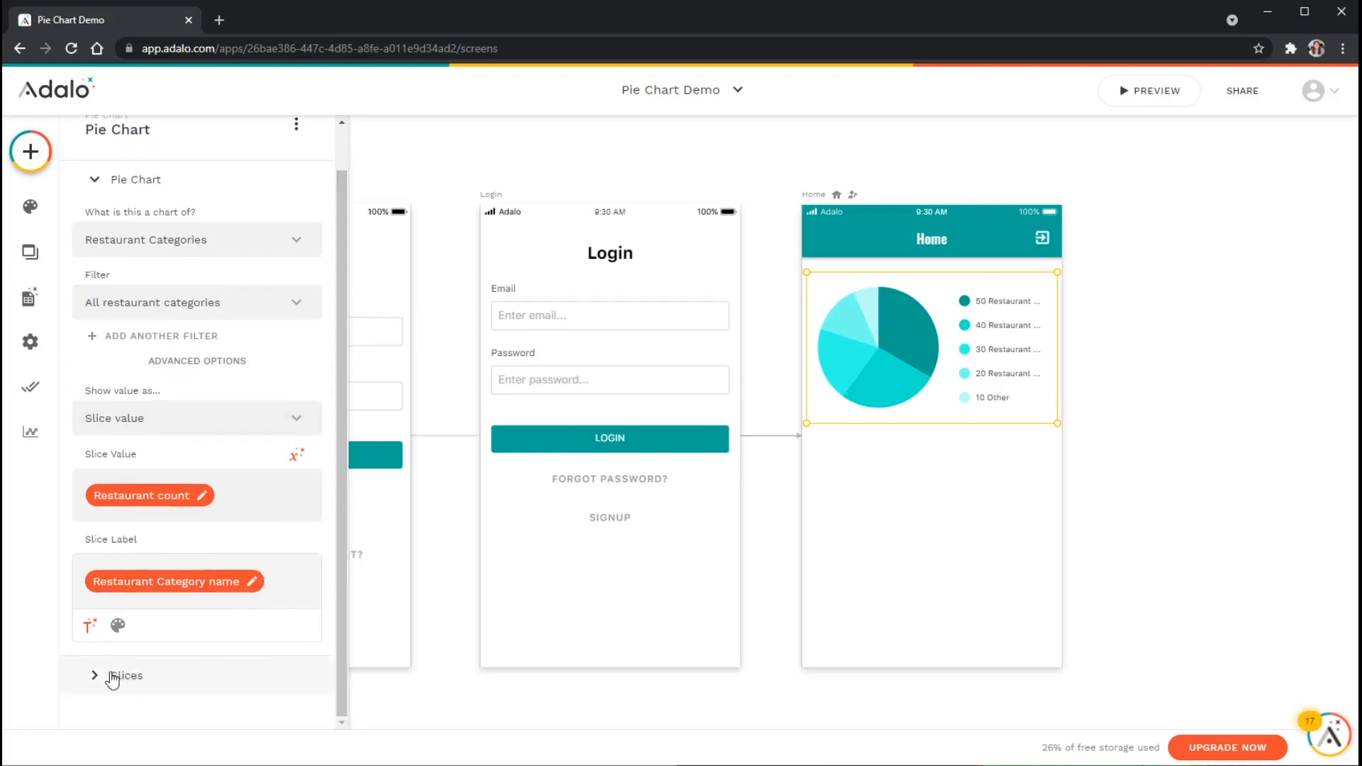
{"action": "left_click", "coordinate": [111, 675]}
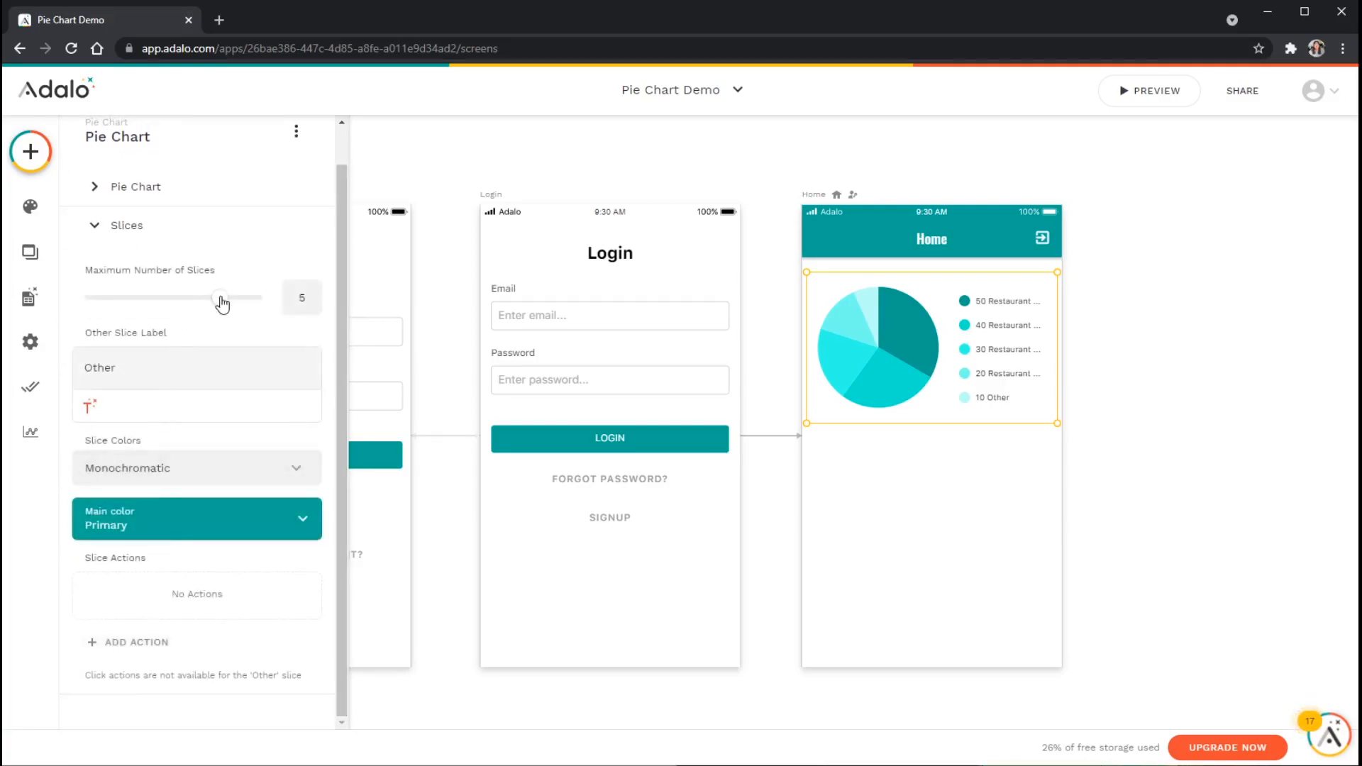
Adjust the Maximum Number of Slices slider to 3, then 5, then 6.
{"action": "left_click_drag", "start_coordinate": [222, 298], "coordinate": [131, 297]}
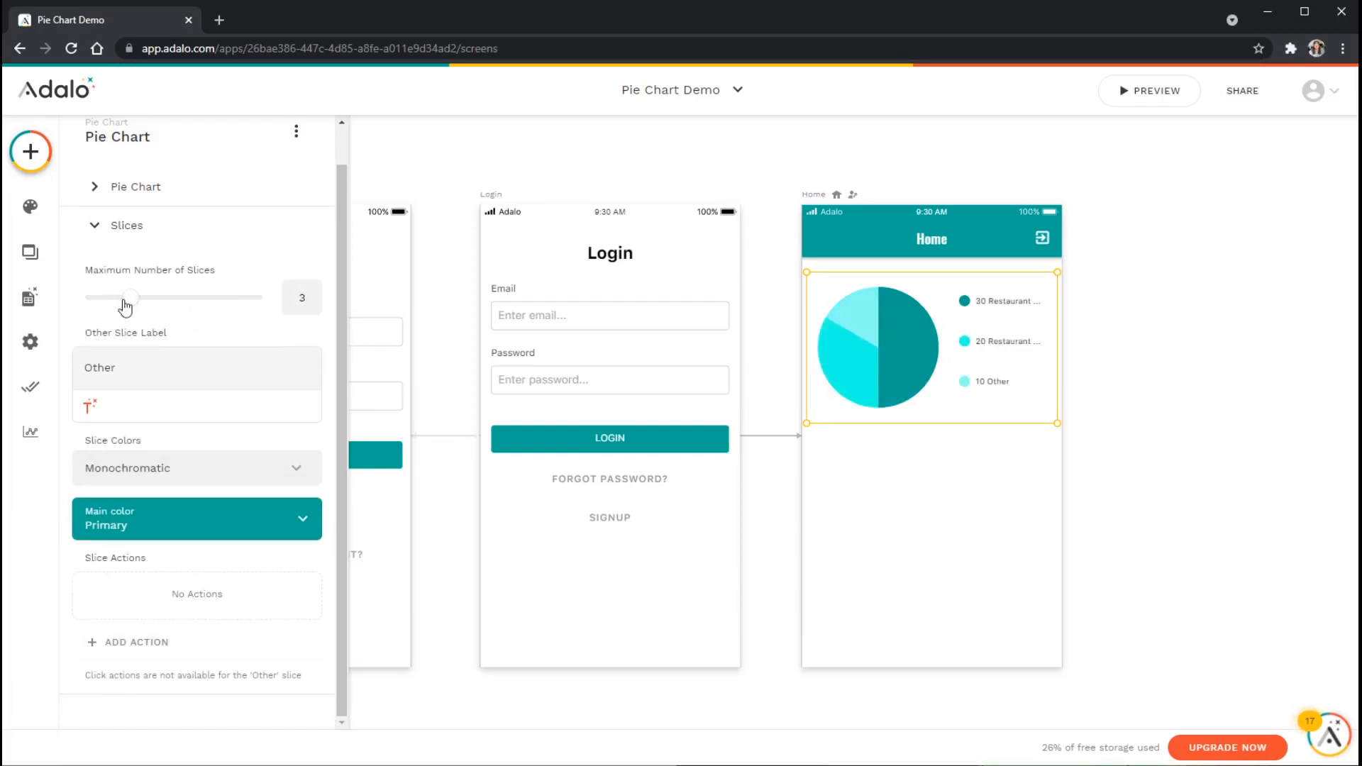
{"action": "left_click_drag", "start_coordinate": [131, 296], "coordinate": [218, 297]}
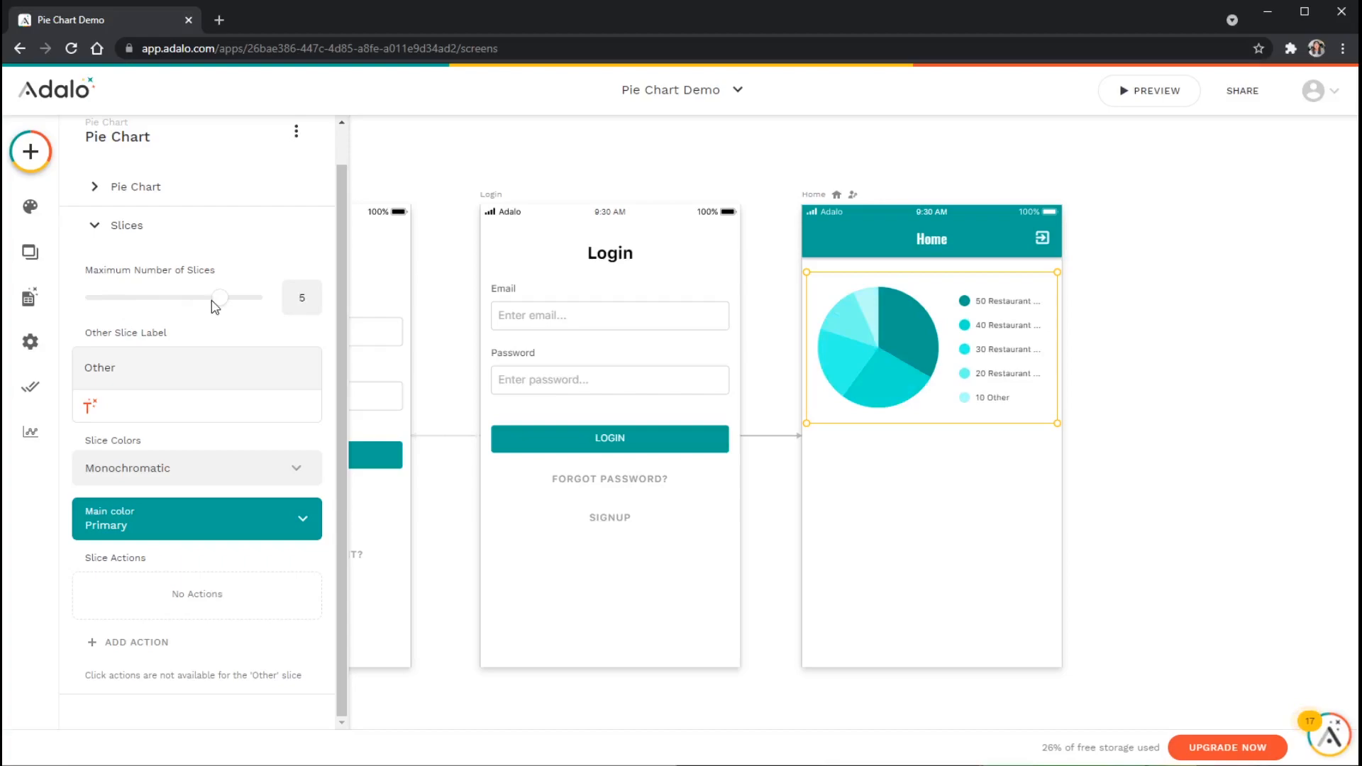
{"action": "left_click_drag", "start_coordinate": [219, 296], "coordinate": [264, 296]}
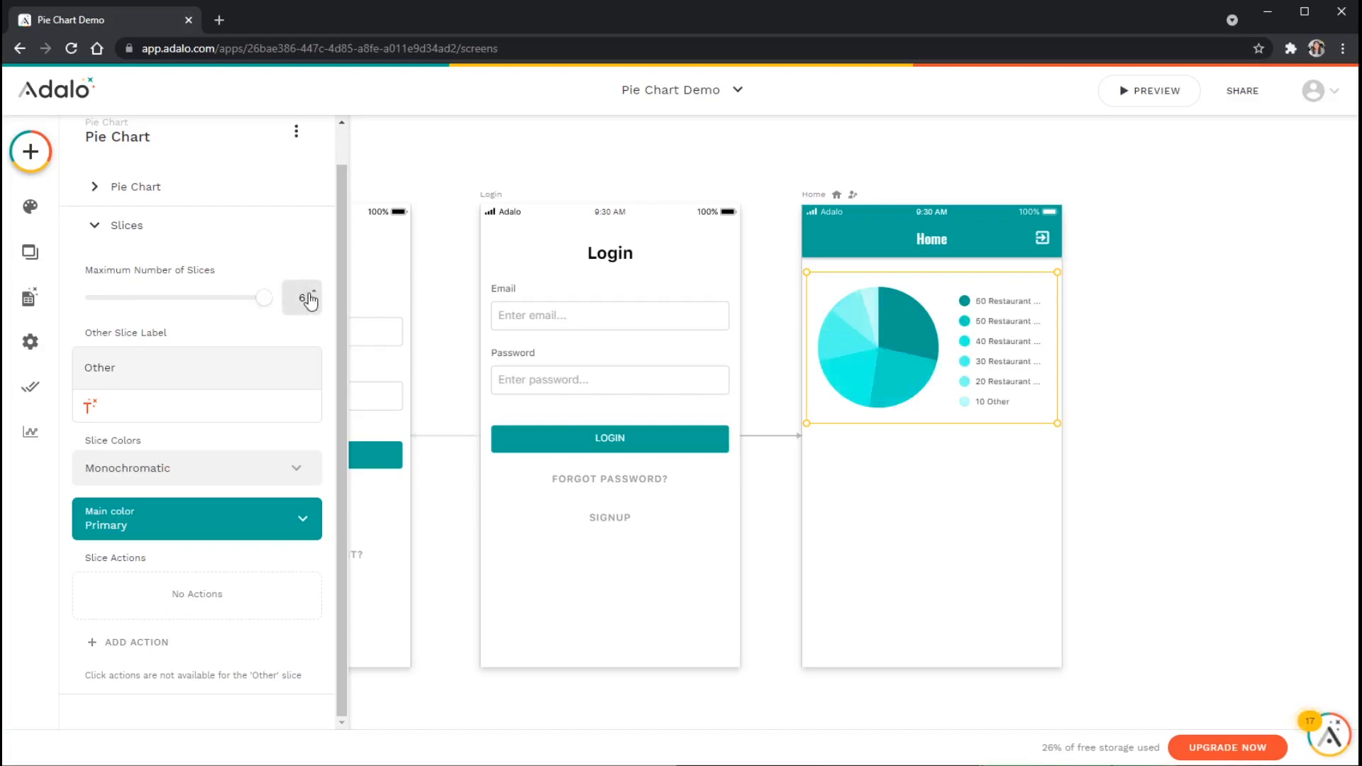
{"action": "mouse_move", "coordinate": [102, 346]}
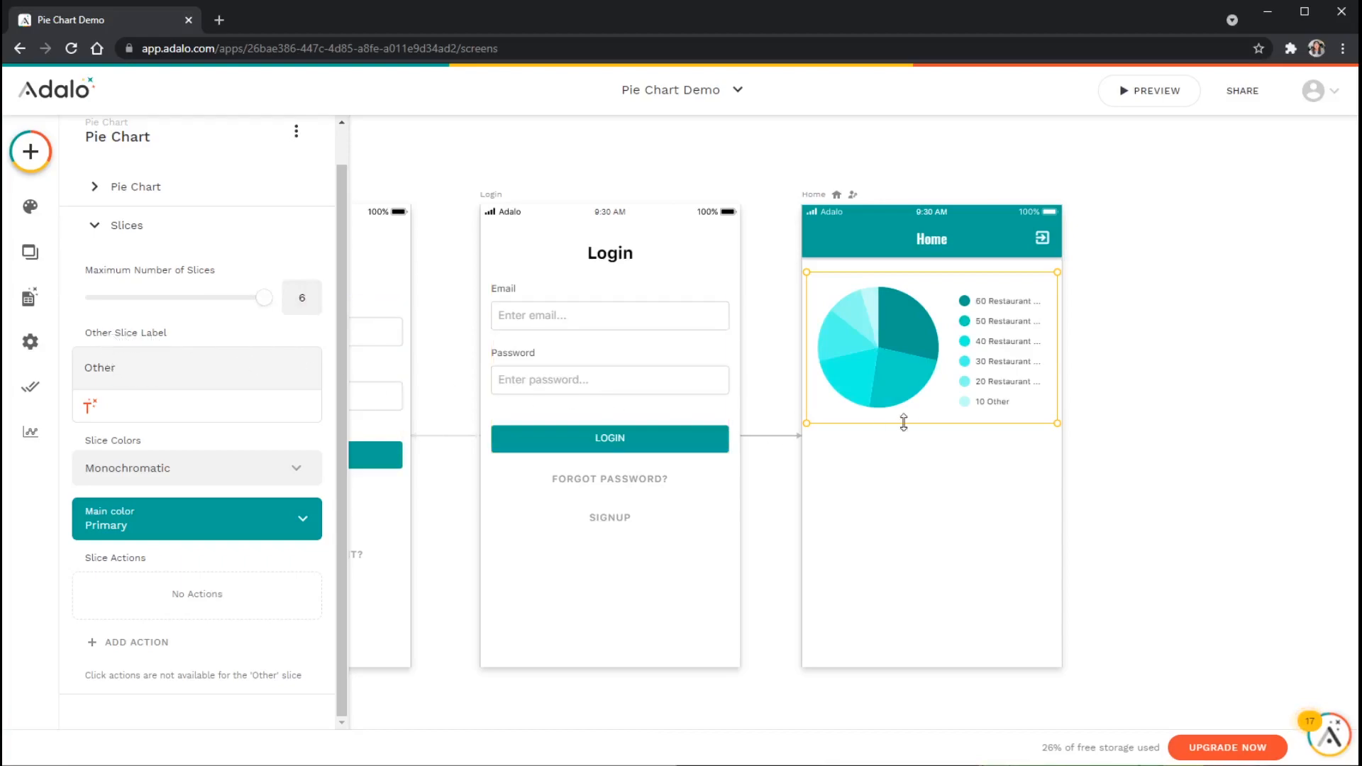
{"action": "mouse_move", "coordinate": [970, 413]}
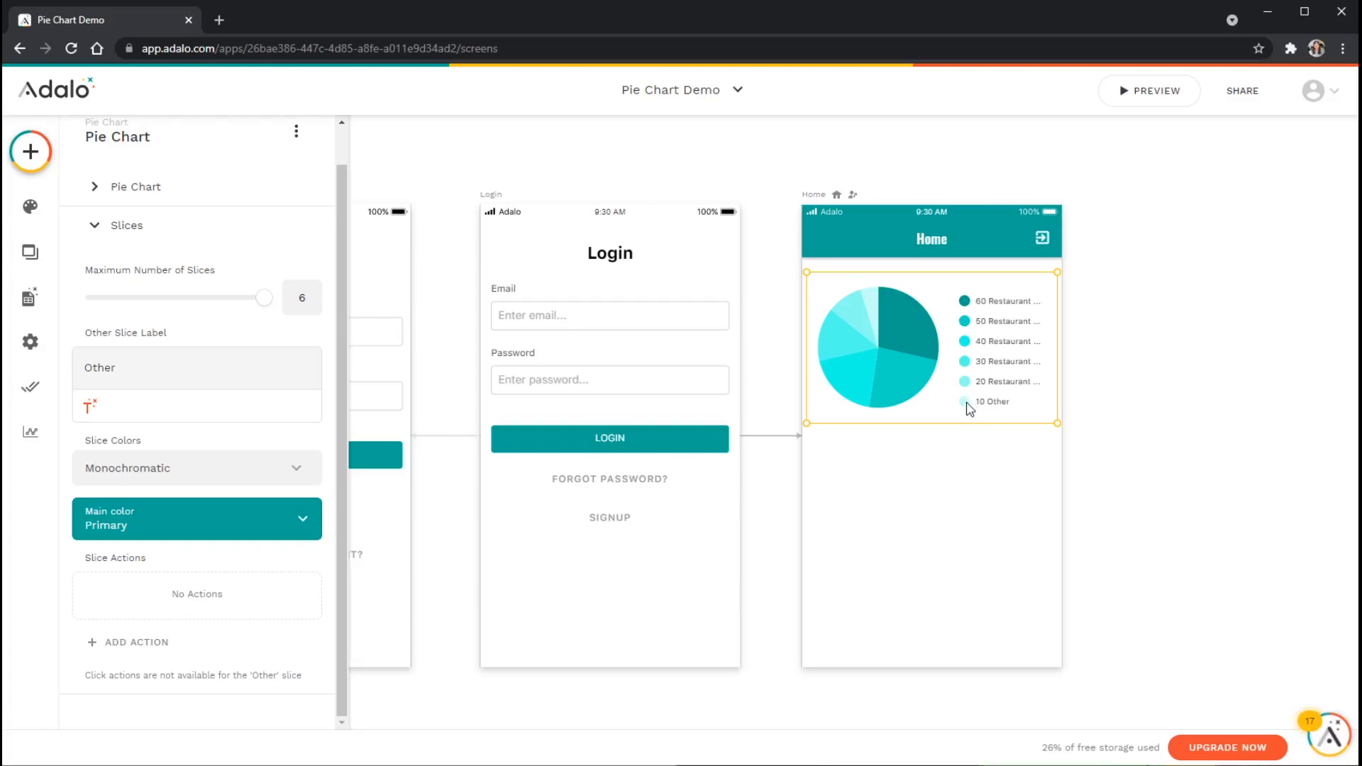
{"action": "mouse_move", "coordinate": [965, 411]}
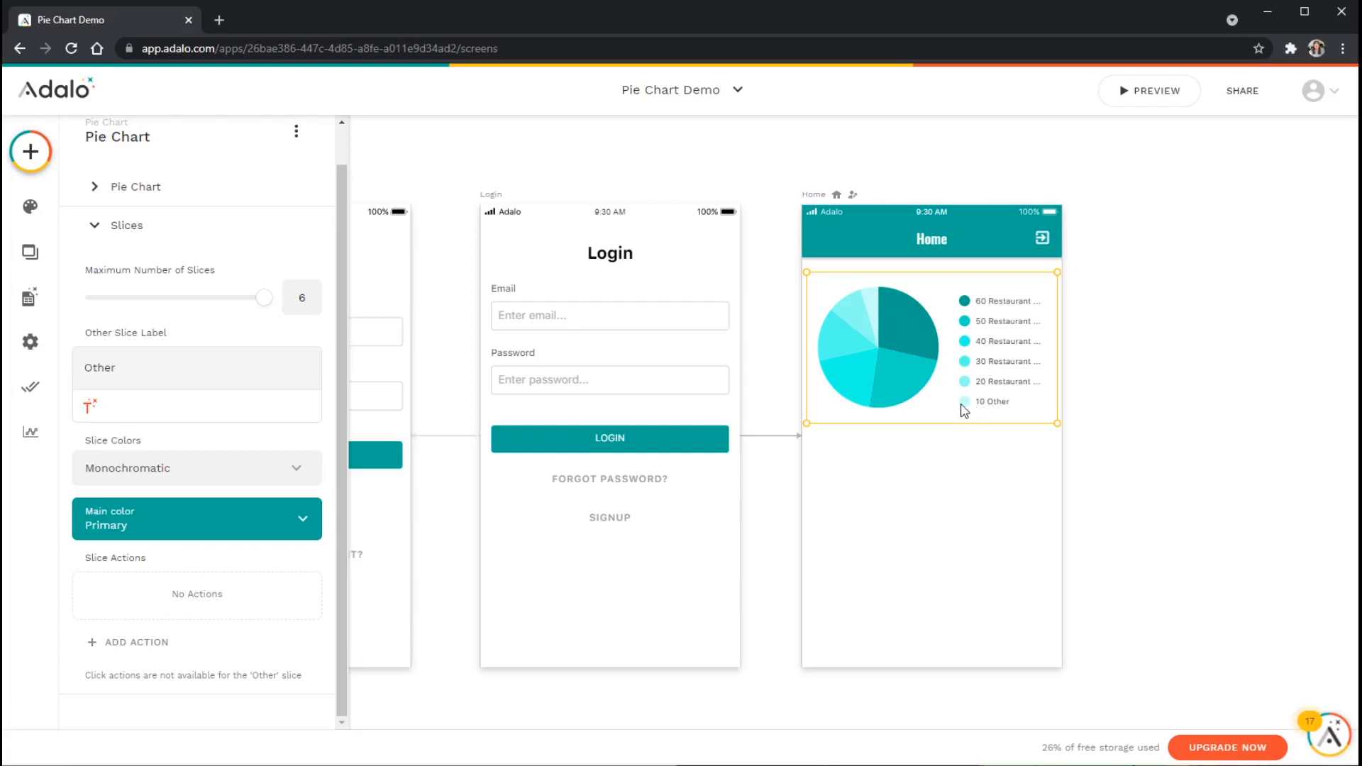
{"action": "mouse_move", "coordinate": [980, 407]}
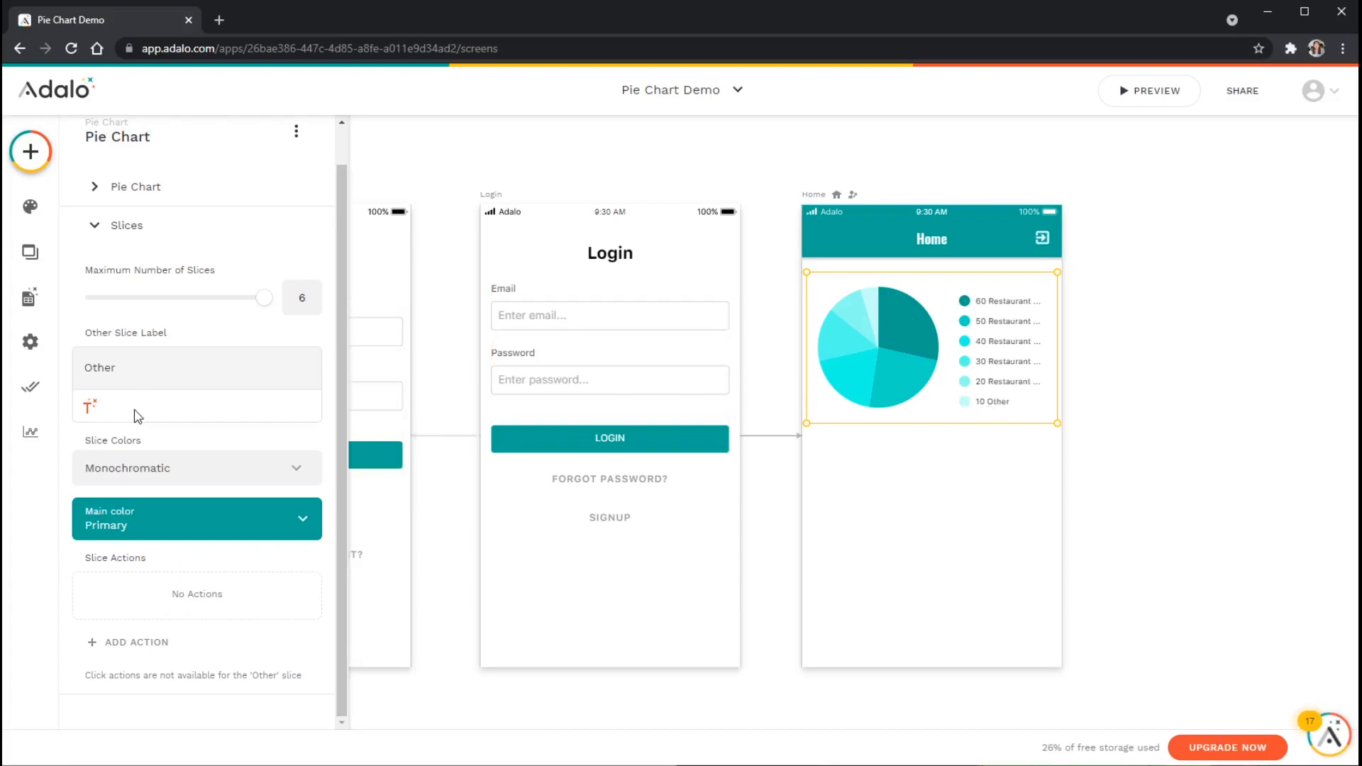
{"action": "left_click", "coordinate": [196, 467]}
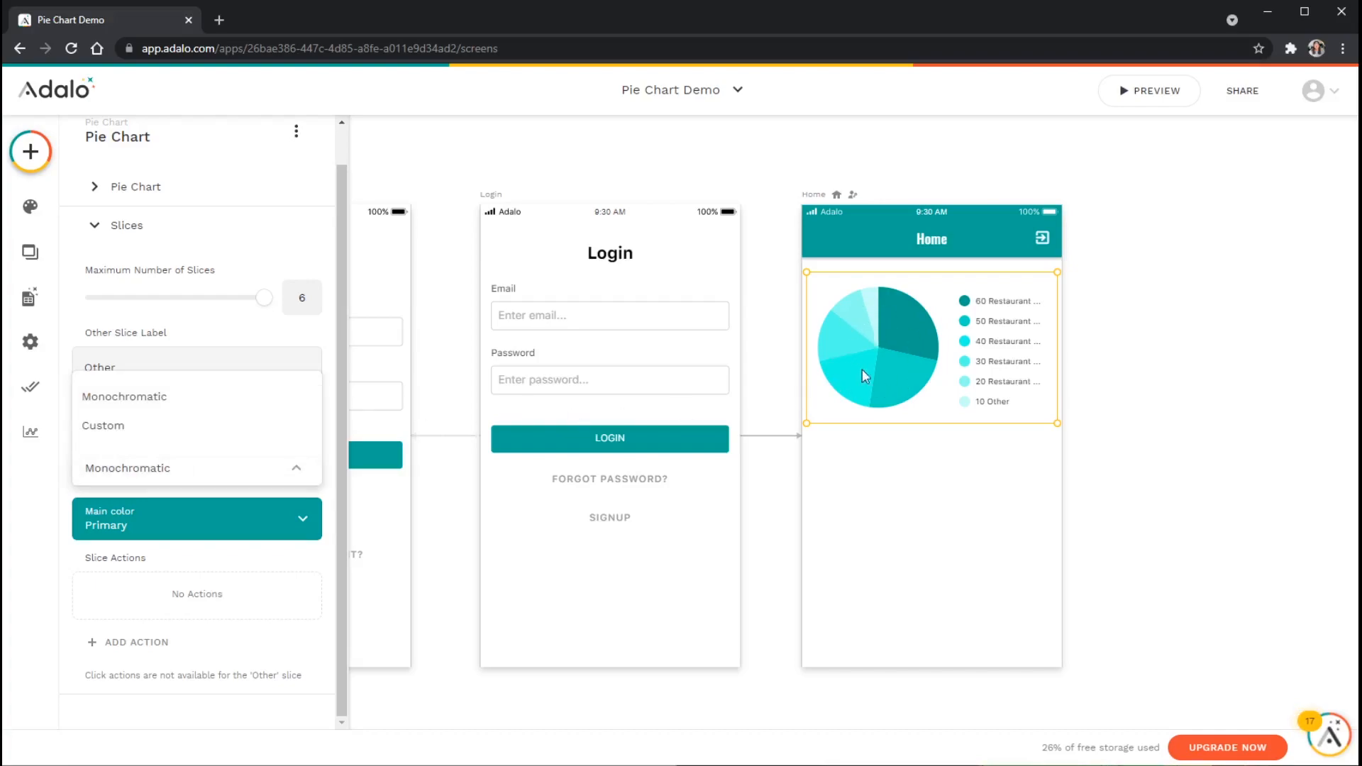
{"action": "mouse_move", "coordinate": [169, 519]}
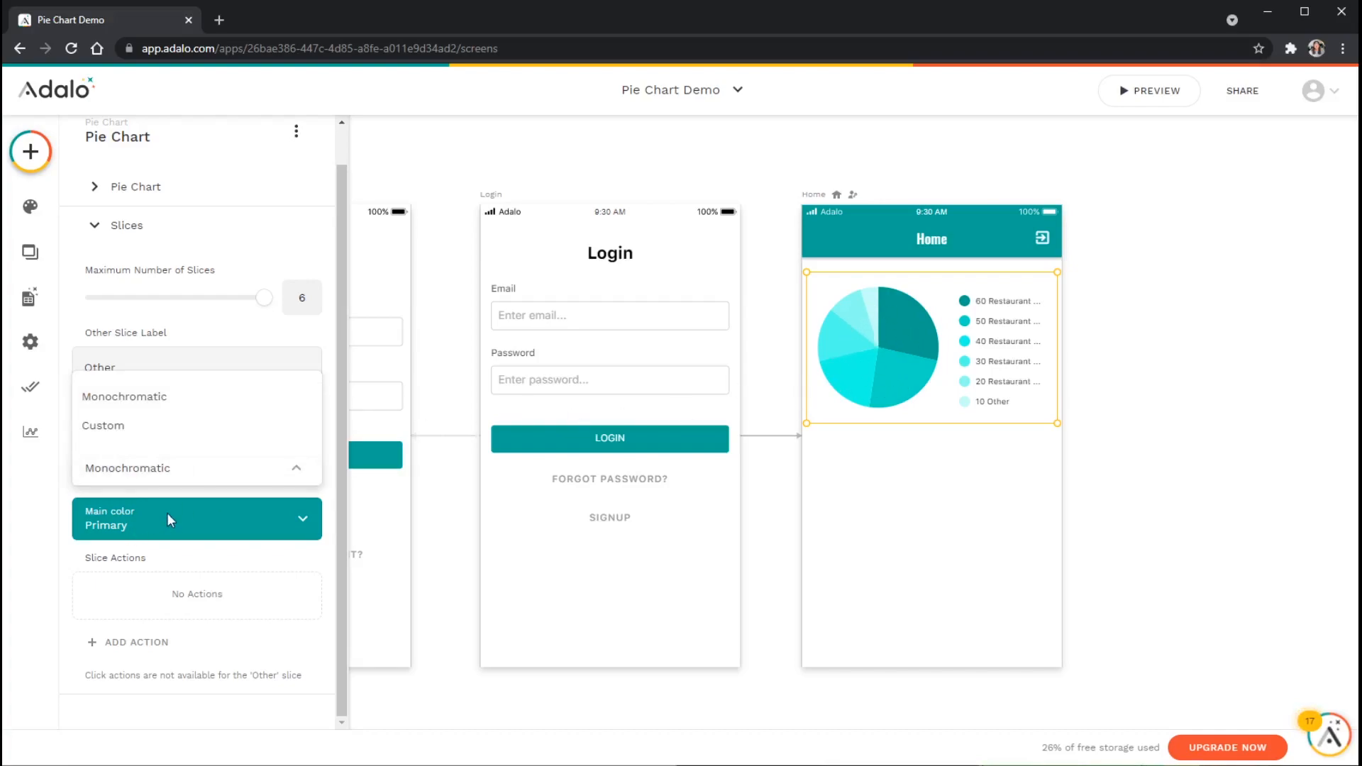
{"action": "left_click", "coordinate": [195, 519]}
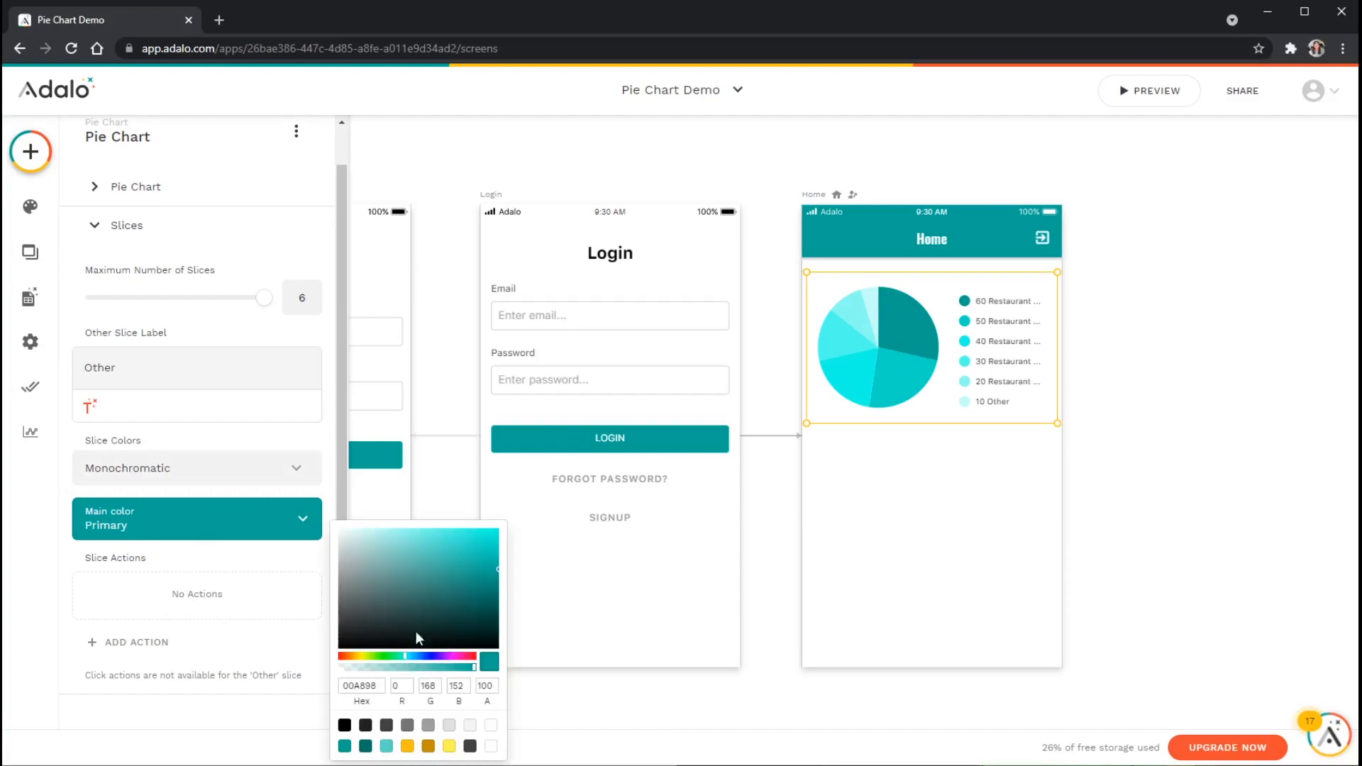
{"action": "left_click", "coordinate": [196, 466]}
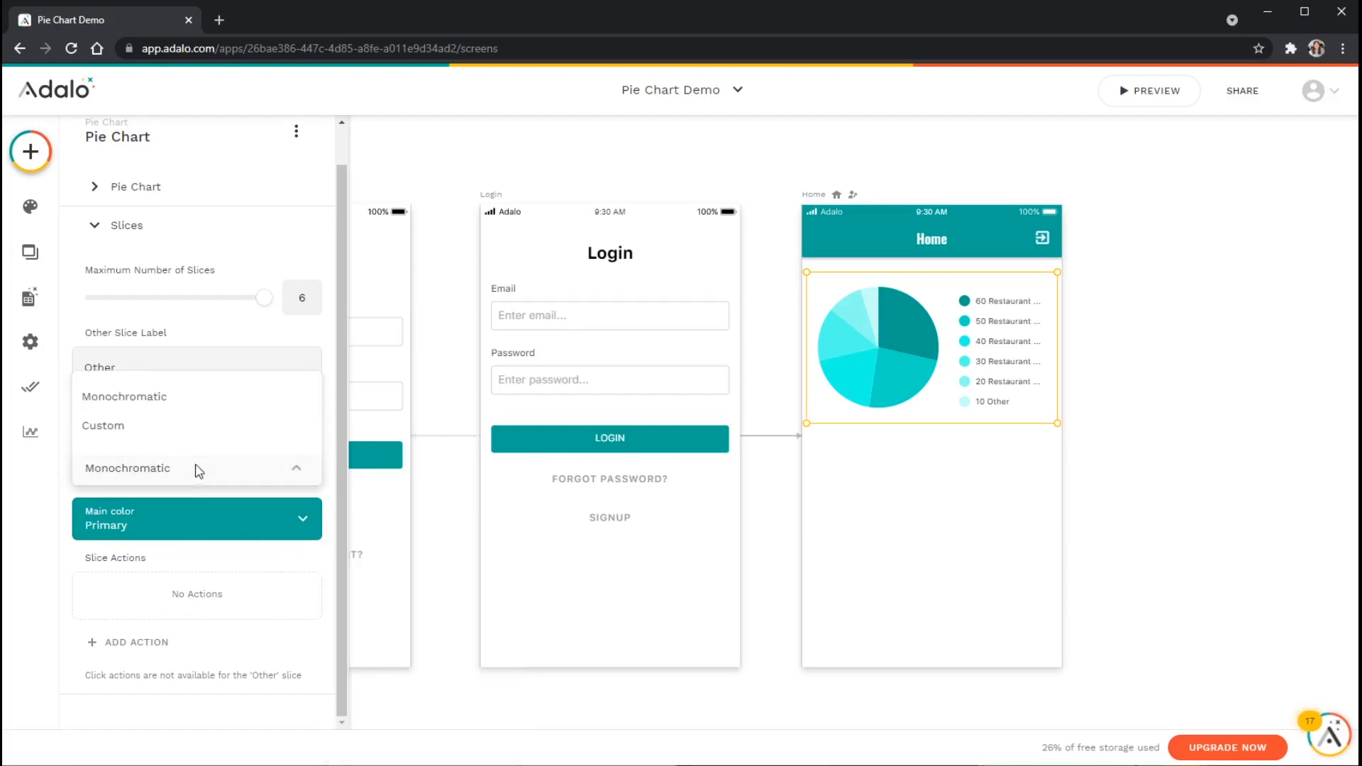
{"action": "left_click", "coordinate": [102, 424]}
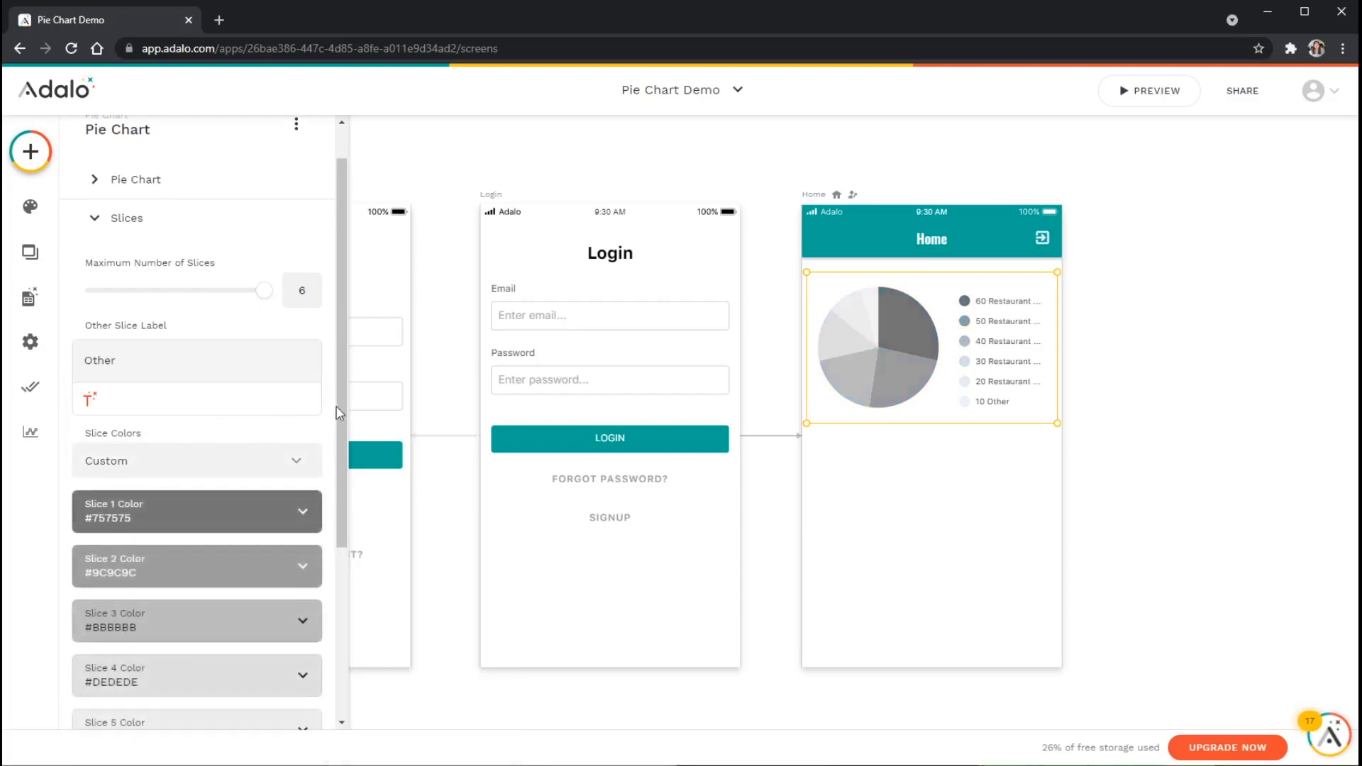
{"action": "scroll", "scroll_direction": "down", "scroll_amount": 3}
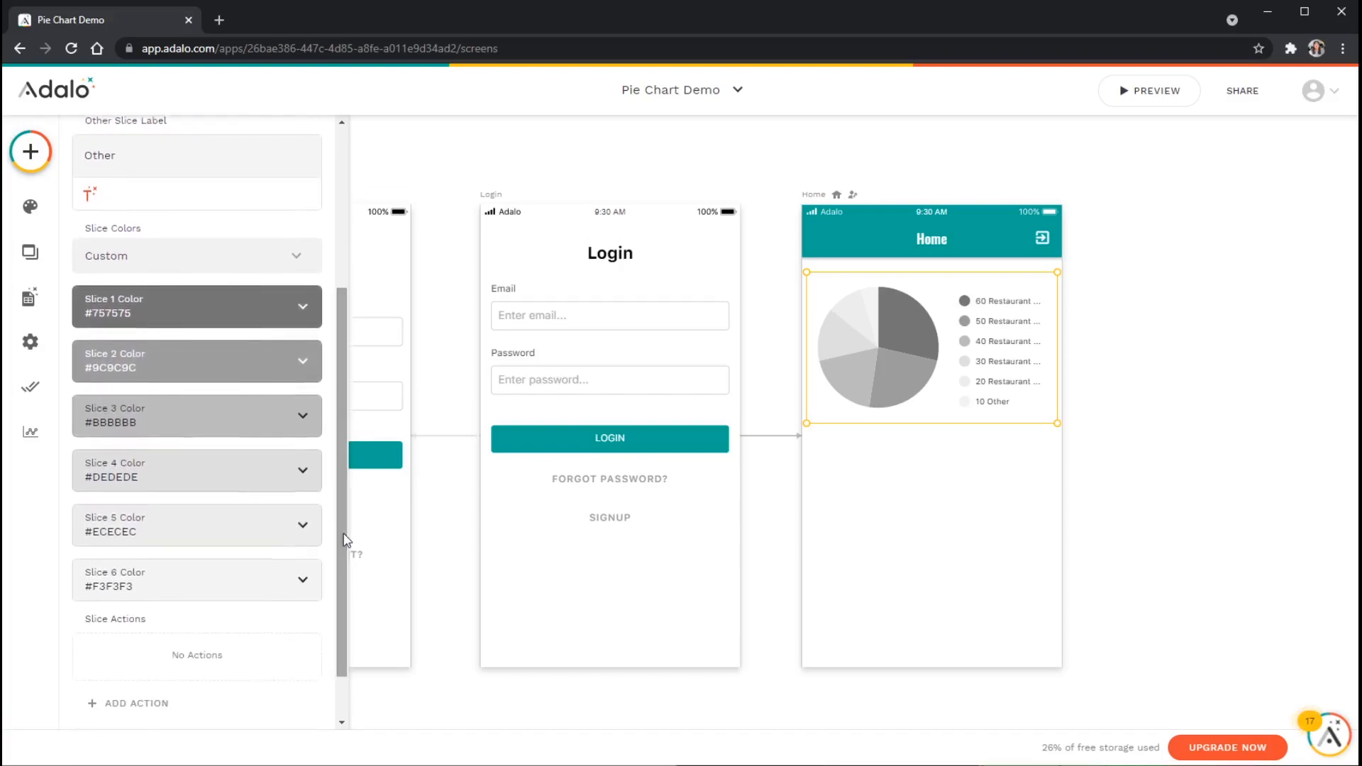
{"action": "mouse_move", "coordinate": [196, 270]}
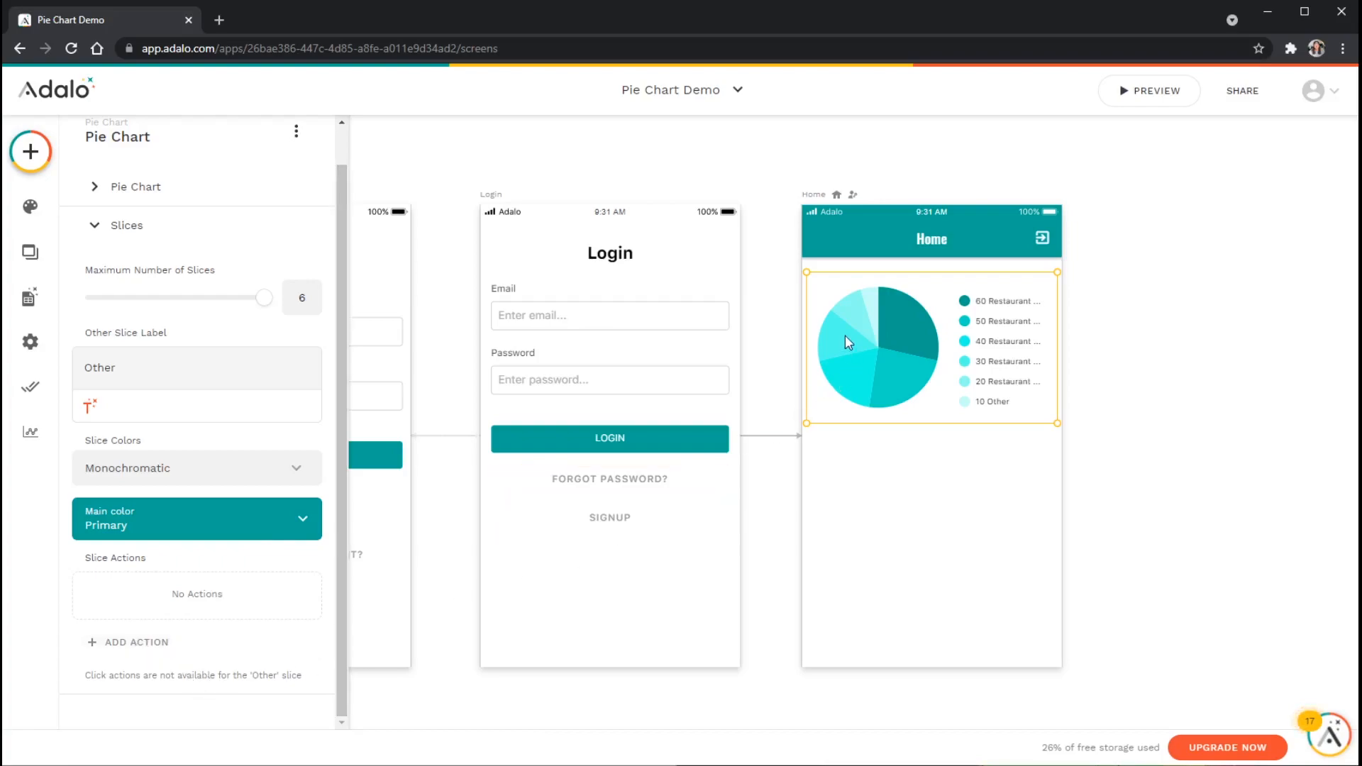
{"action": "mouse_move", "coordinate": [903, 385]}
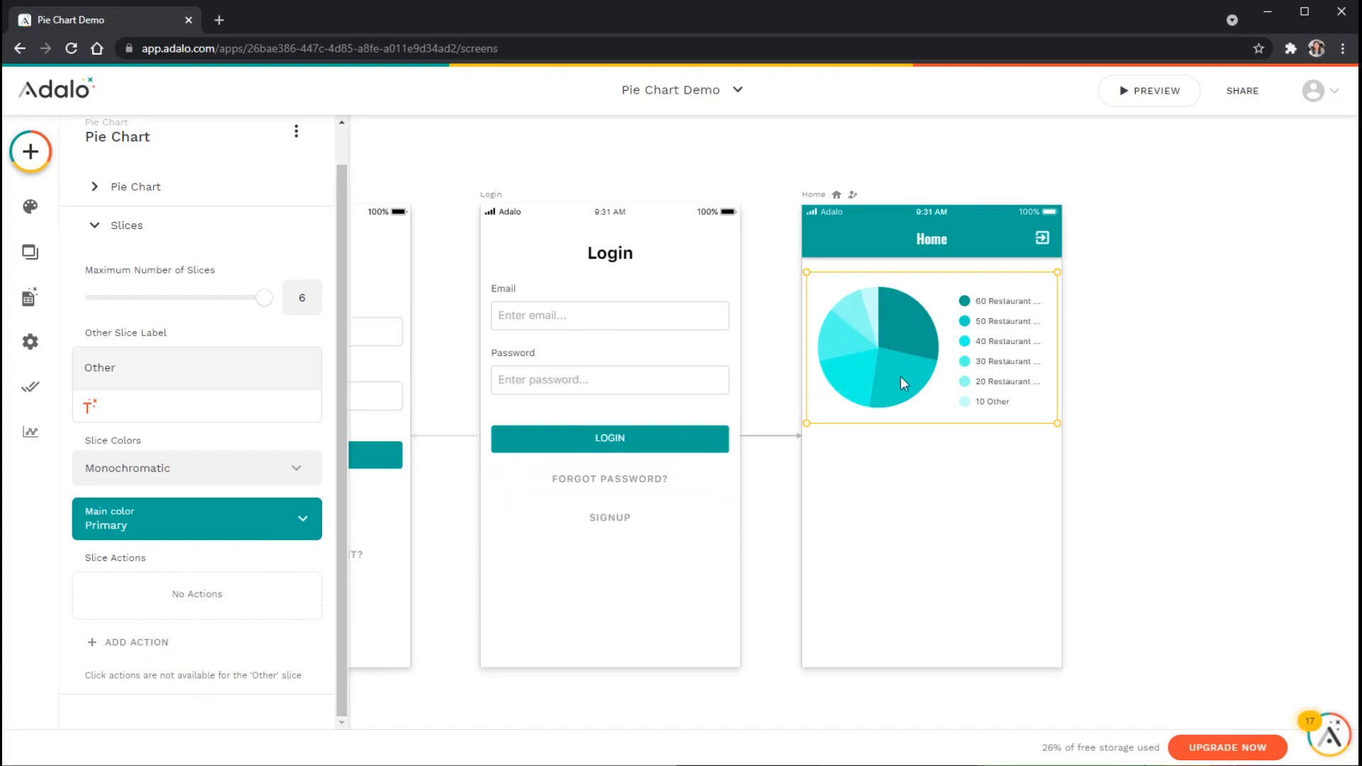
{"action": "mouse_move", "coordinate": [838, 355]}
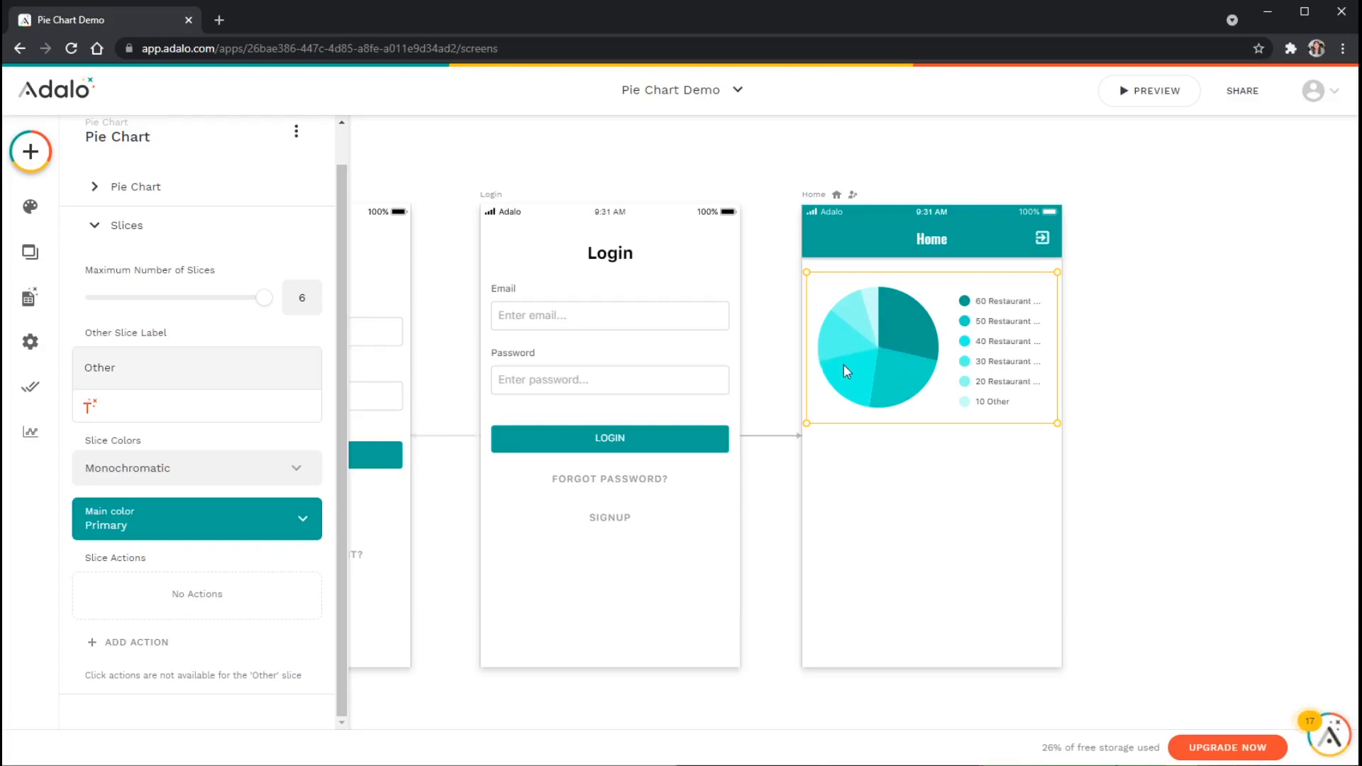
{"action": "mouse_move", "coordinate": [901, 382]}
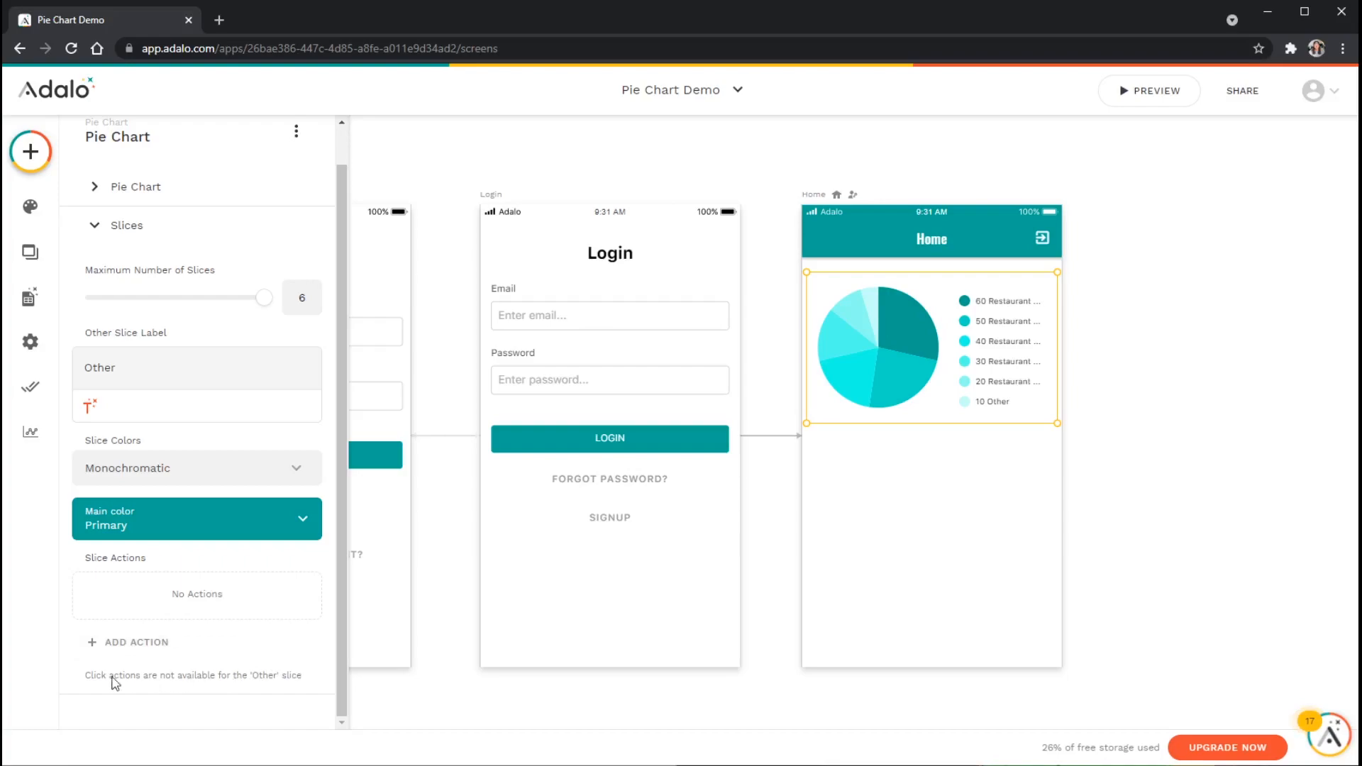
{"action": "mouse_move", "coordinate": [250, 663]}
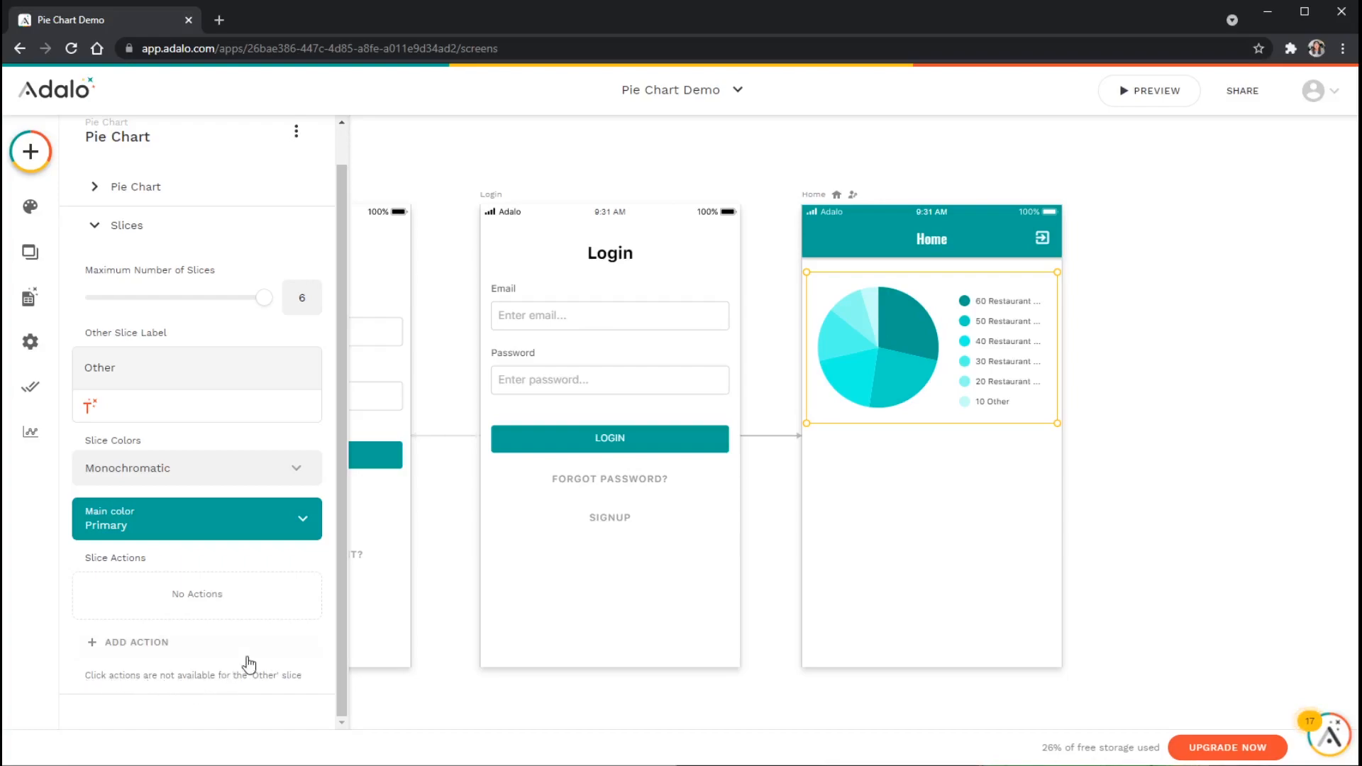
{"action": "mouse_move", "coordinate": [719, 436]}
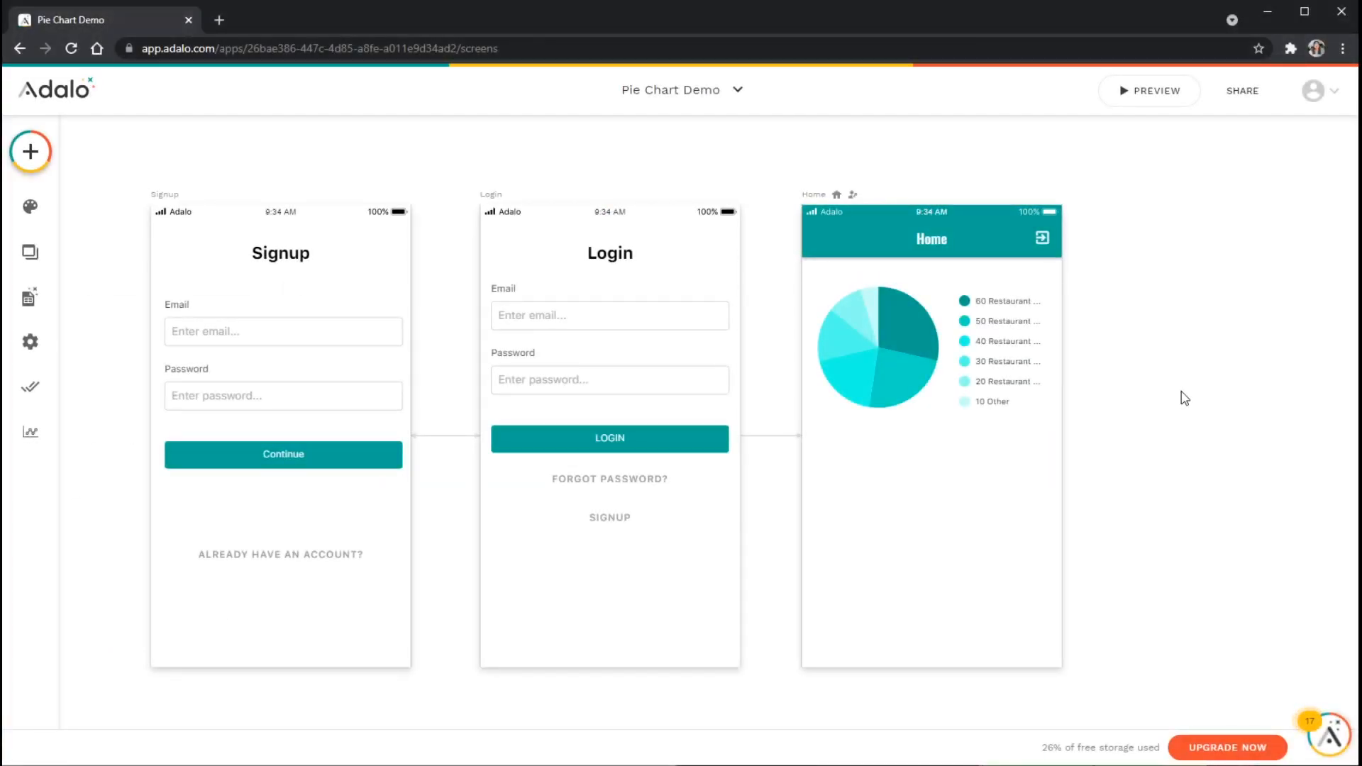
{"action": "mouse_move", "coordinate": [1148, 91]}
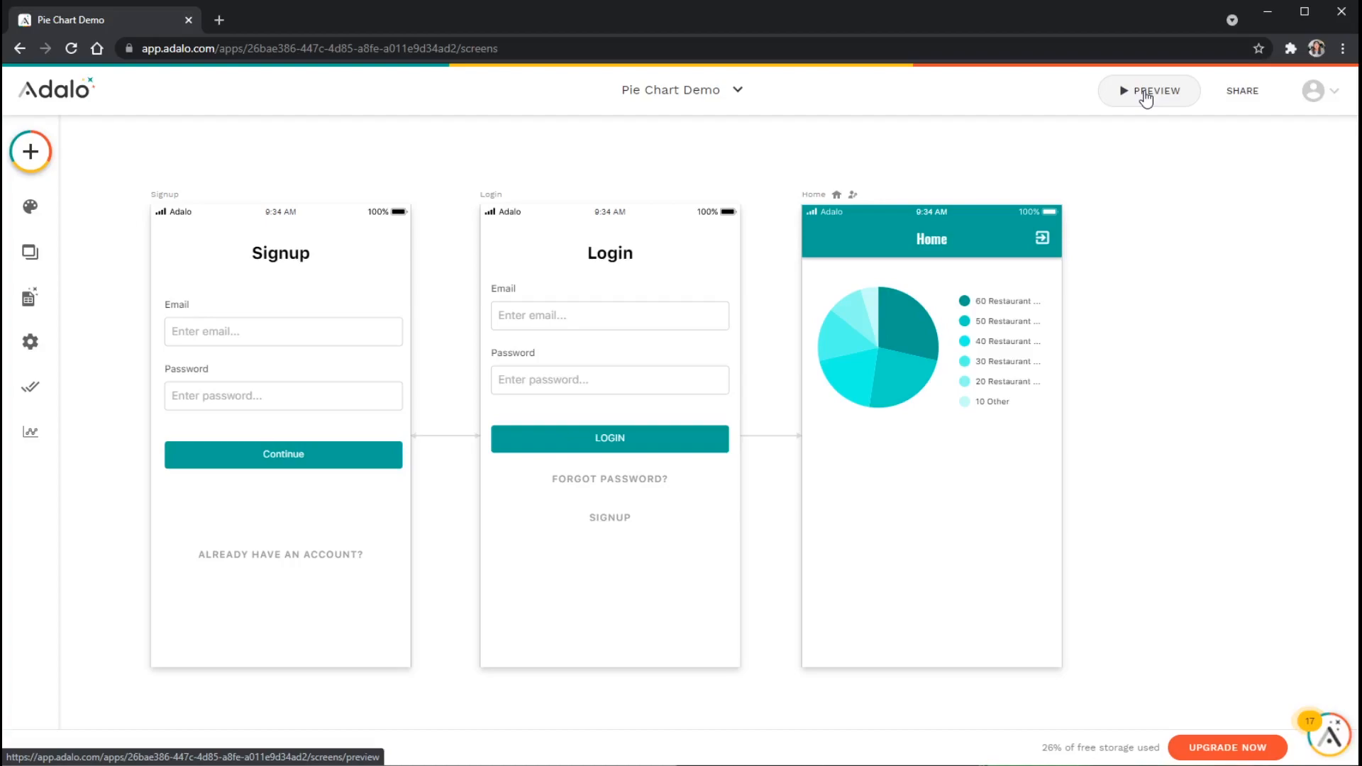
Preview the Home screen pie chart on an iPhone 11 Pro showing the six category counts.
{"action": "left_click", "coordinate": [1148, 91]}
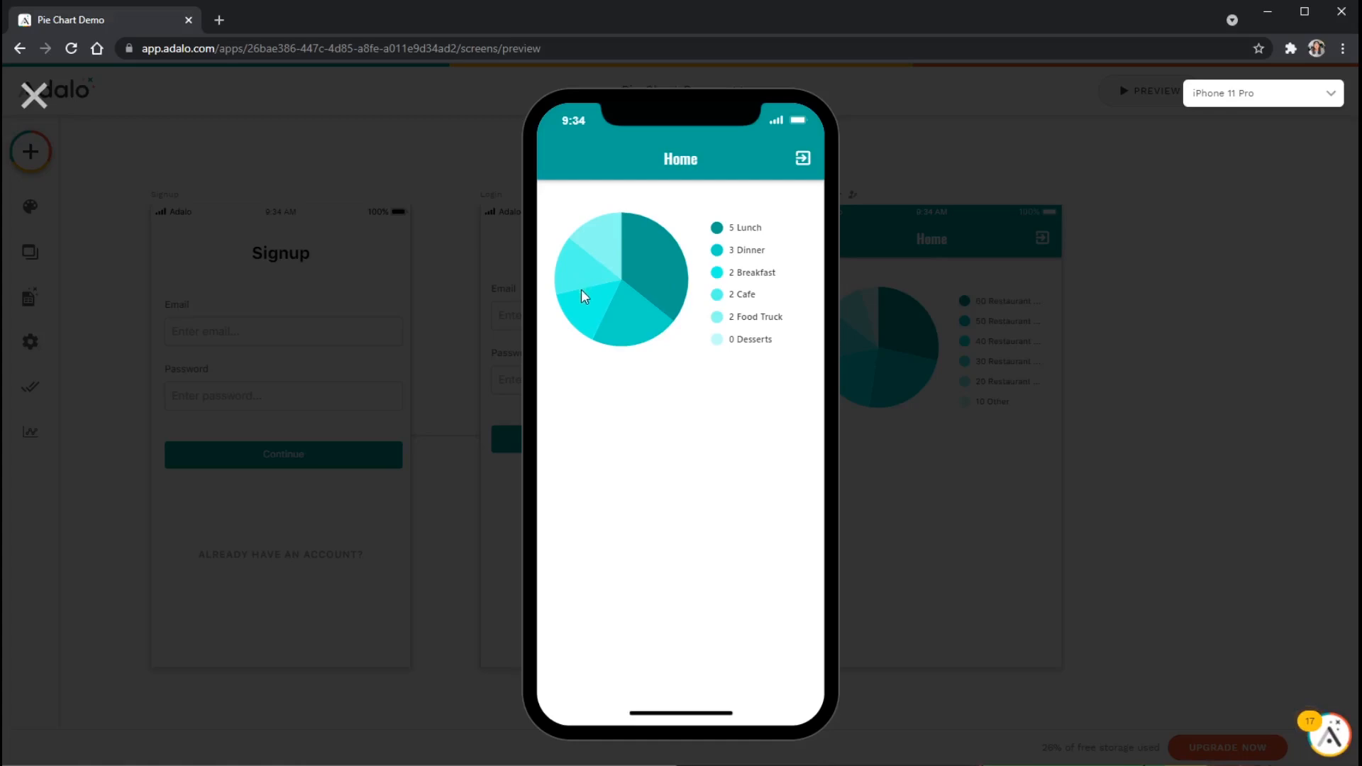
{"action": "mouse_move", "coordinate": [660, 288]}
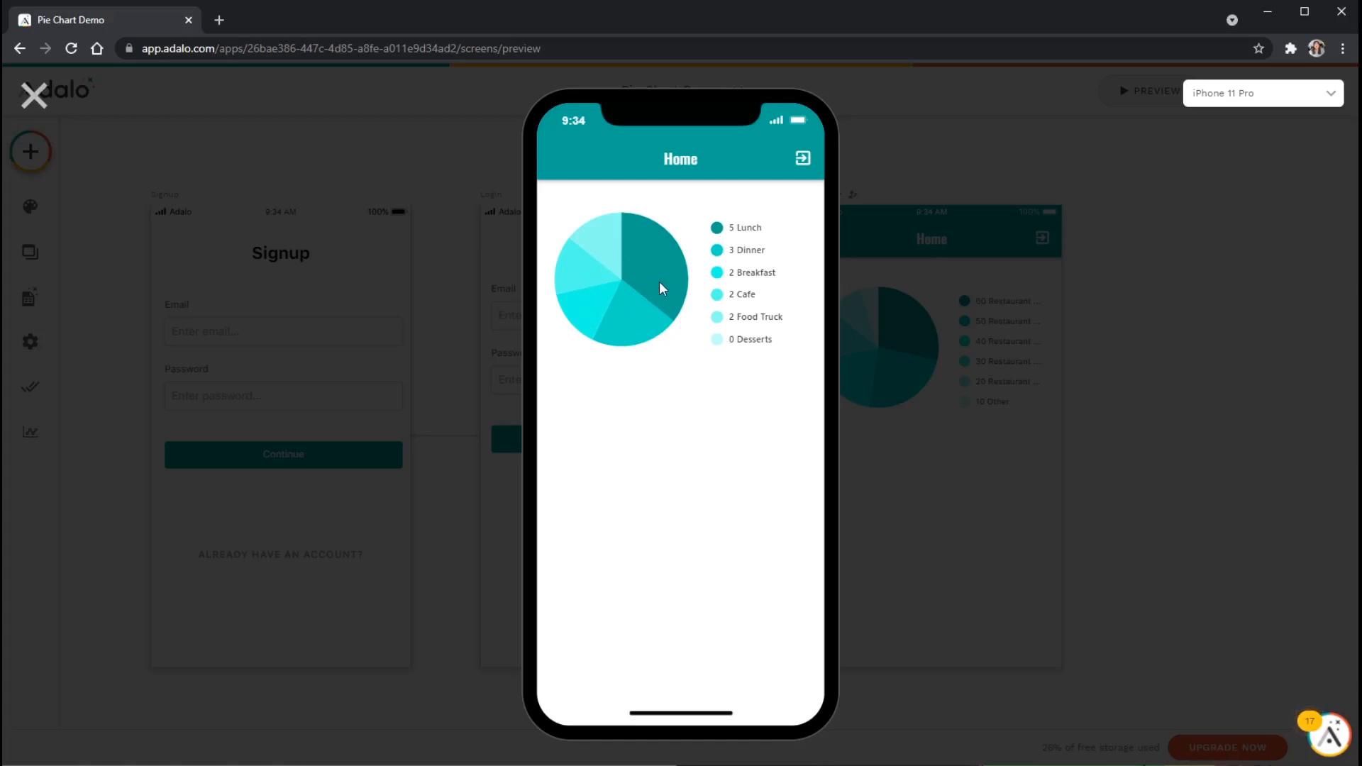
{"action": "mouse_move", "coordinate": [613, 255]}
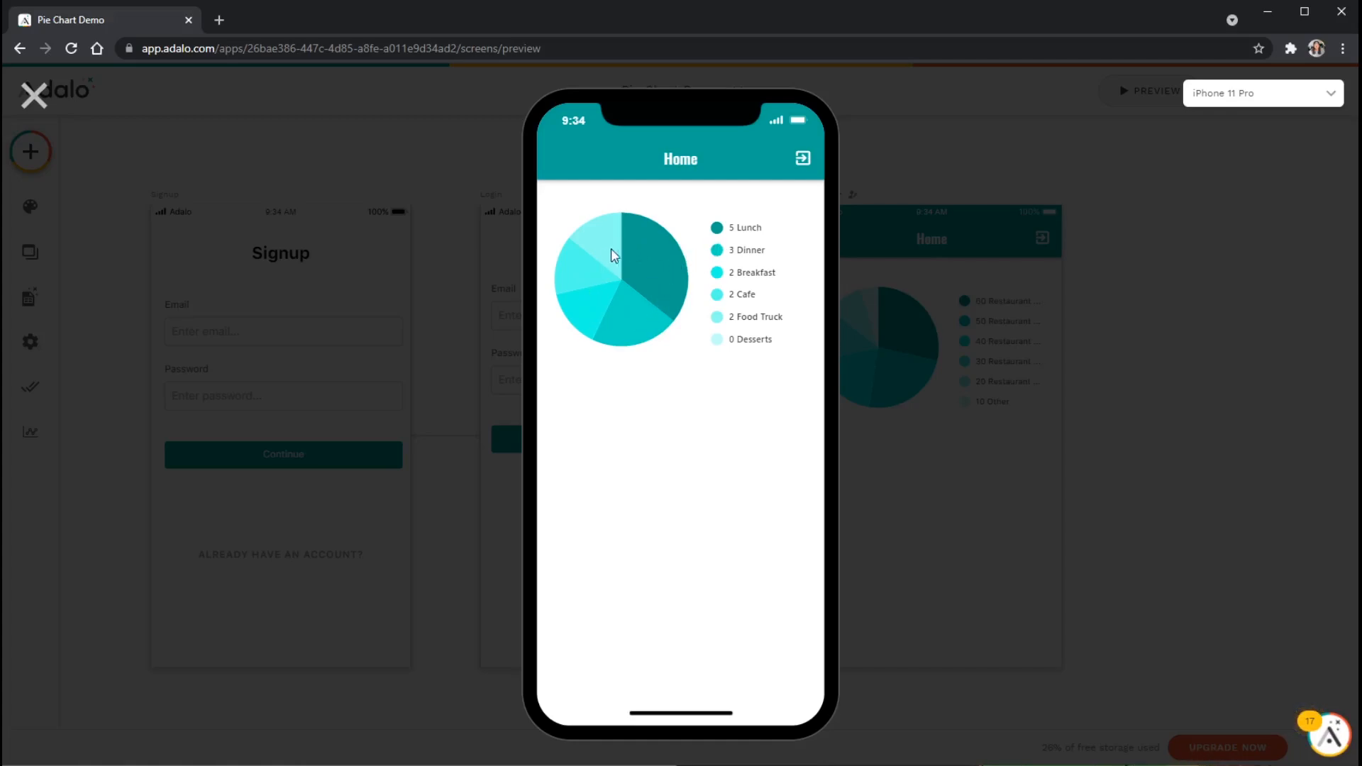
{"action": "mouse_move", "coordinate": [605, 272]}
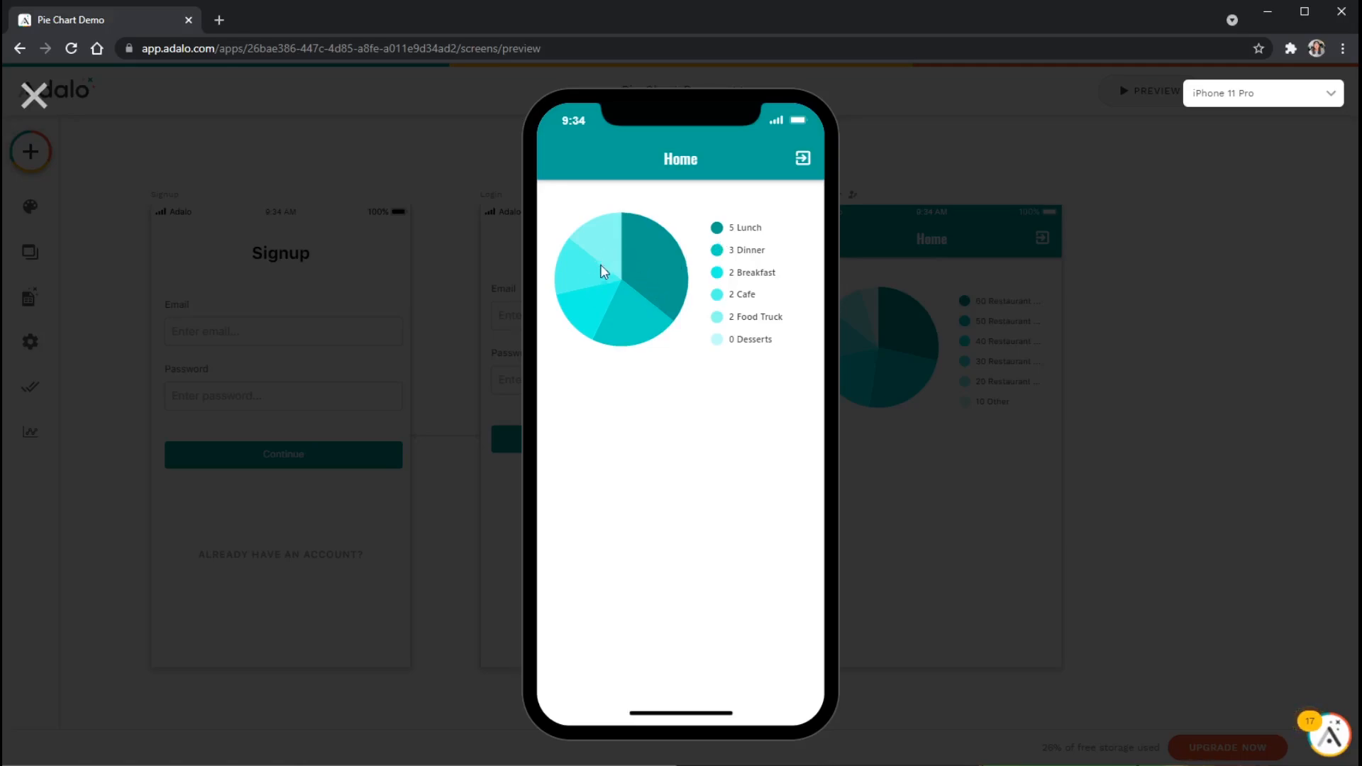
{"action": "mouse_move", "coordinate": [753, 234]}
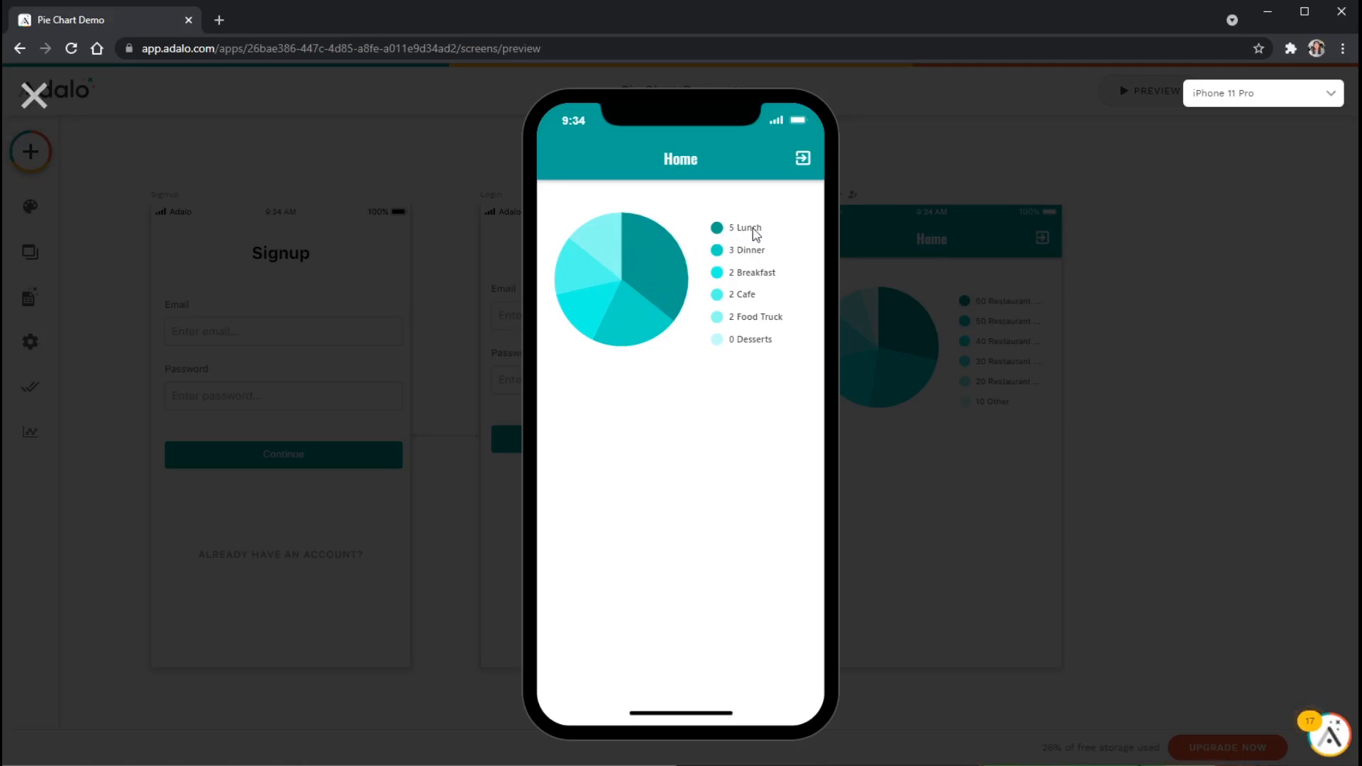
{"action": "mouse_move", "coordinate": [761, 258]}
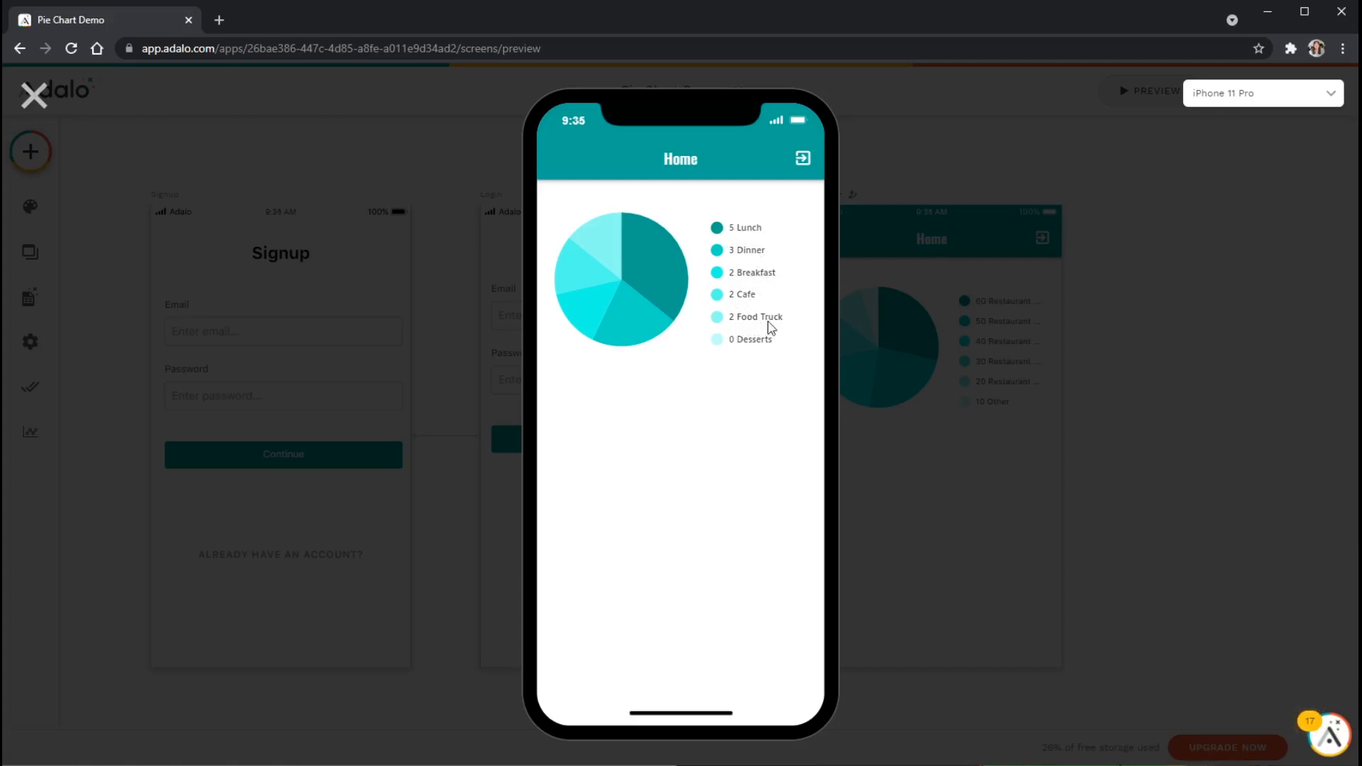
{"action": "mouse_move", "coordinate": [752, 350]}
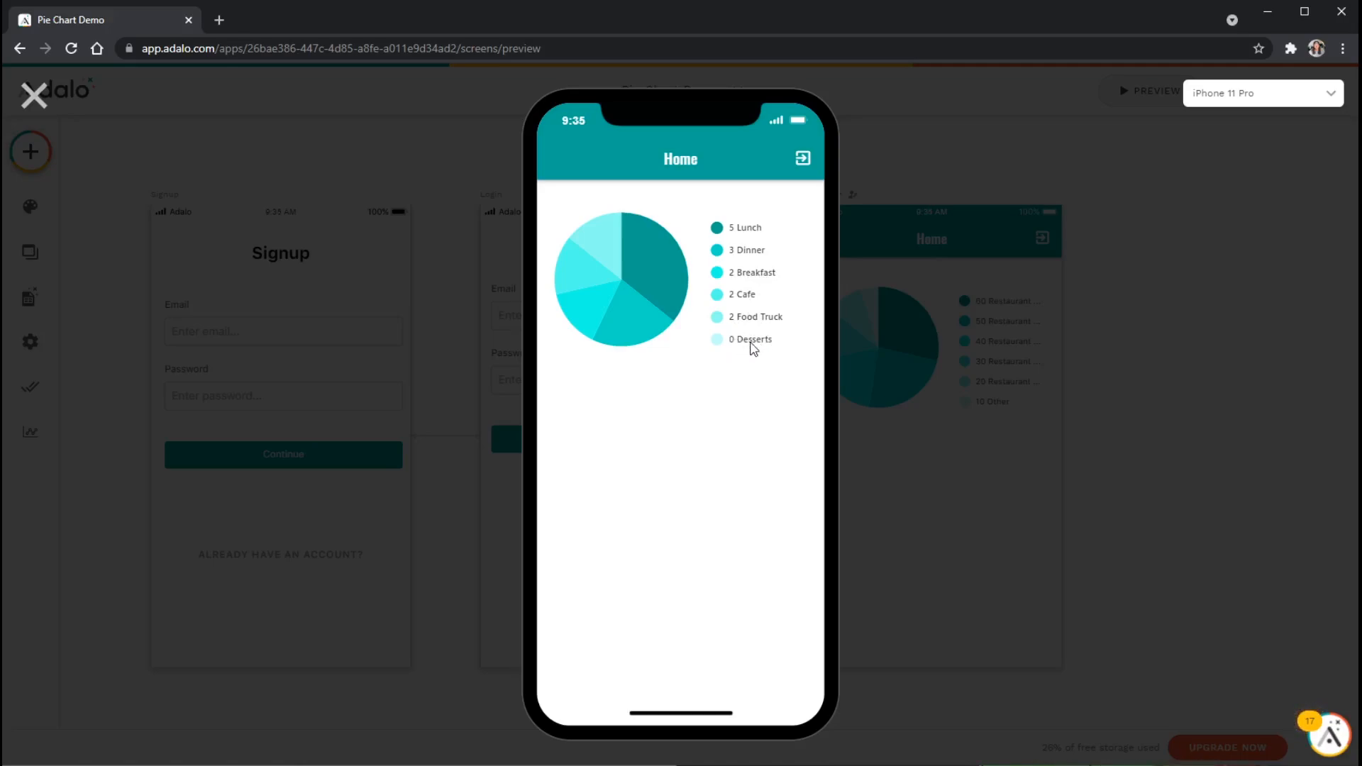
Leave the phone preview and reopen the pie chart's data settings showing values and labels.
{"action": "left_click", "coordinate": [34, 94]}
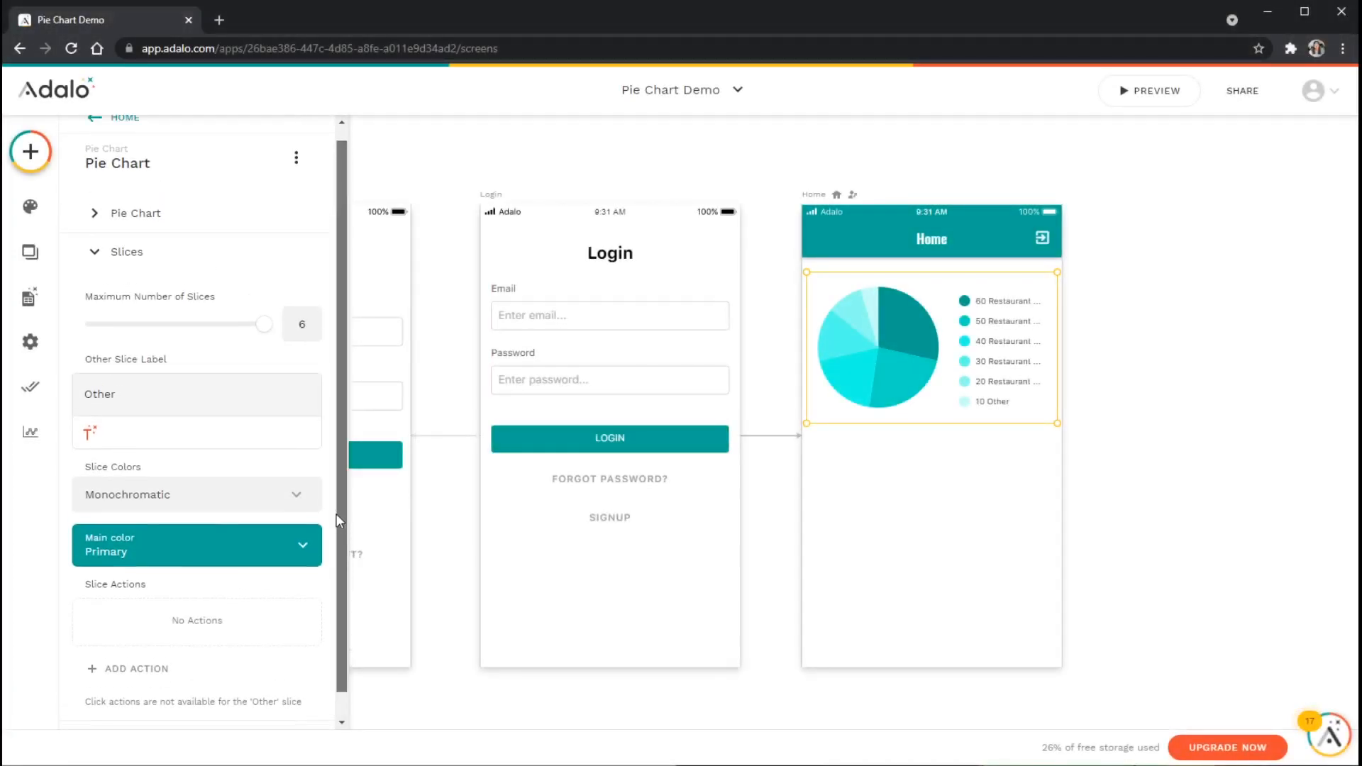
{"action": "left_click", "coordinate": [135, 227]}
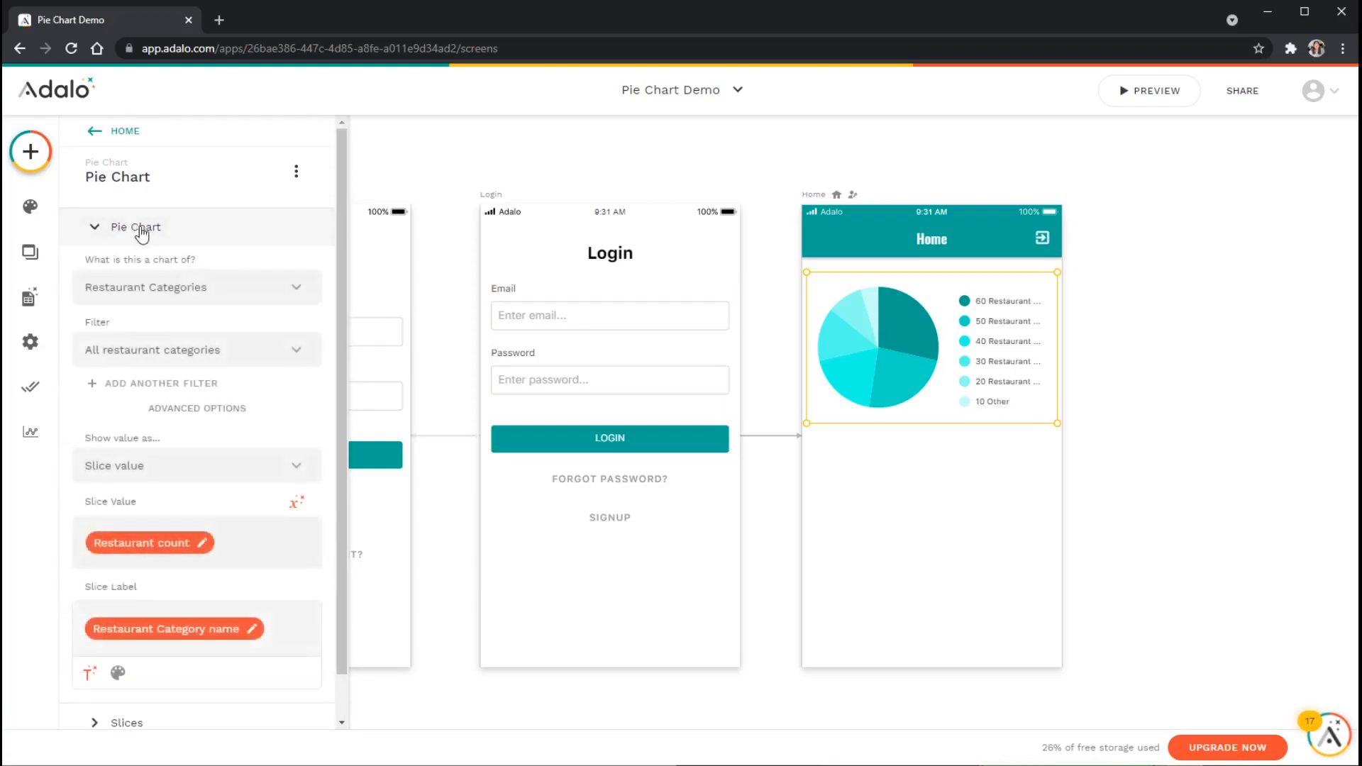
{"action": "mouse_move", "coordinate": [178, 353]}
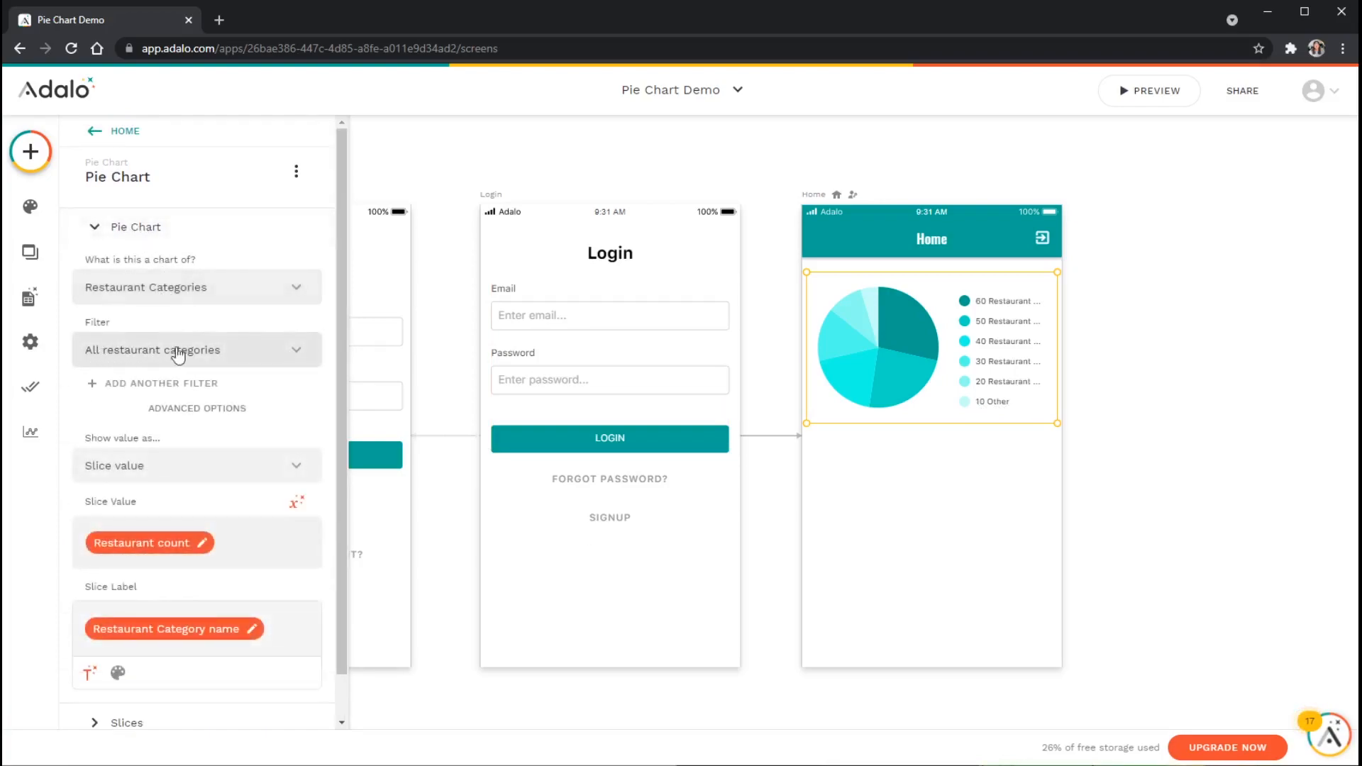
{"action": "mouse_move", "coordinate": [30, 298]}
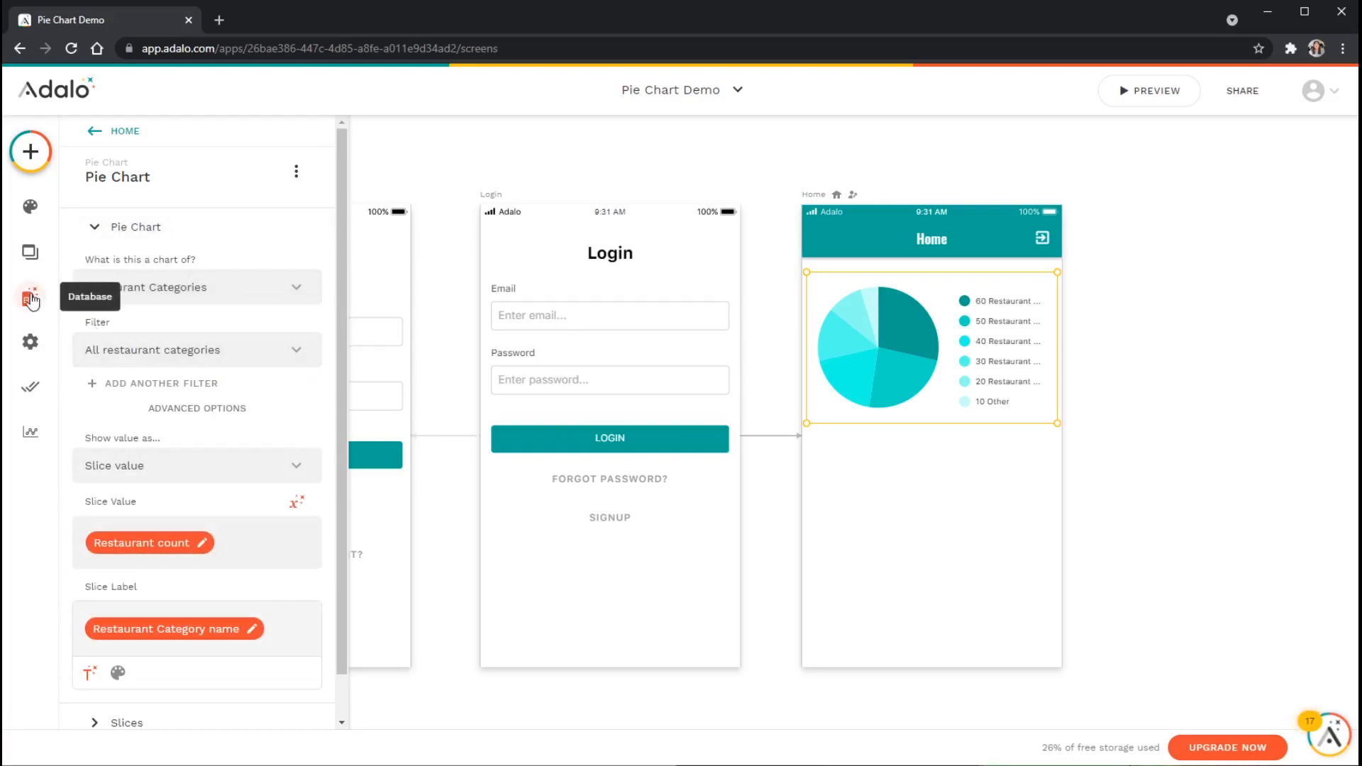
{"action": "mouse_move", "coordinate": [195, 323]}
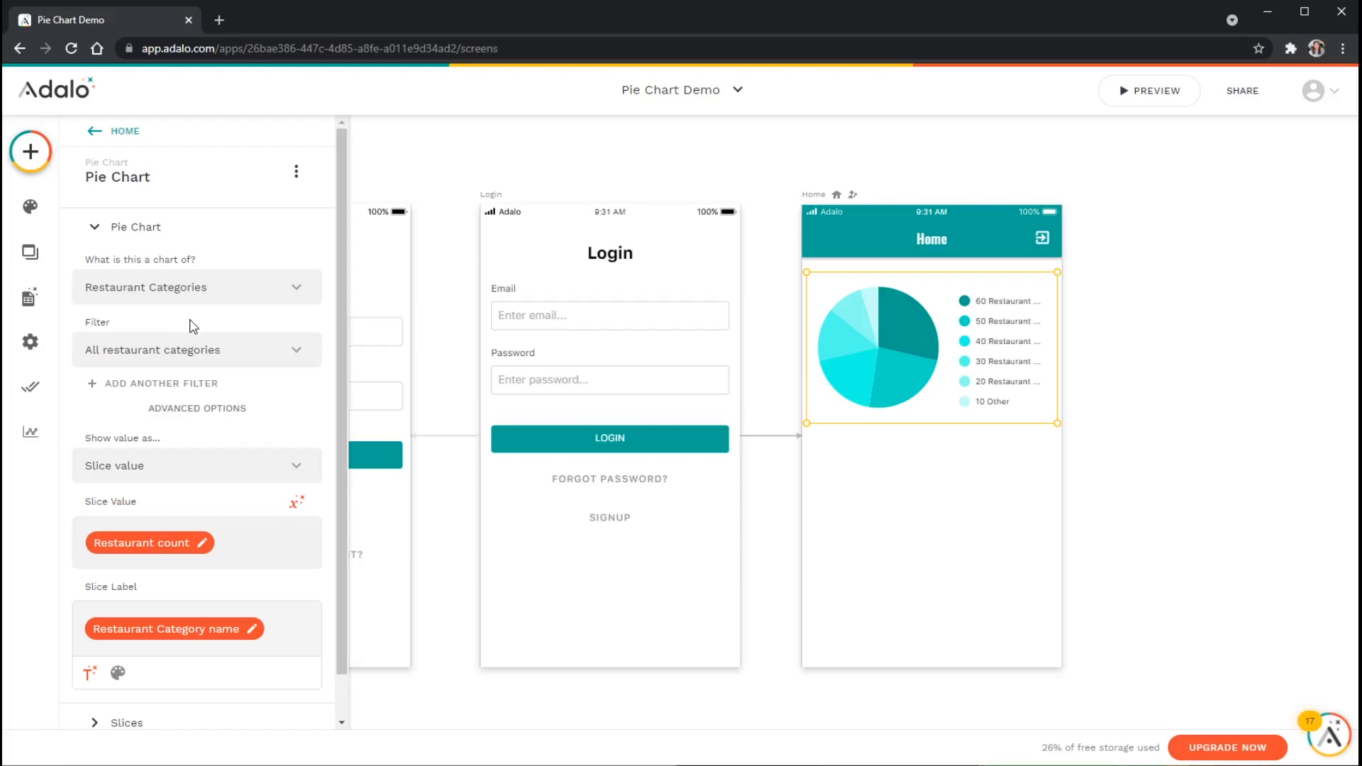
{"action": "mouse_move", "coordinate": [186, 327]}
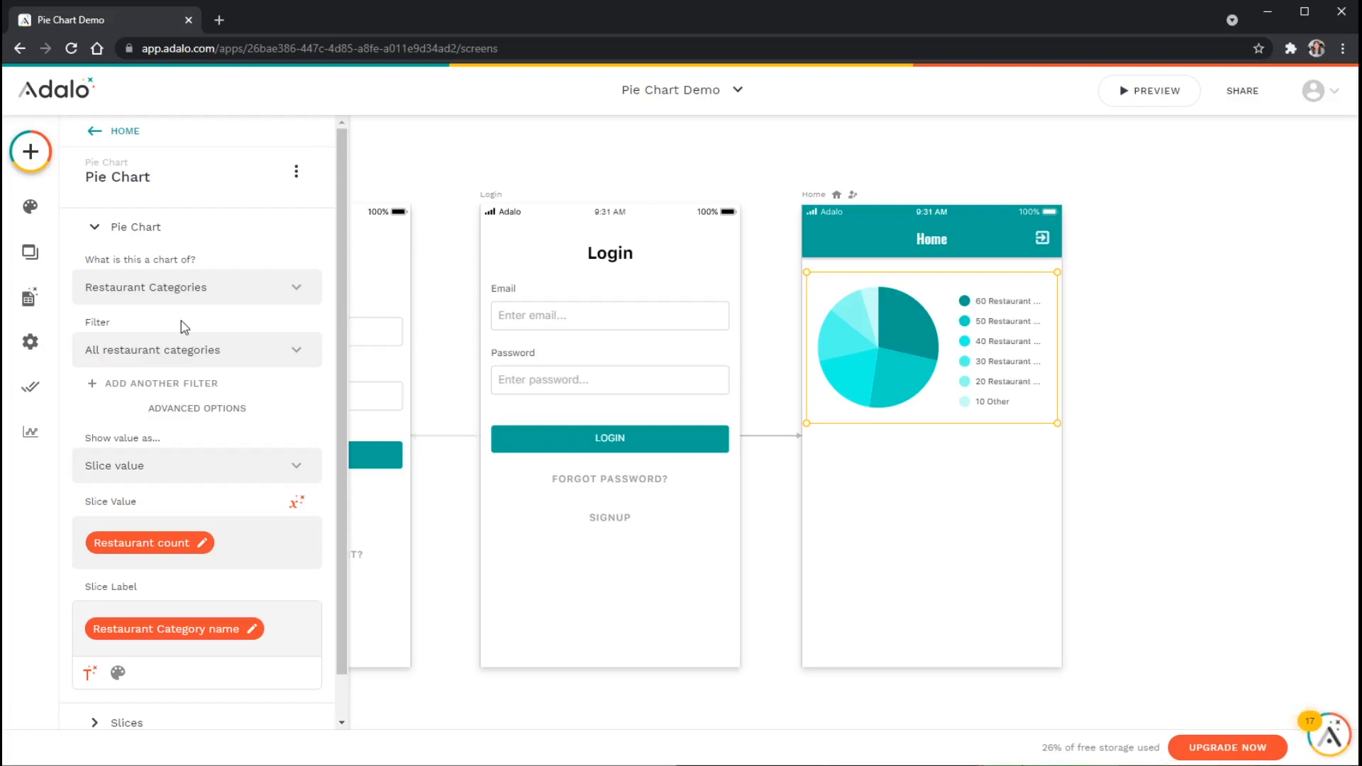
{"action": "mouse_move", "coordinate": [909, 349]}
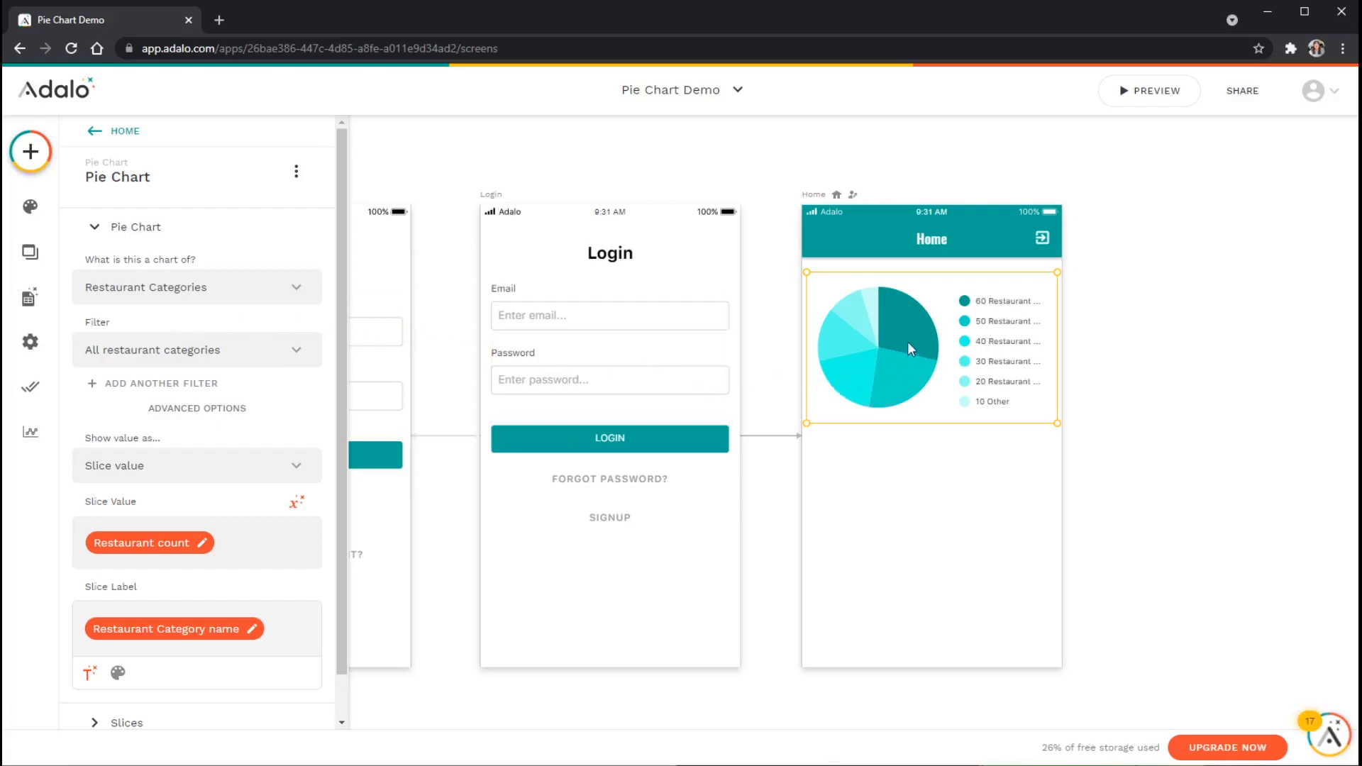
{"action": "mouse_move", "coordinate": [851, 365]}
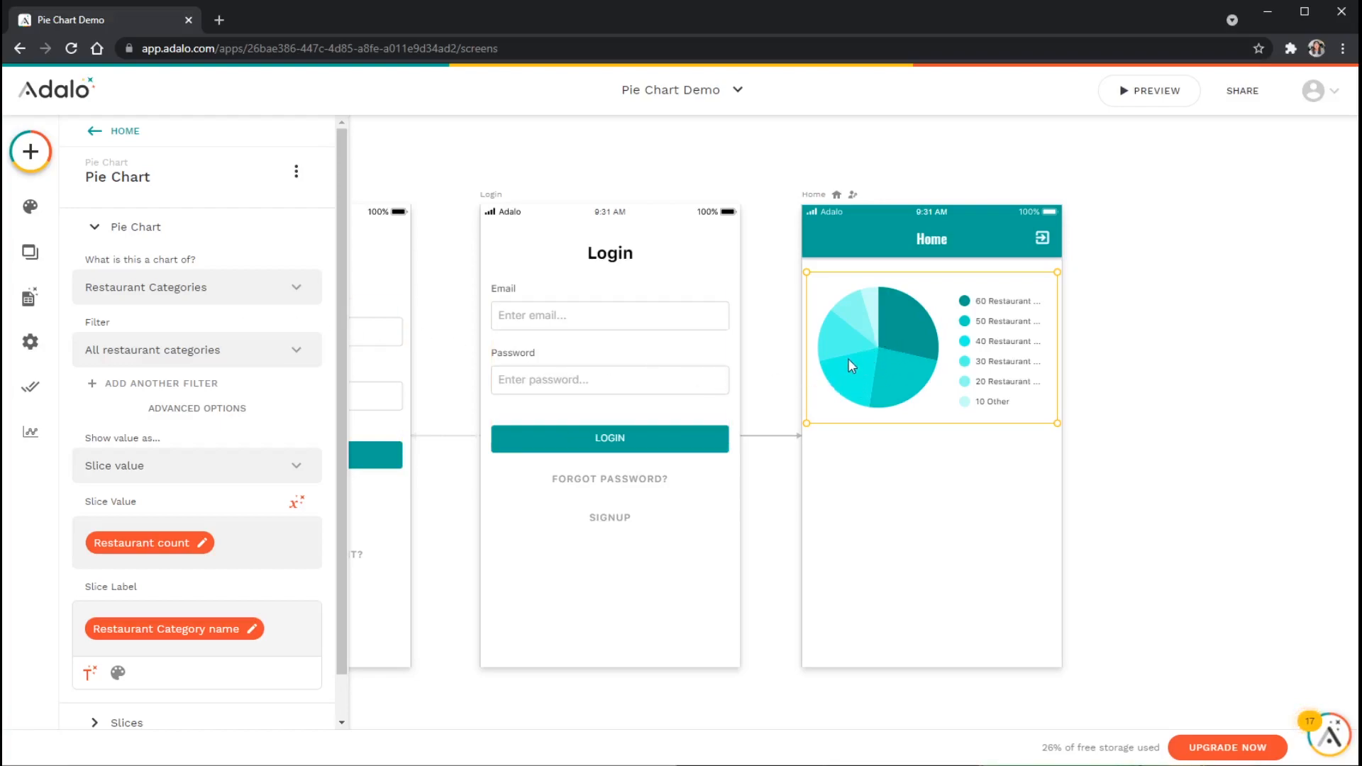
{"action": "mouse_move", "coordinate": [865, 381]}
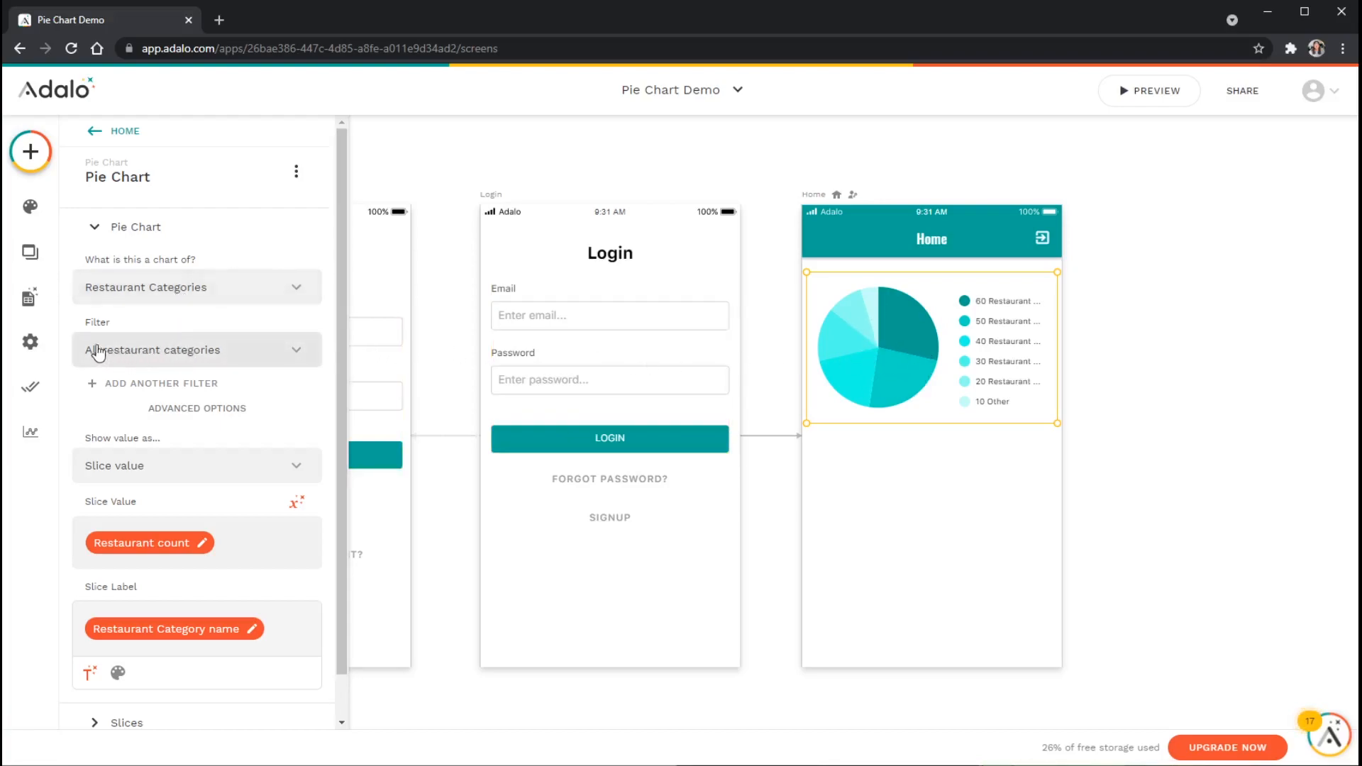
{"action": "mouse_move", "coordinate": [199, 359]}
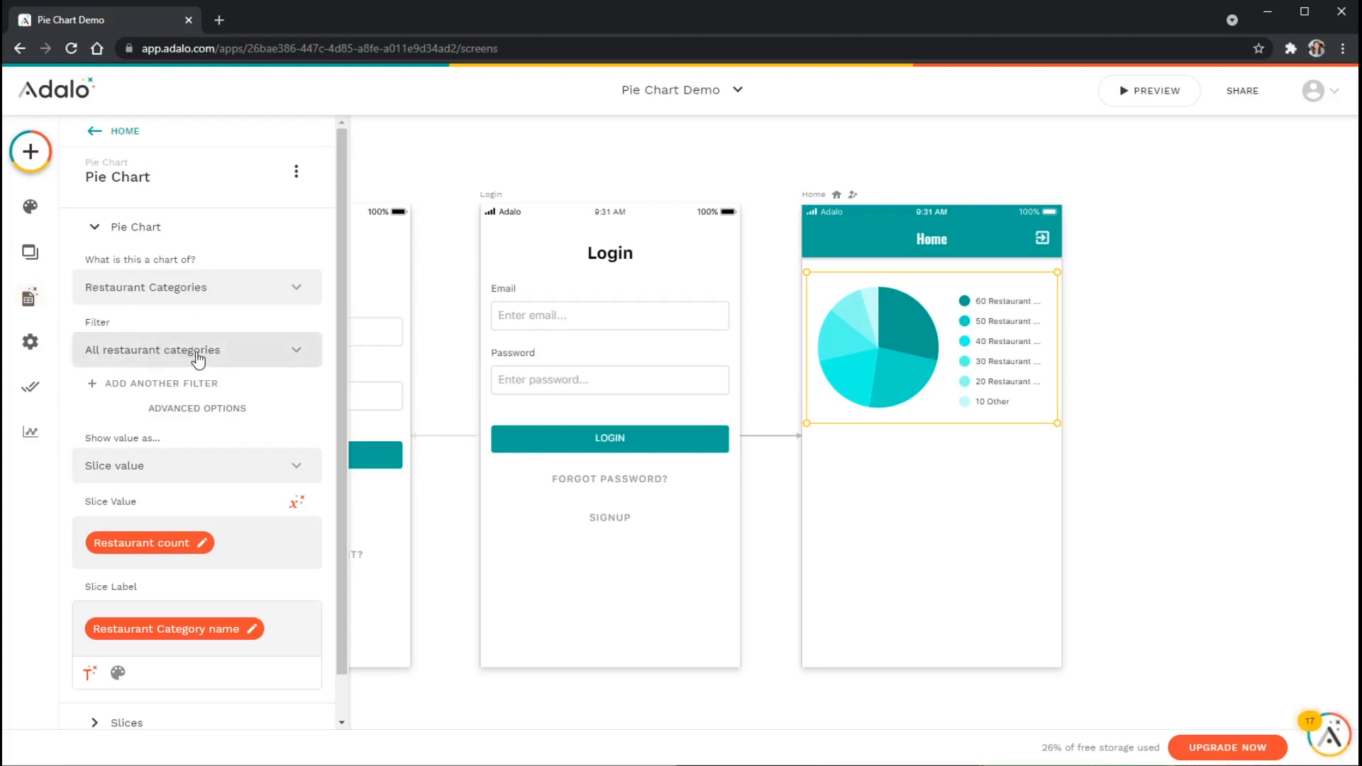
Filter the chart to Logged In User > Restaurants > Restaurant Categories.
{"action": "left_click", "coordinate": [196, 349]}
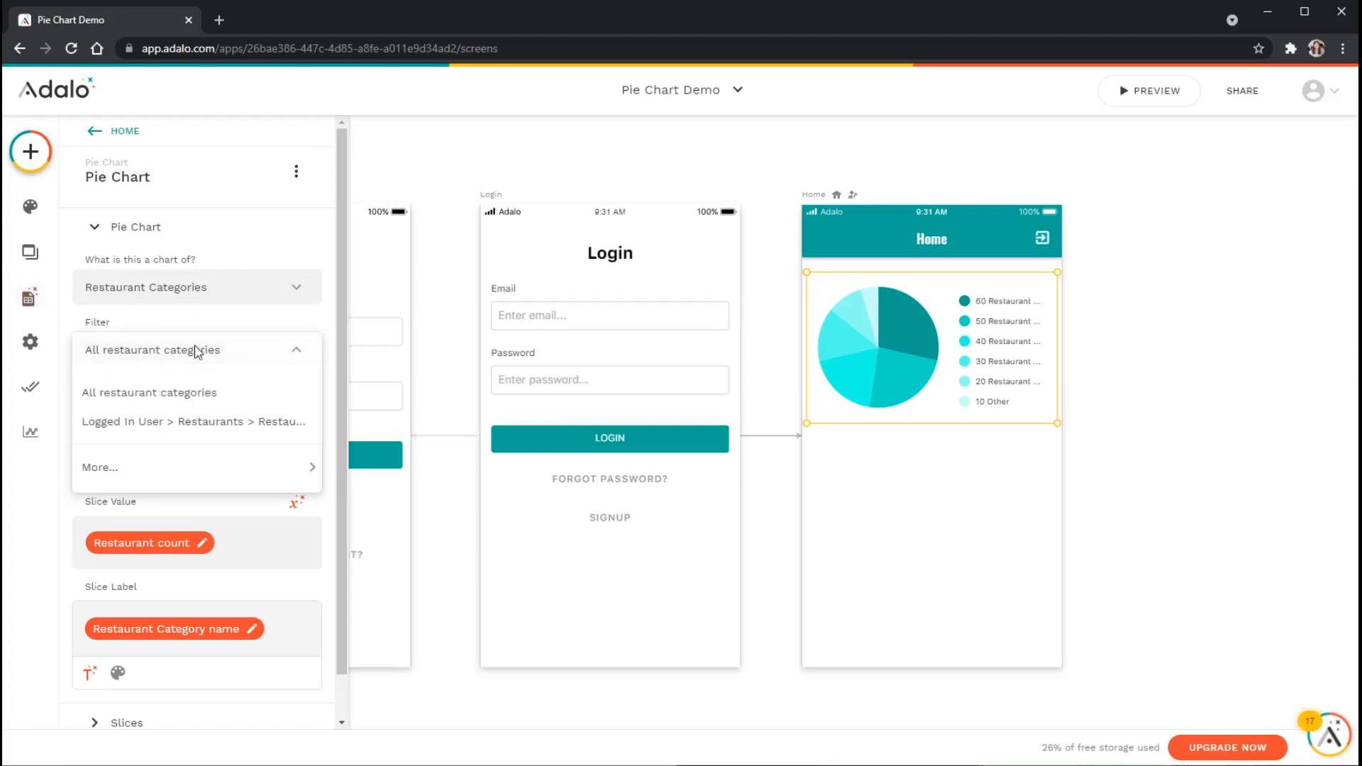
{"action": "mouse_move", "coordinate": [195, 434]}
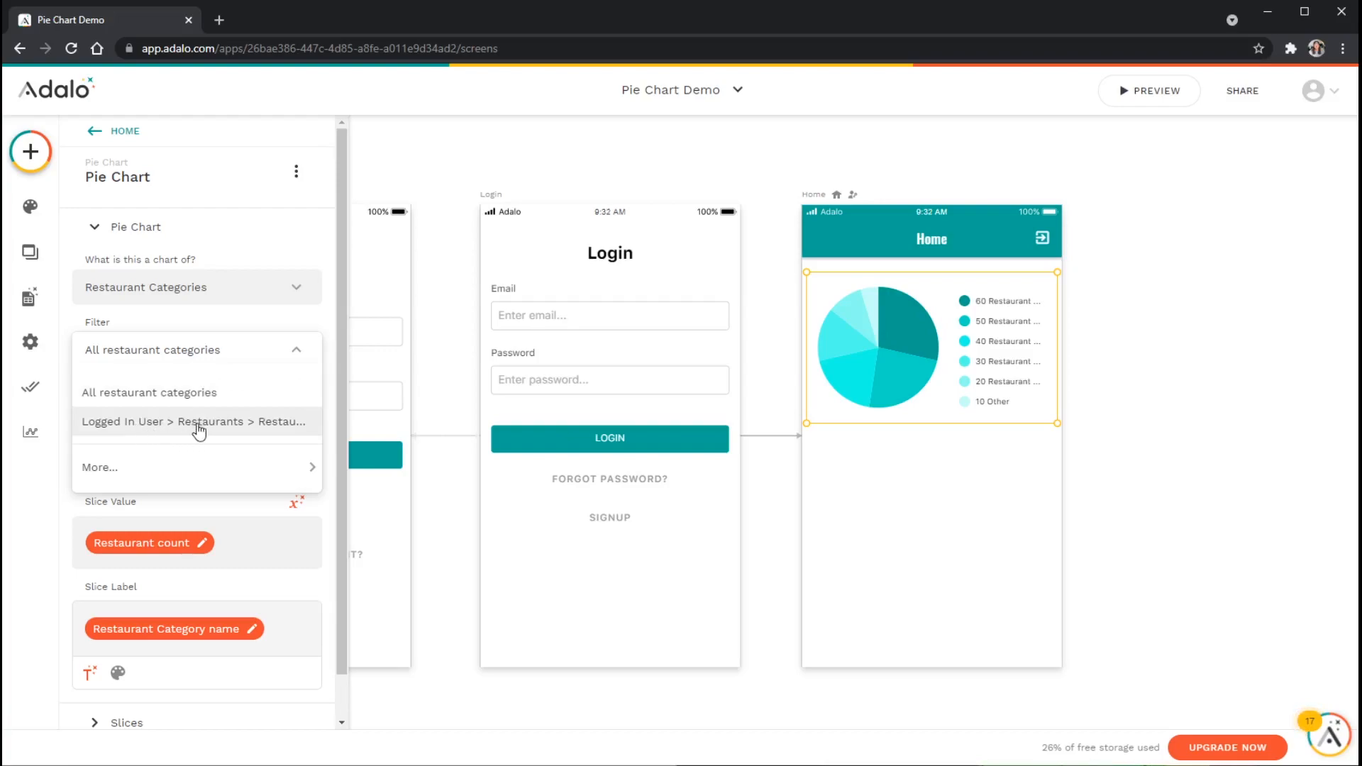
{"action": "mouse_move", "coordinate": [268, 427]}
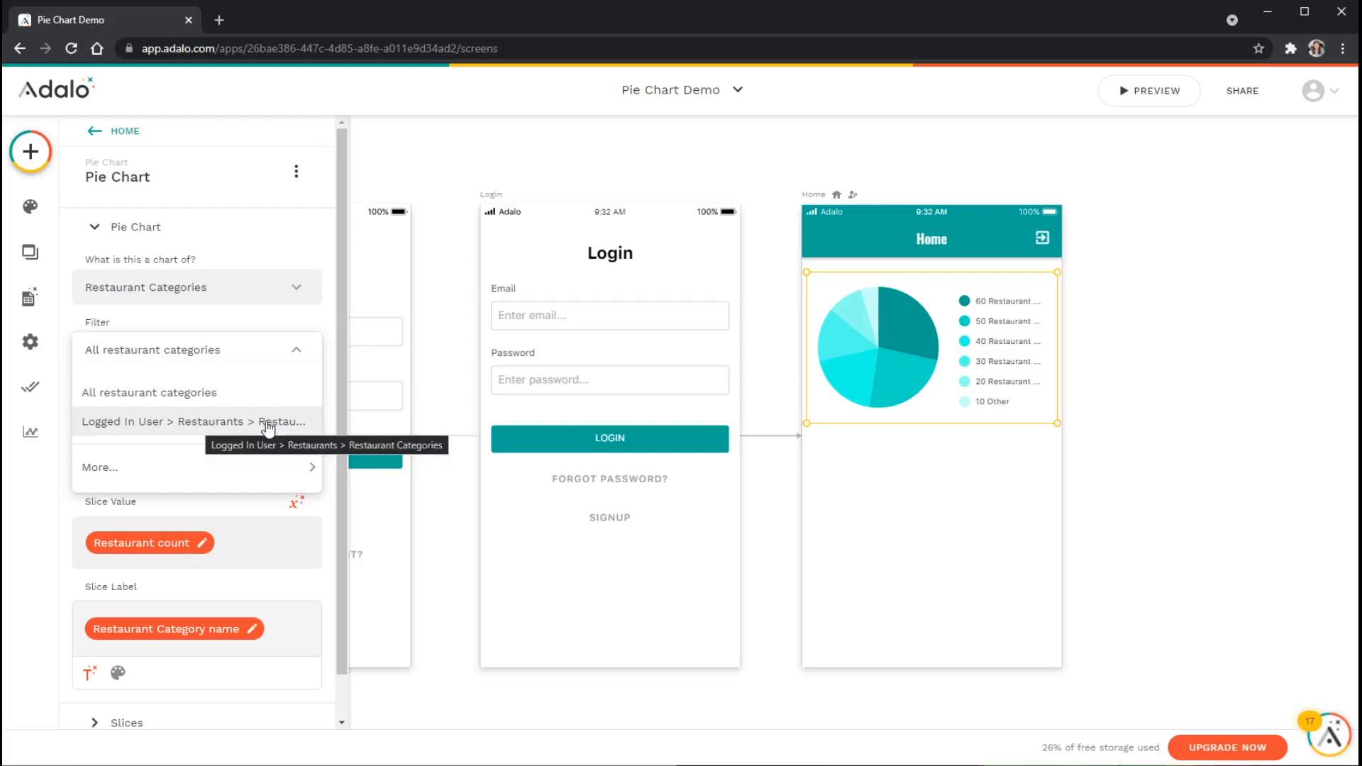
{"action": "left_click", "coordinate": [195, 422]}
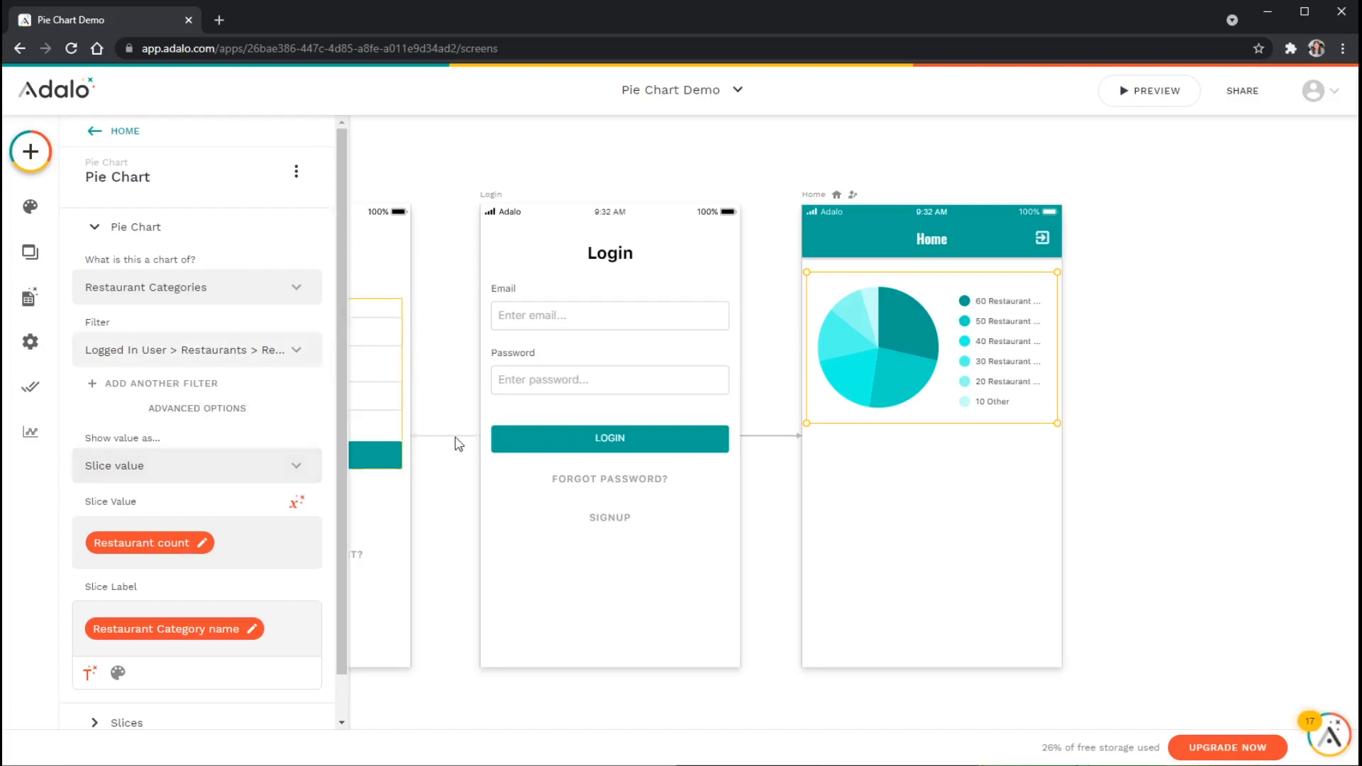
{"action": "mouse_move", "coordinate": [866, 358]}
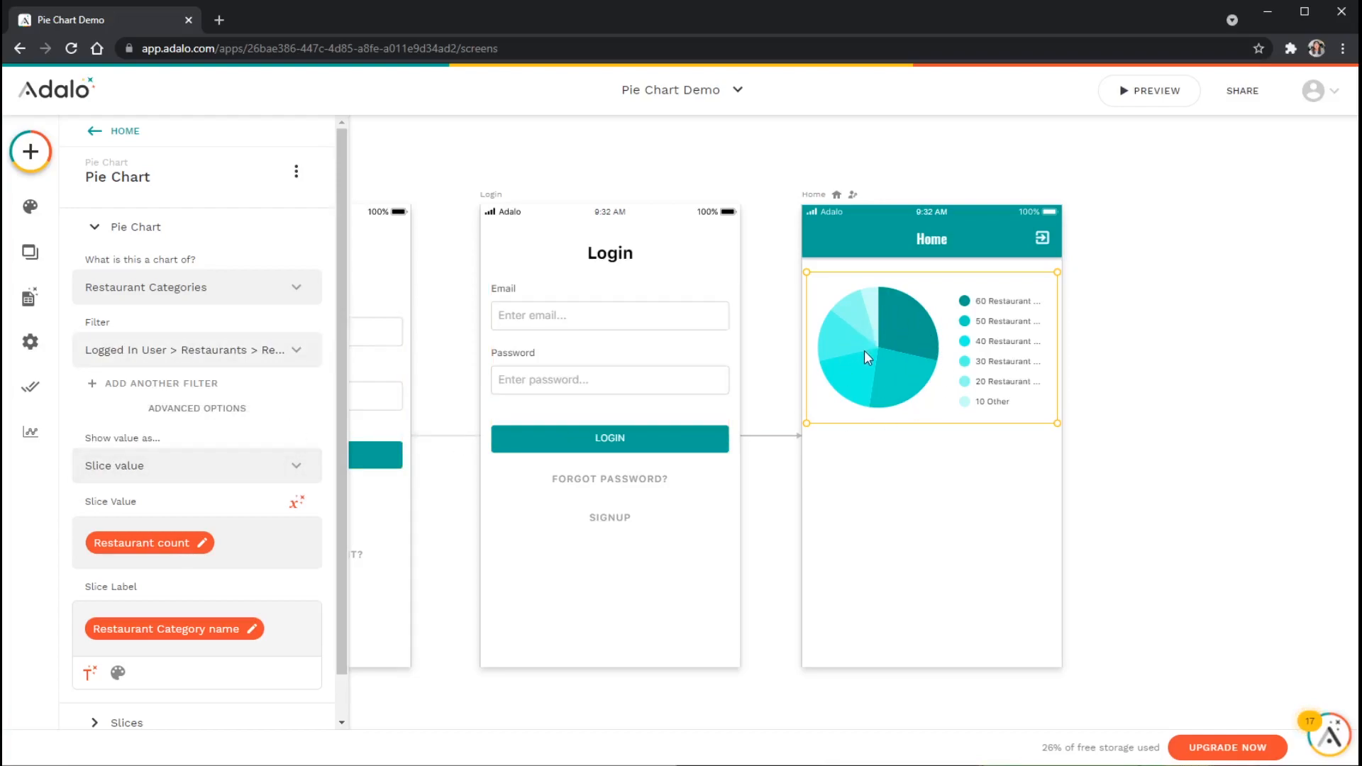
{"action": "mouse_move", "coordinate": [903, 360]}
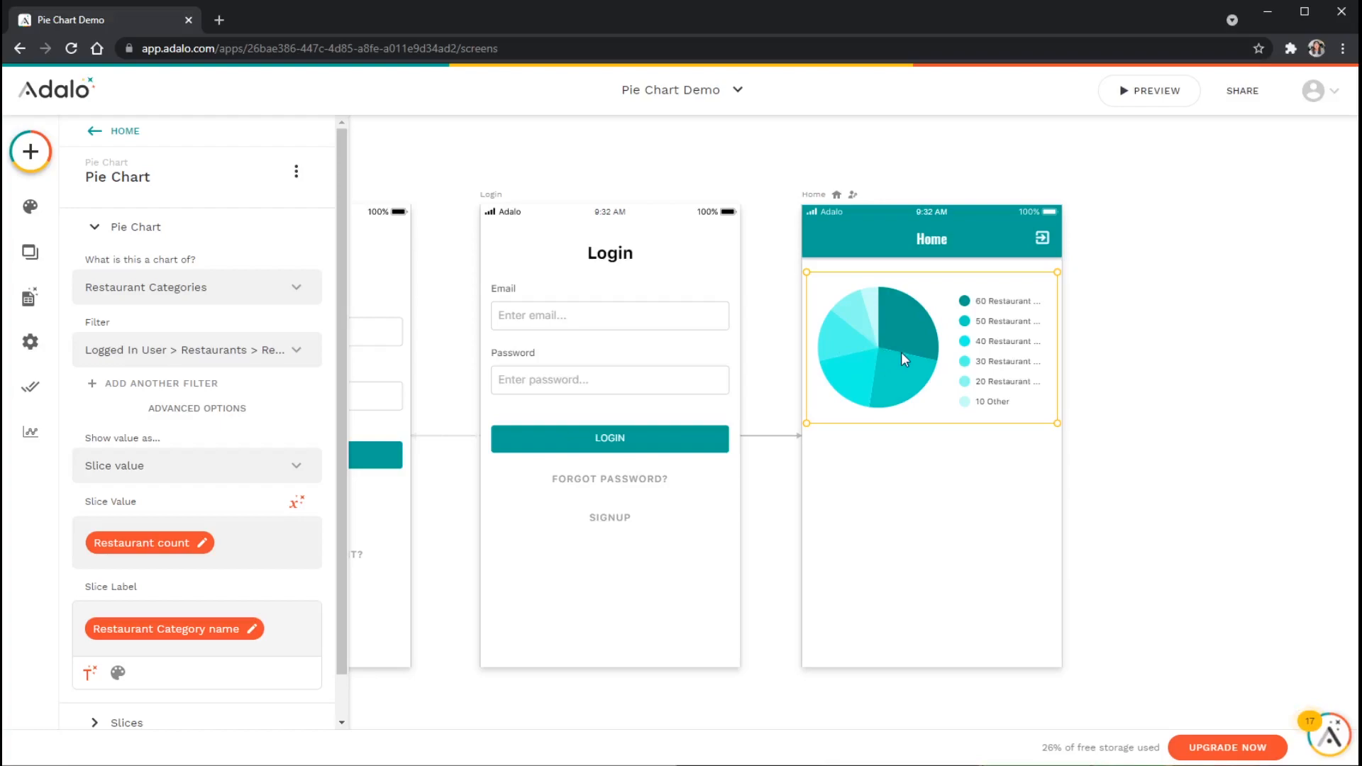
{"action": "mouse_move", "coordinate": [911, 365]}
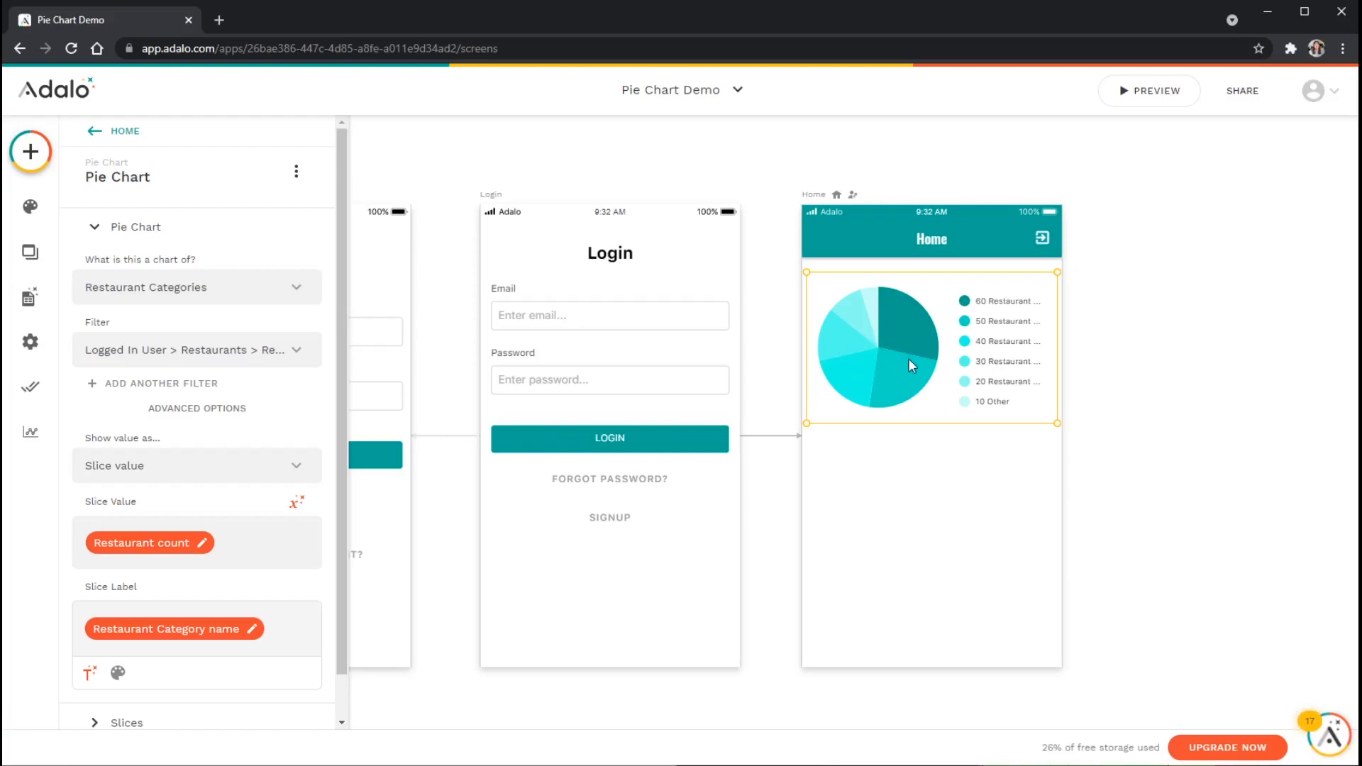